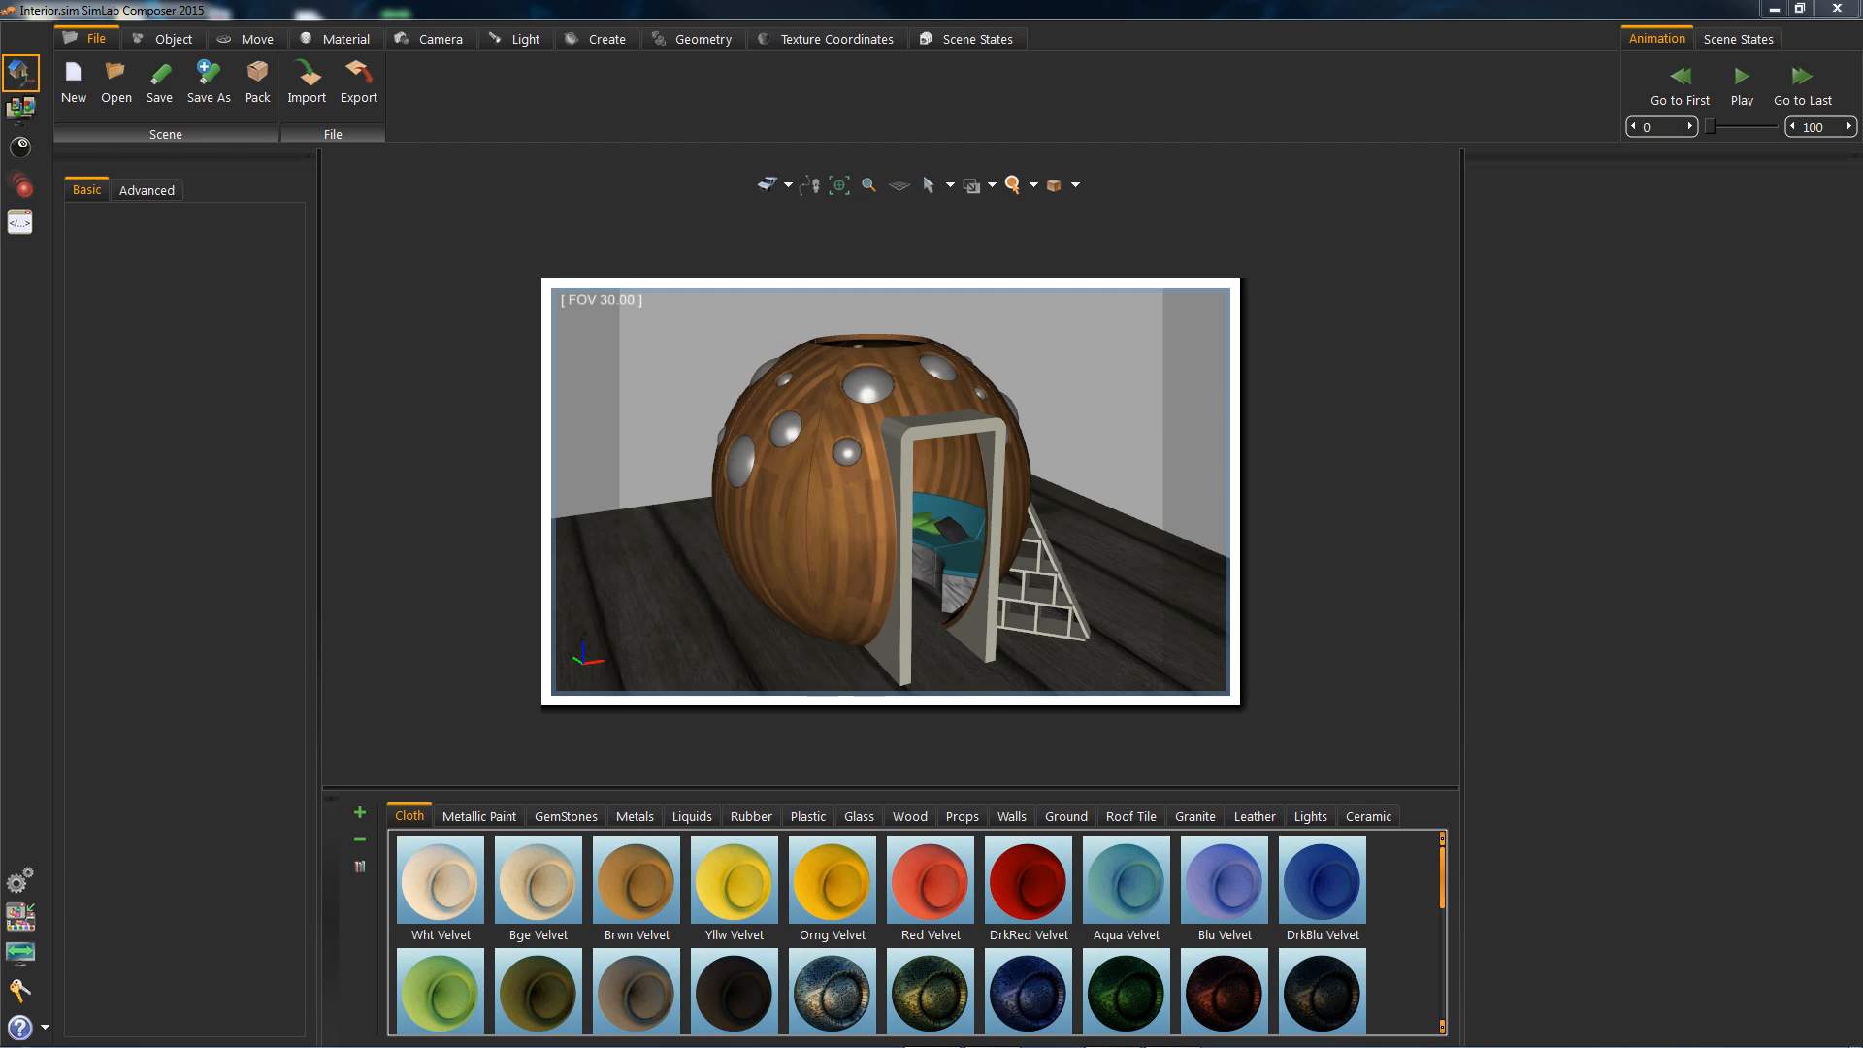
mouse_move(1043, 485)
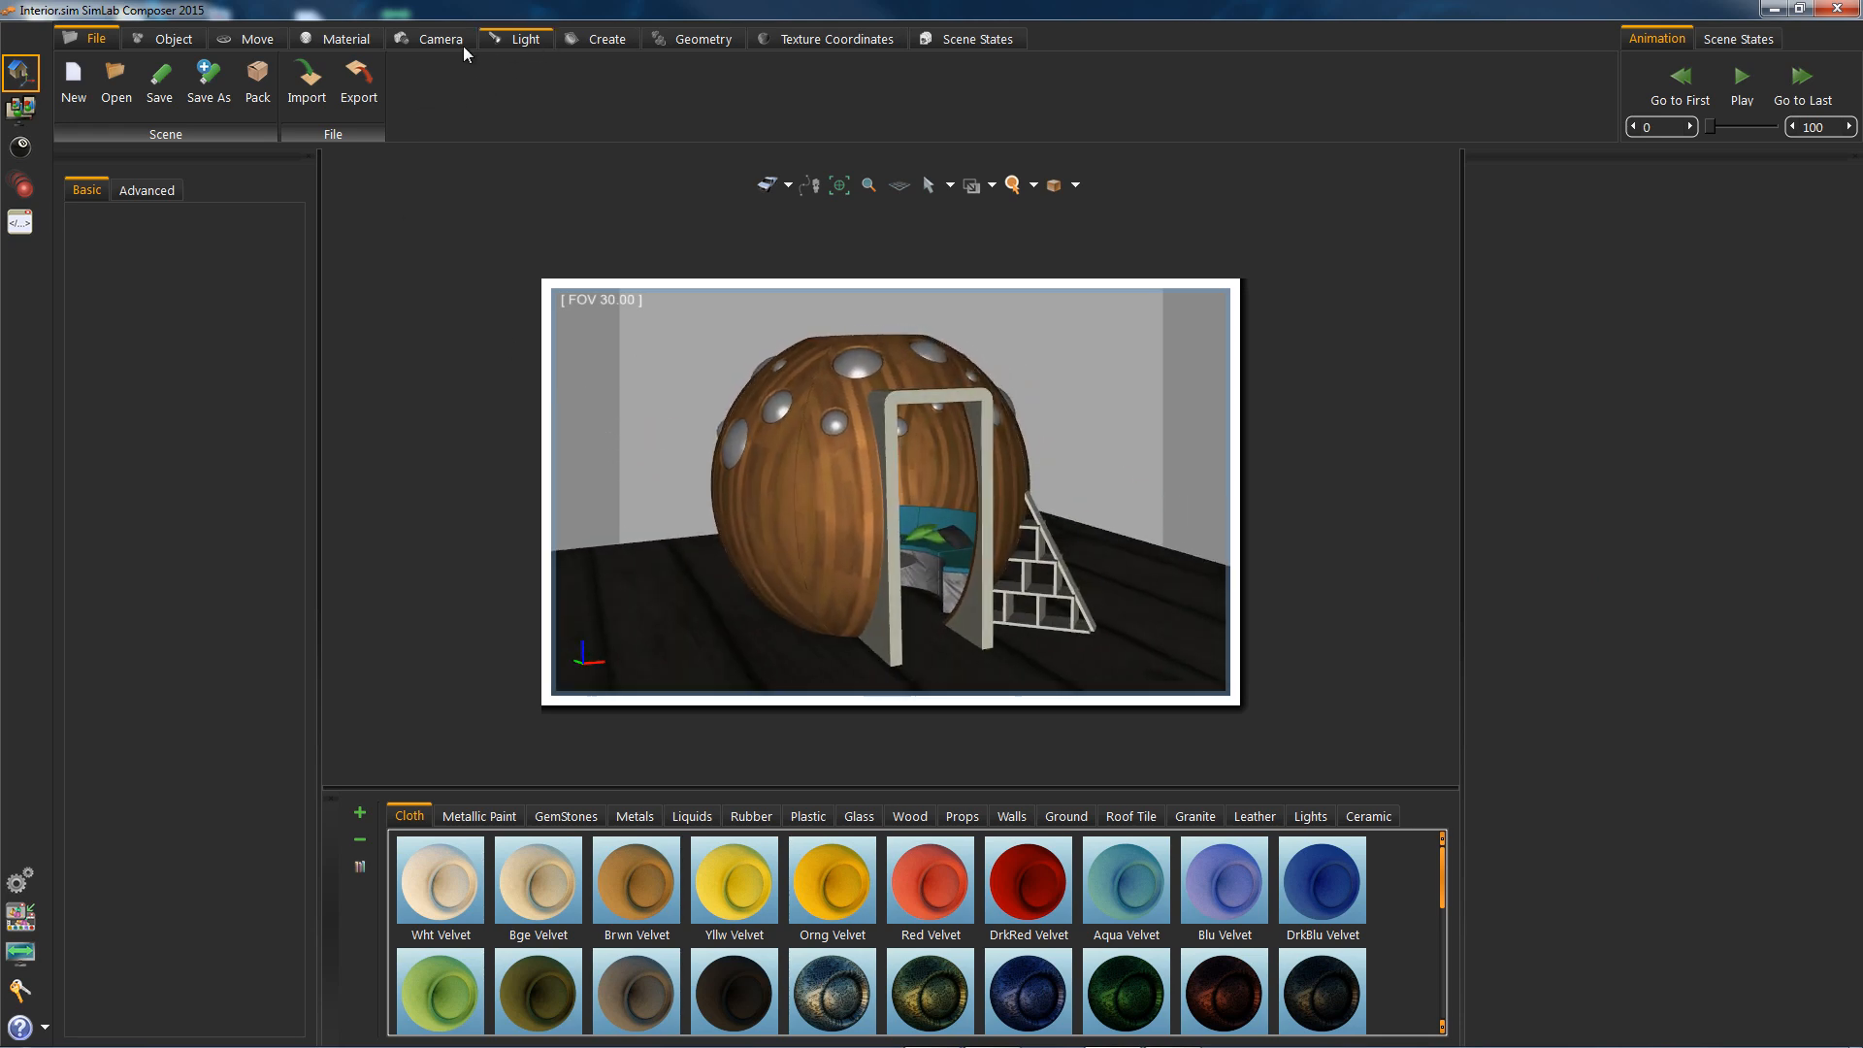
Orbit the sphere house with Camera Spin, list the Wood library, and select a panel
click(439, 38)
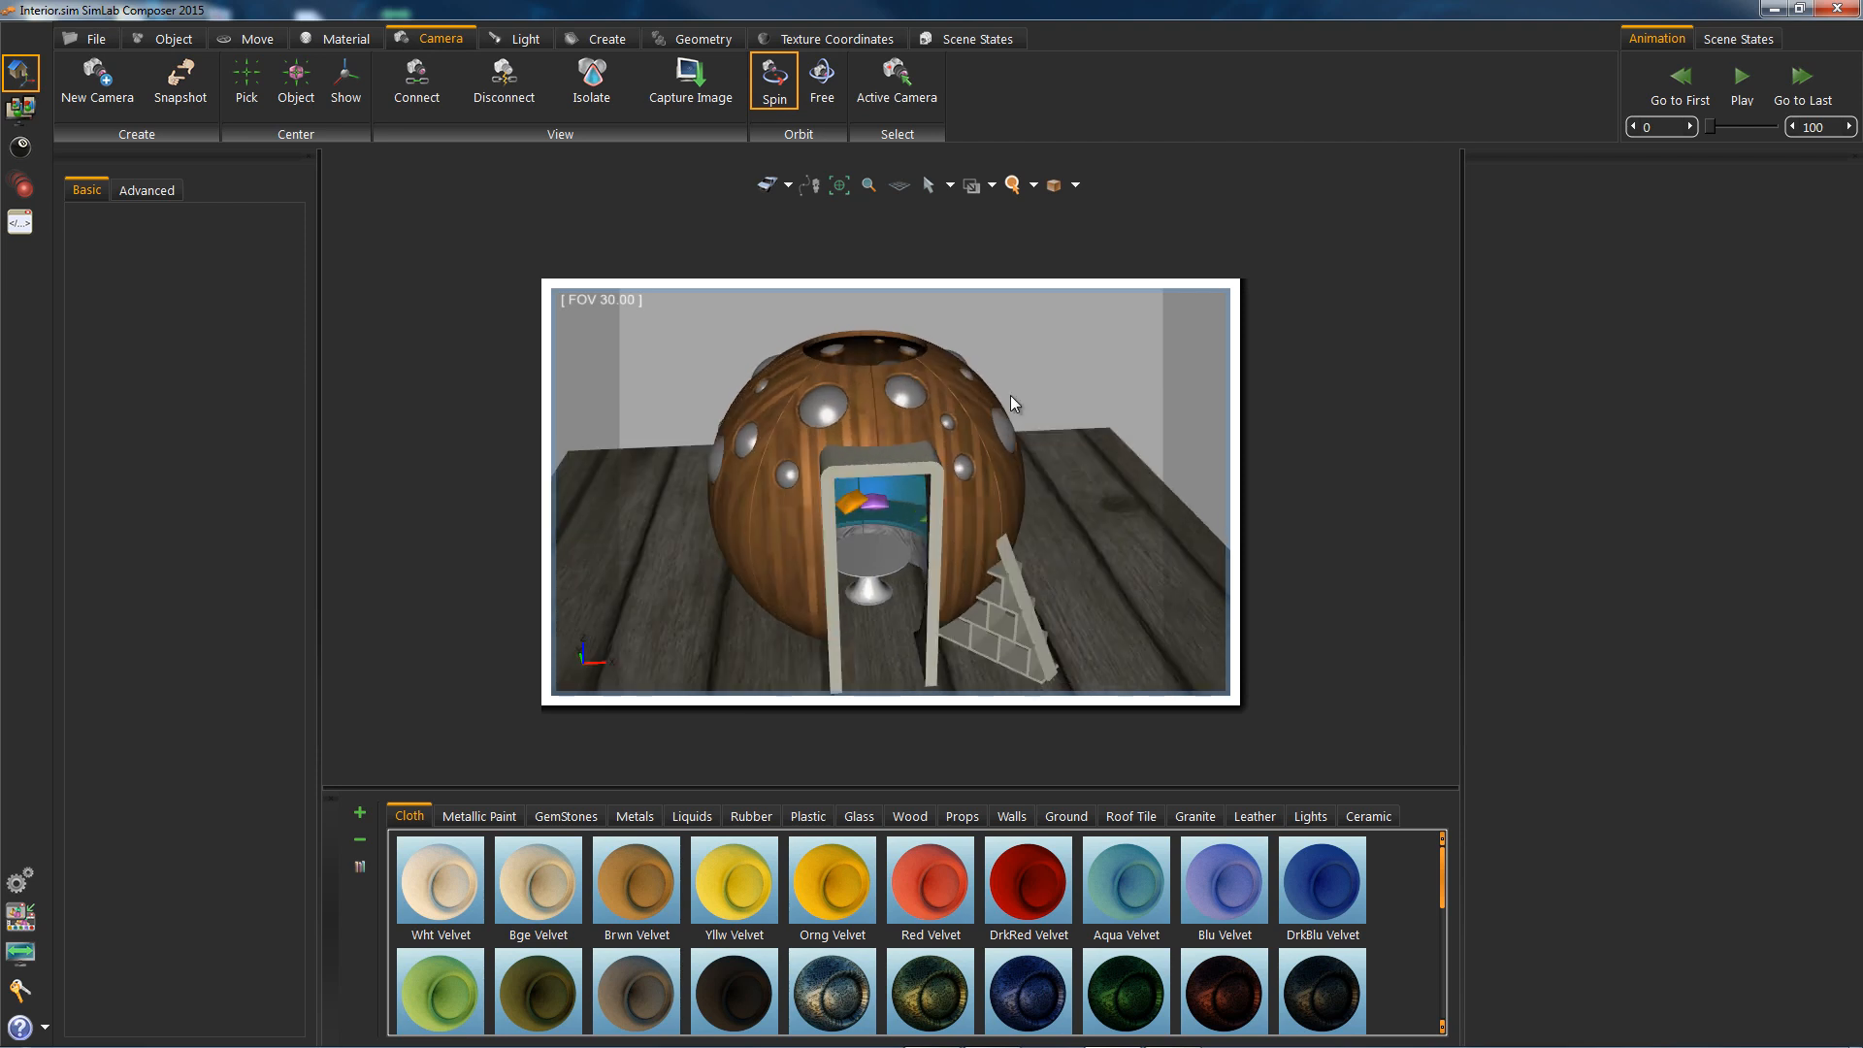
mouse_move(1015, 381)
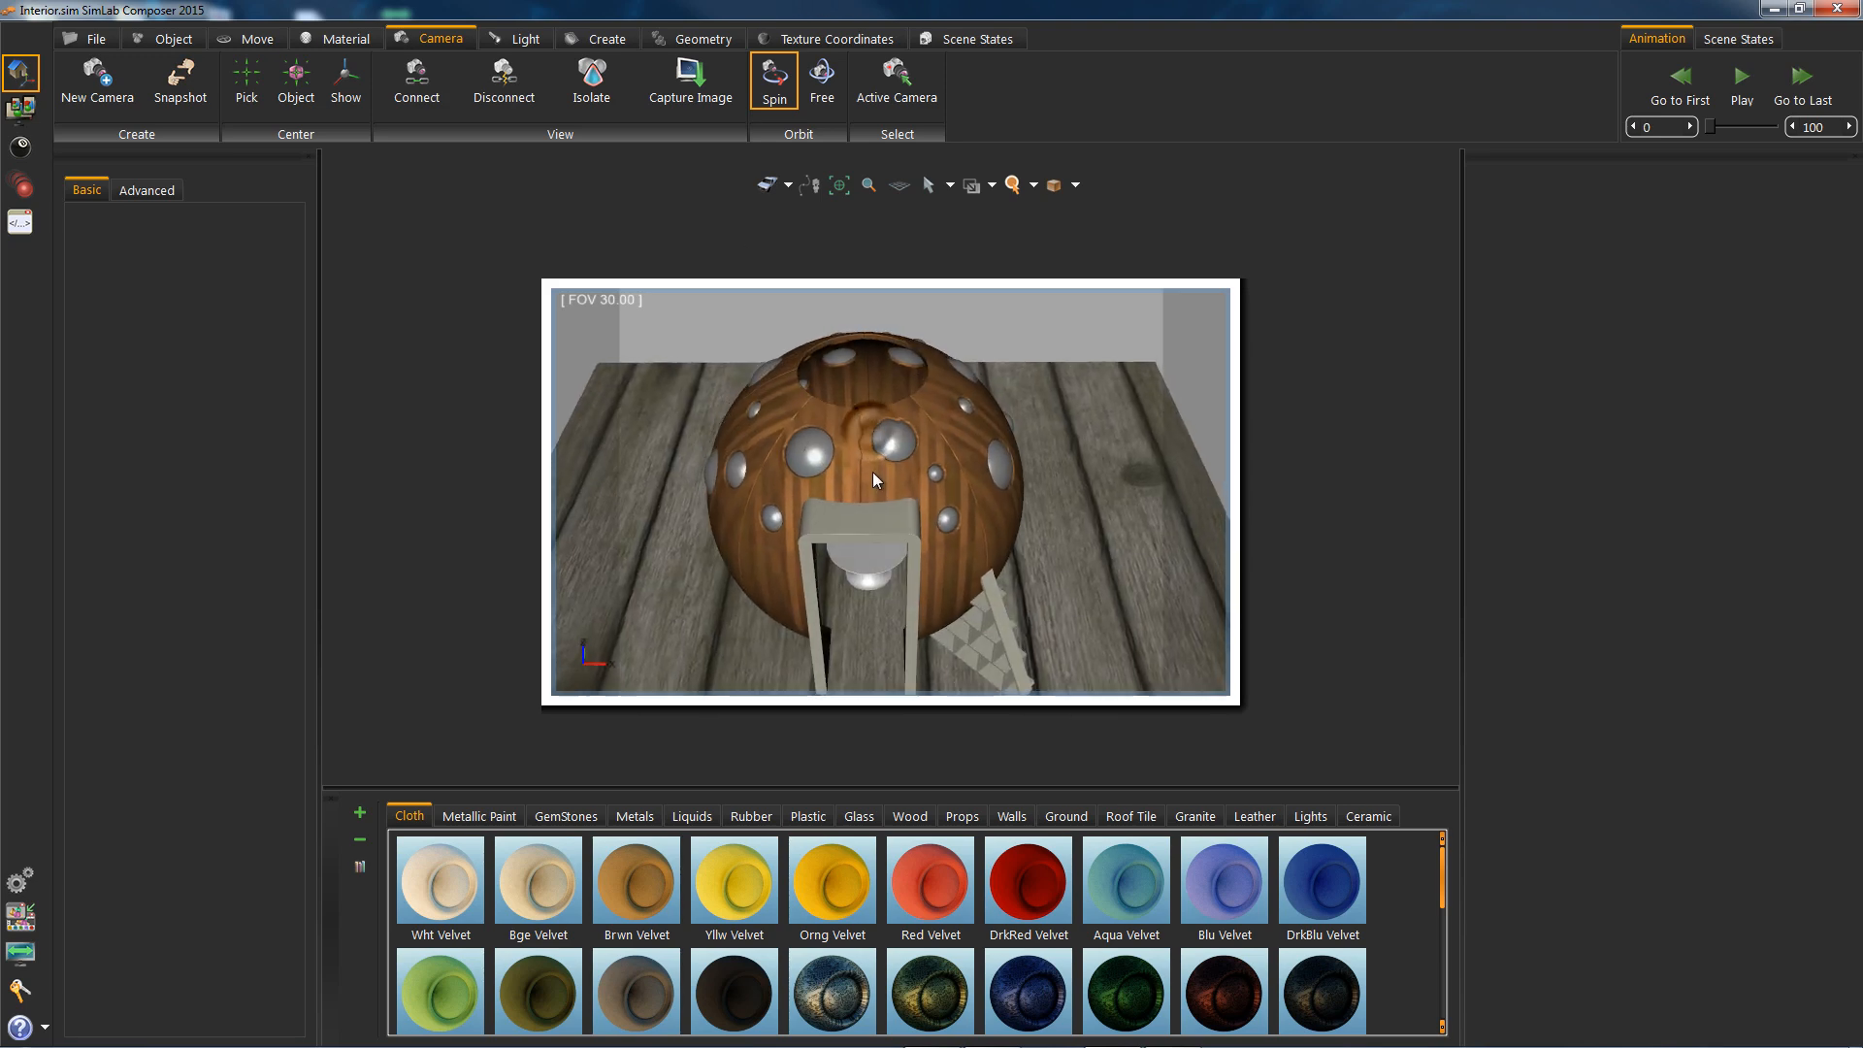
click(909, 816)
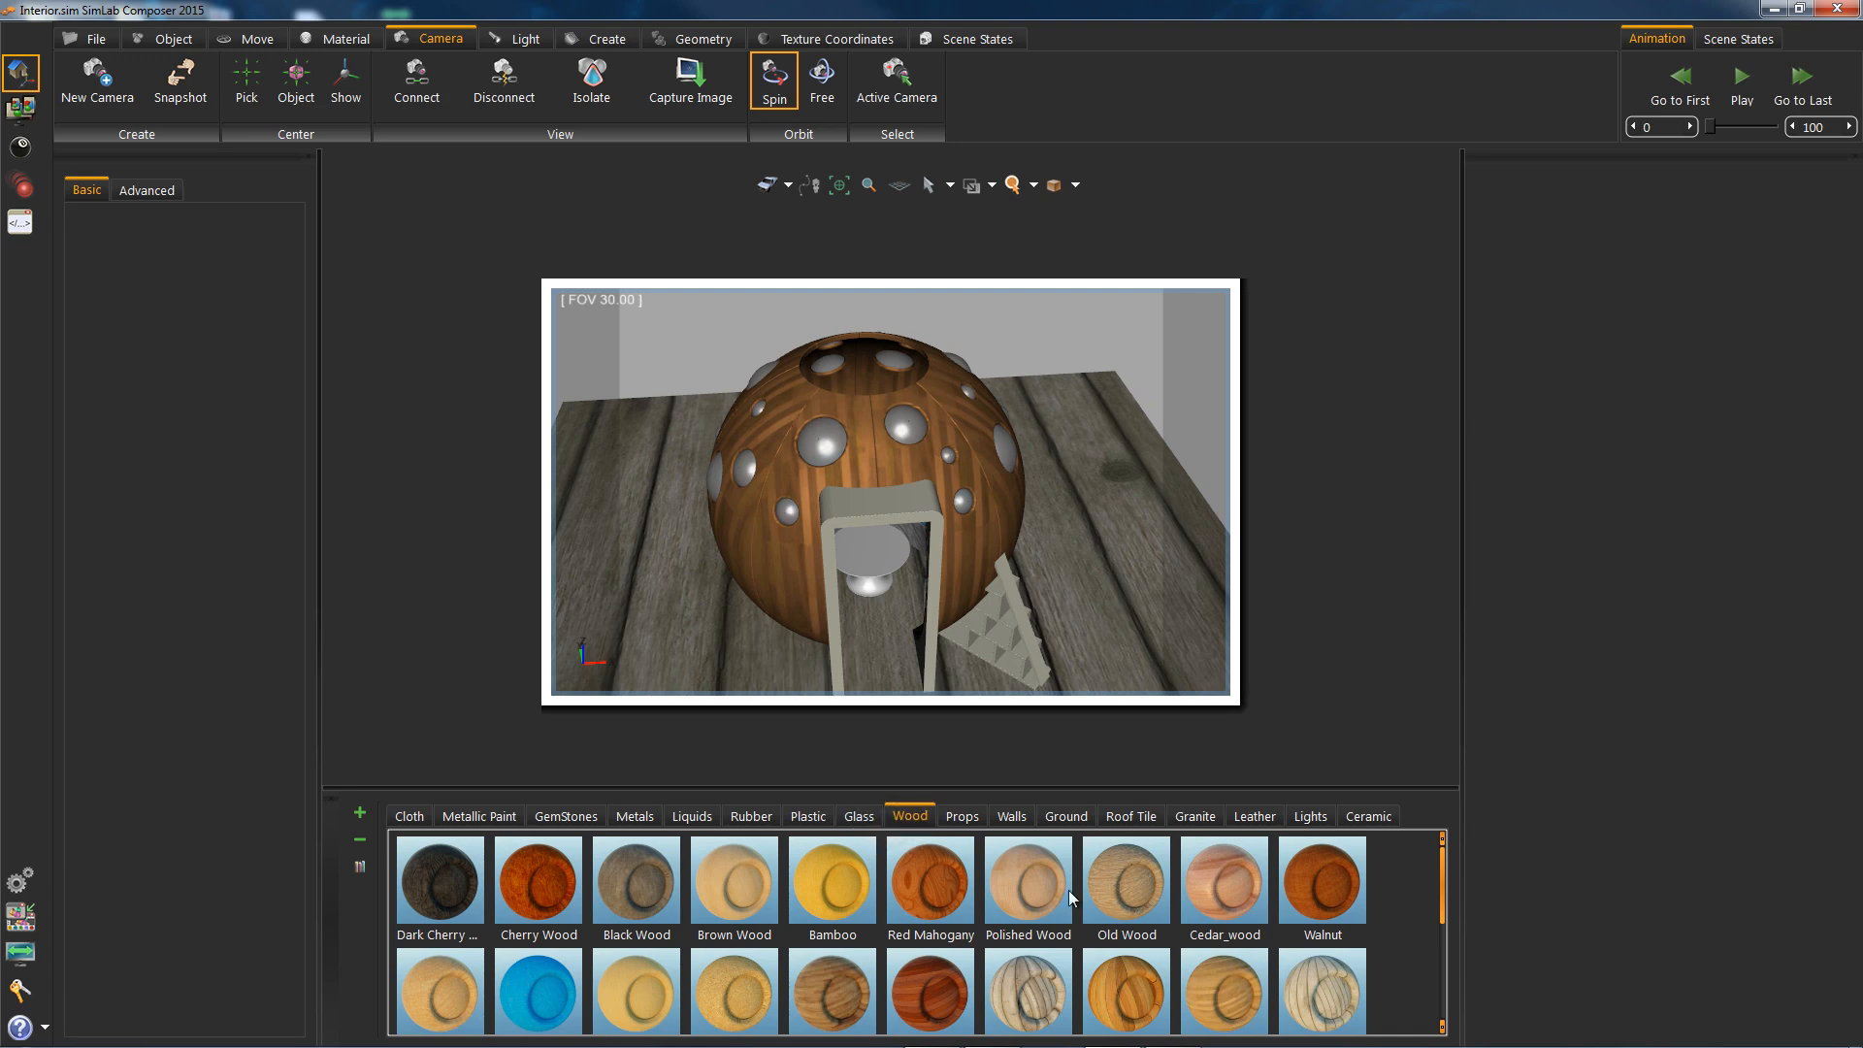
click(930, 888)
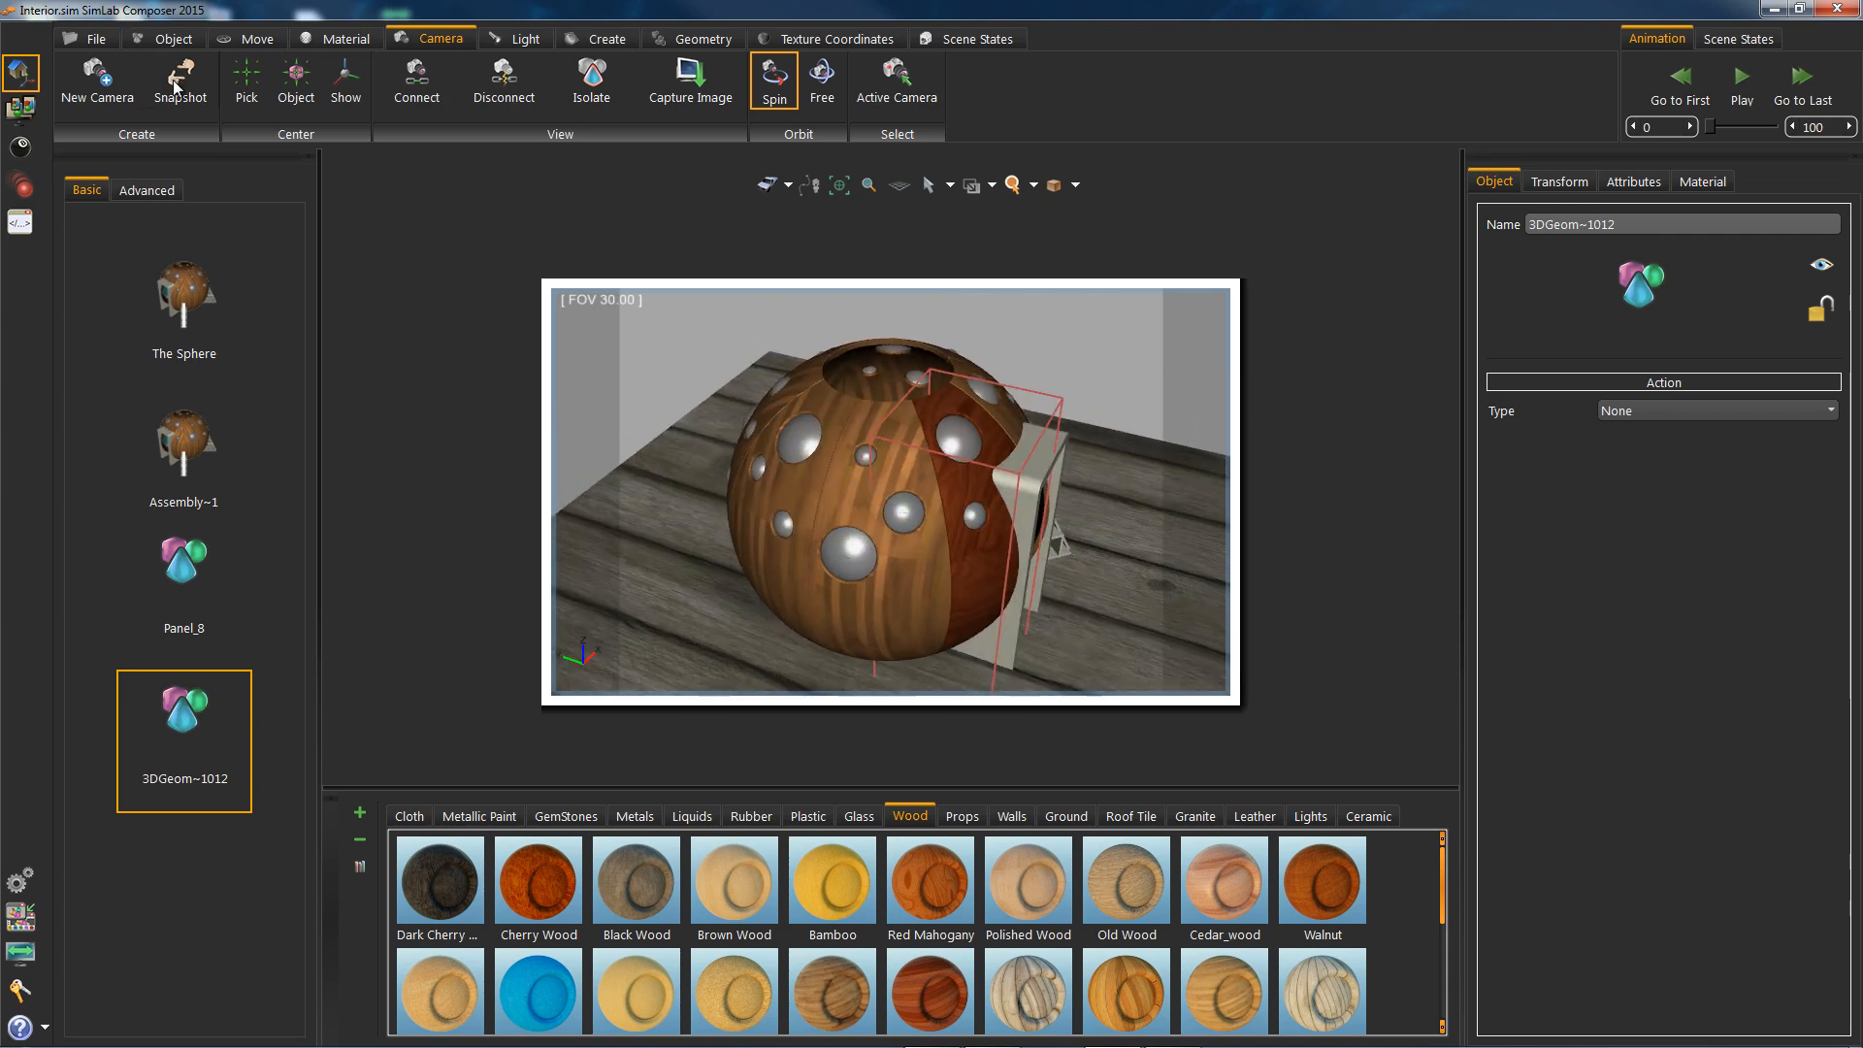
Select the scene's wood materials and apply Red Mahogany to the sphere panels
click(346, 38)
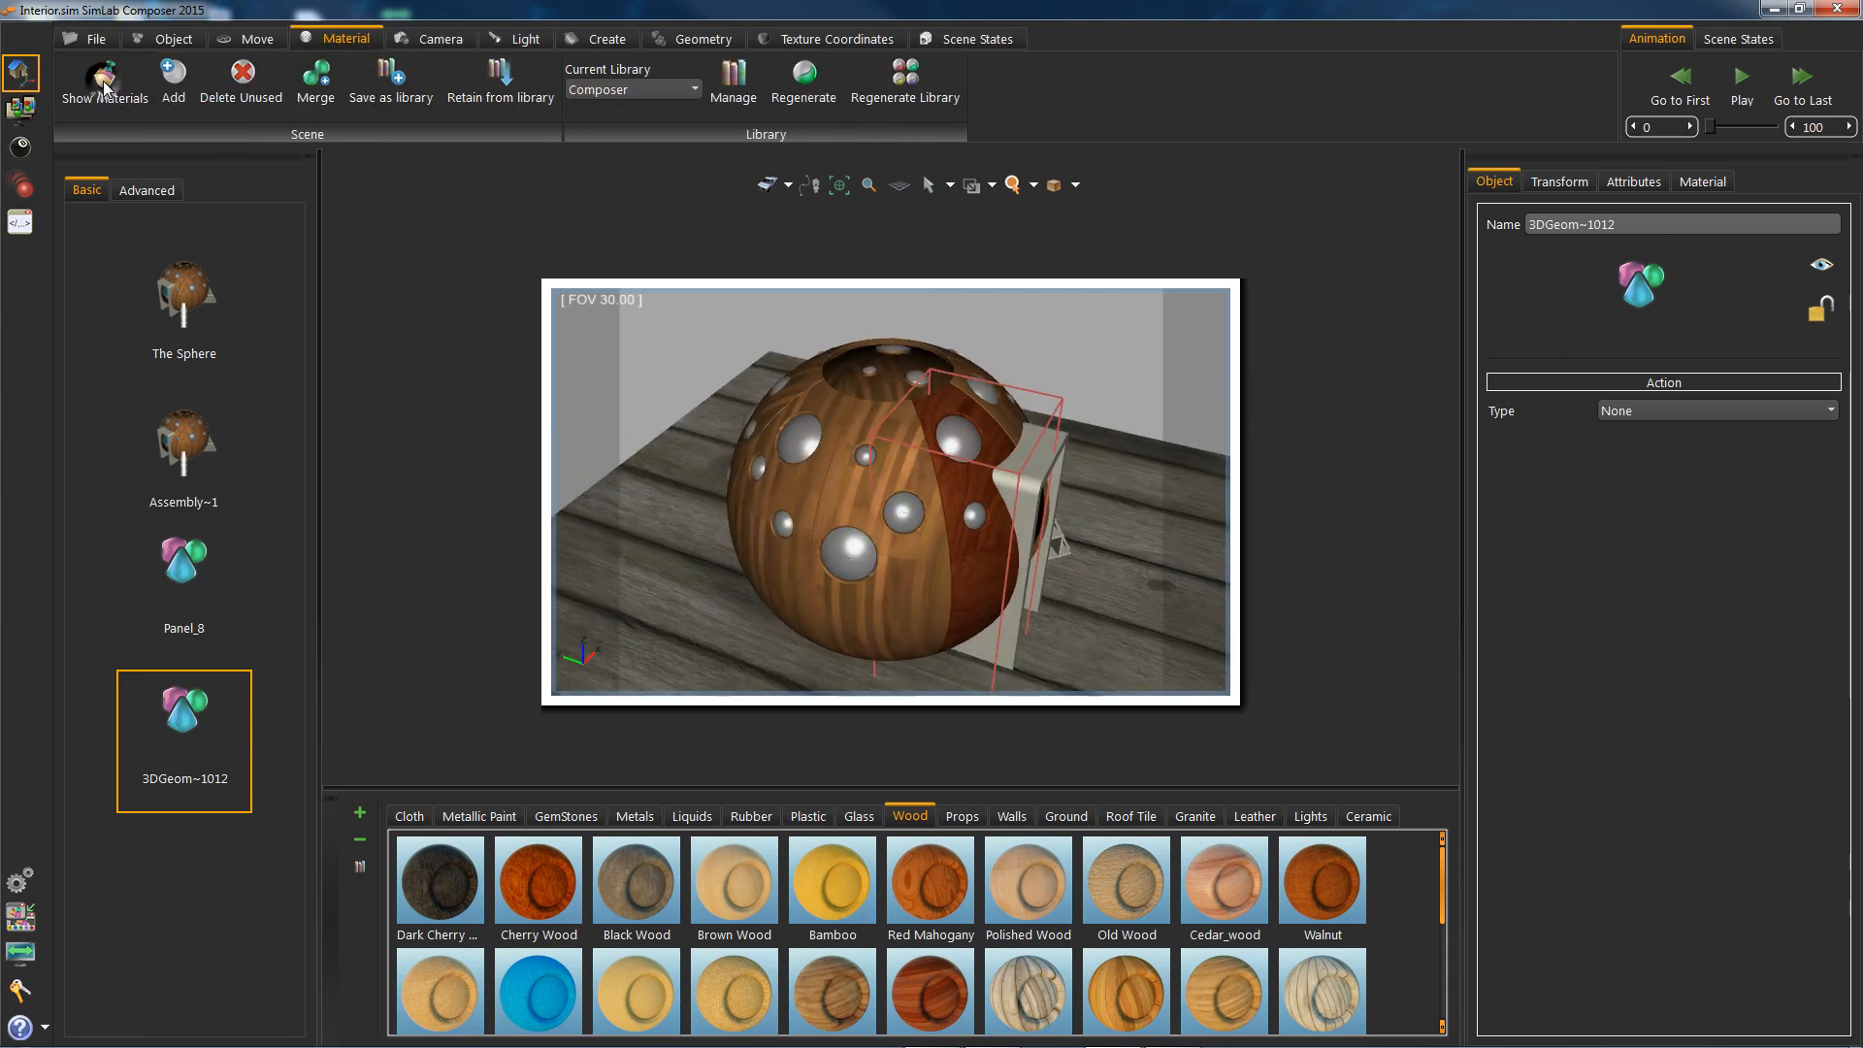
click(104, 81)
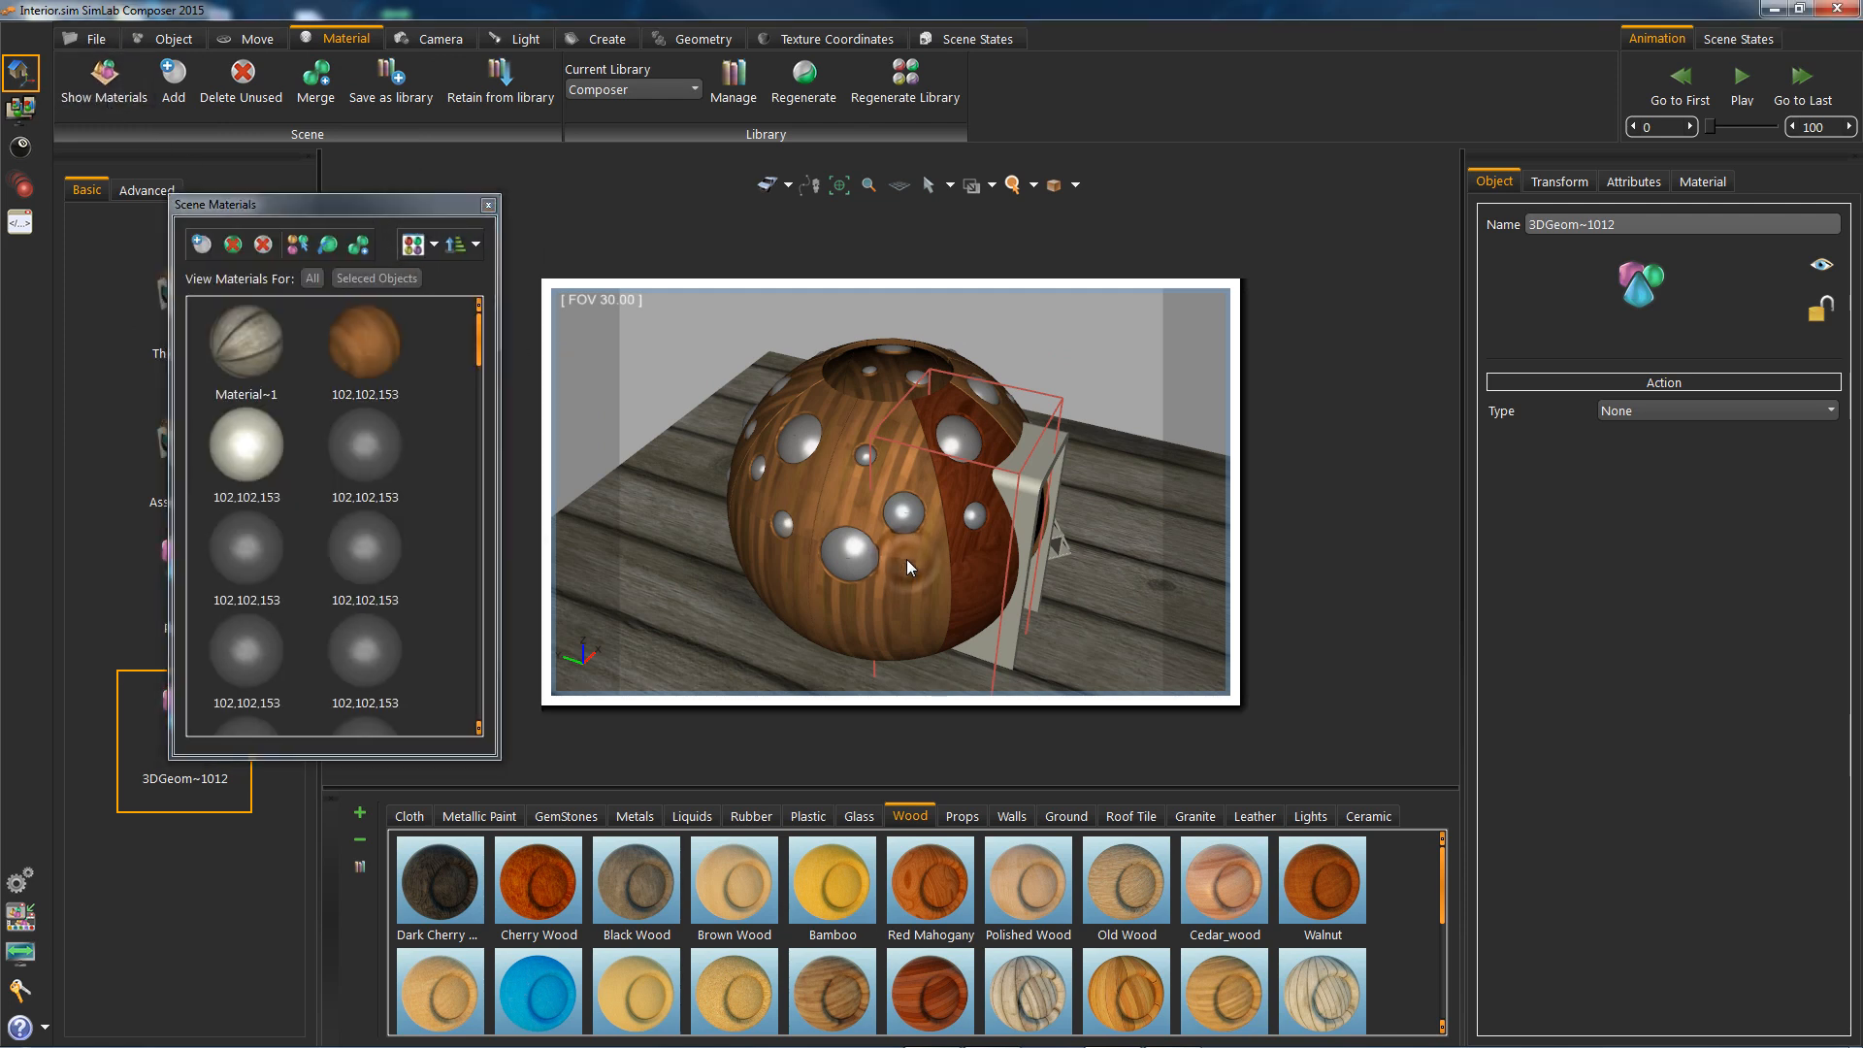
click(364, 565)
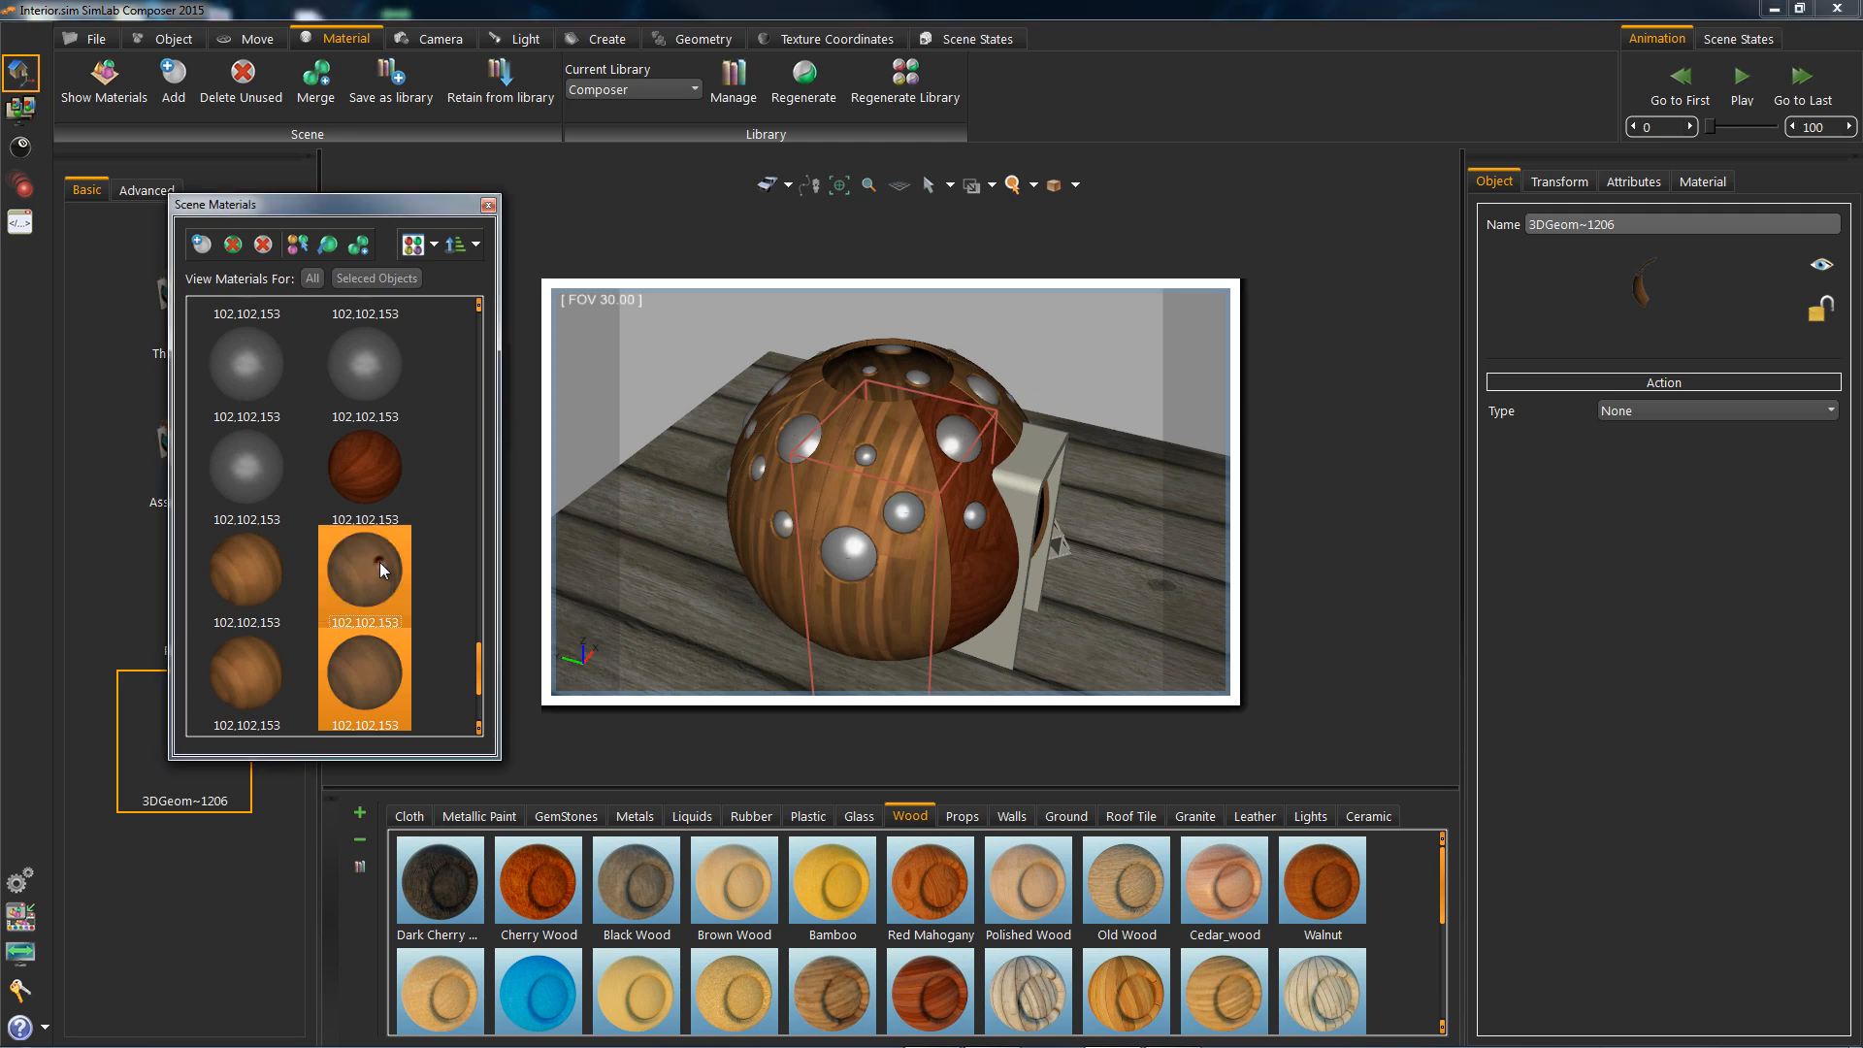
click(244, 568)
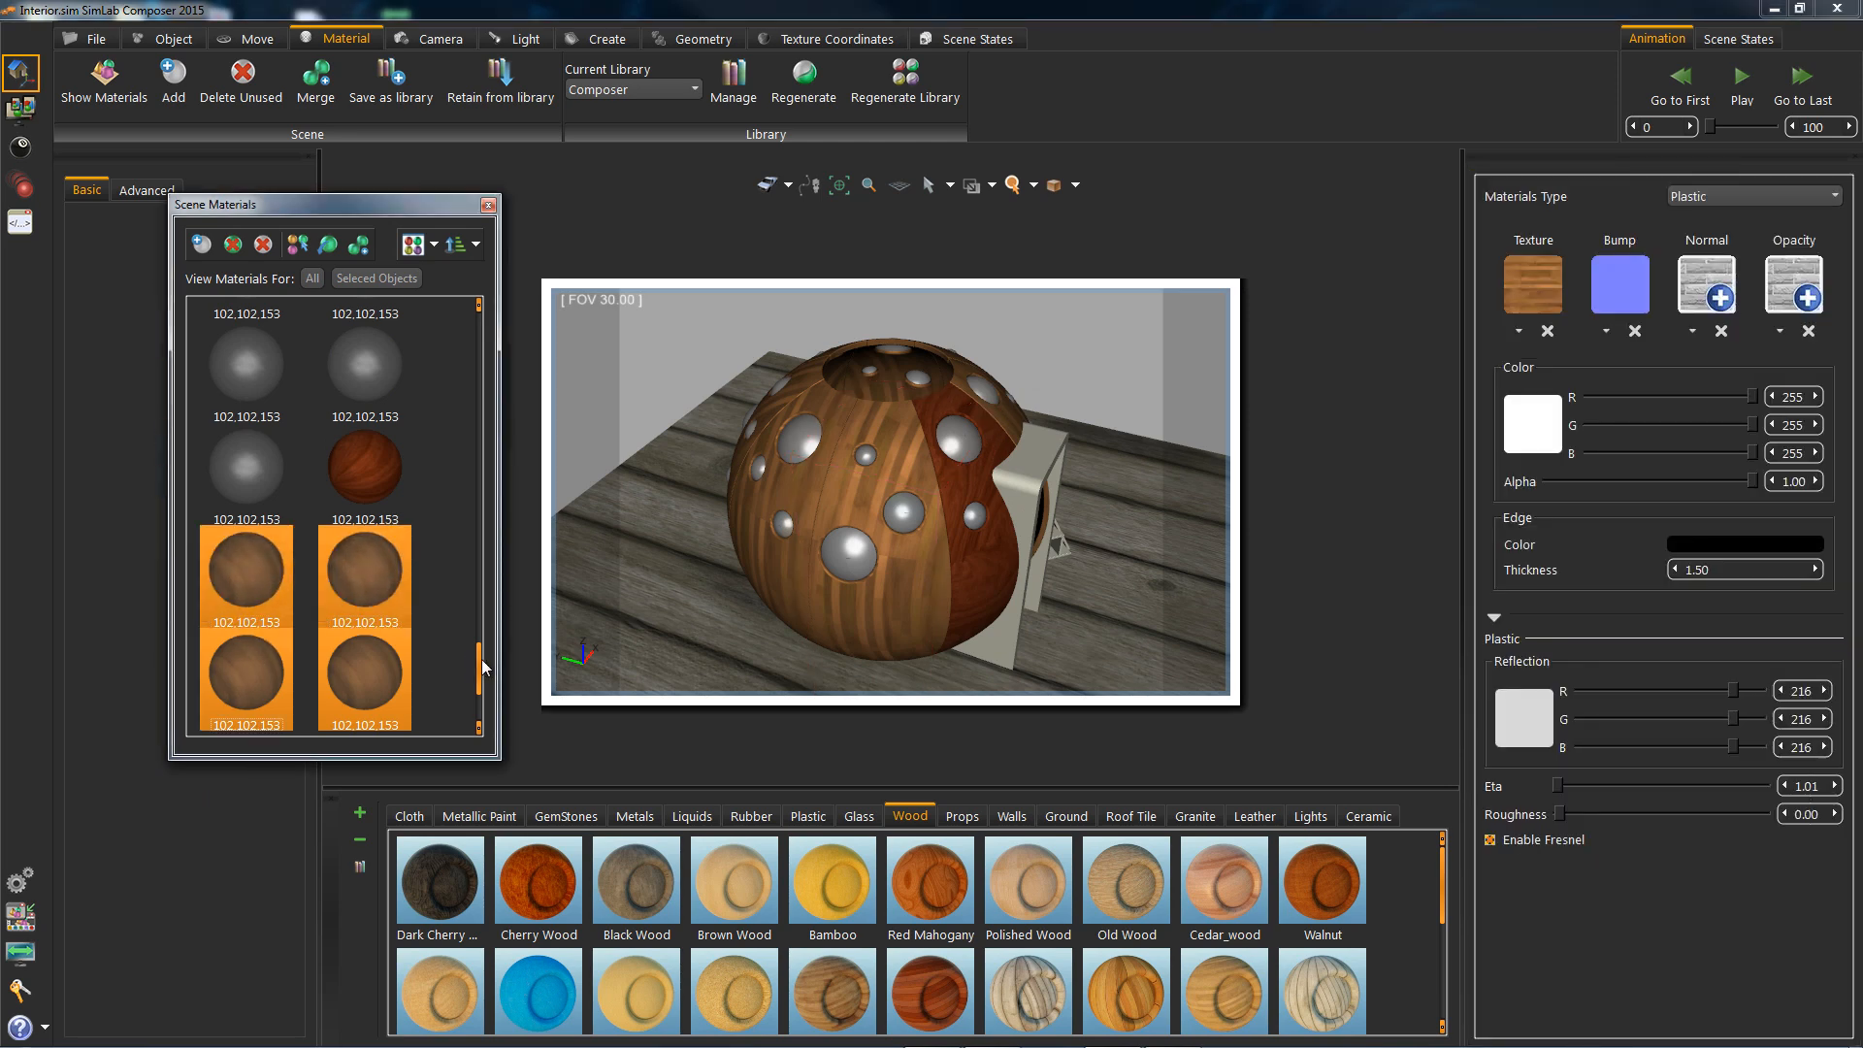
scroll(down, 3)
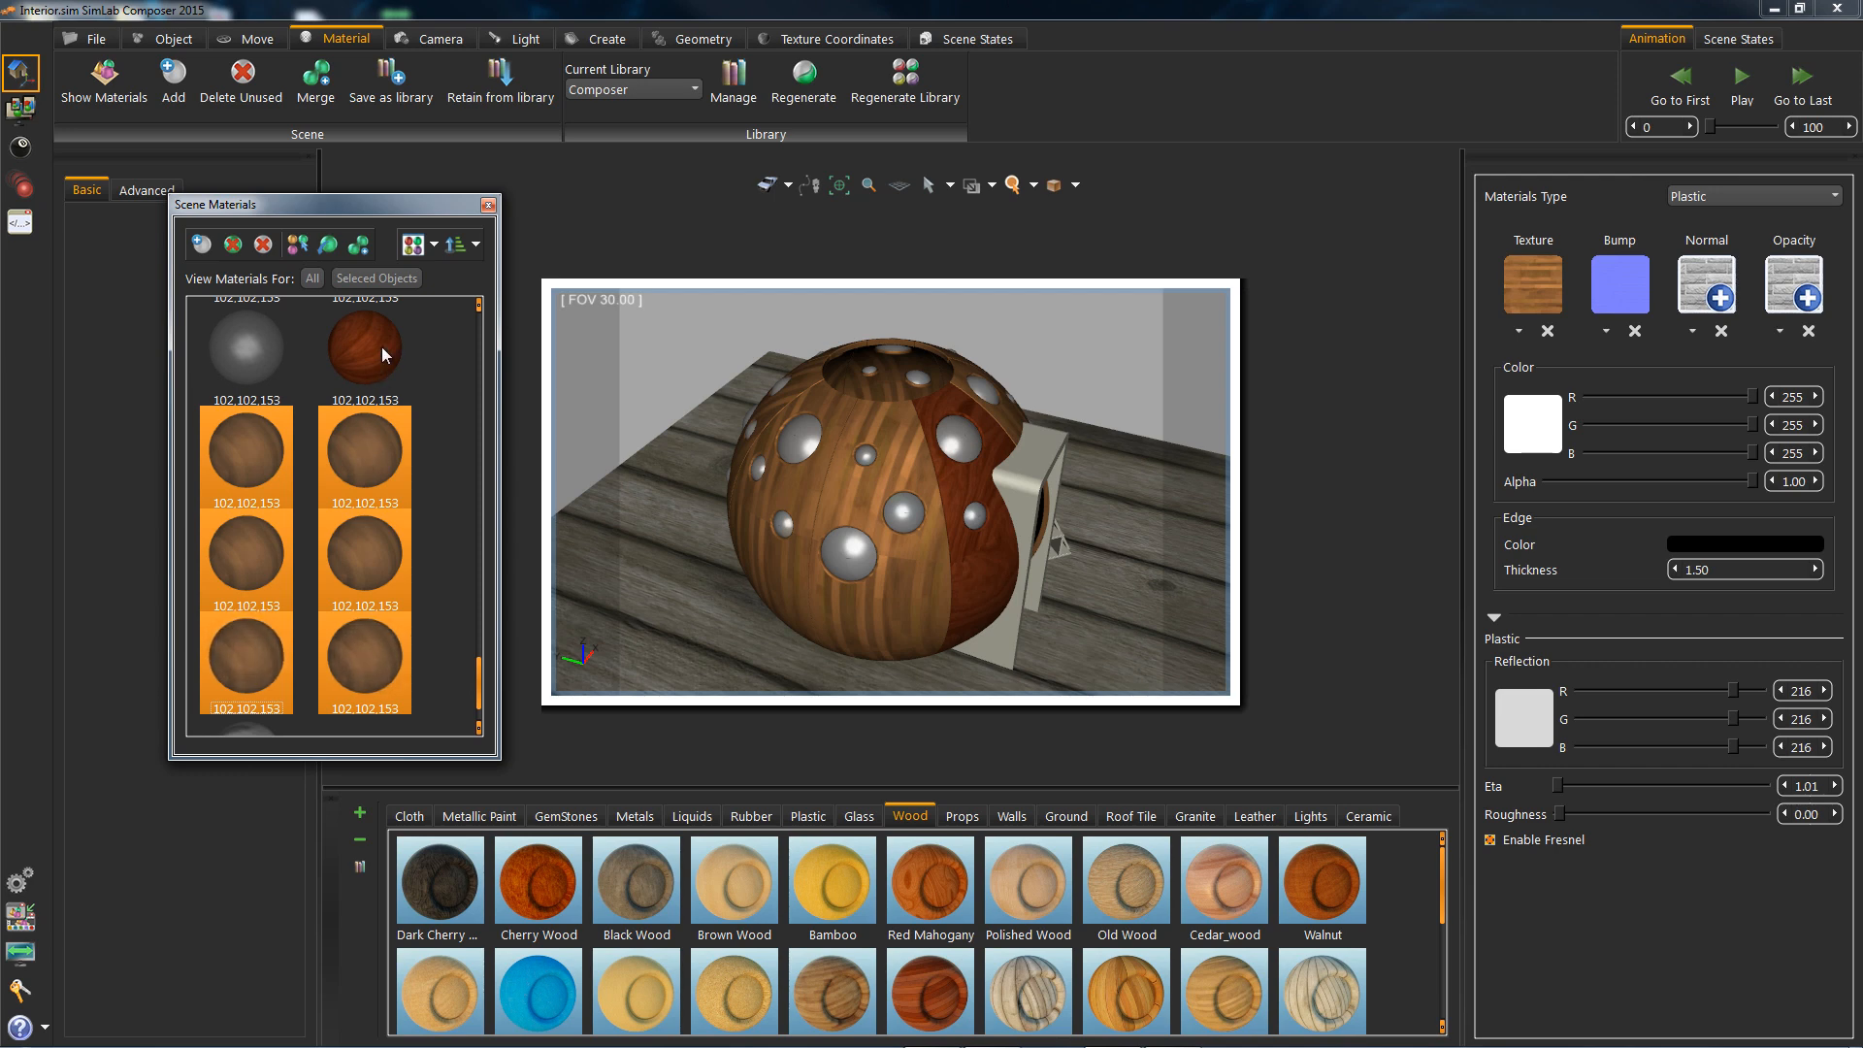
click(365, 457)
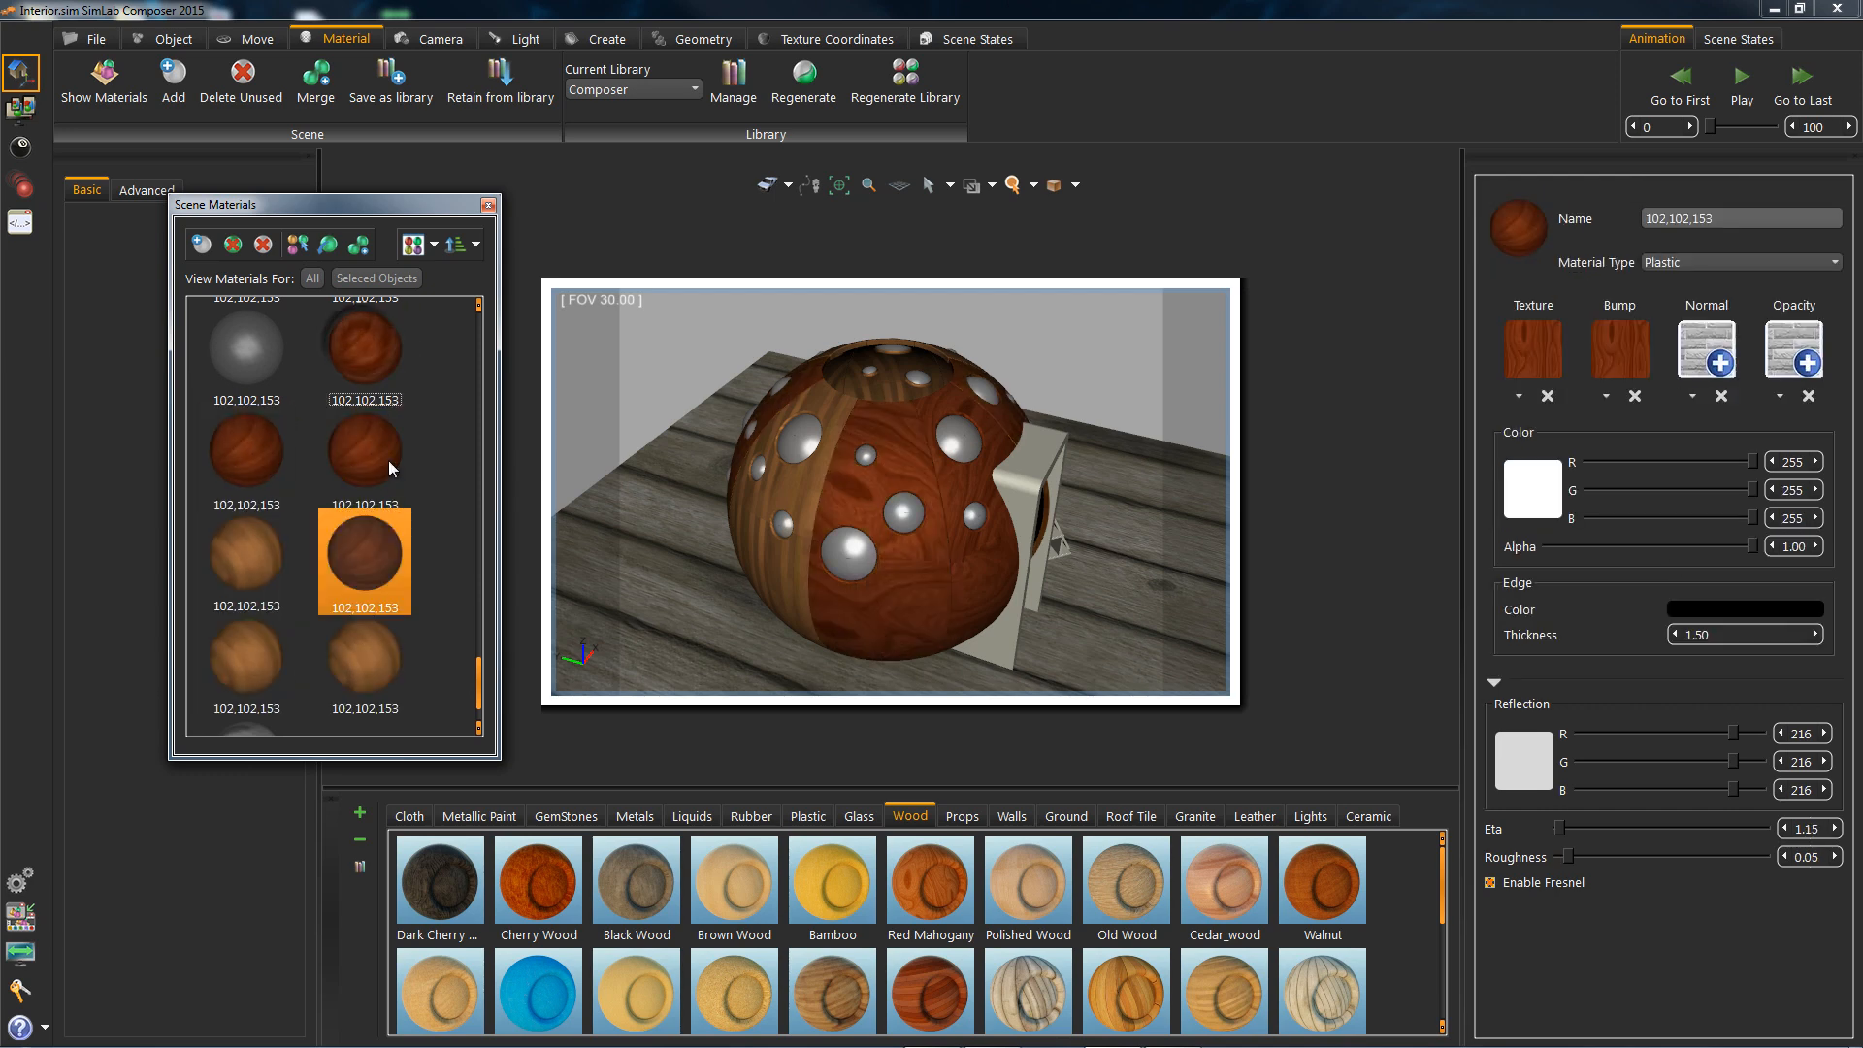
click(365, 352)
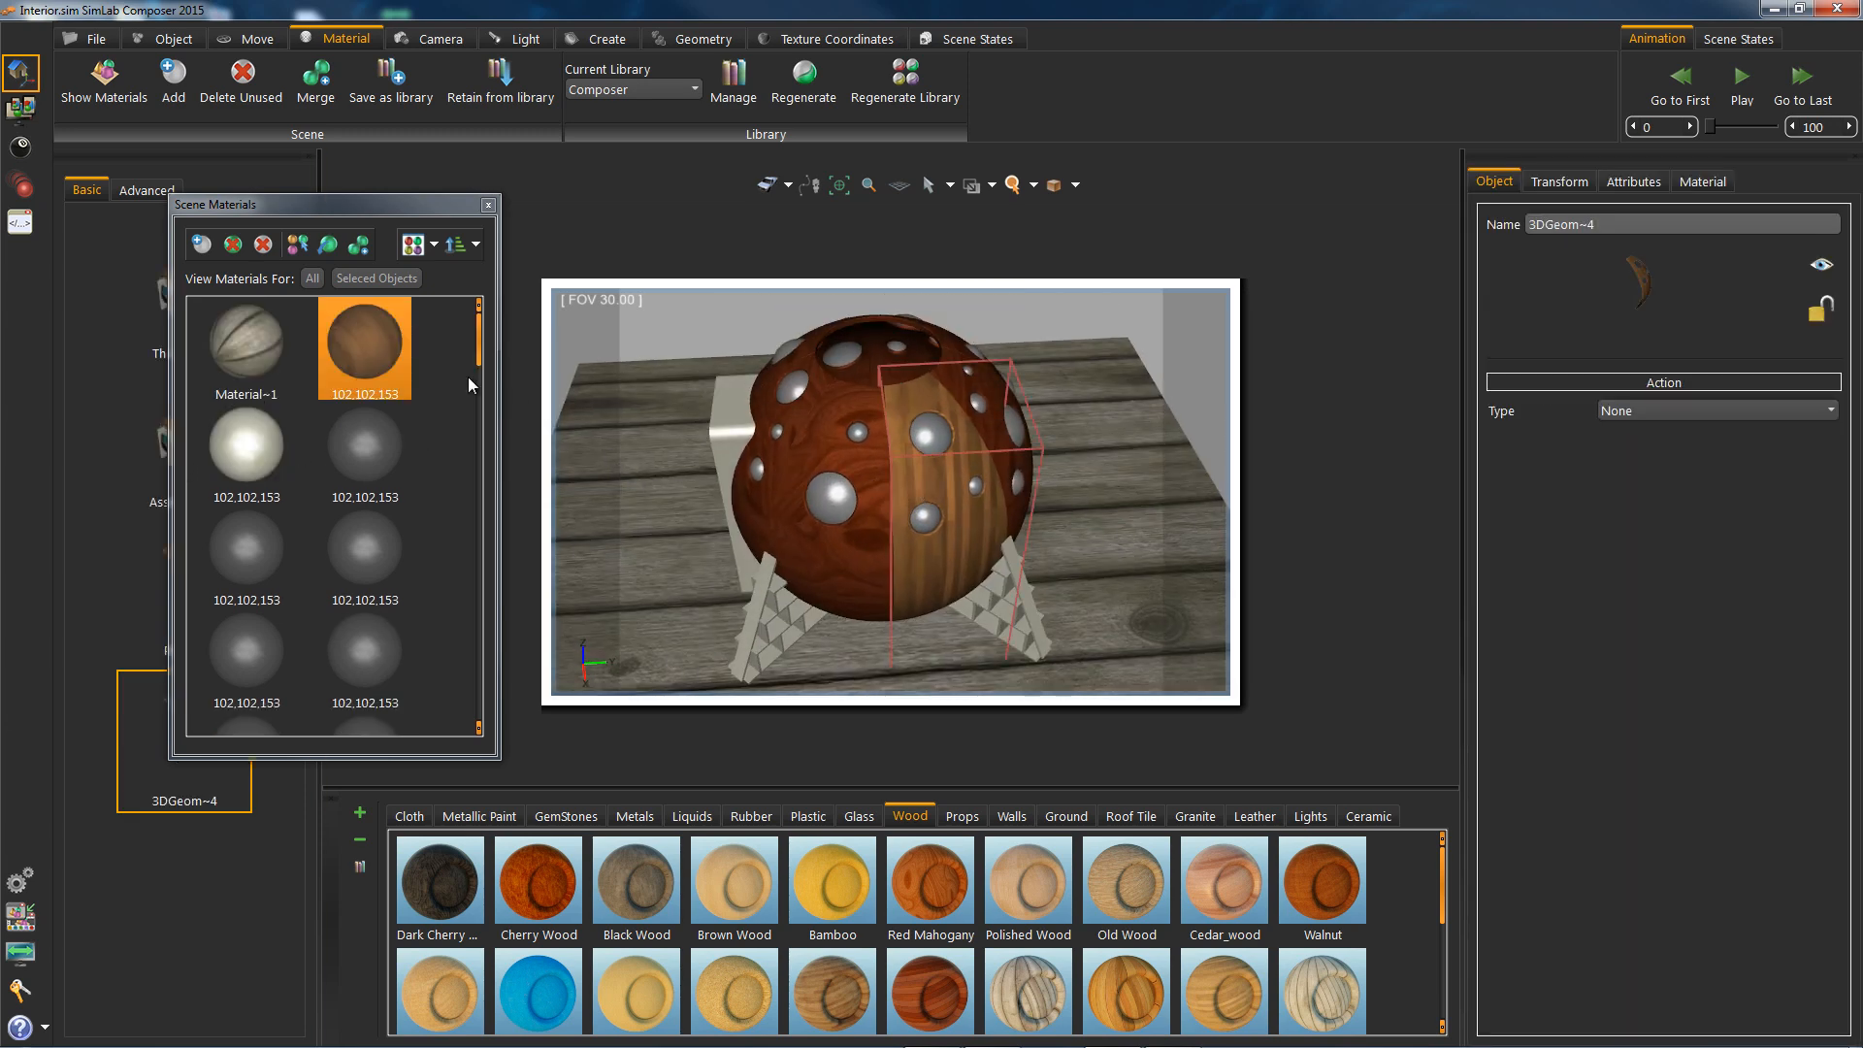
click(929, 883)
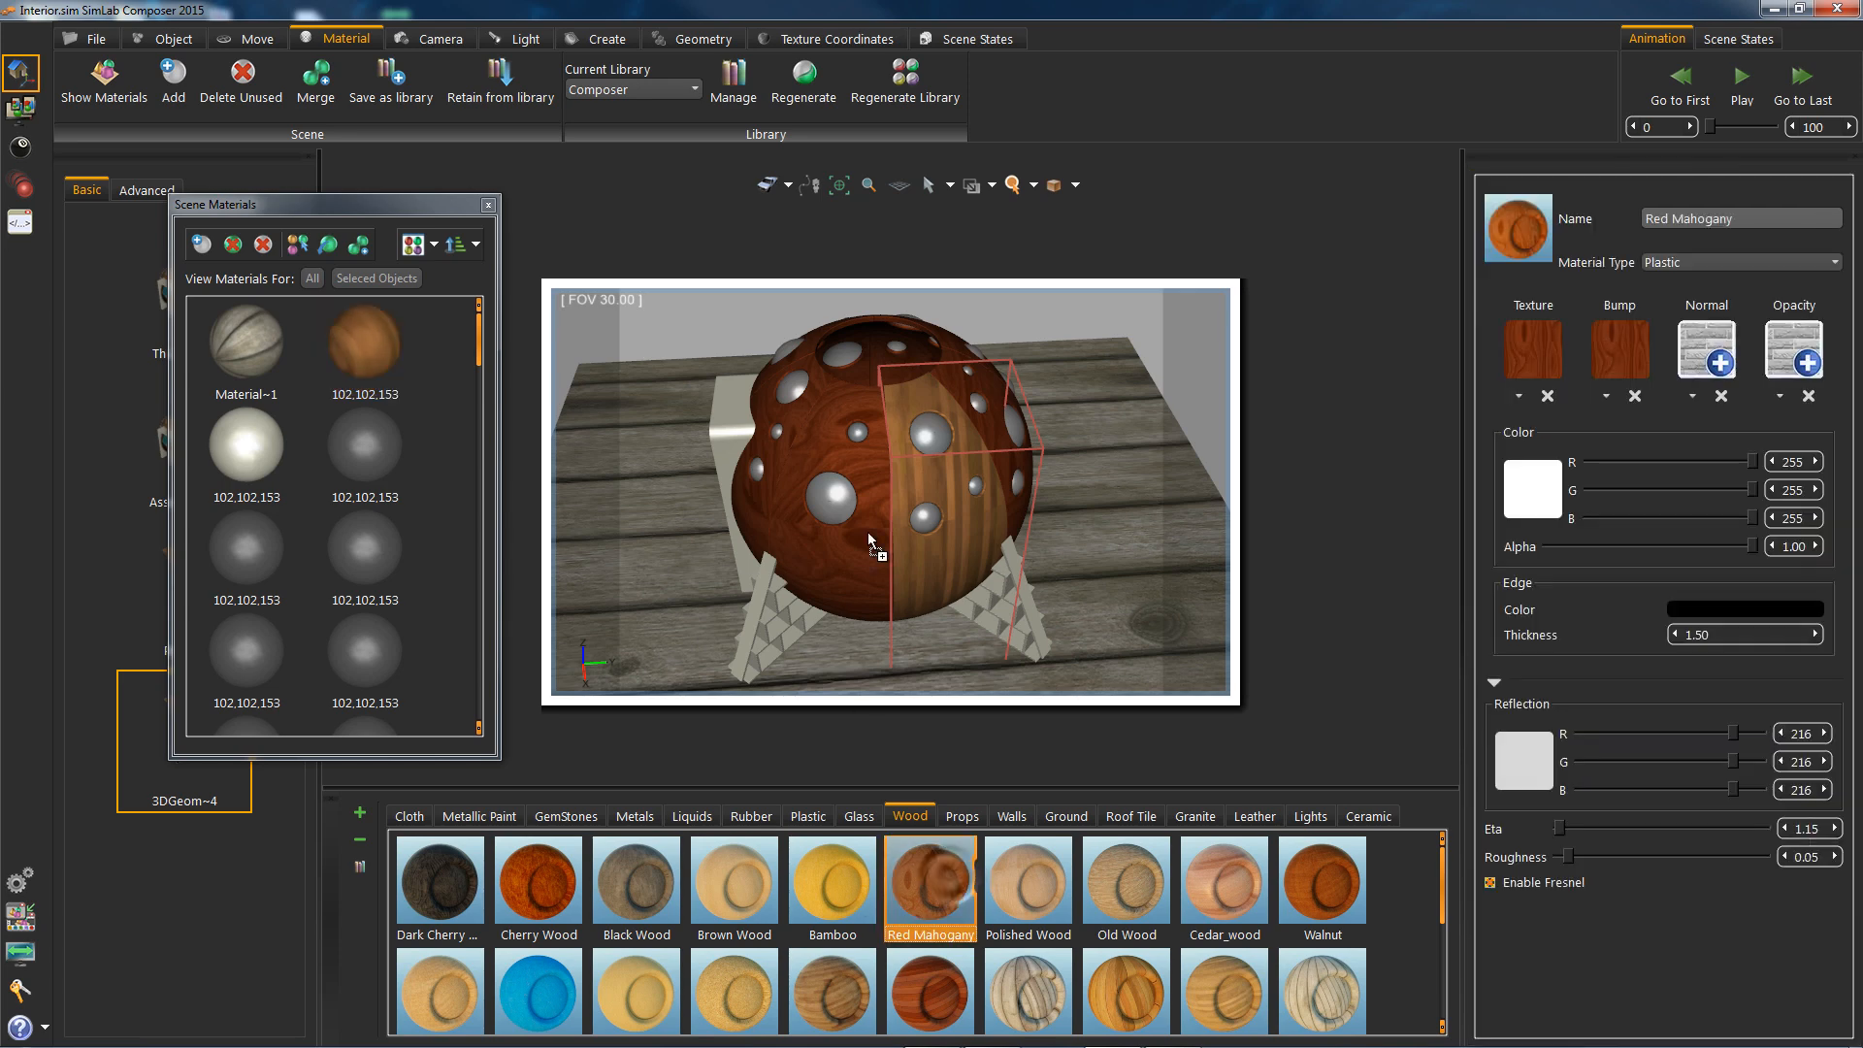
click(365, 337)
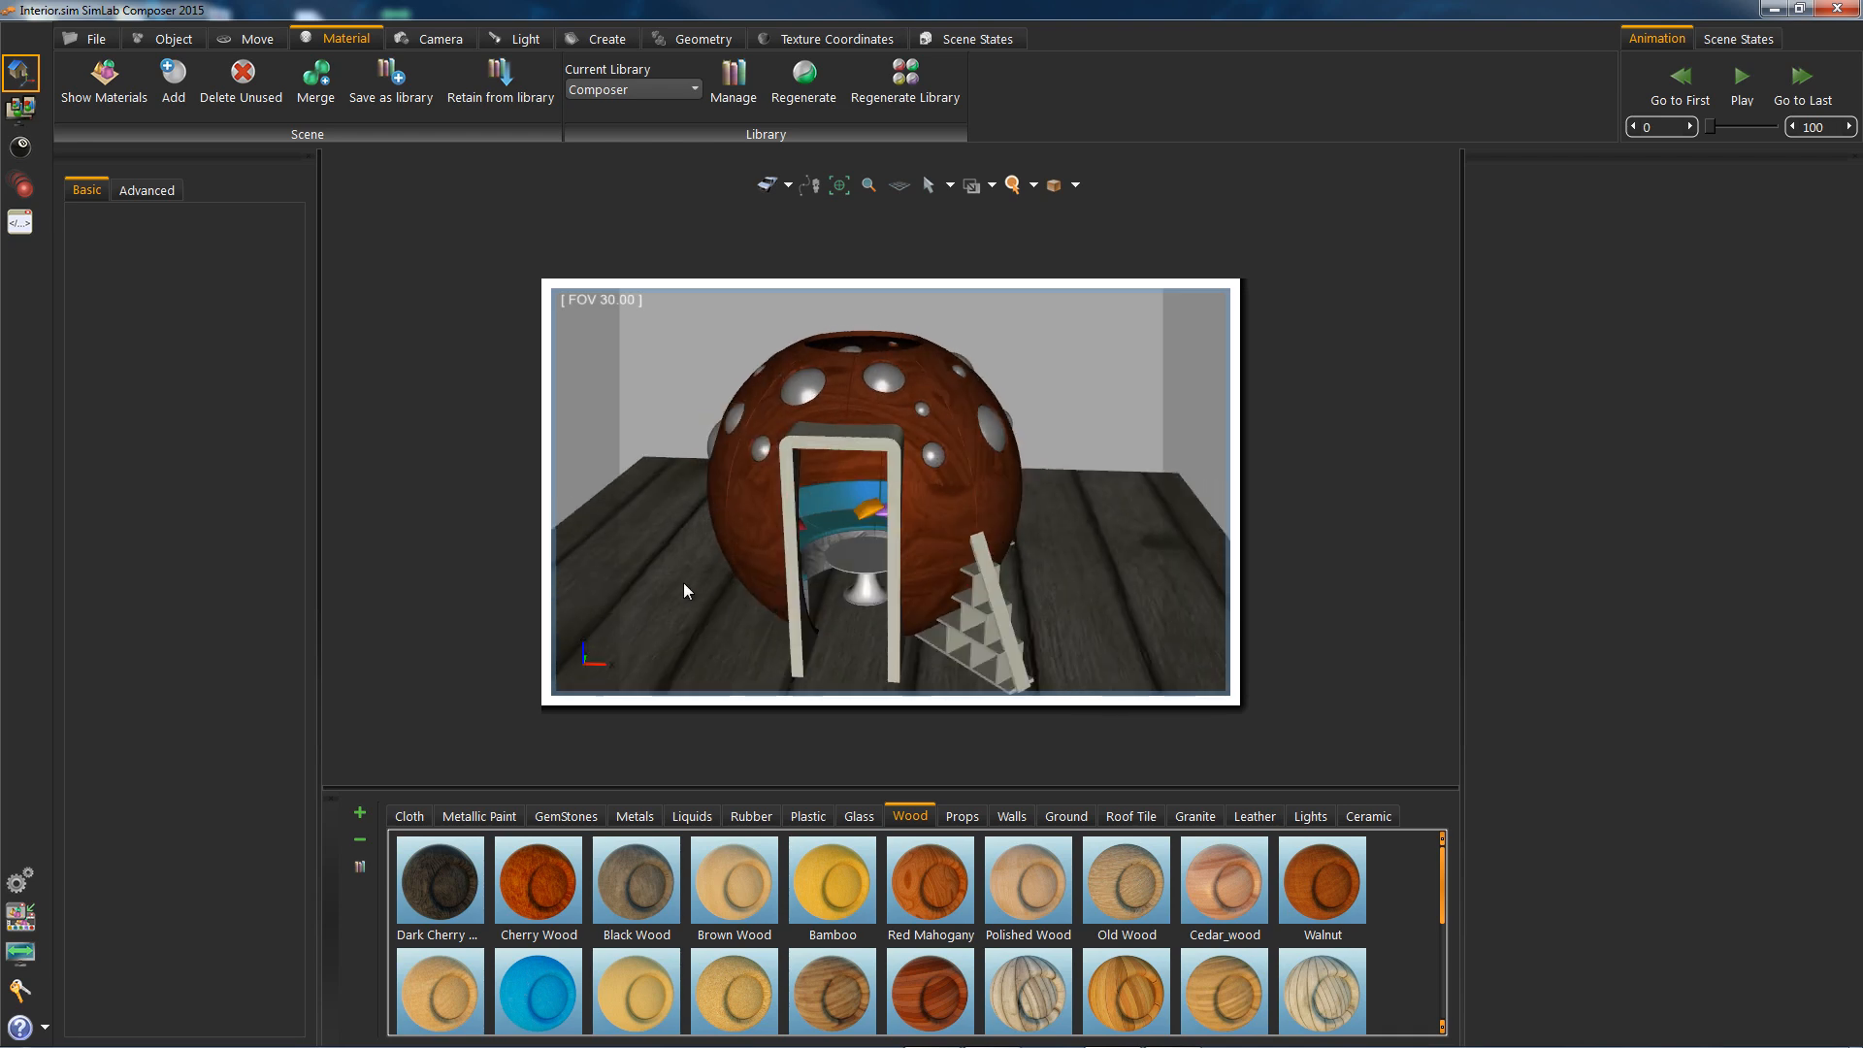
mouse_move(729, 454)
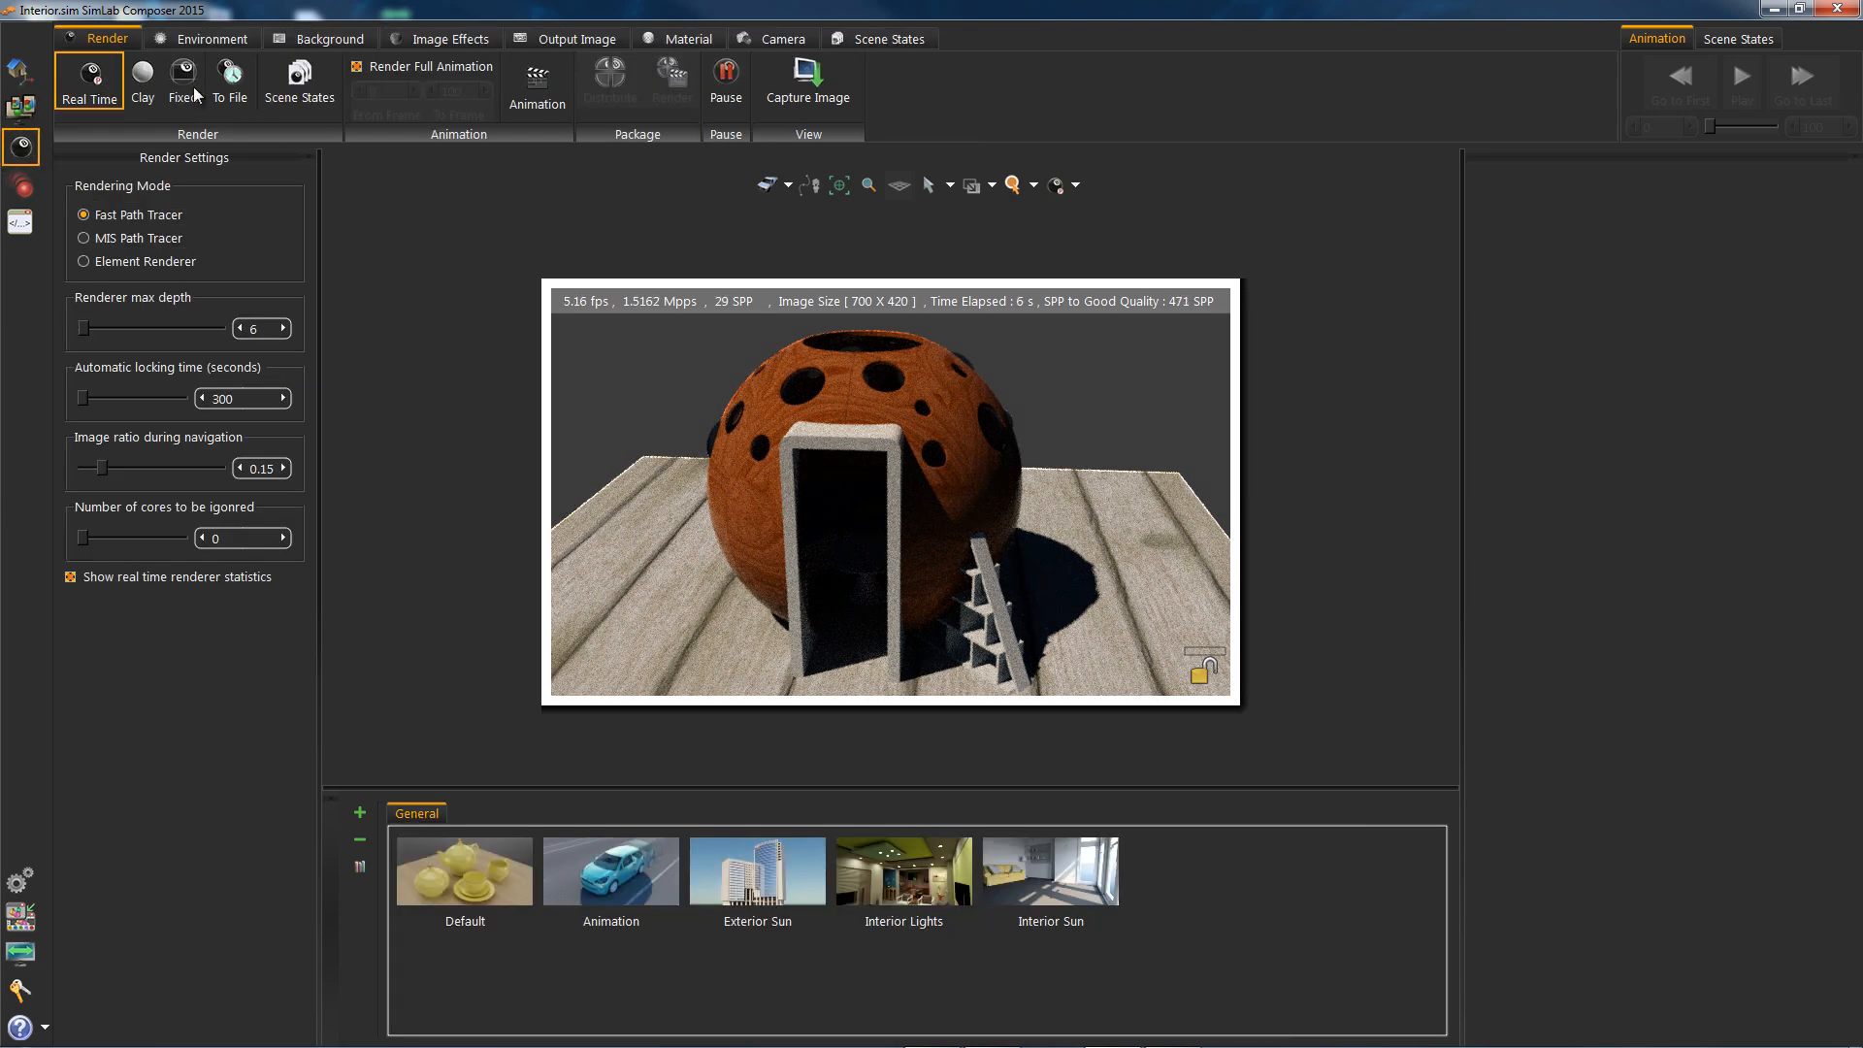
Disable the sun, enable HDR lighting, and set the background to Environment
click(213, 38)
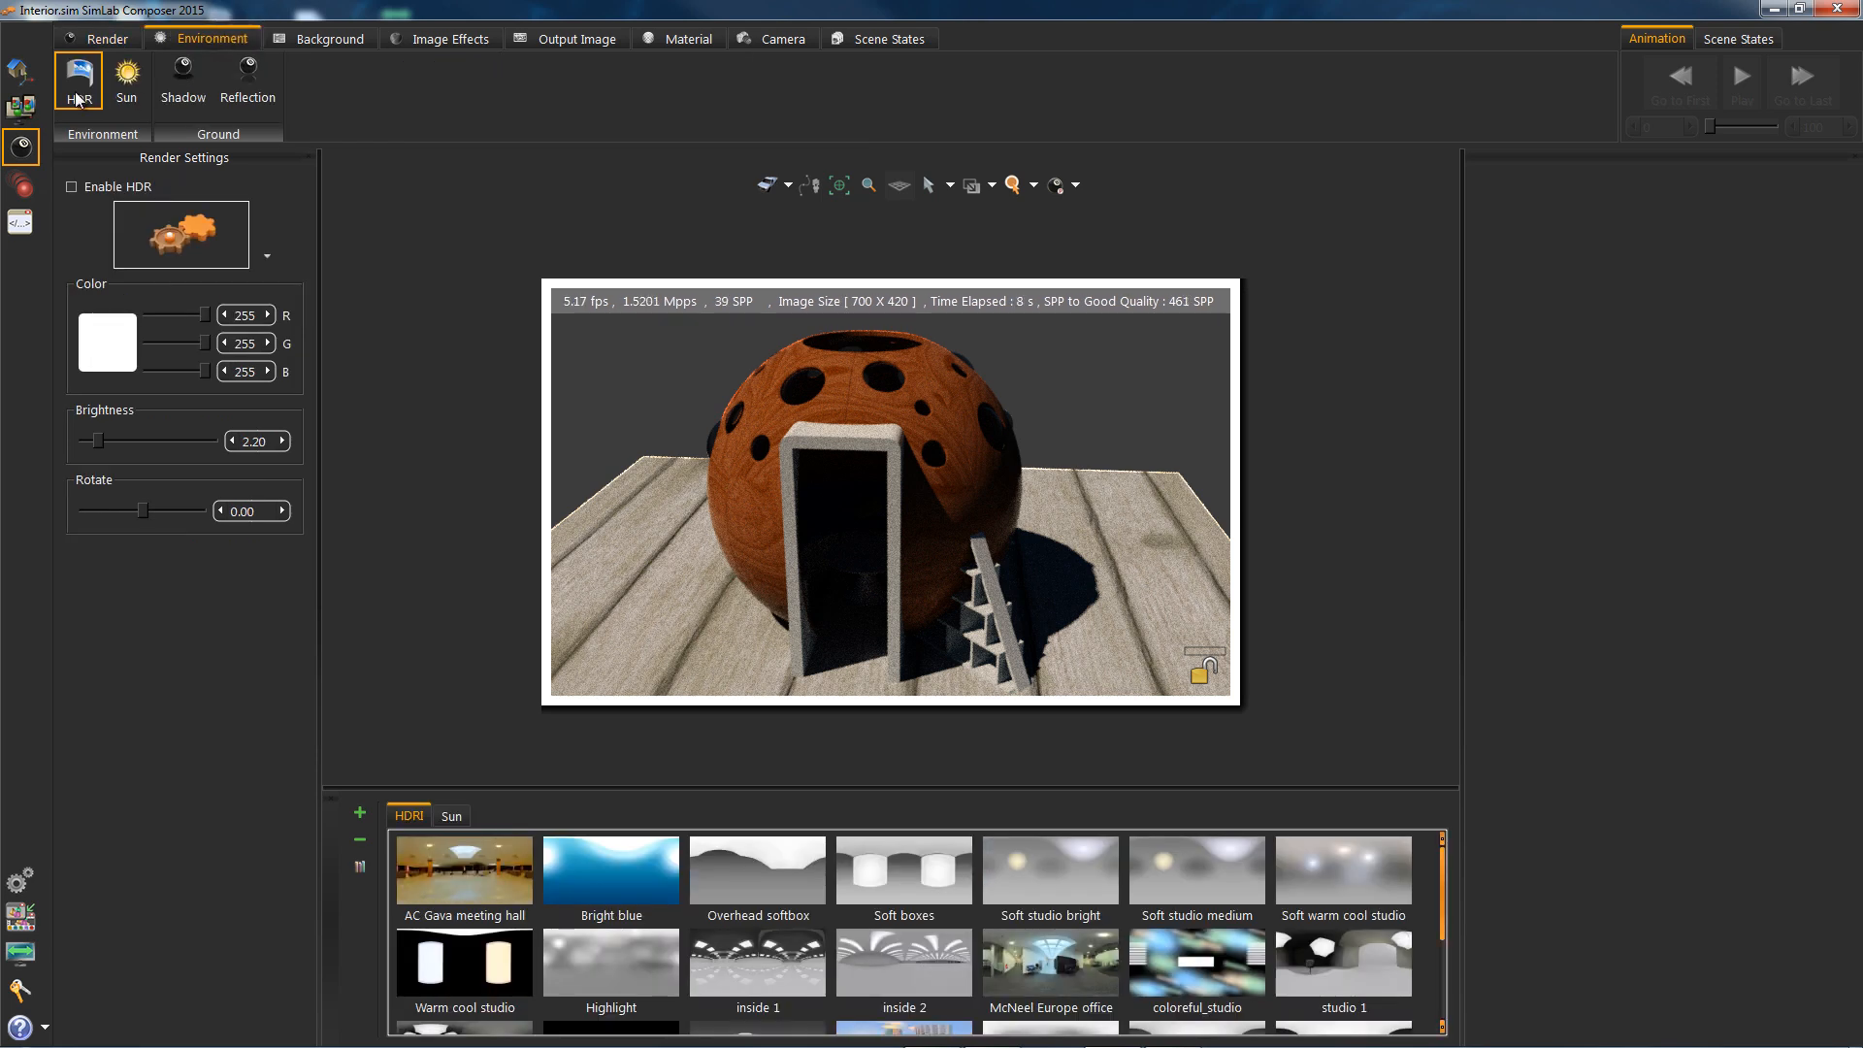
click(125, 81)
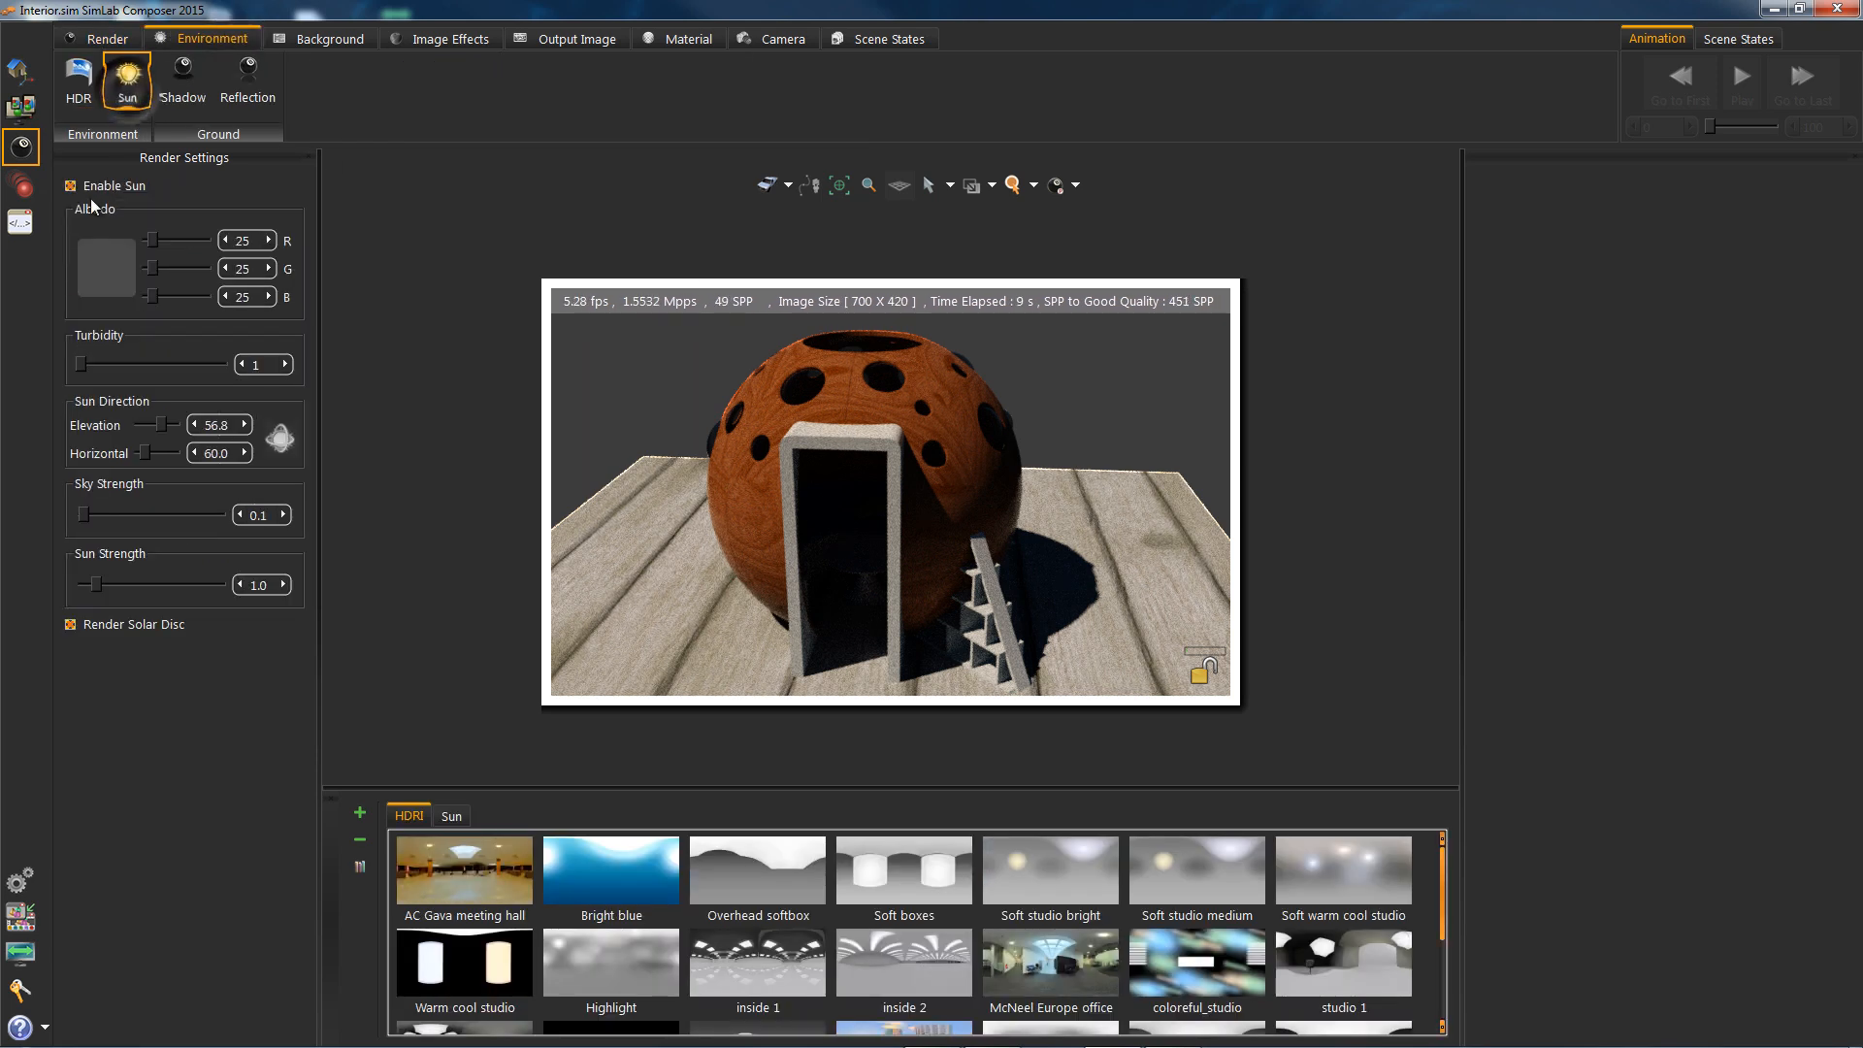
click(70, 186)
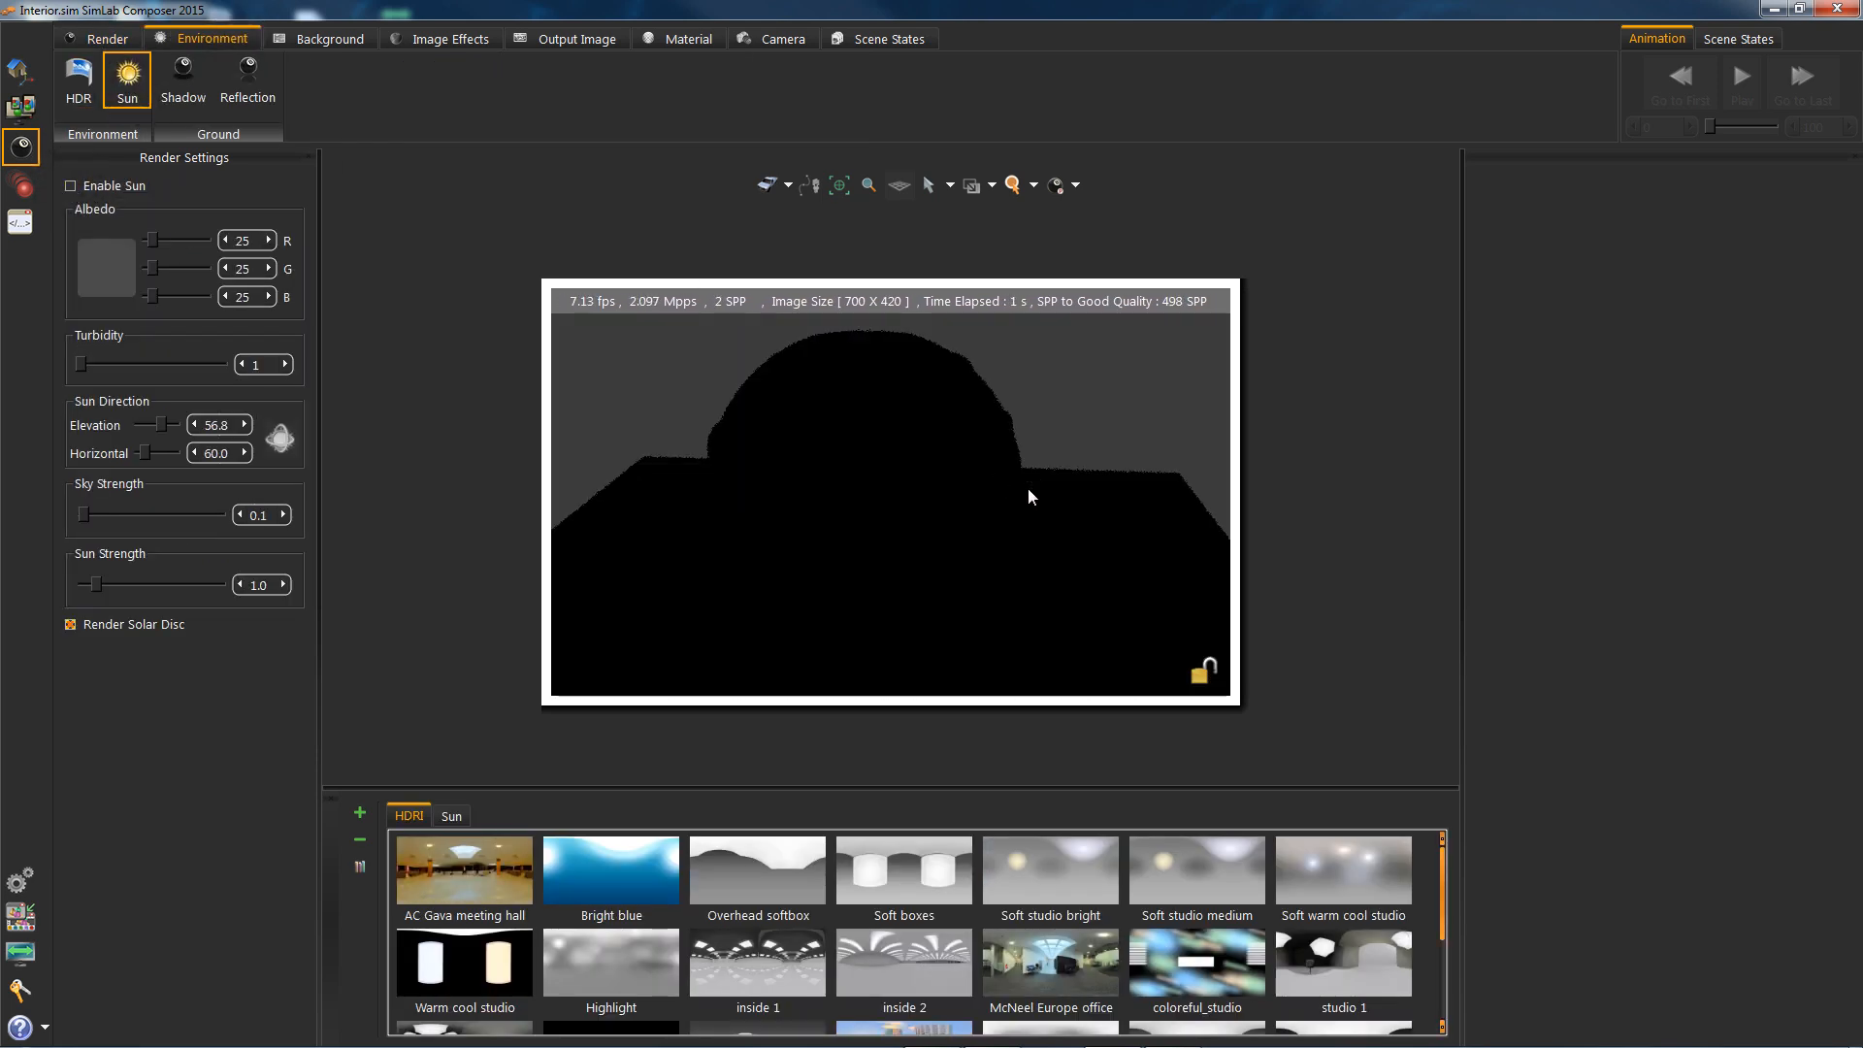
click(77, 79)
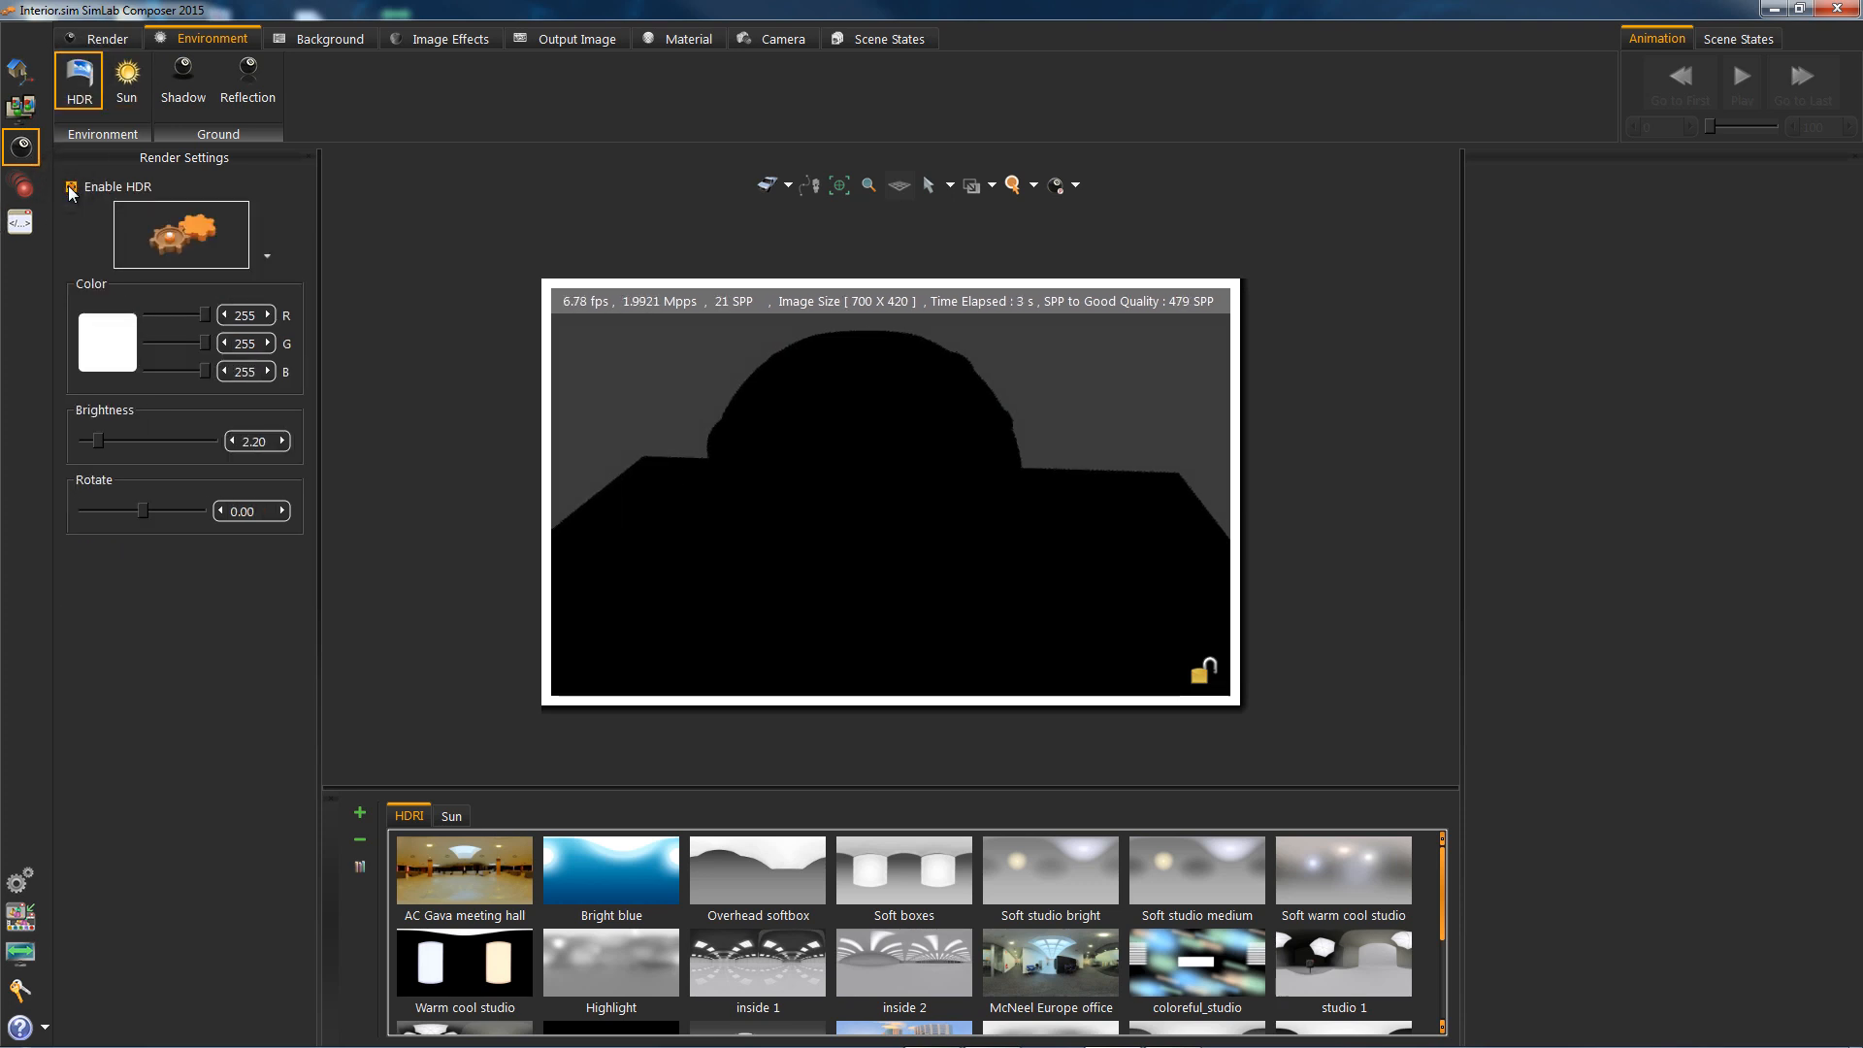
click(70, 186)
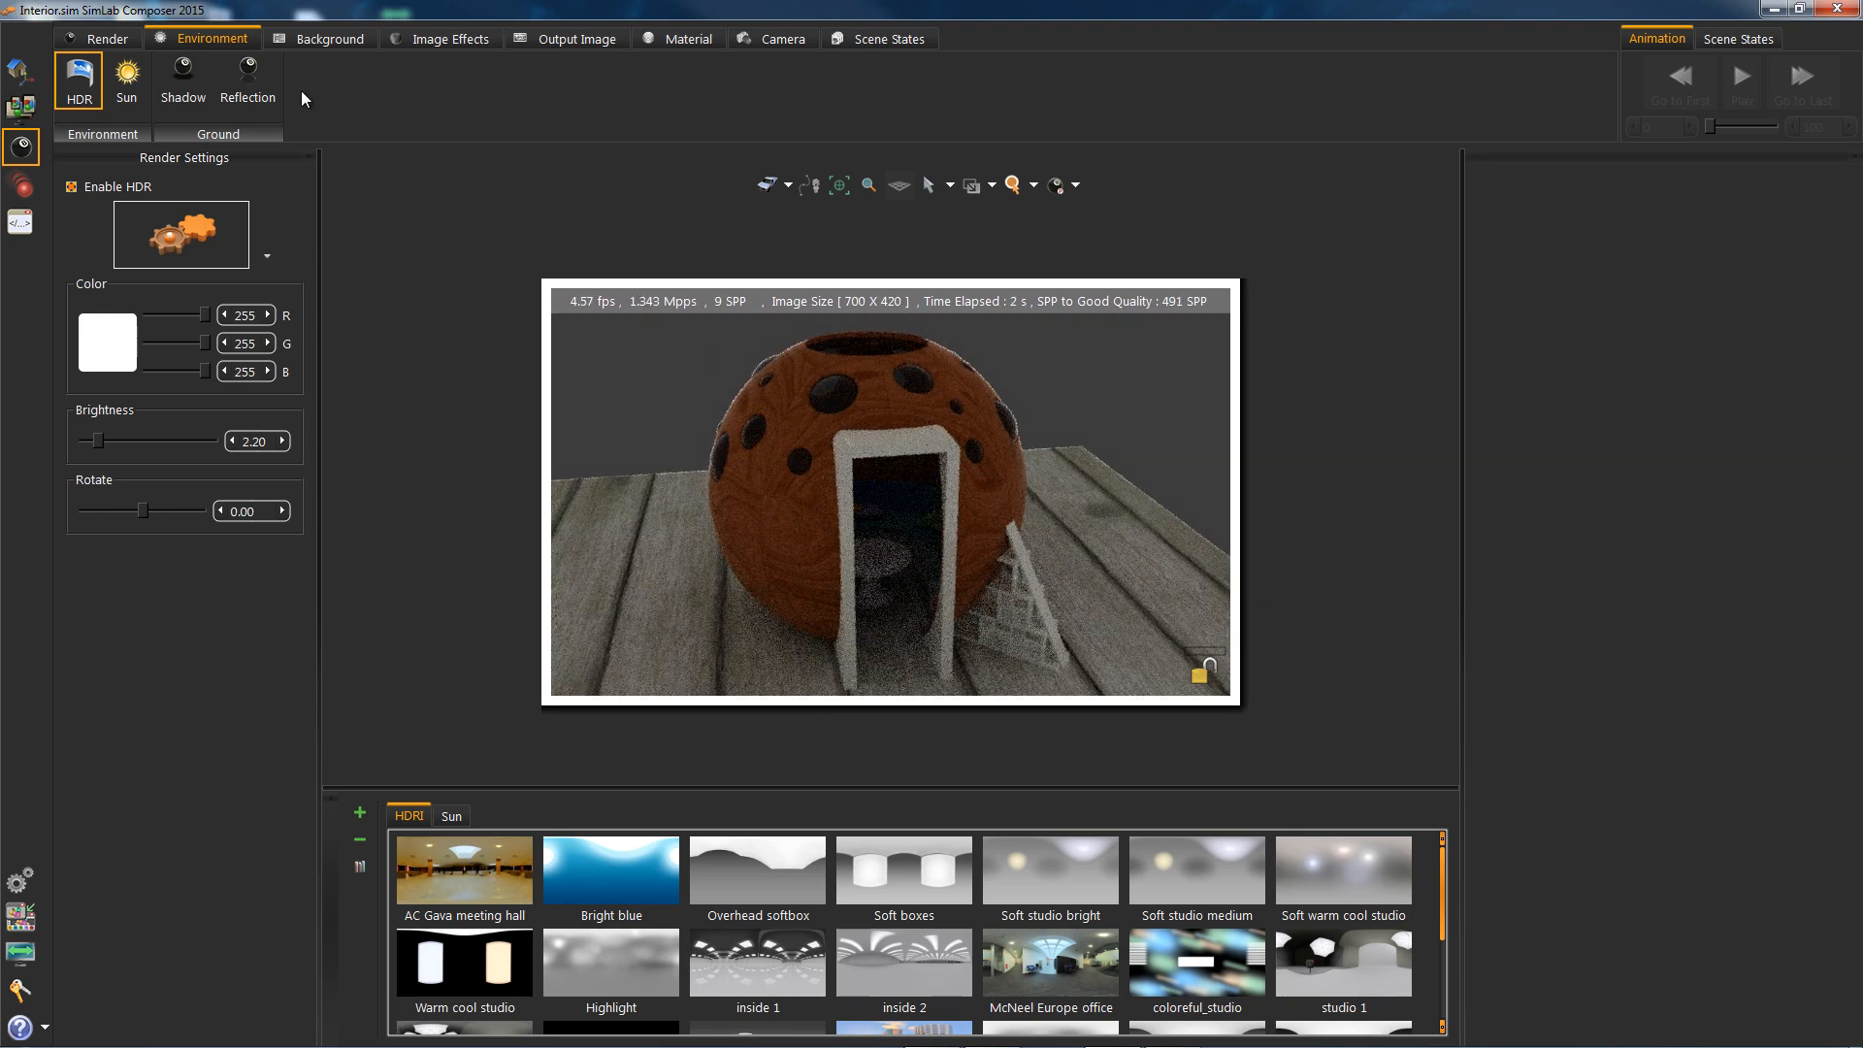
click(328, 38)
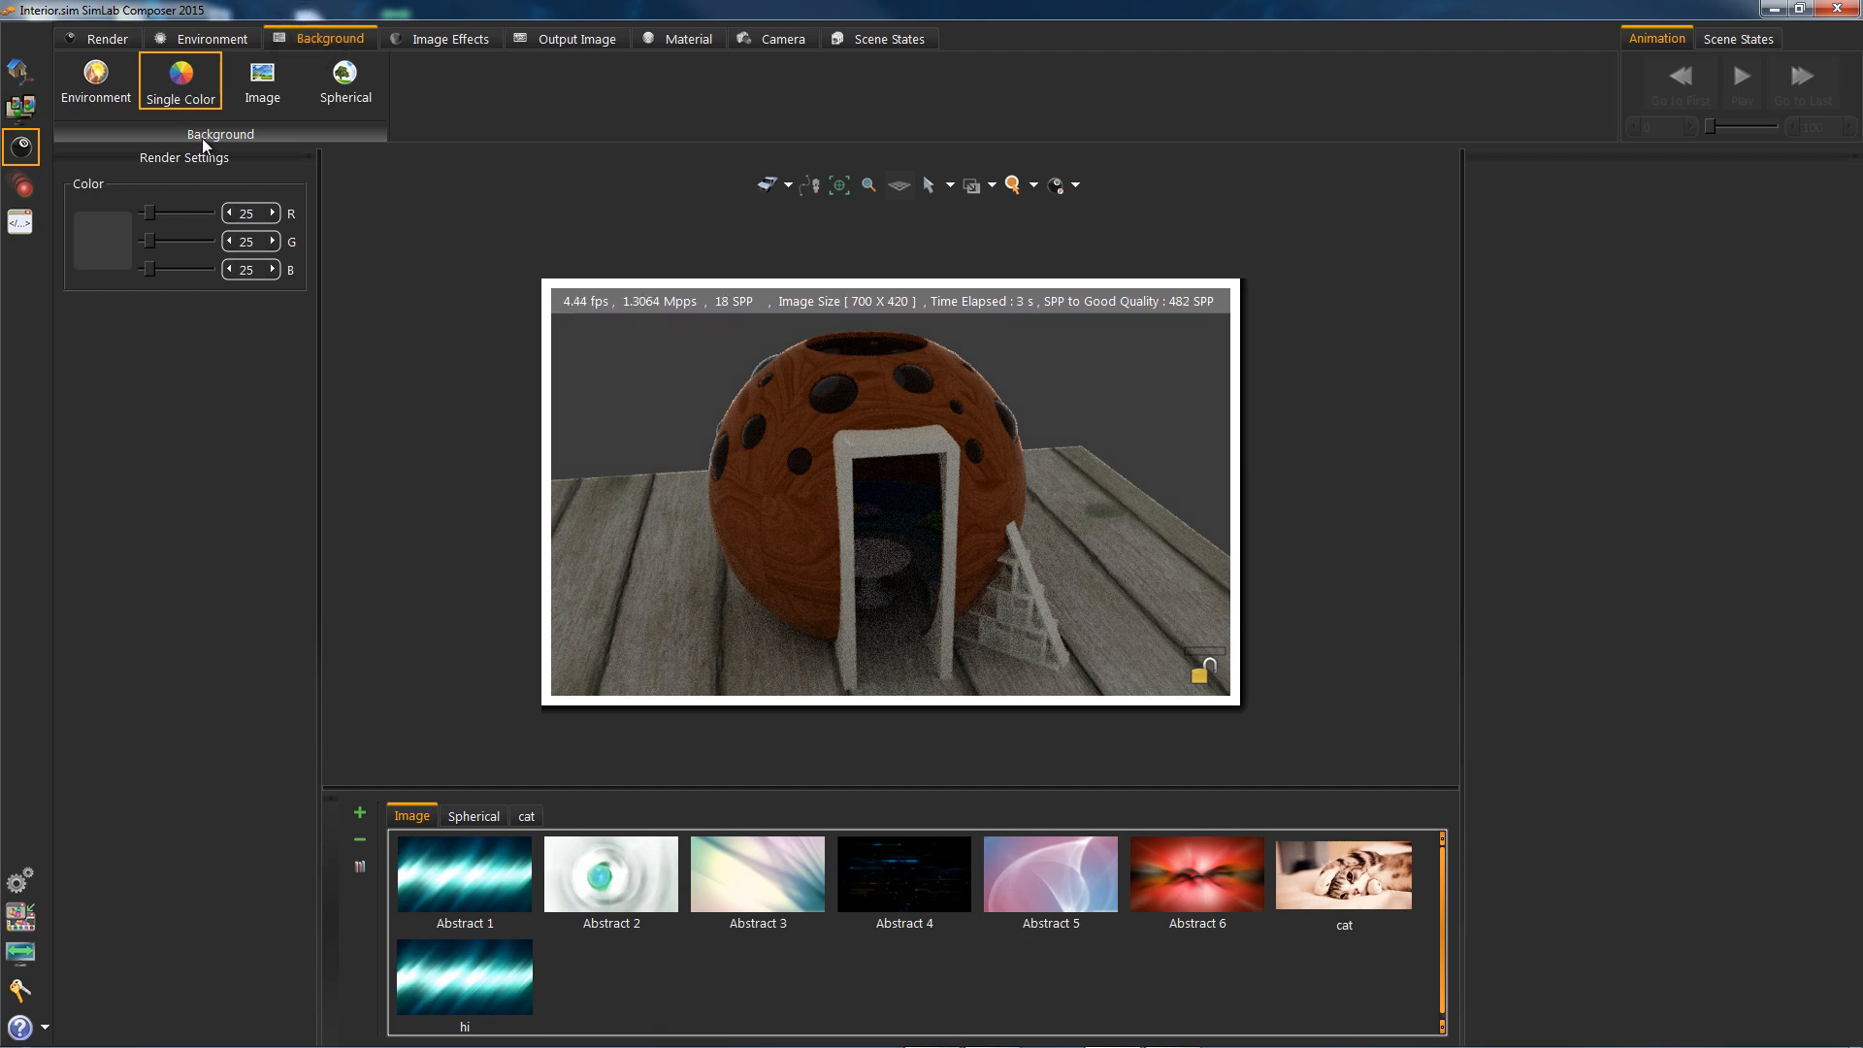
click(95, 80)
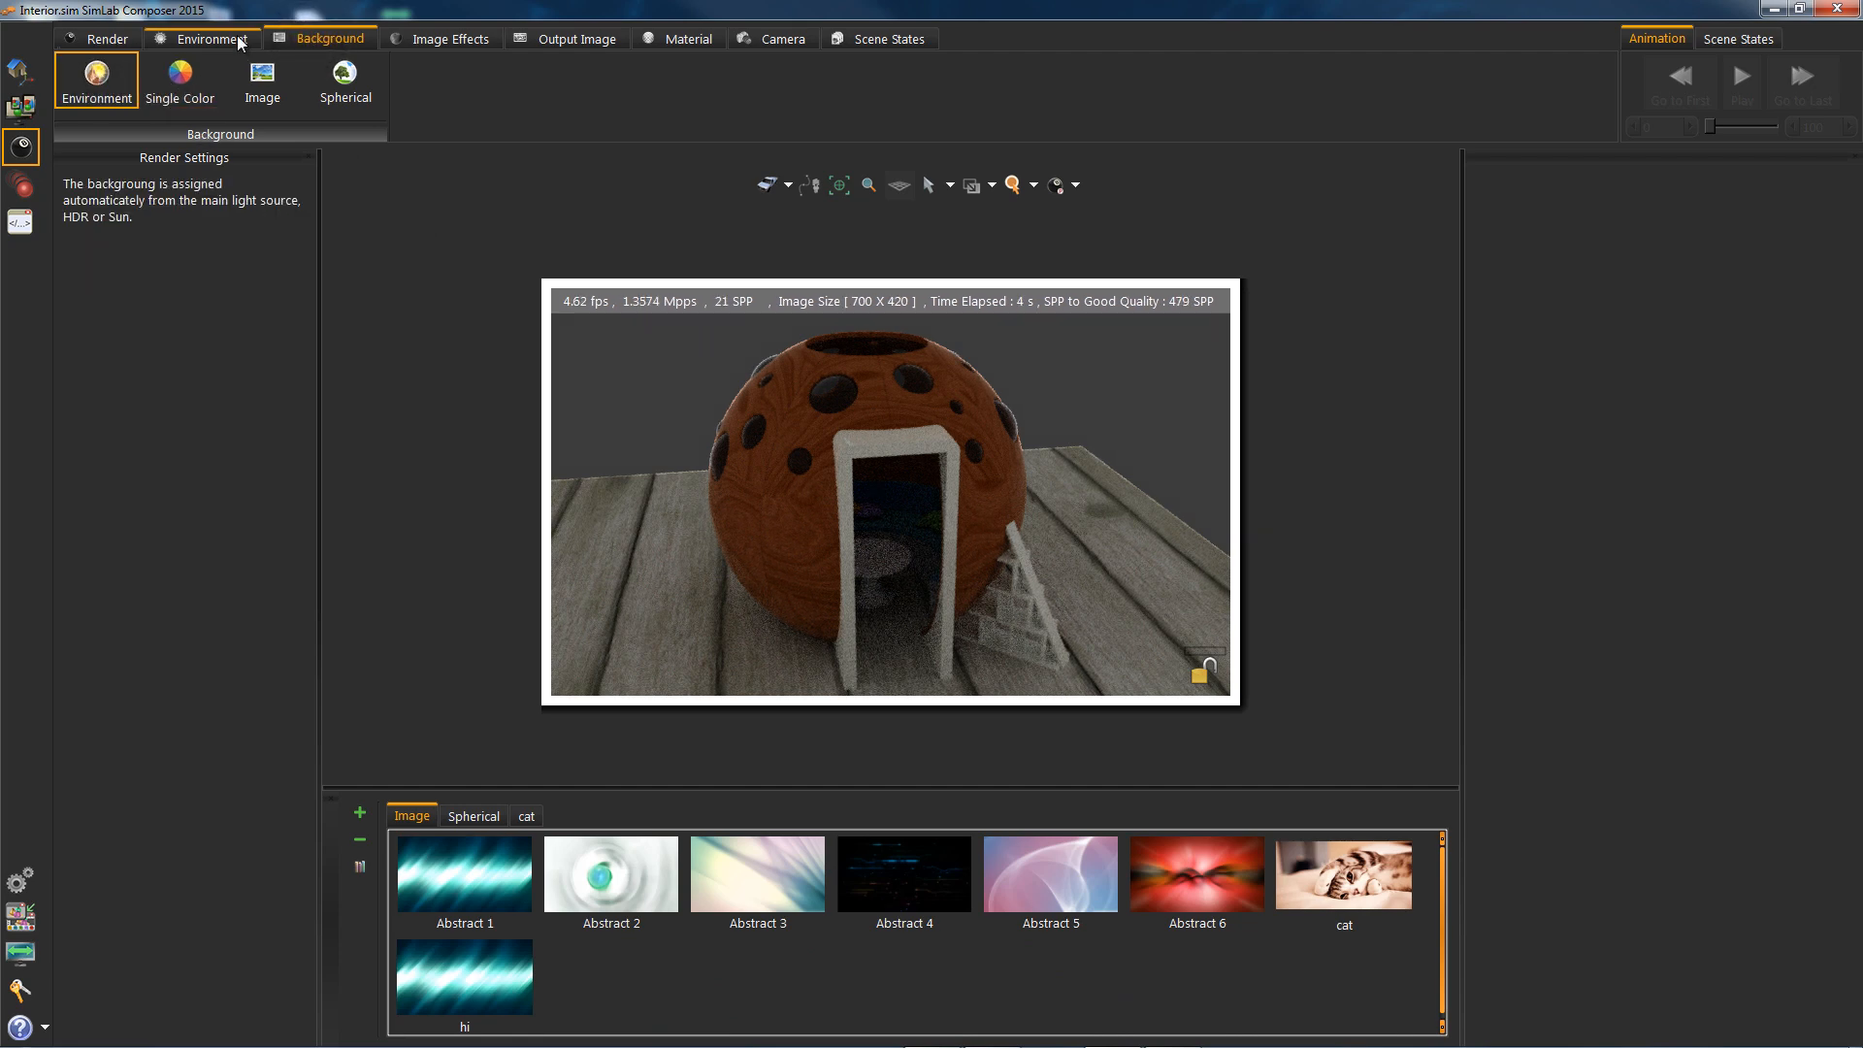
Raise HDR brightness to 2.20 and switch the environment to Soft boxes
click(211, 38)
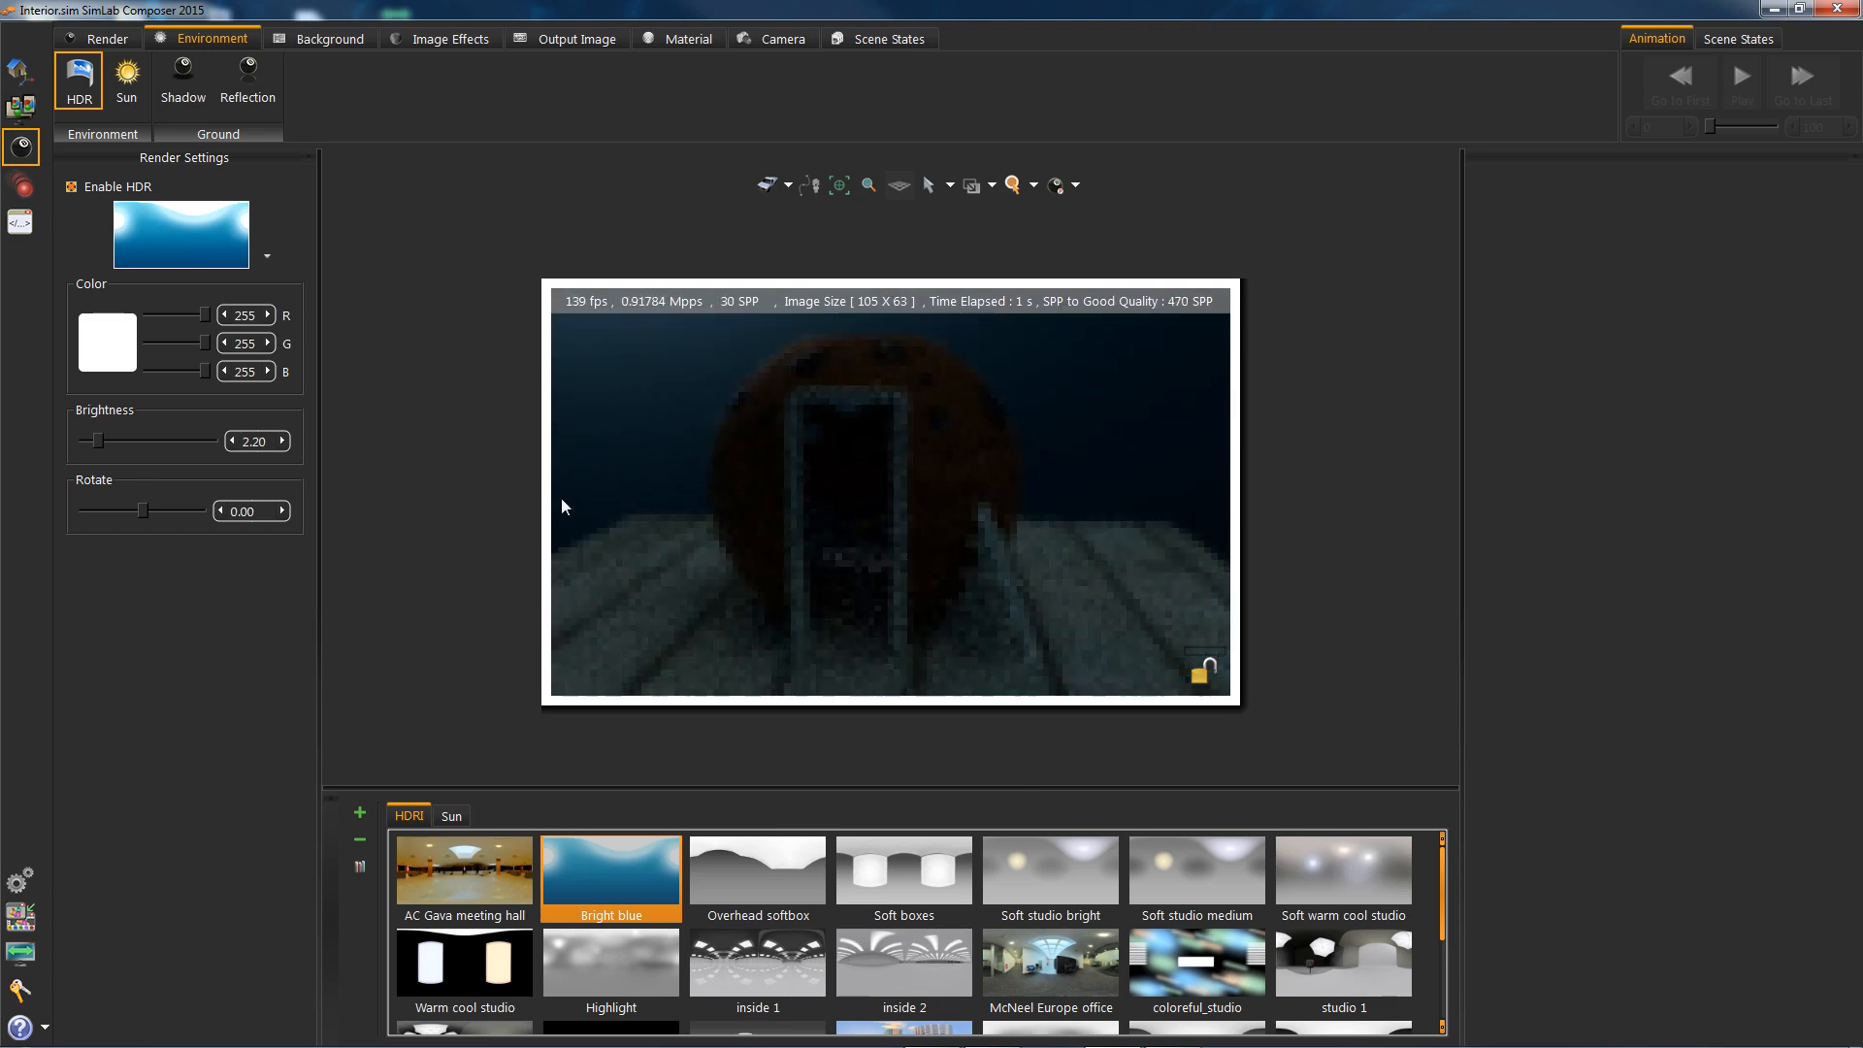
click(280, 441)
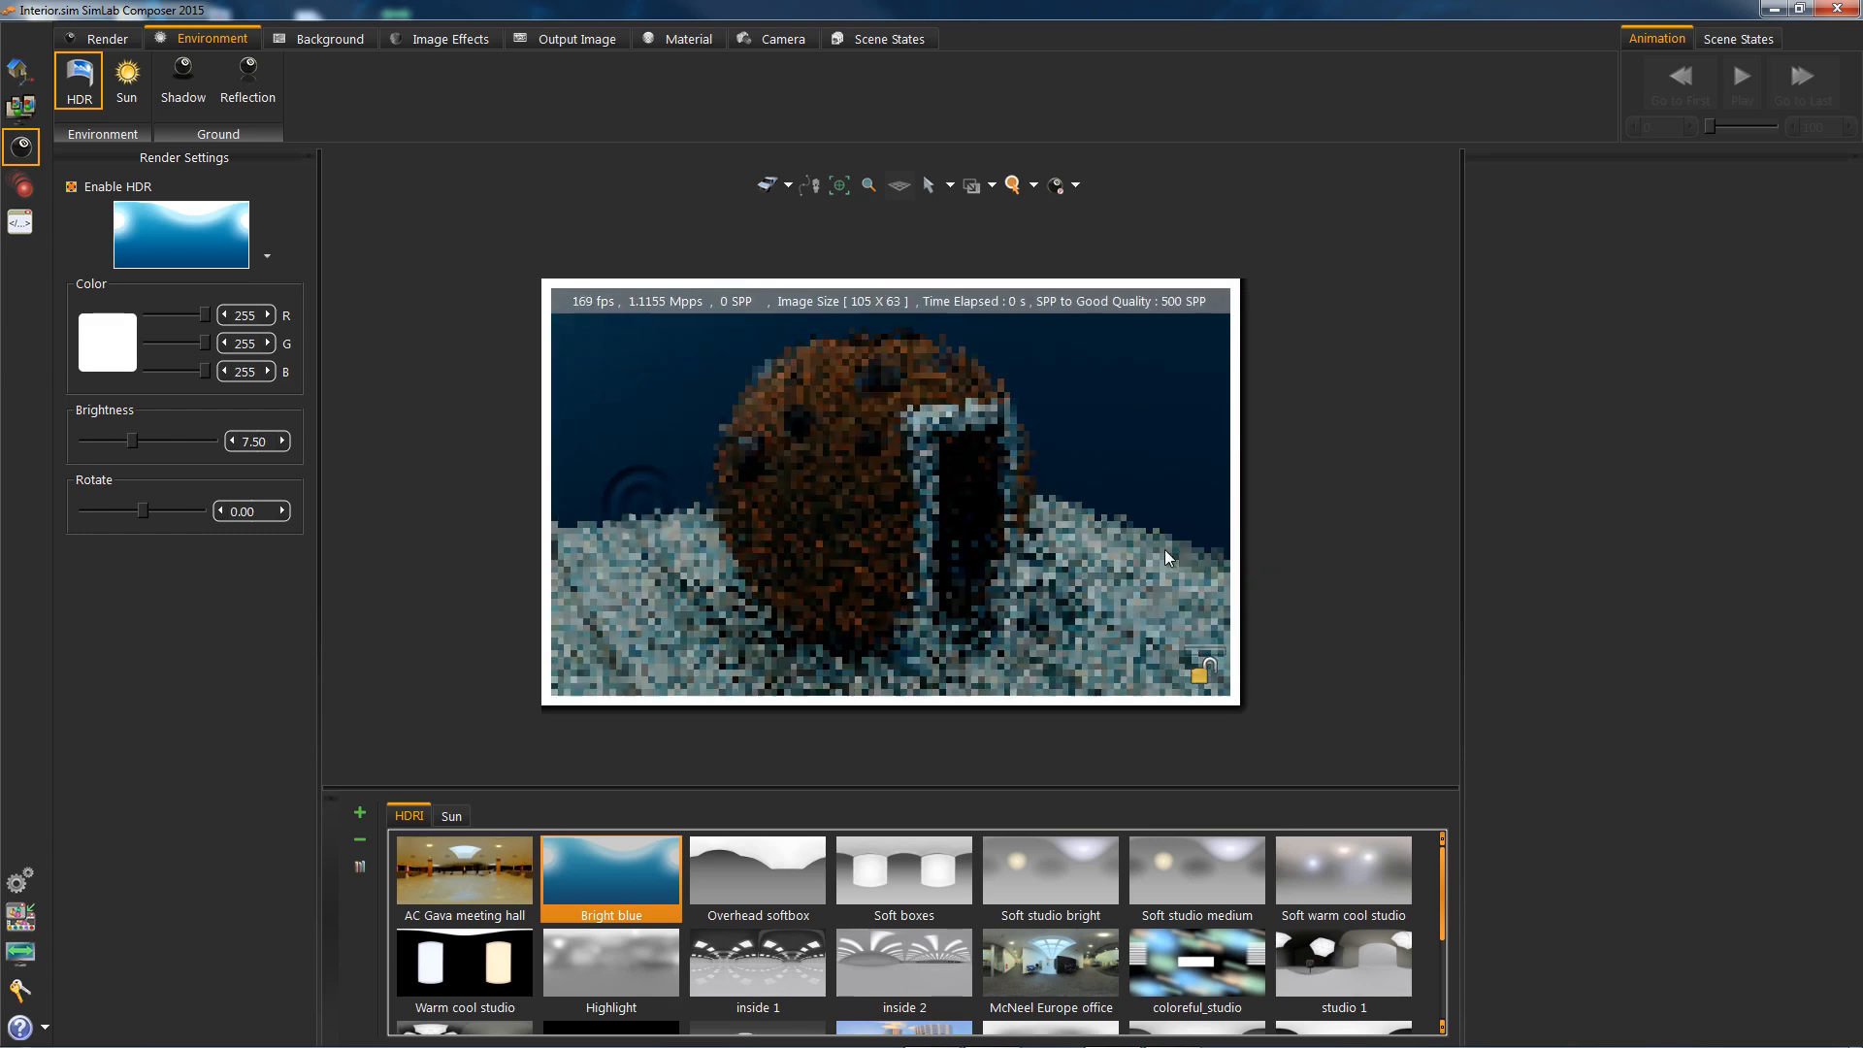
click(903, 870)
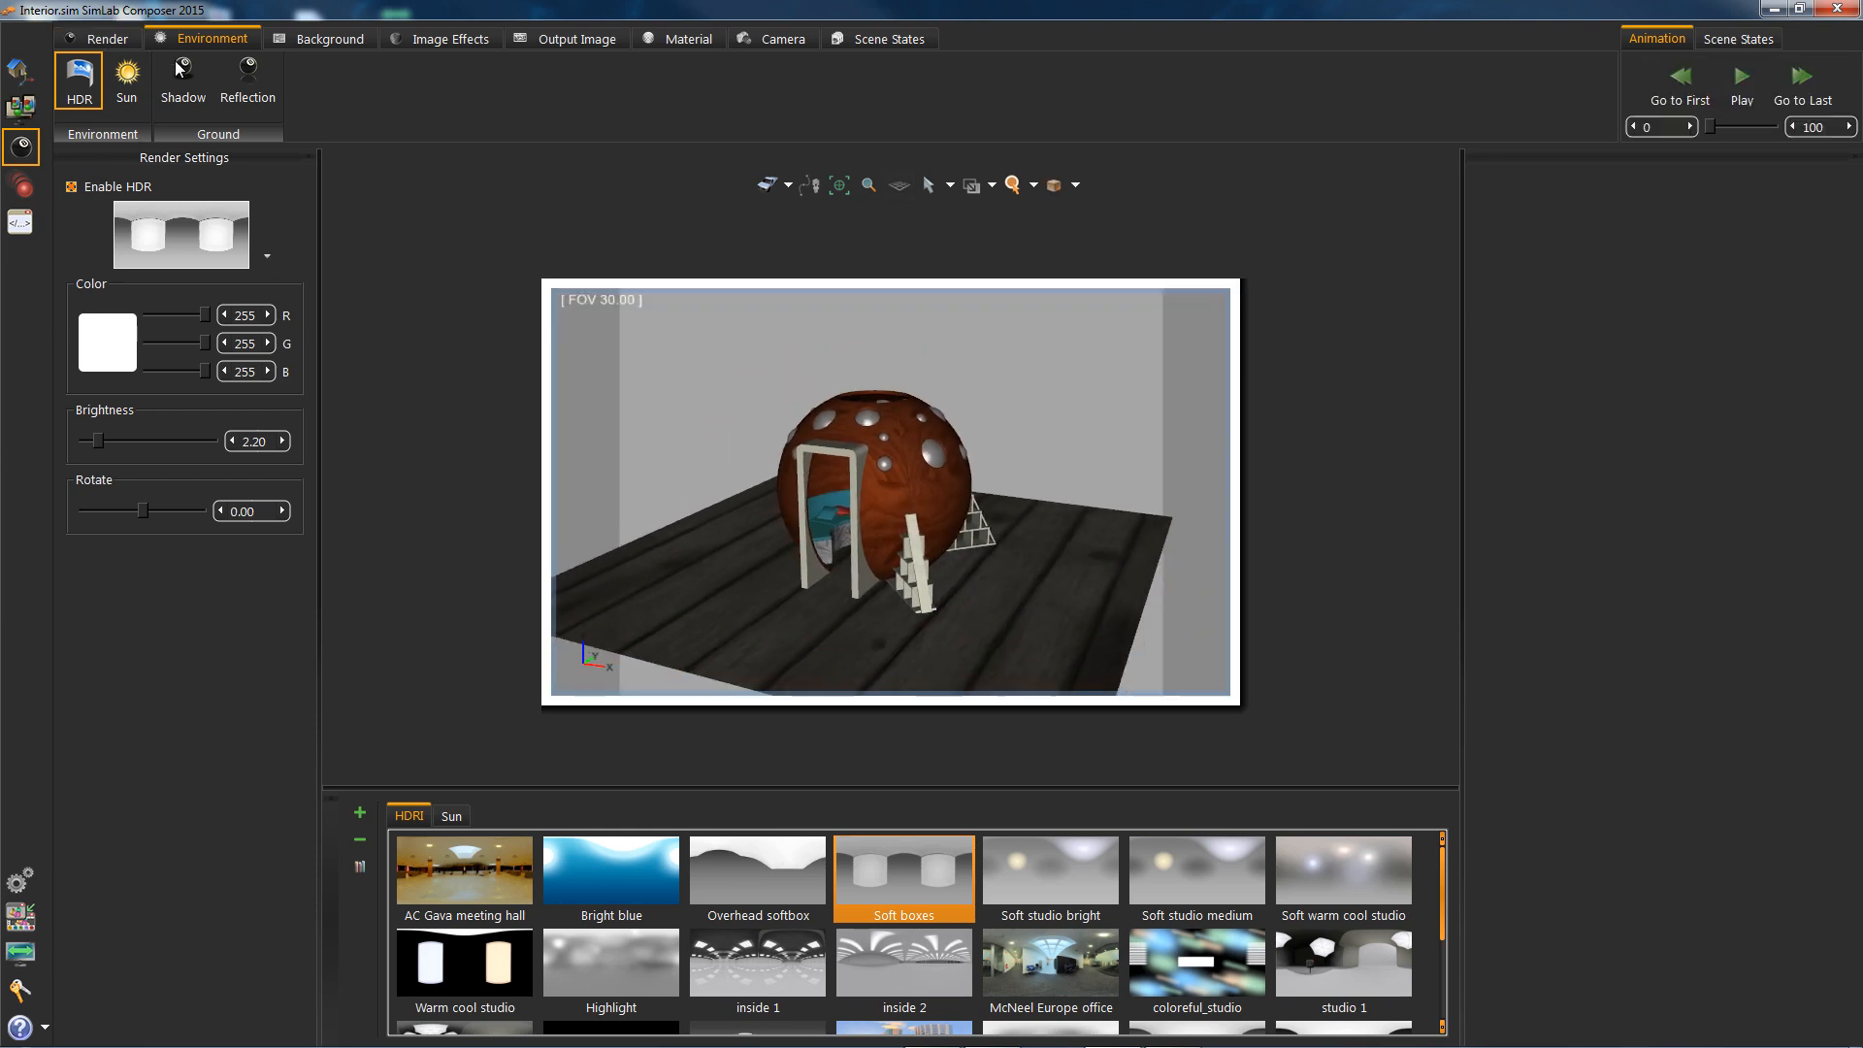
mouse_move(291, 97)
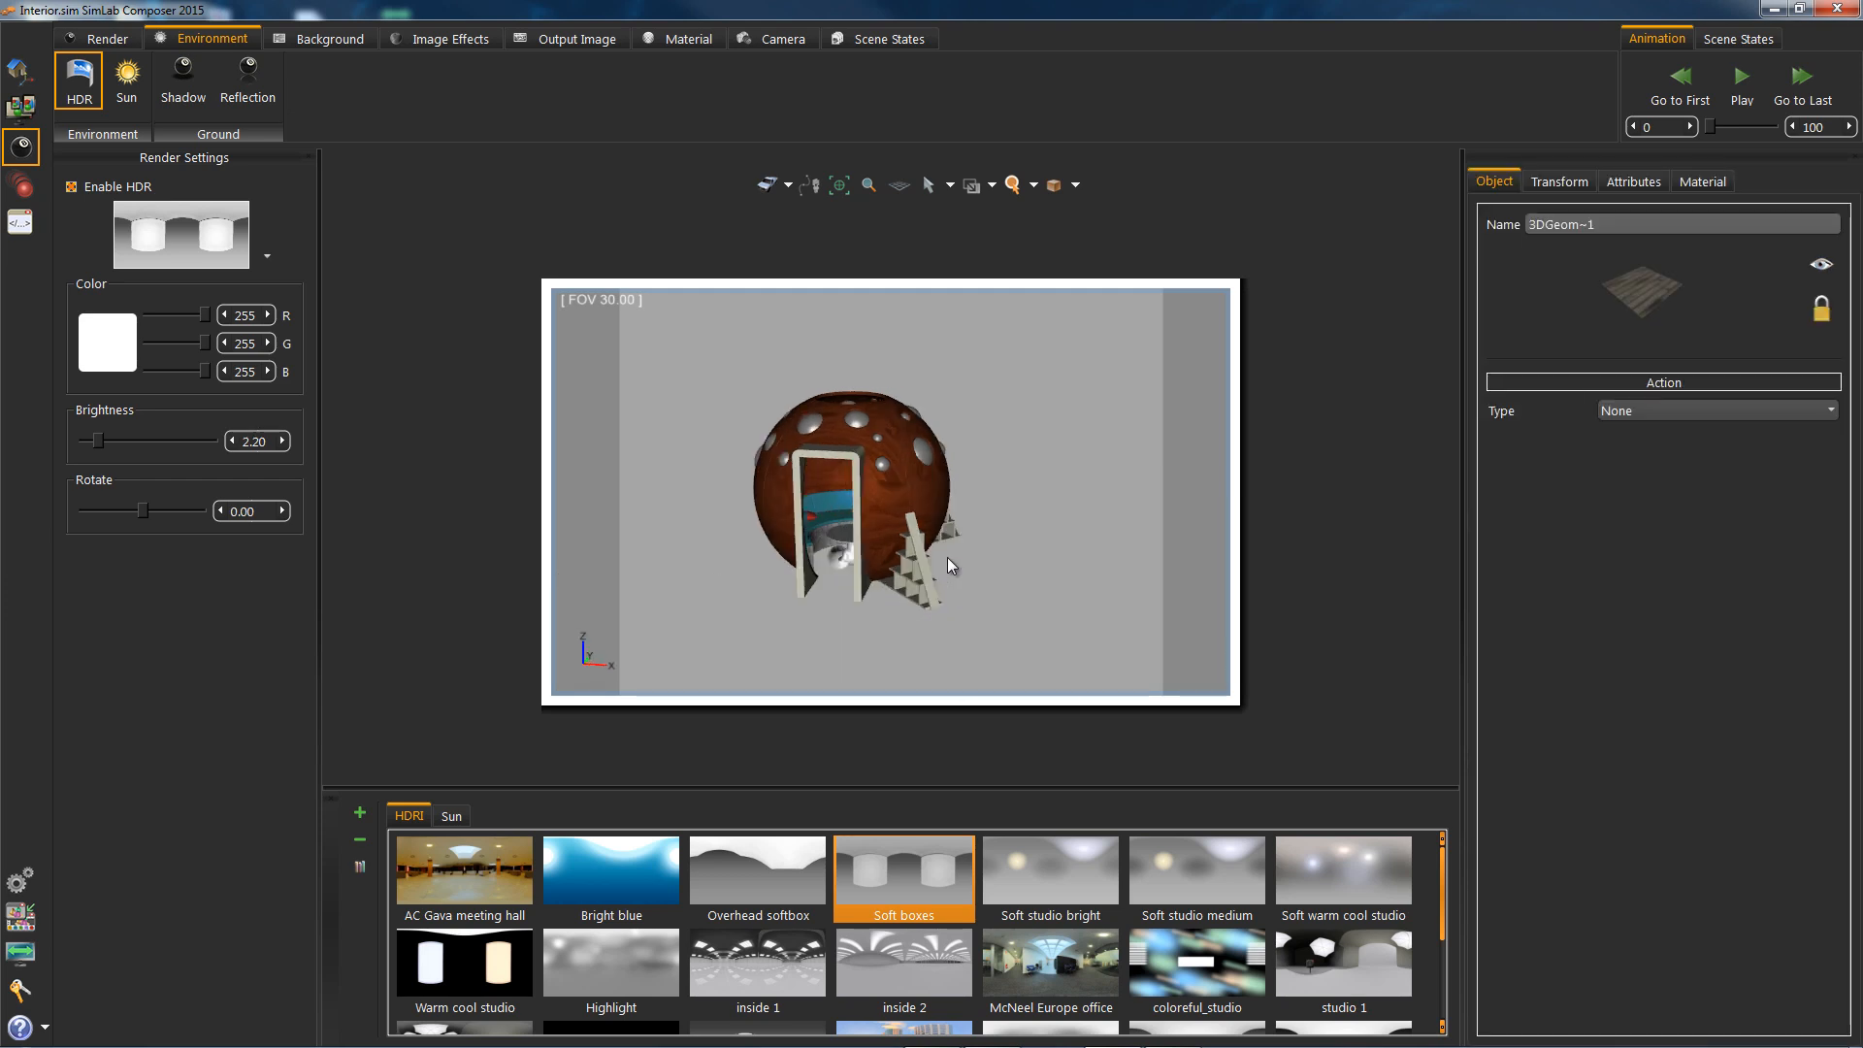
Enable ground reflection at strength 2.52 with environment reflection turned off
click(182, 80)
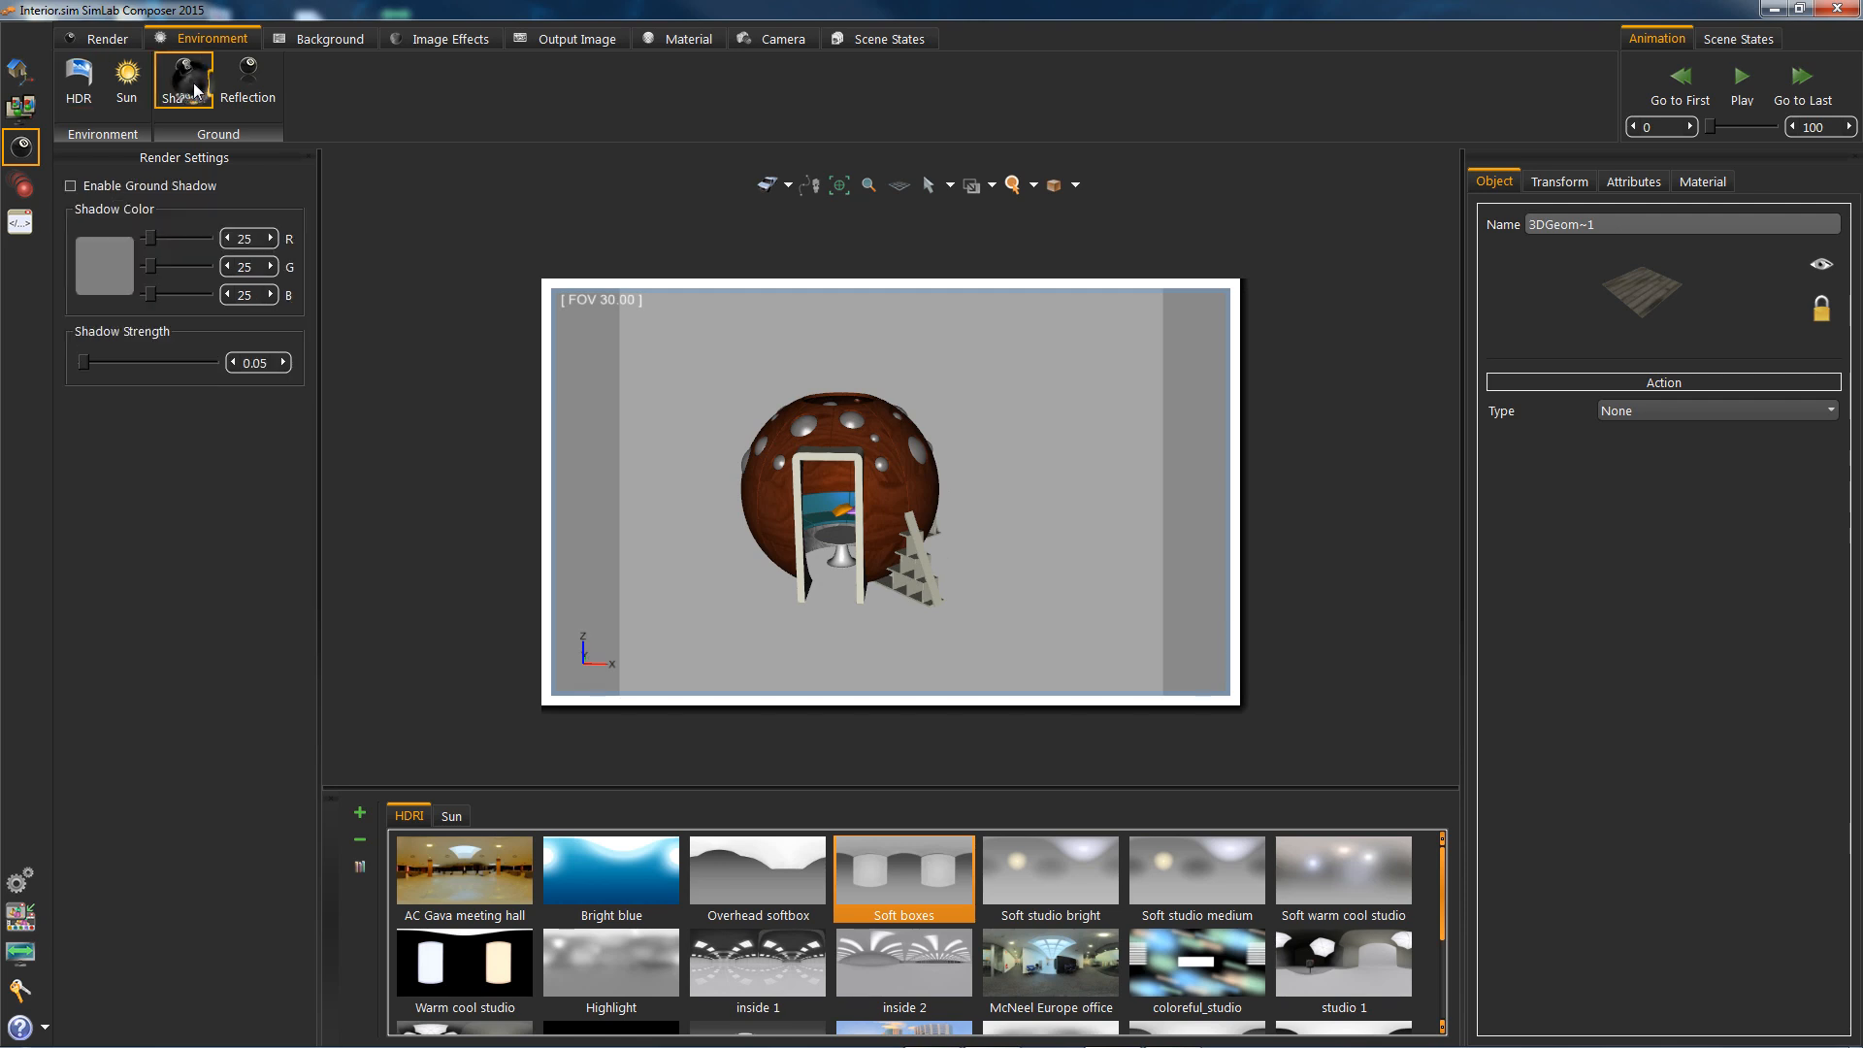
click(248, 79)
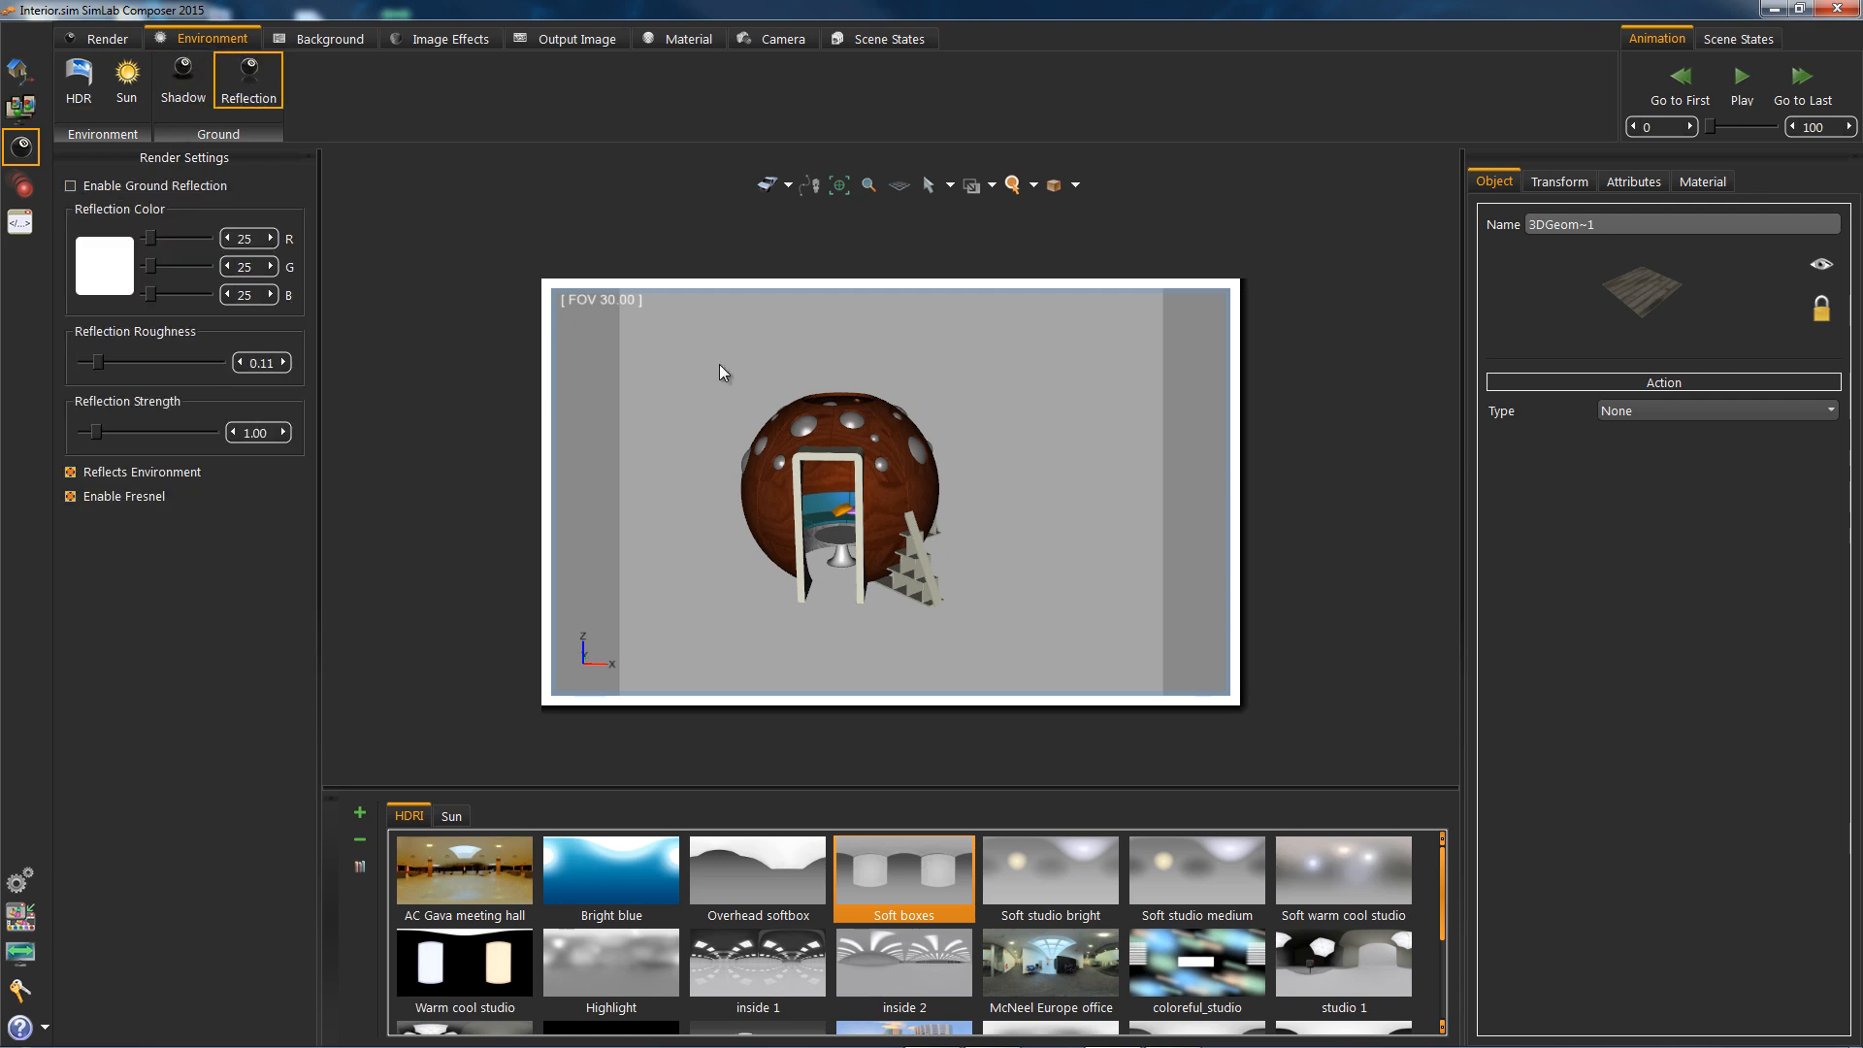
click(1050, 185)
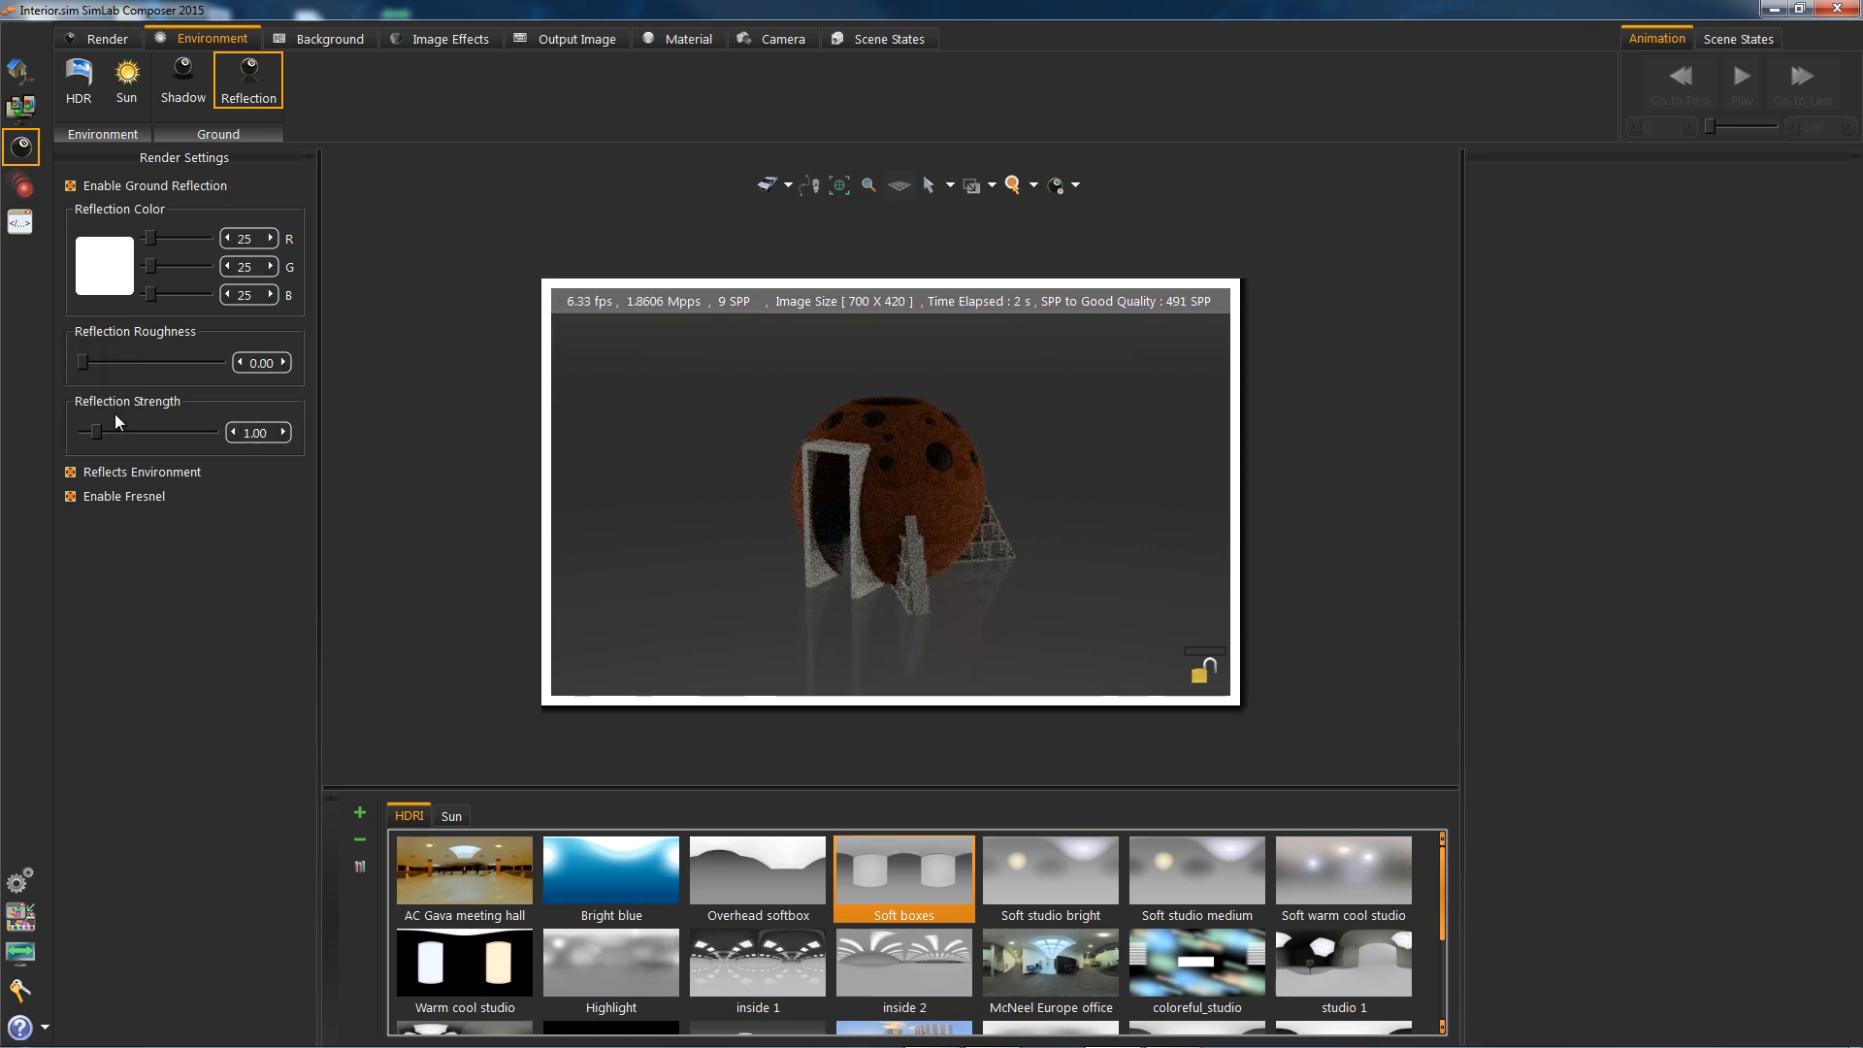
drag(91, 430, 112, 431)
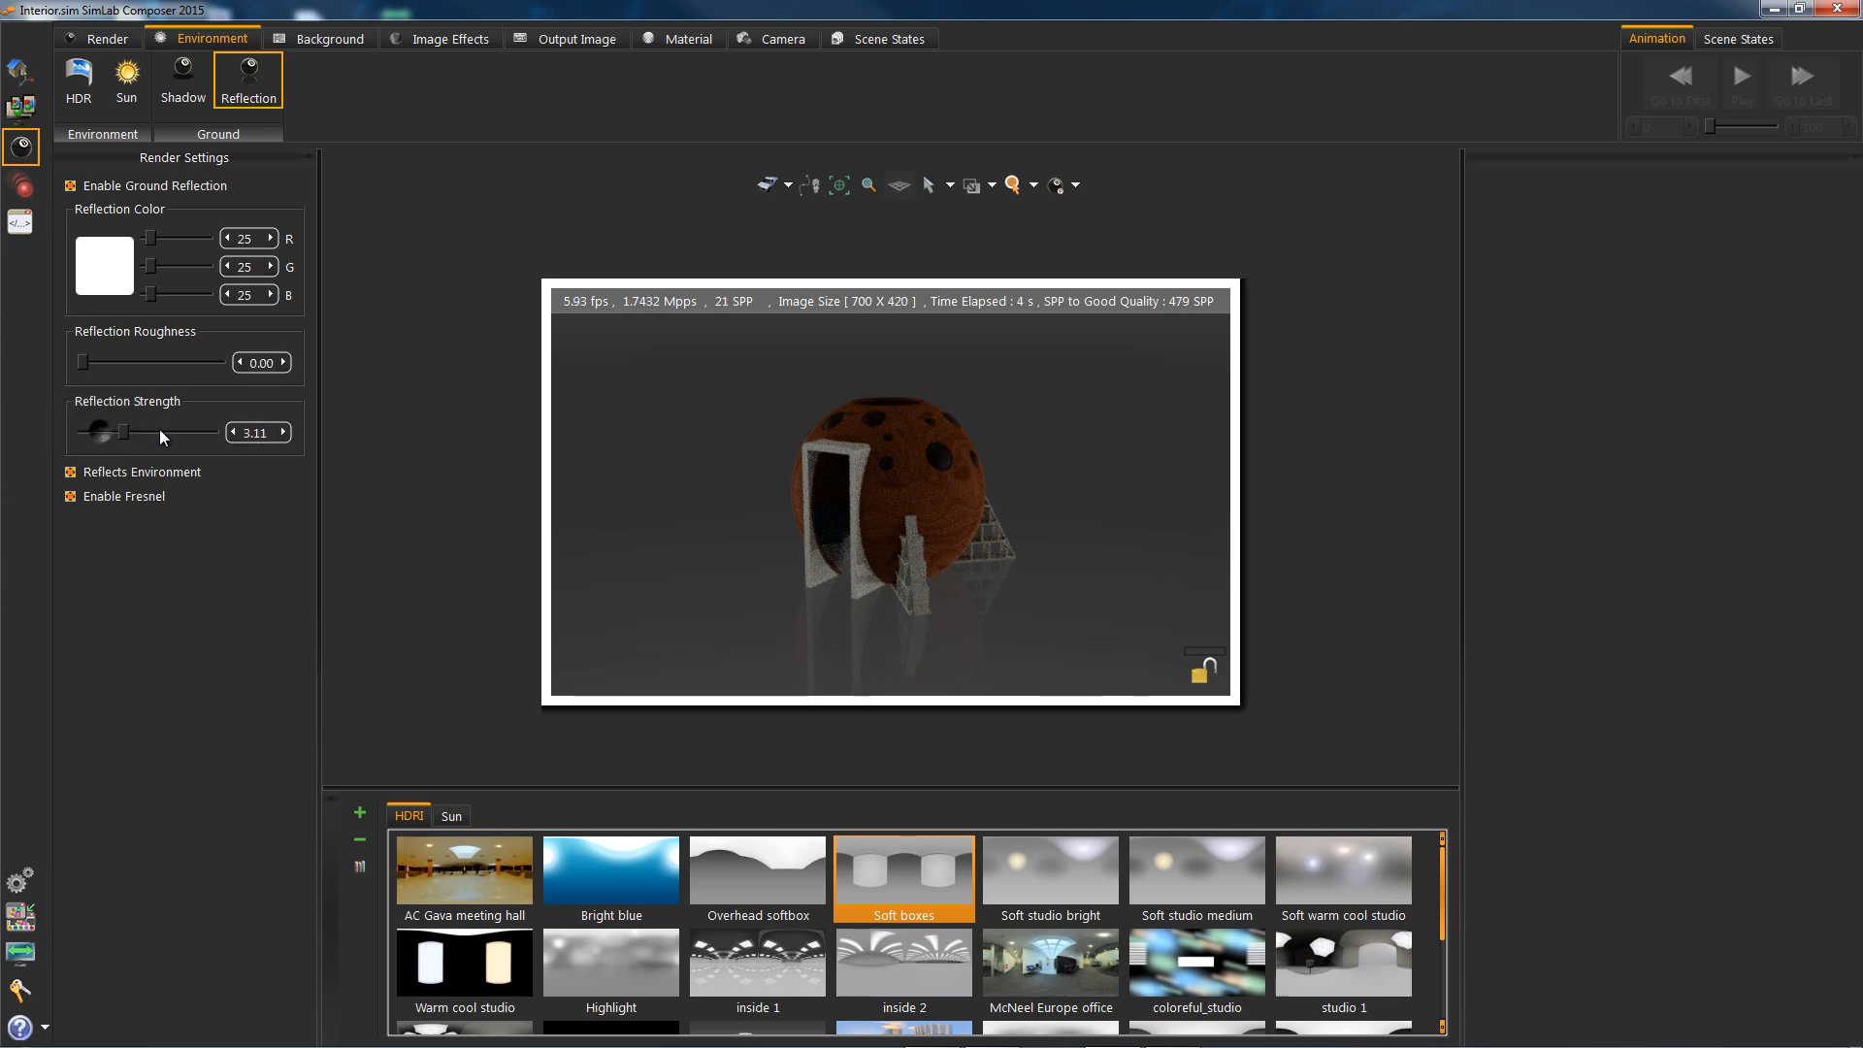
drag(160, 430, 119, 431)
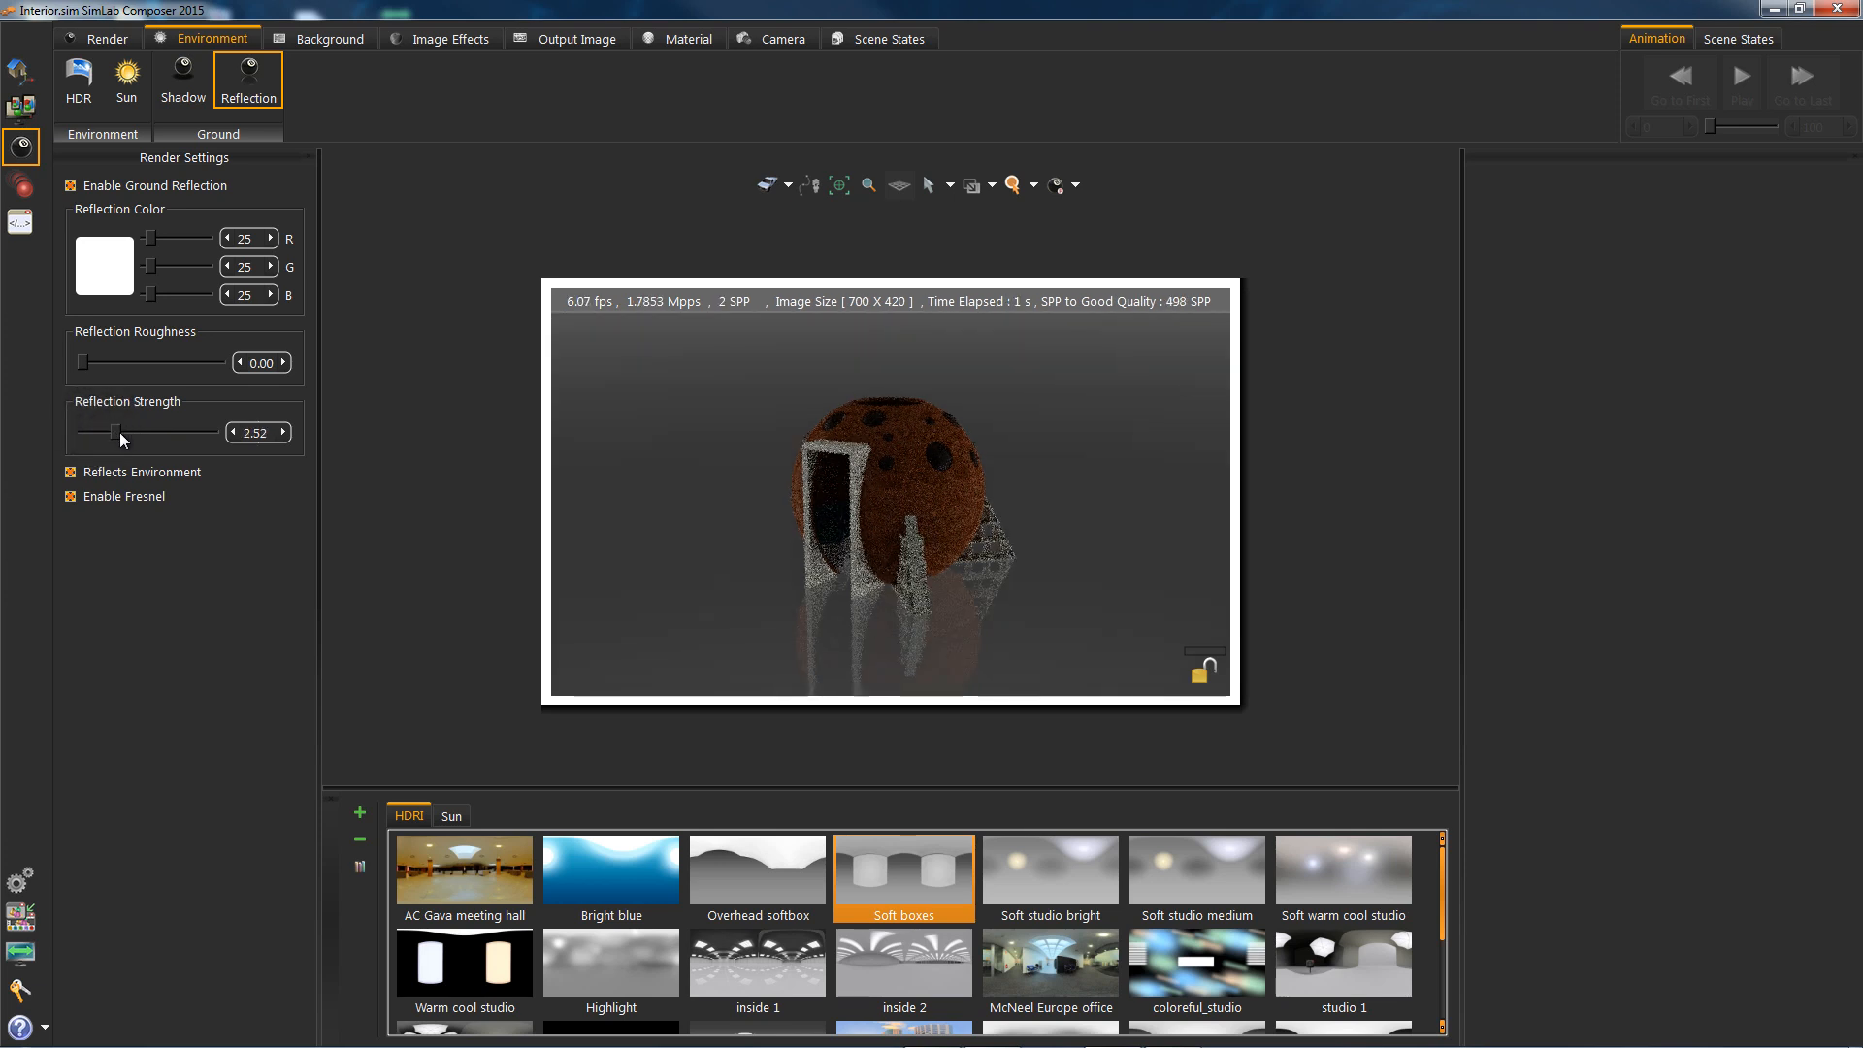
click(69, 472)
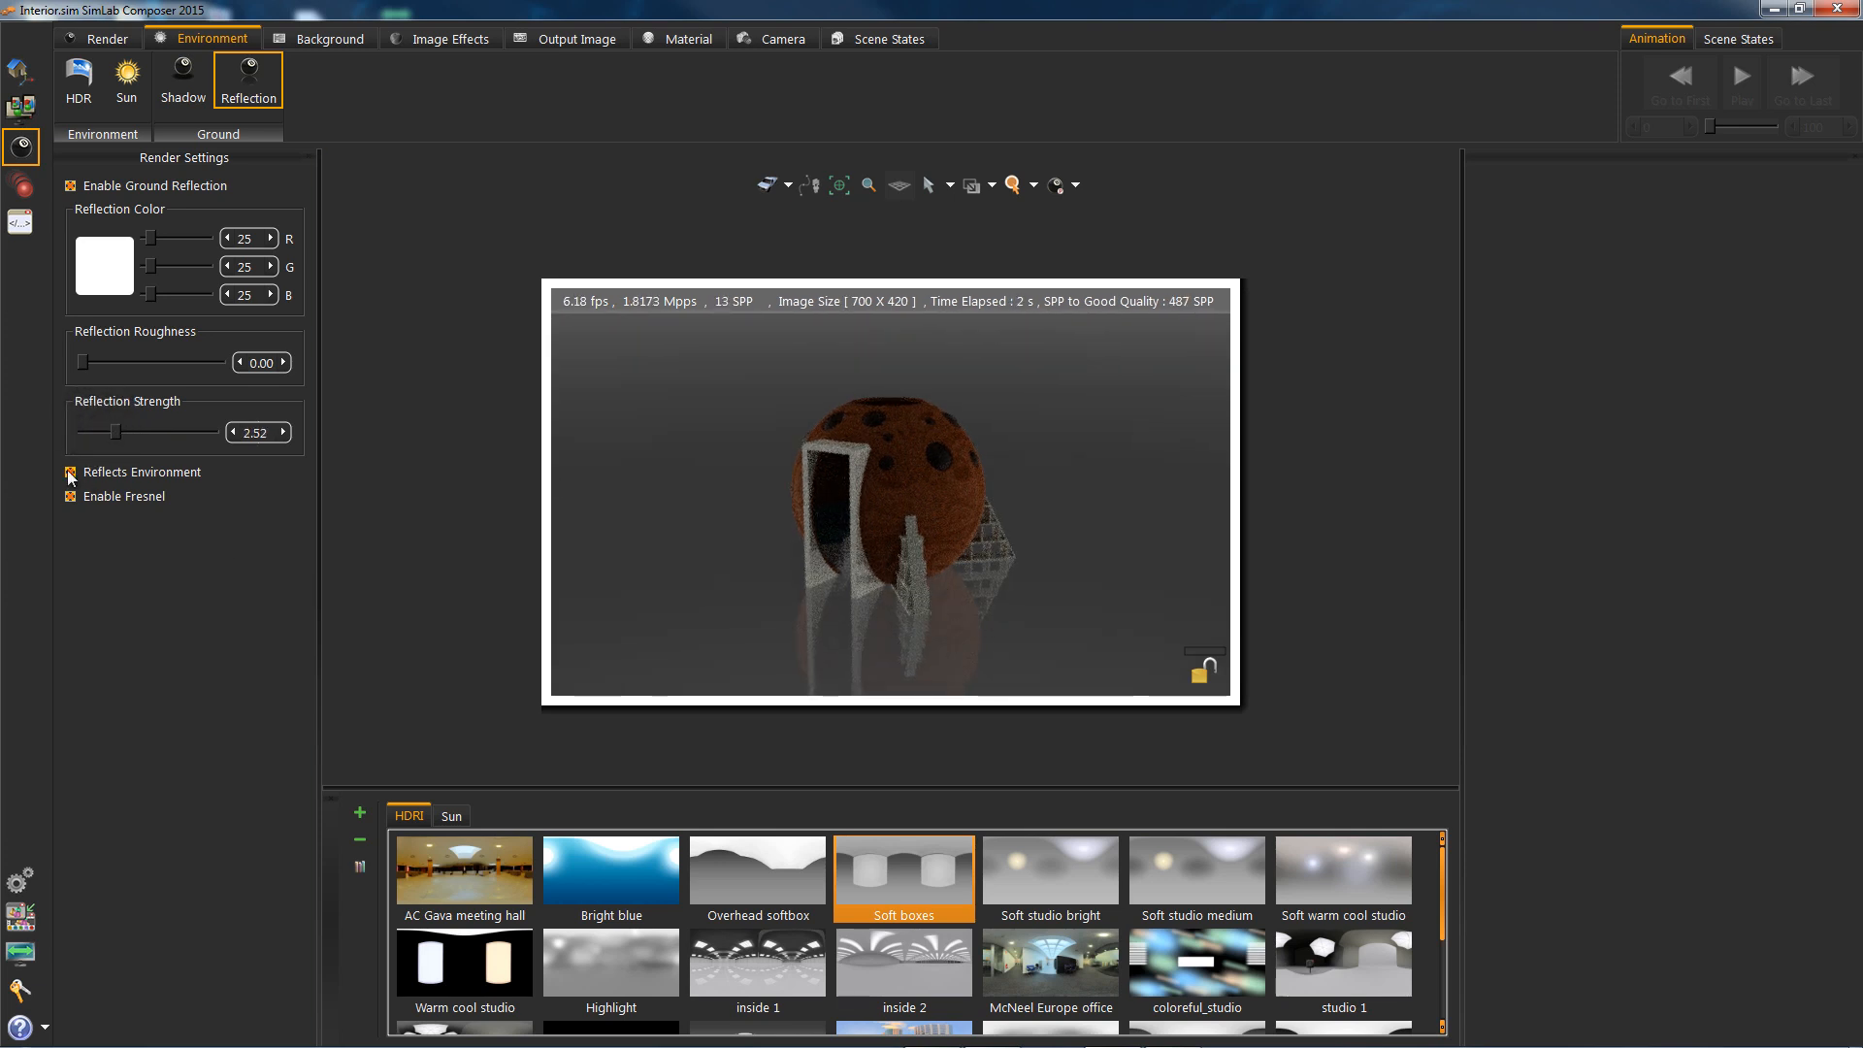
click(69, 471)
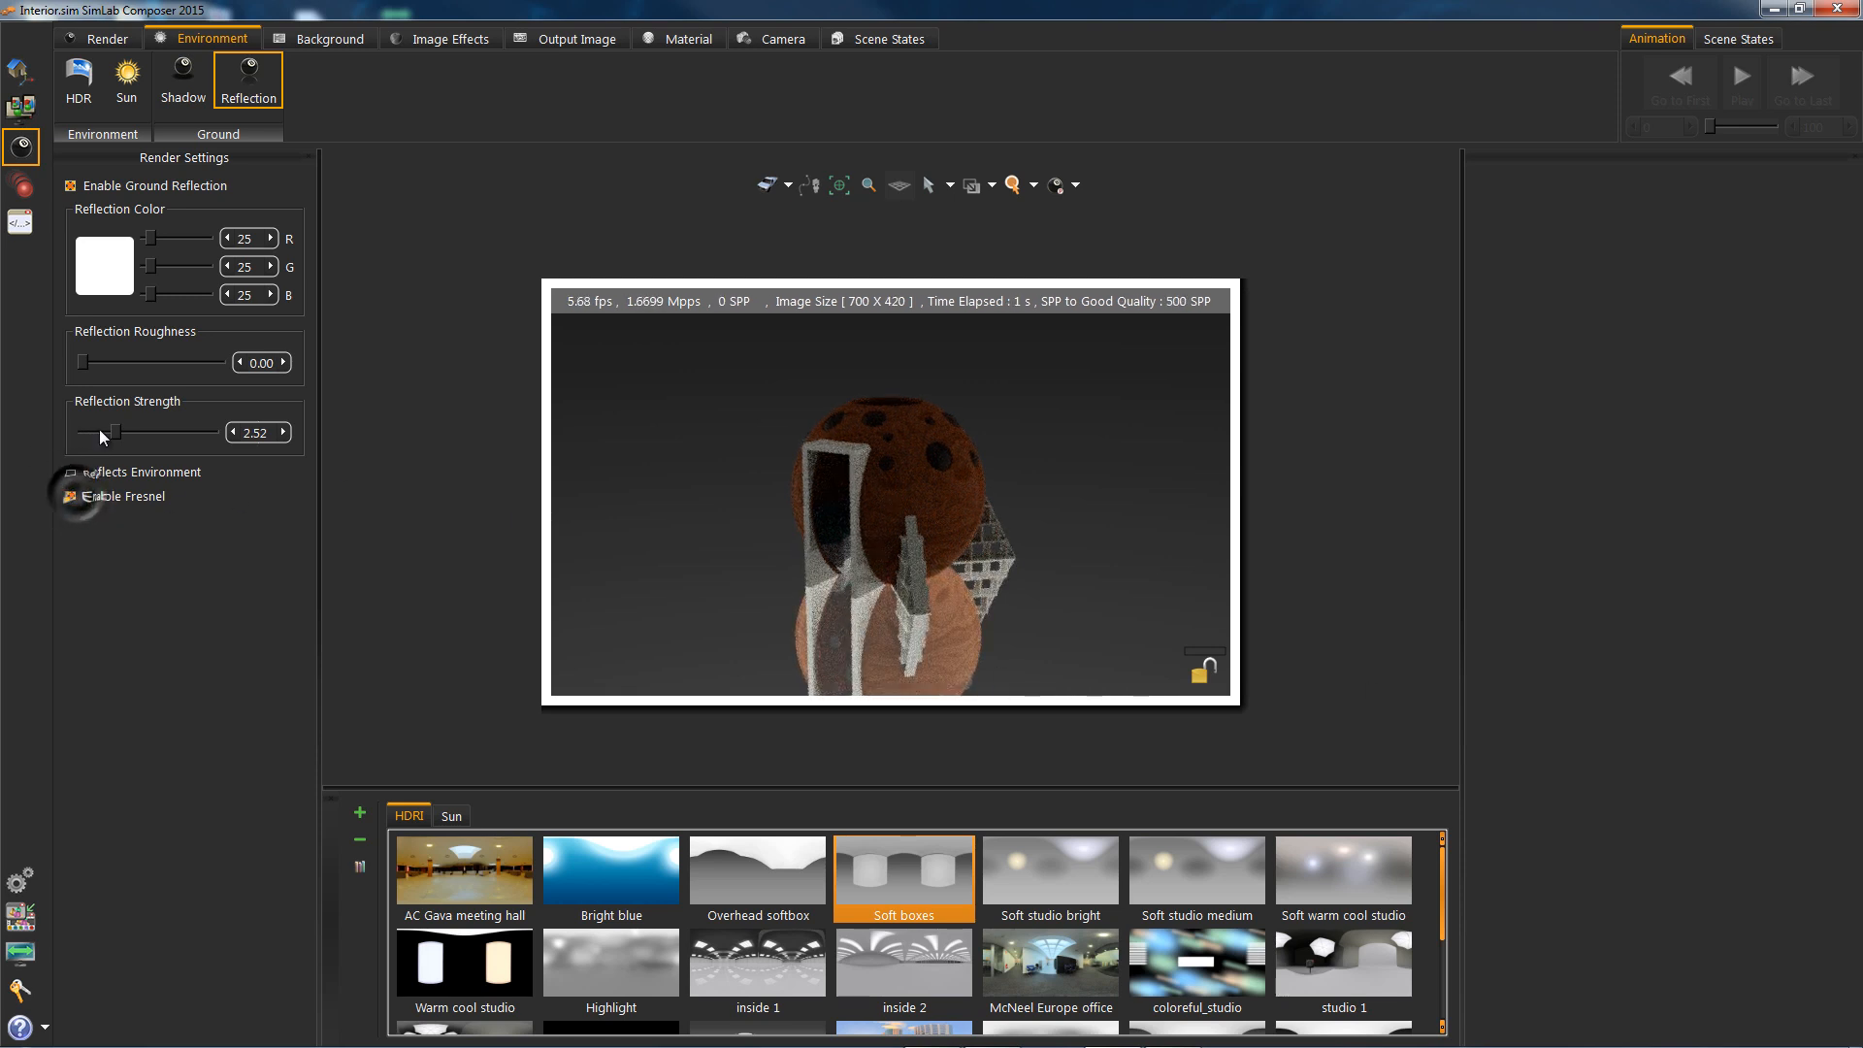
click(69, 185)
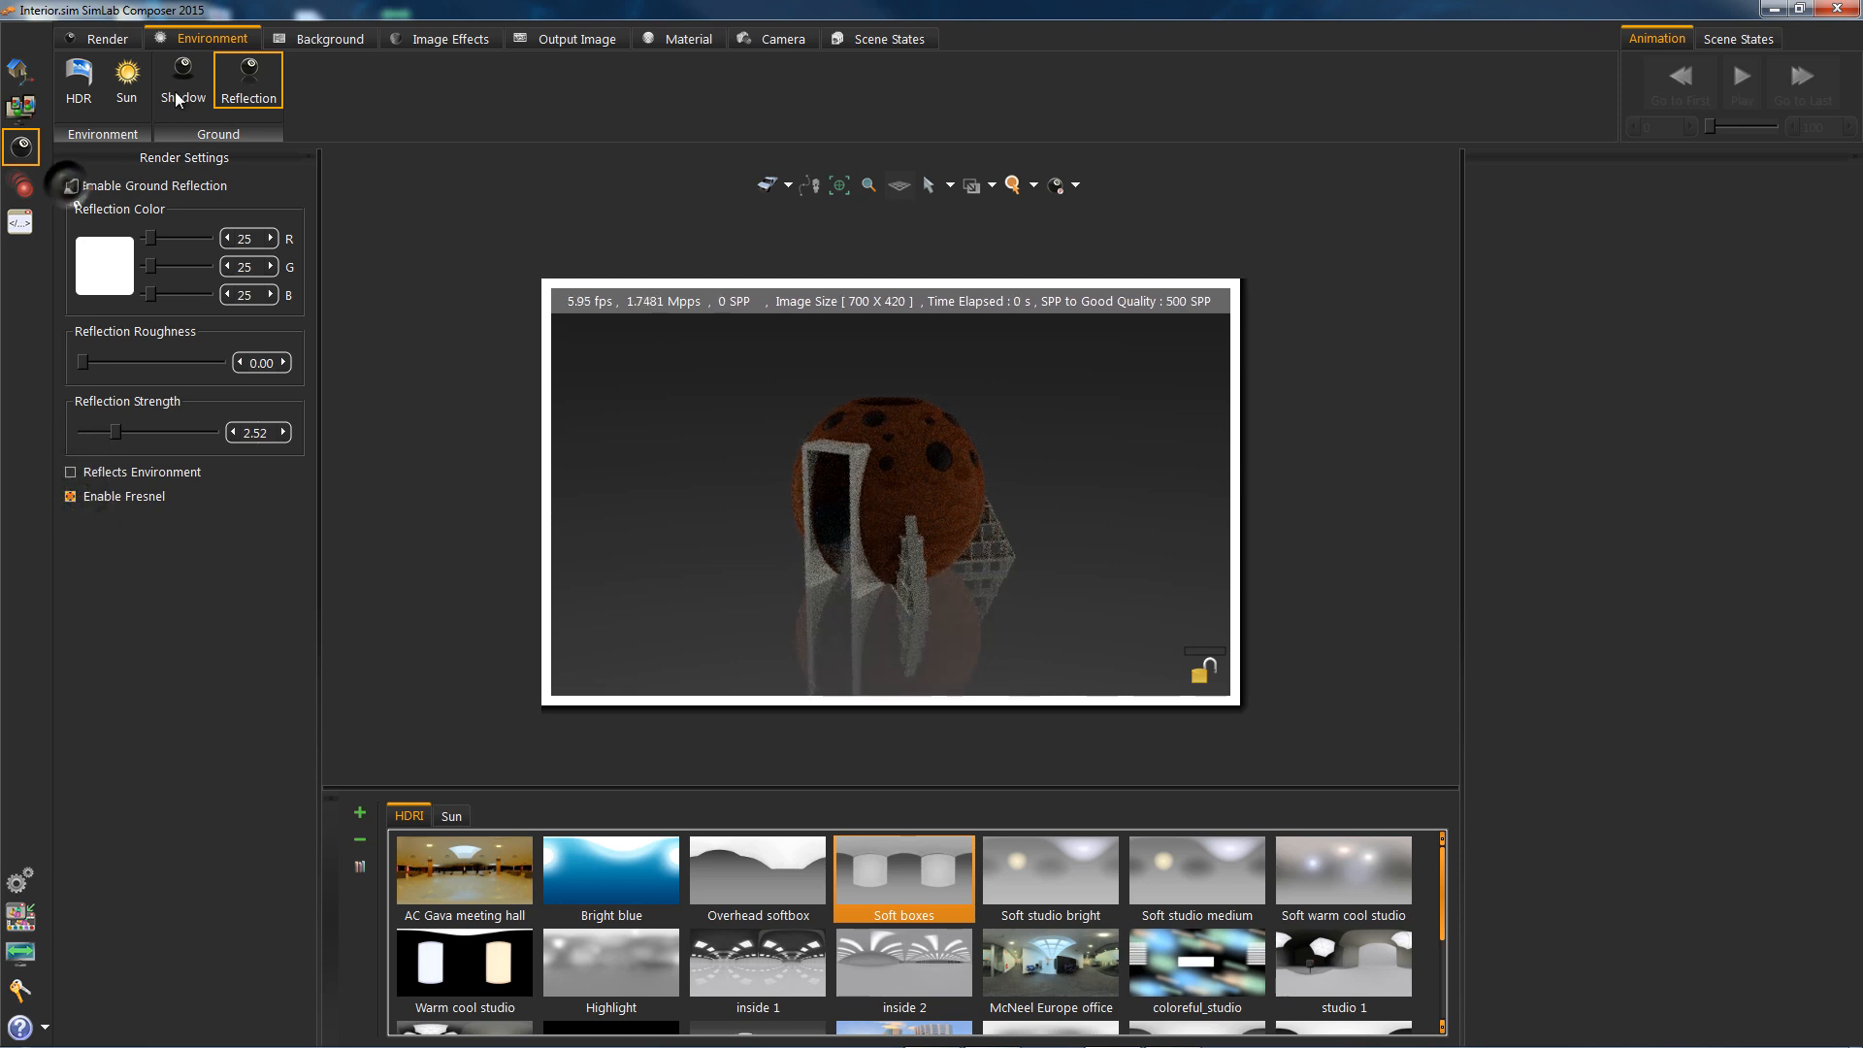
Set ground shadow strength to 1.19, then turn the ground shadow off
click(182, 80)
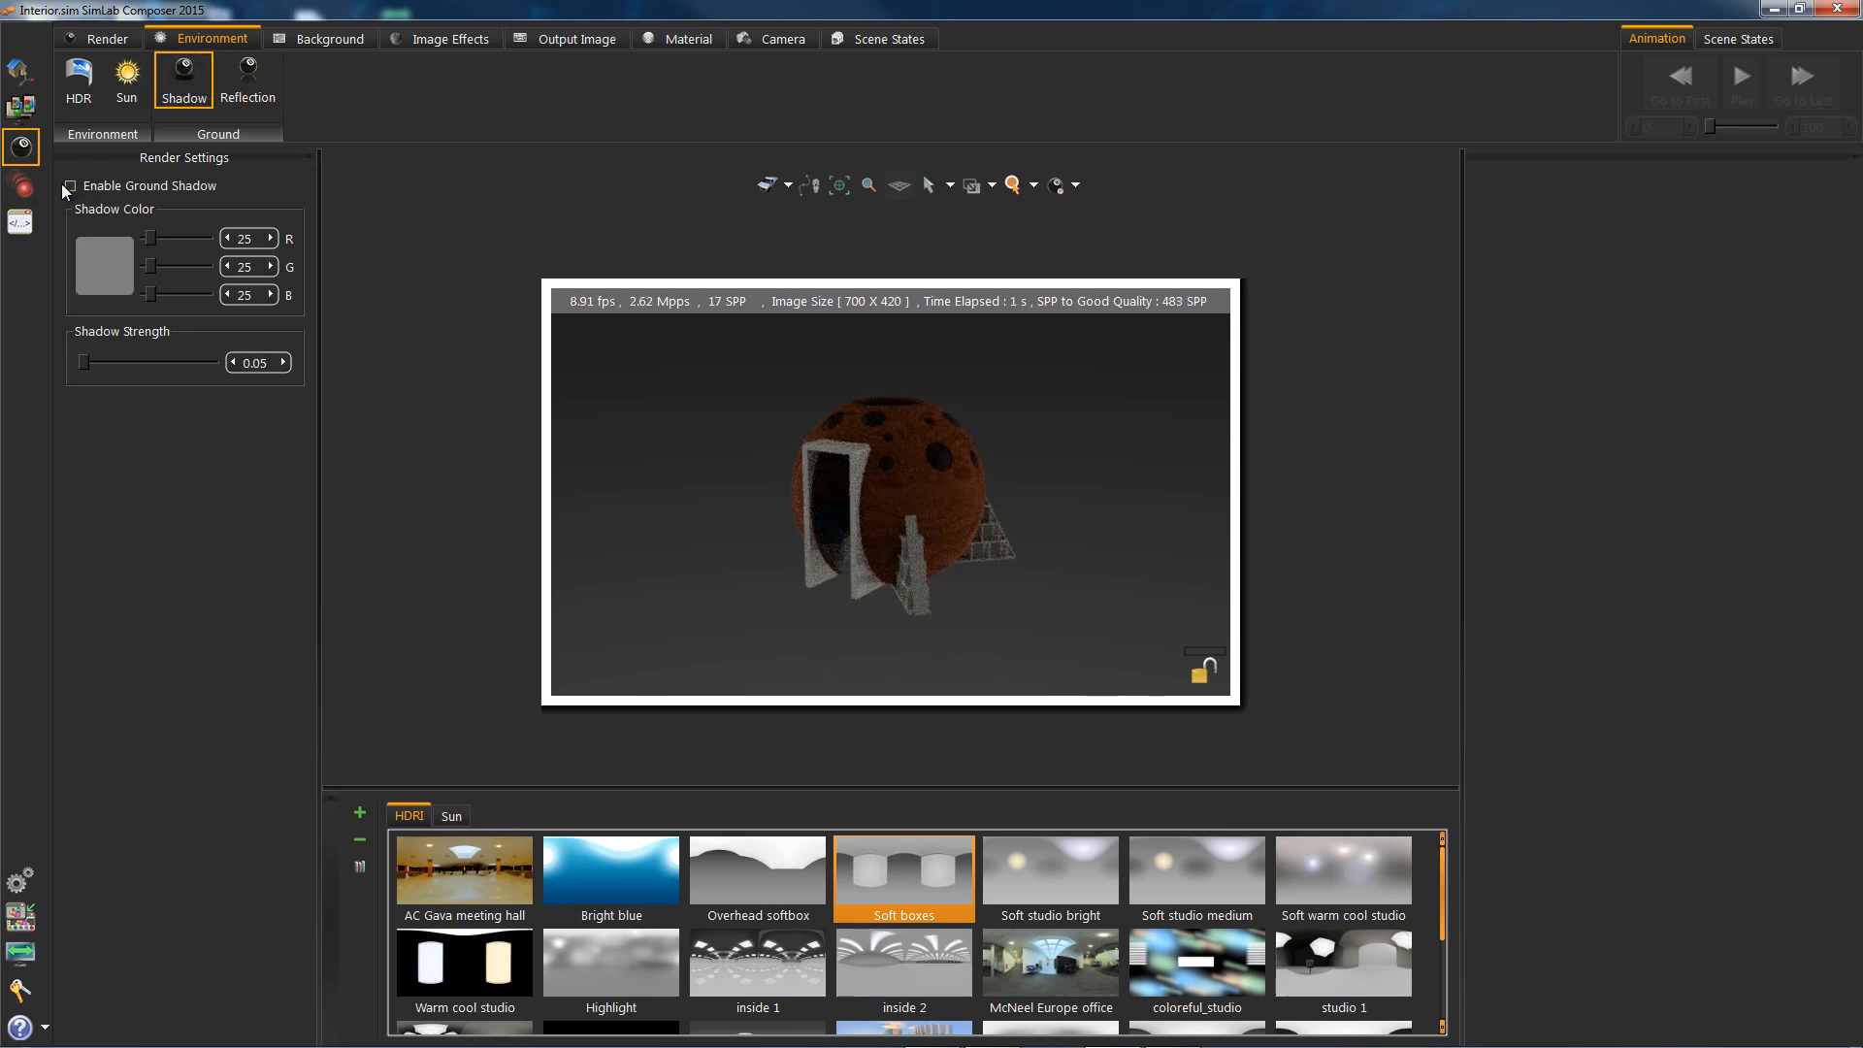
click(69, 185)
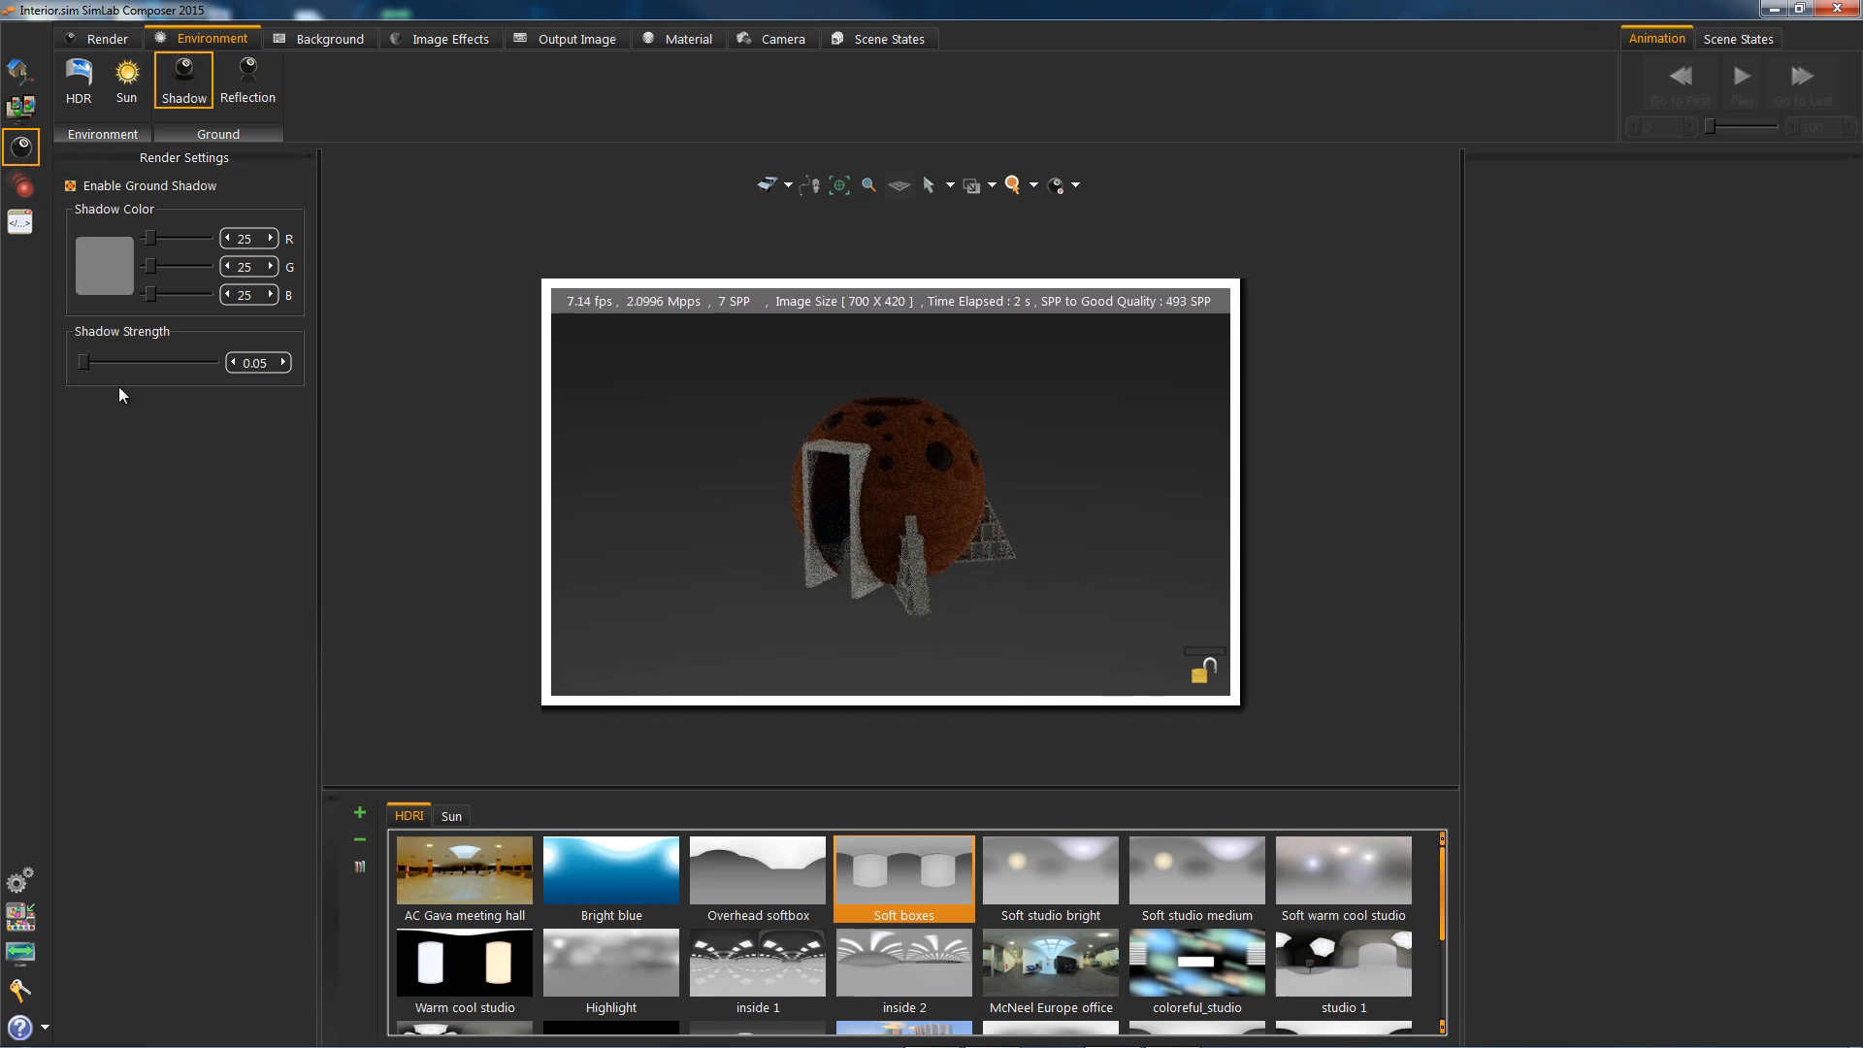
drag(85, 362, 106, 362)
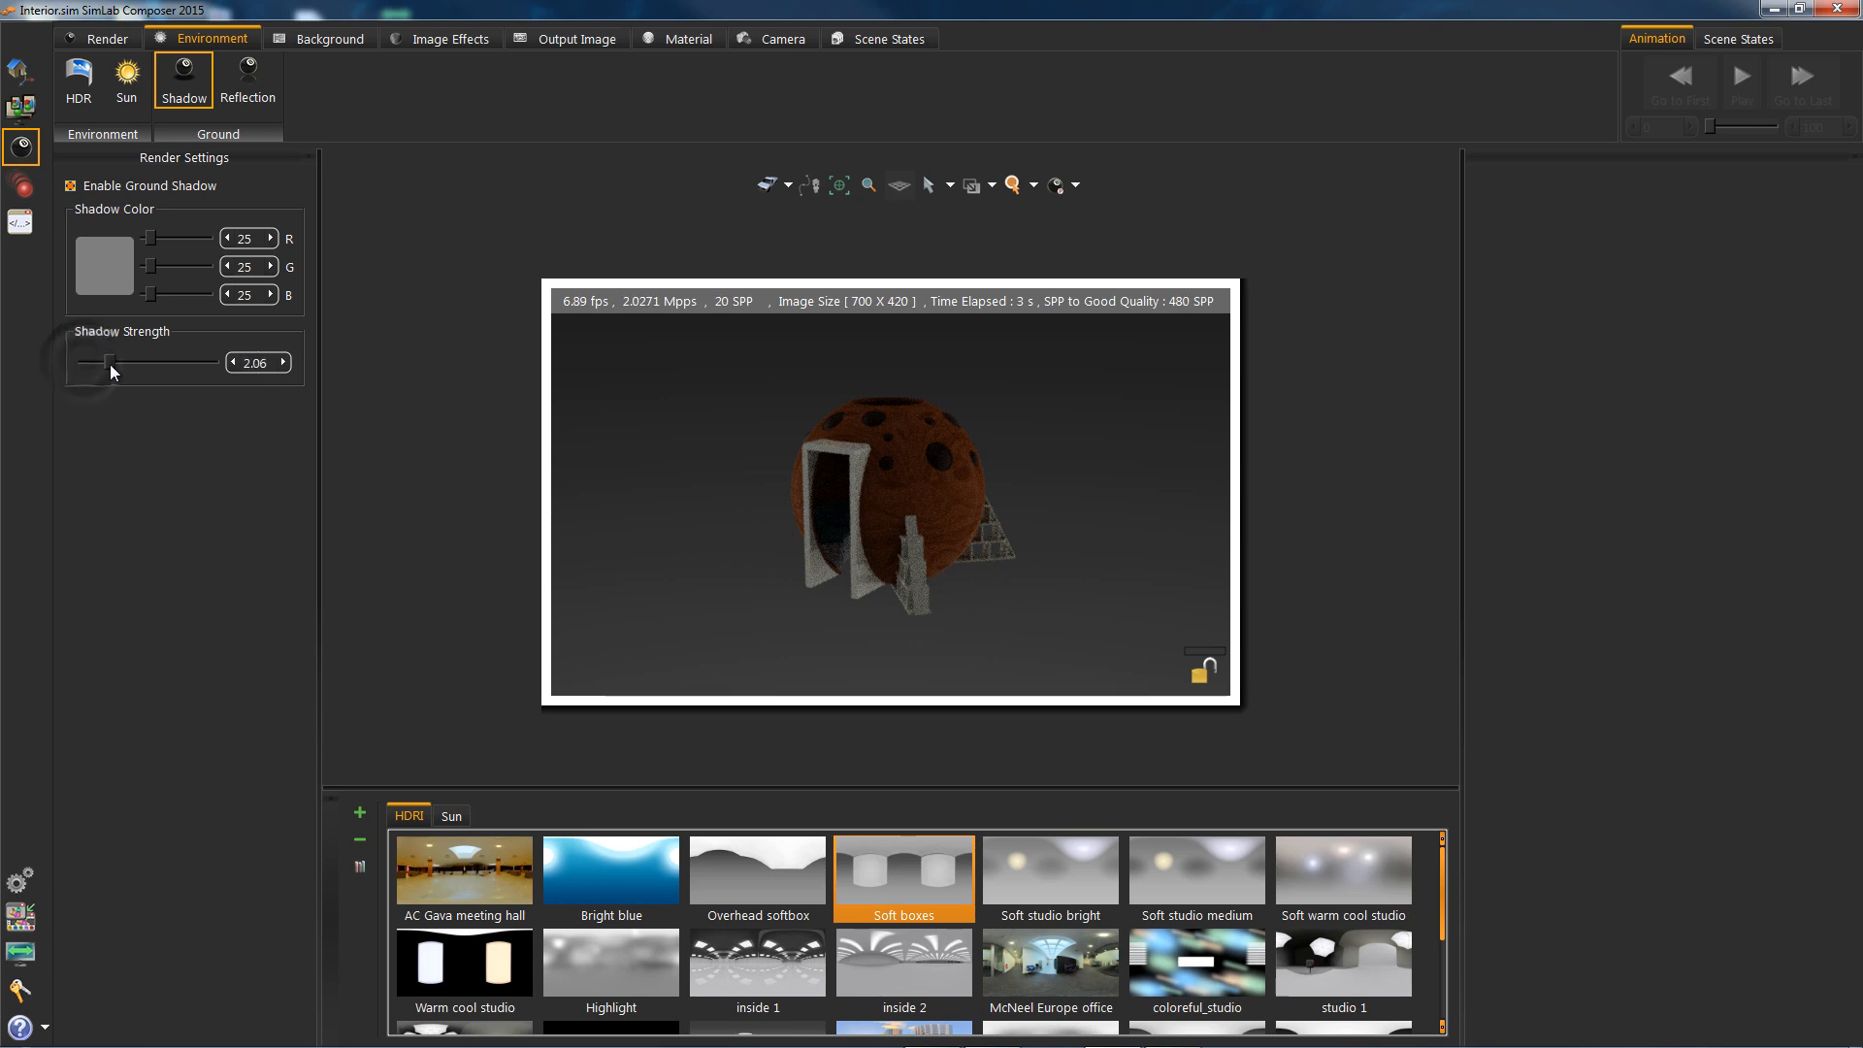
drag(99, 362, 110, 362)
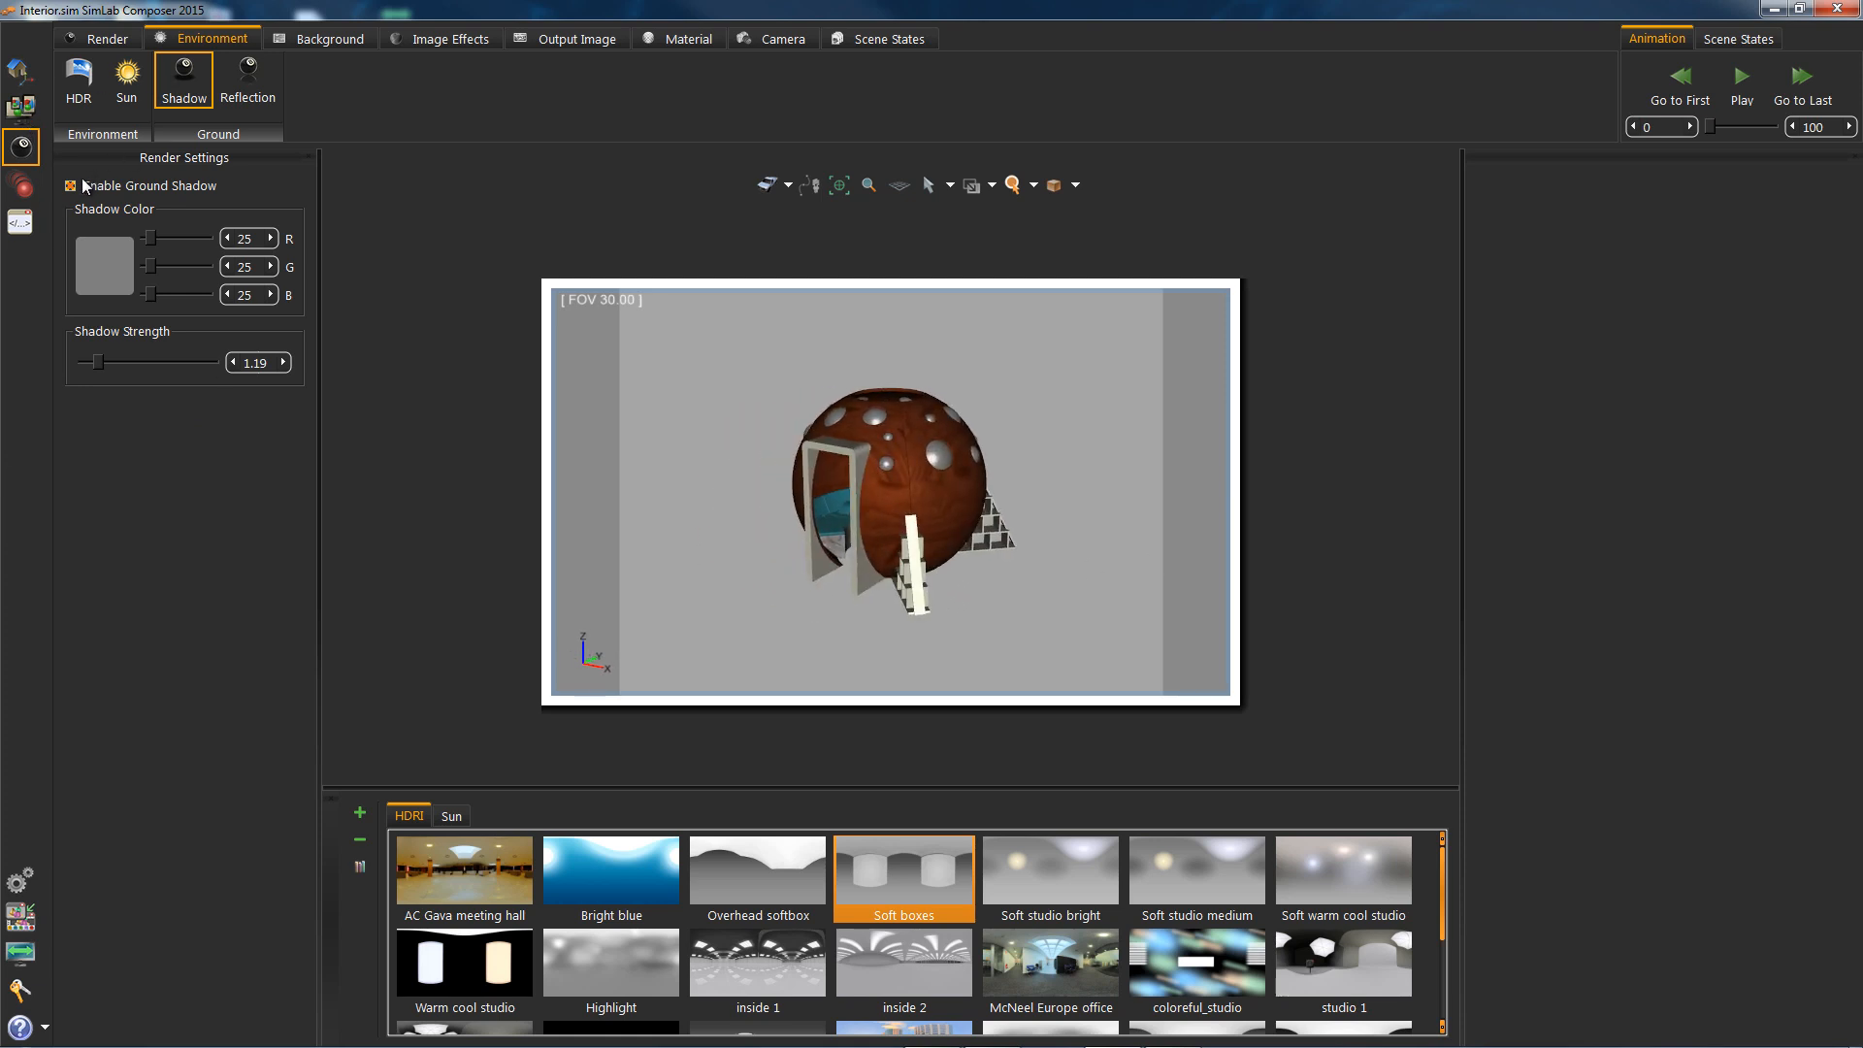
click(70, 186)
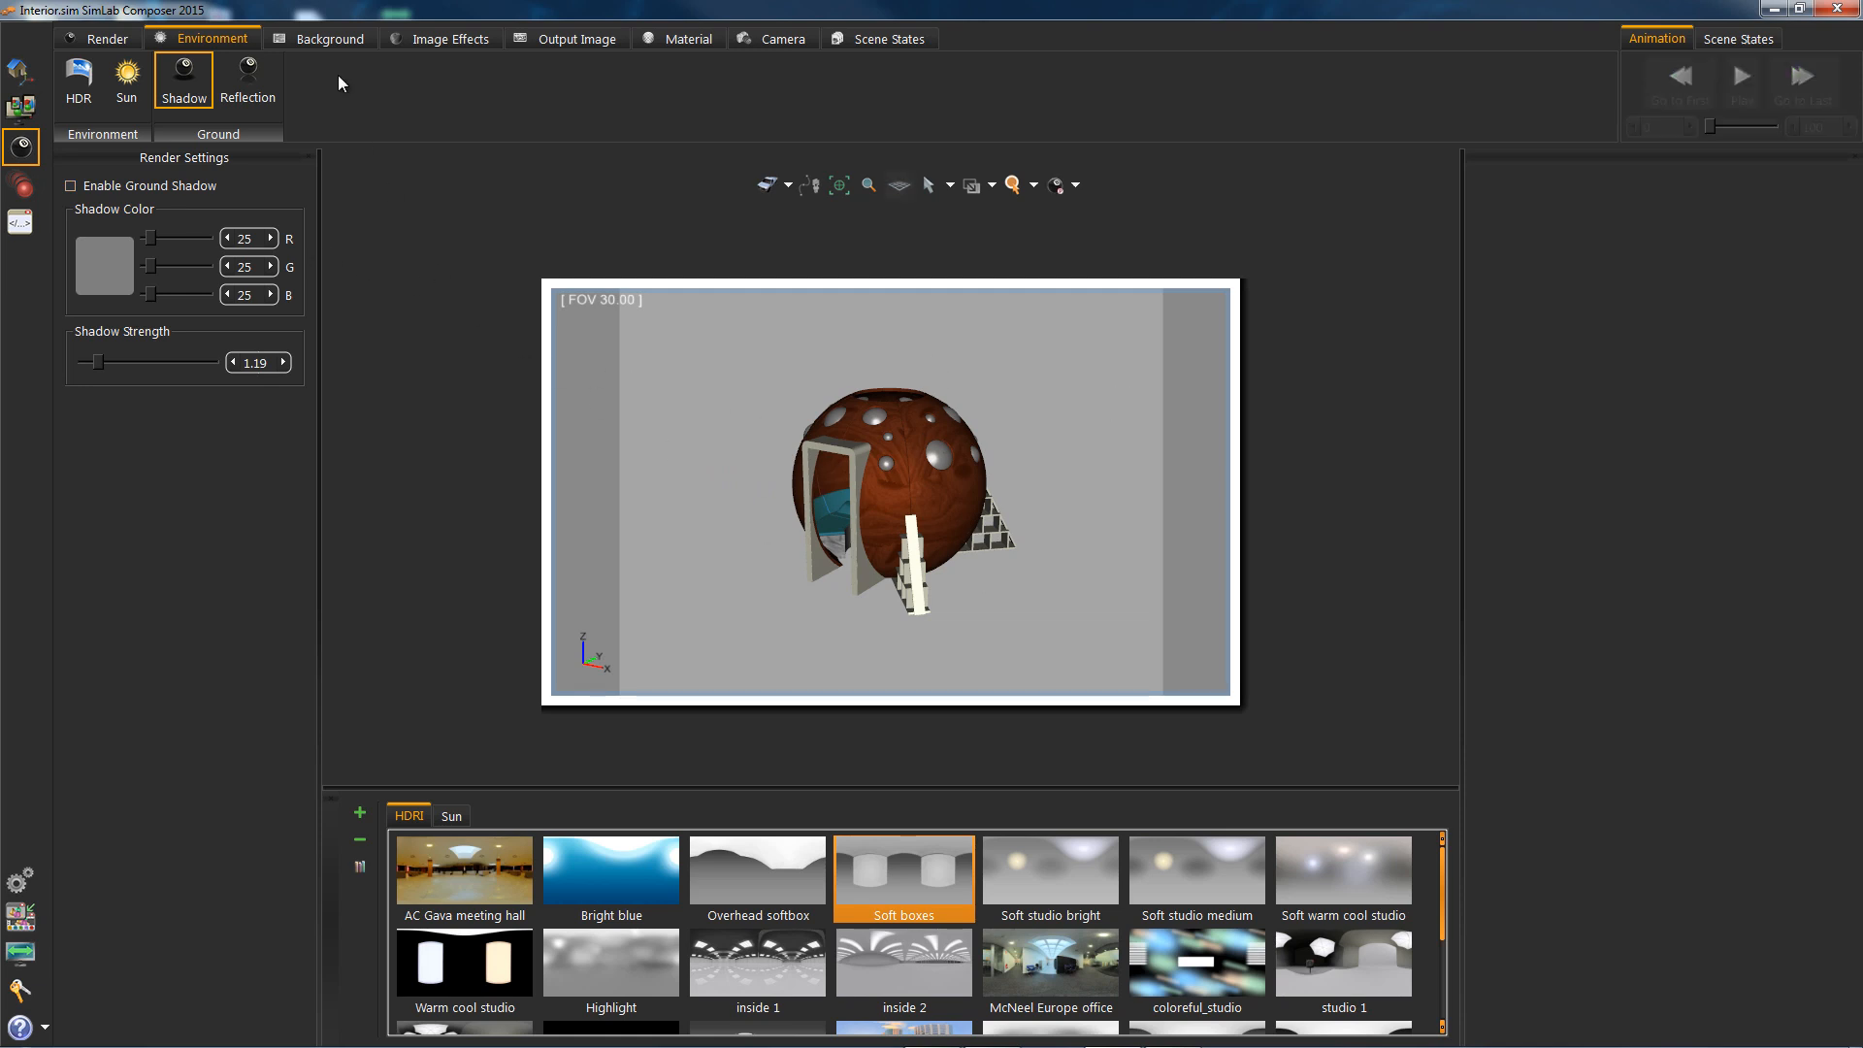
Make the background a single red colour (218, 48, 51)
click(330, 38)
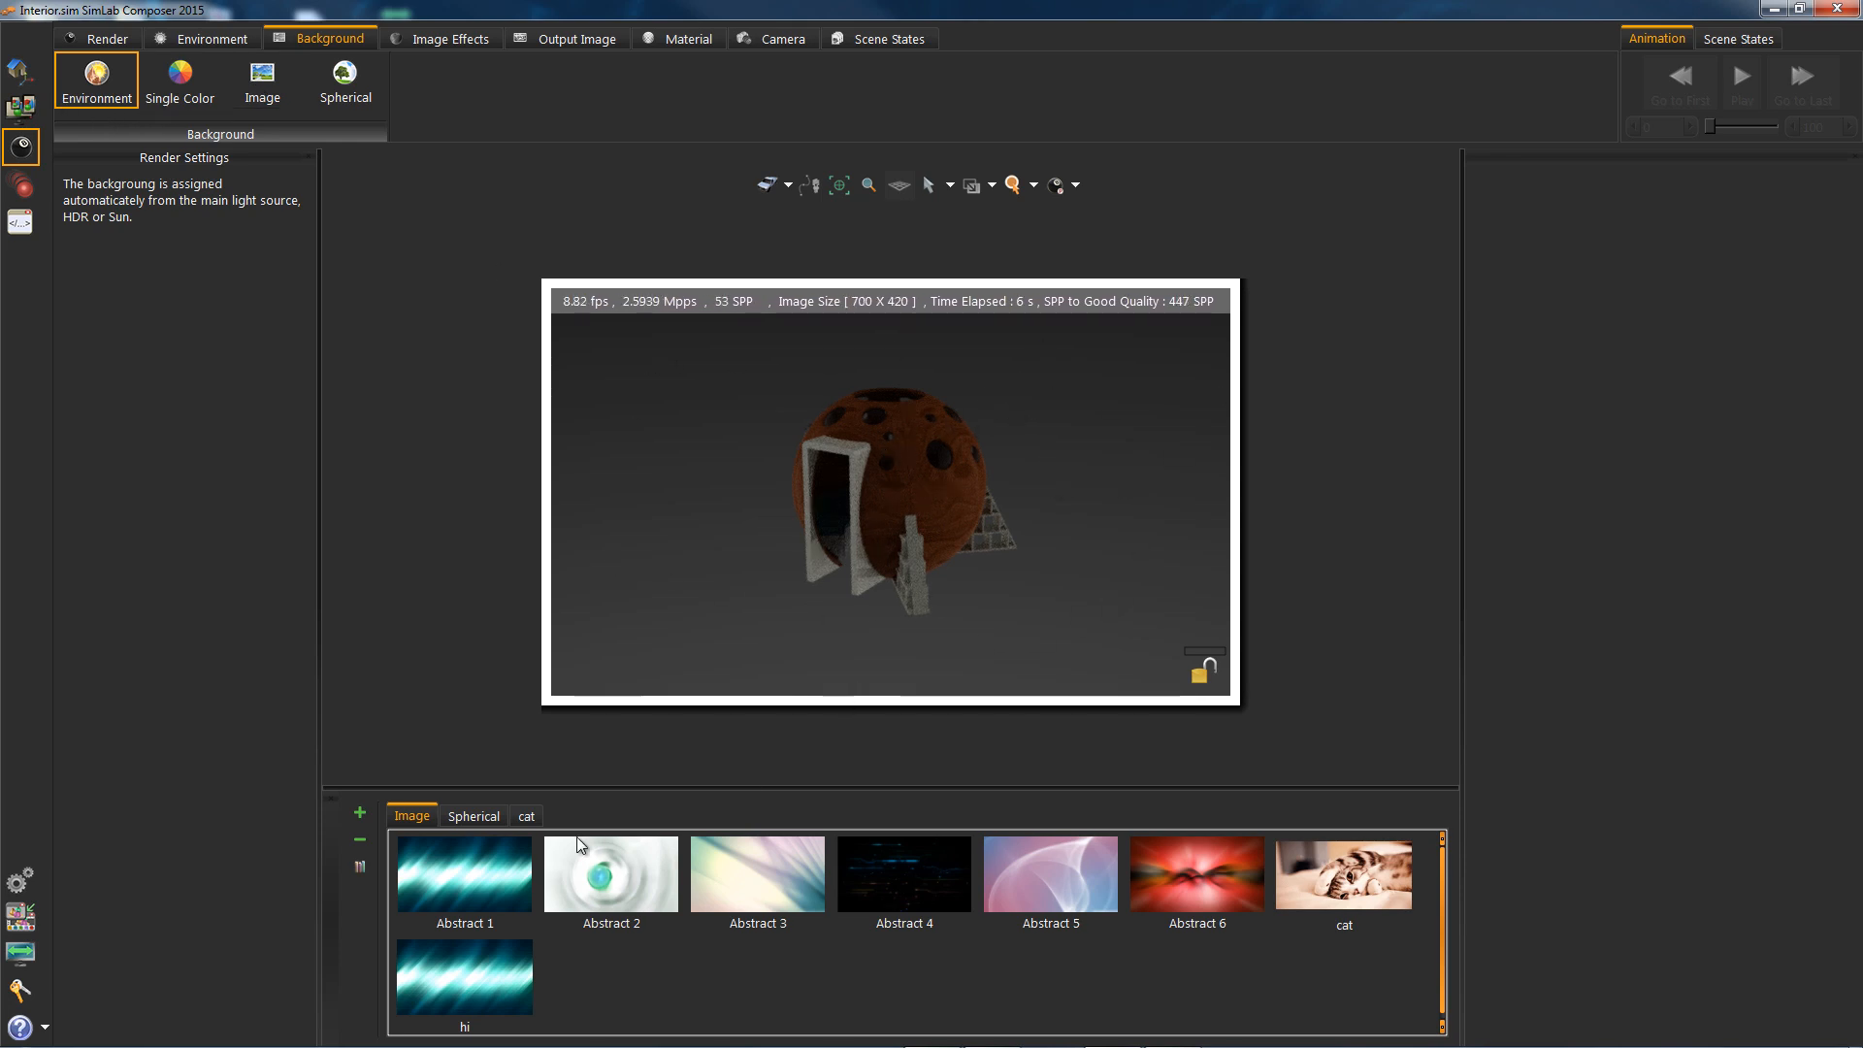
mouse_move(207, 165)
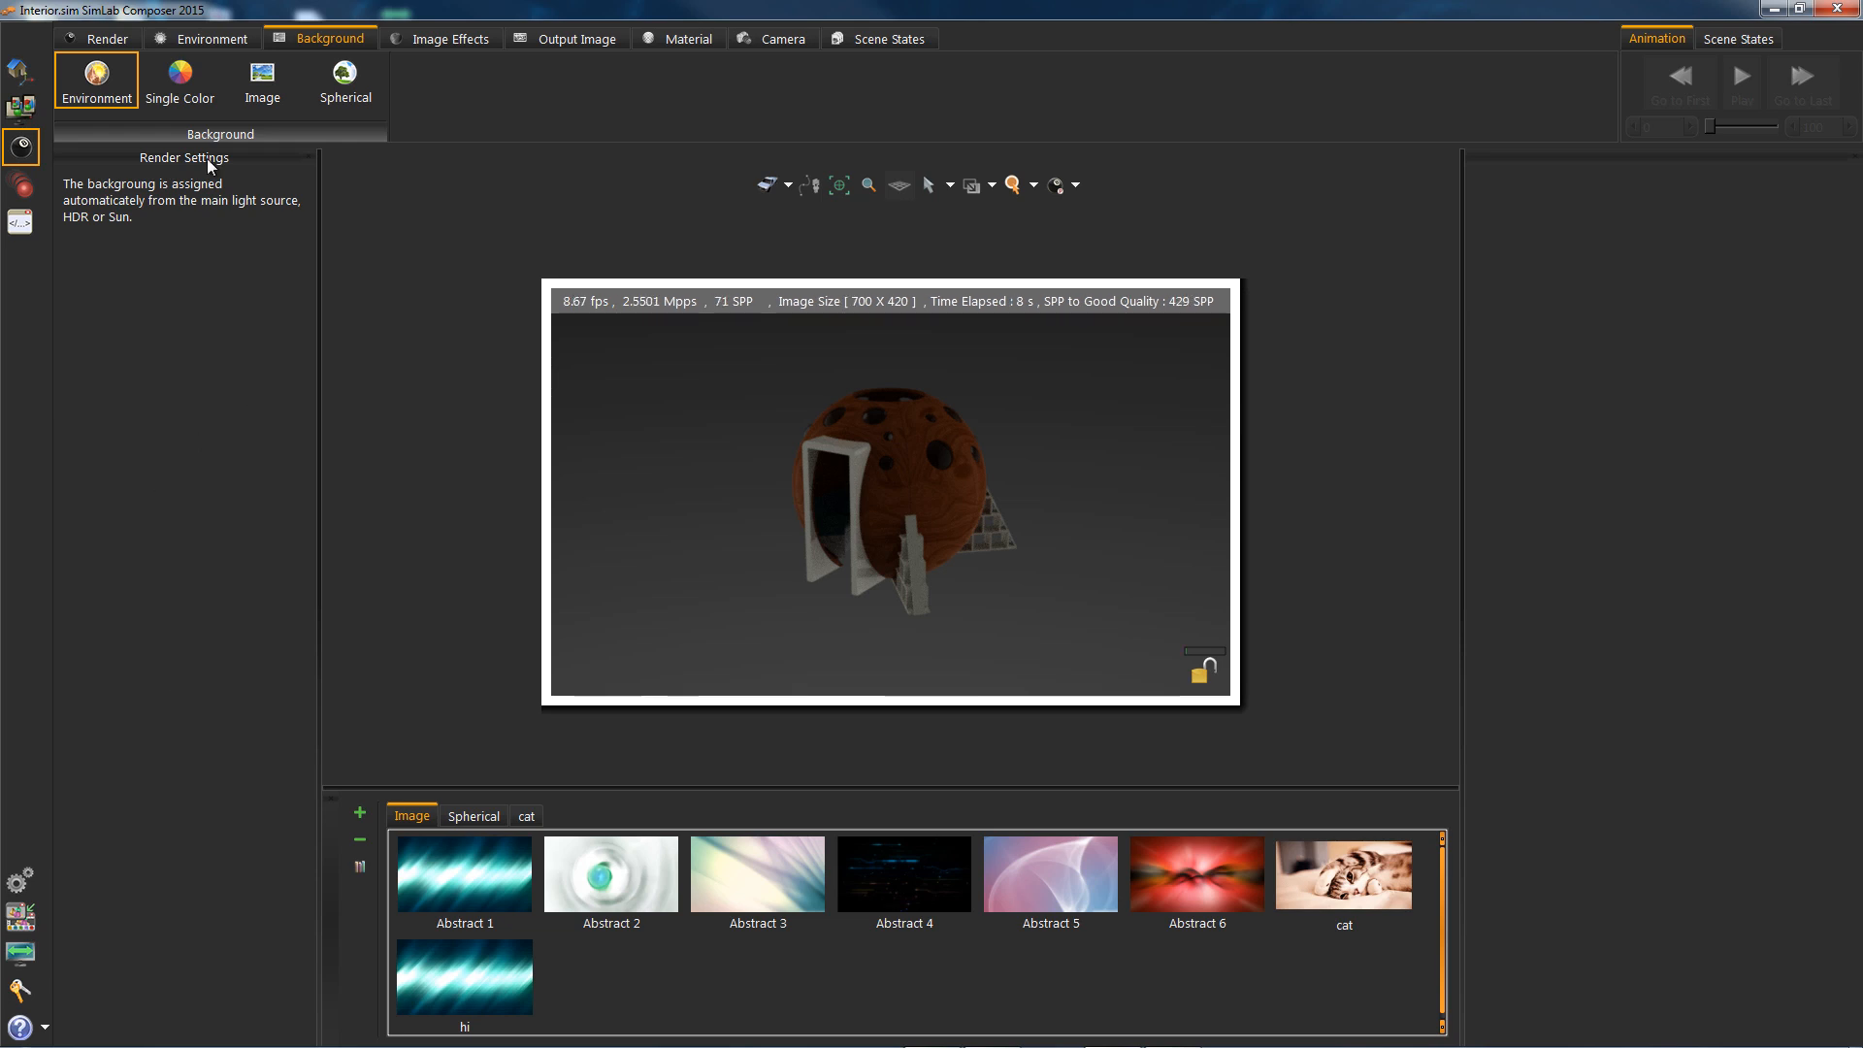
mouse_move(182, 282)
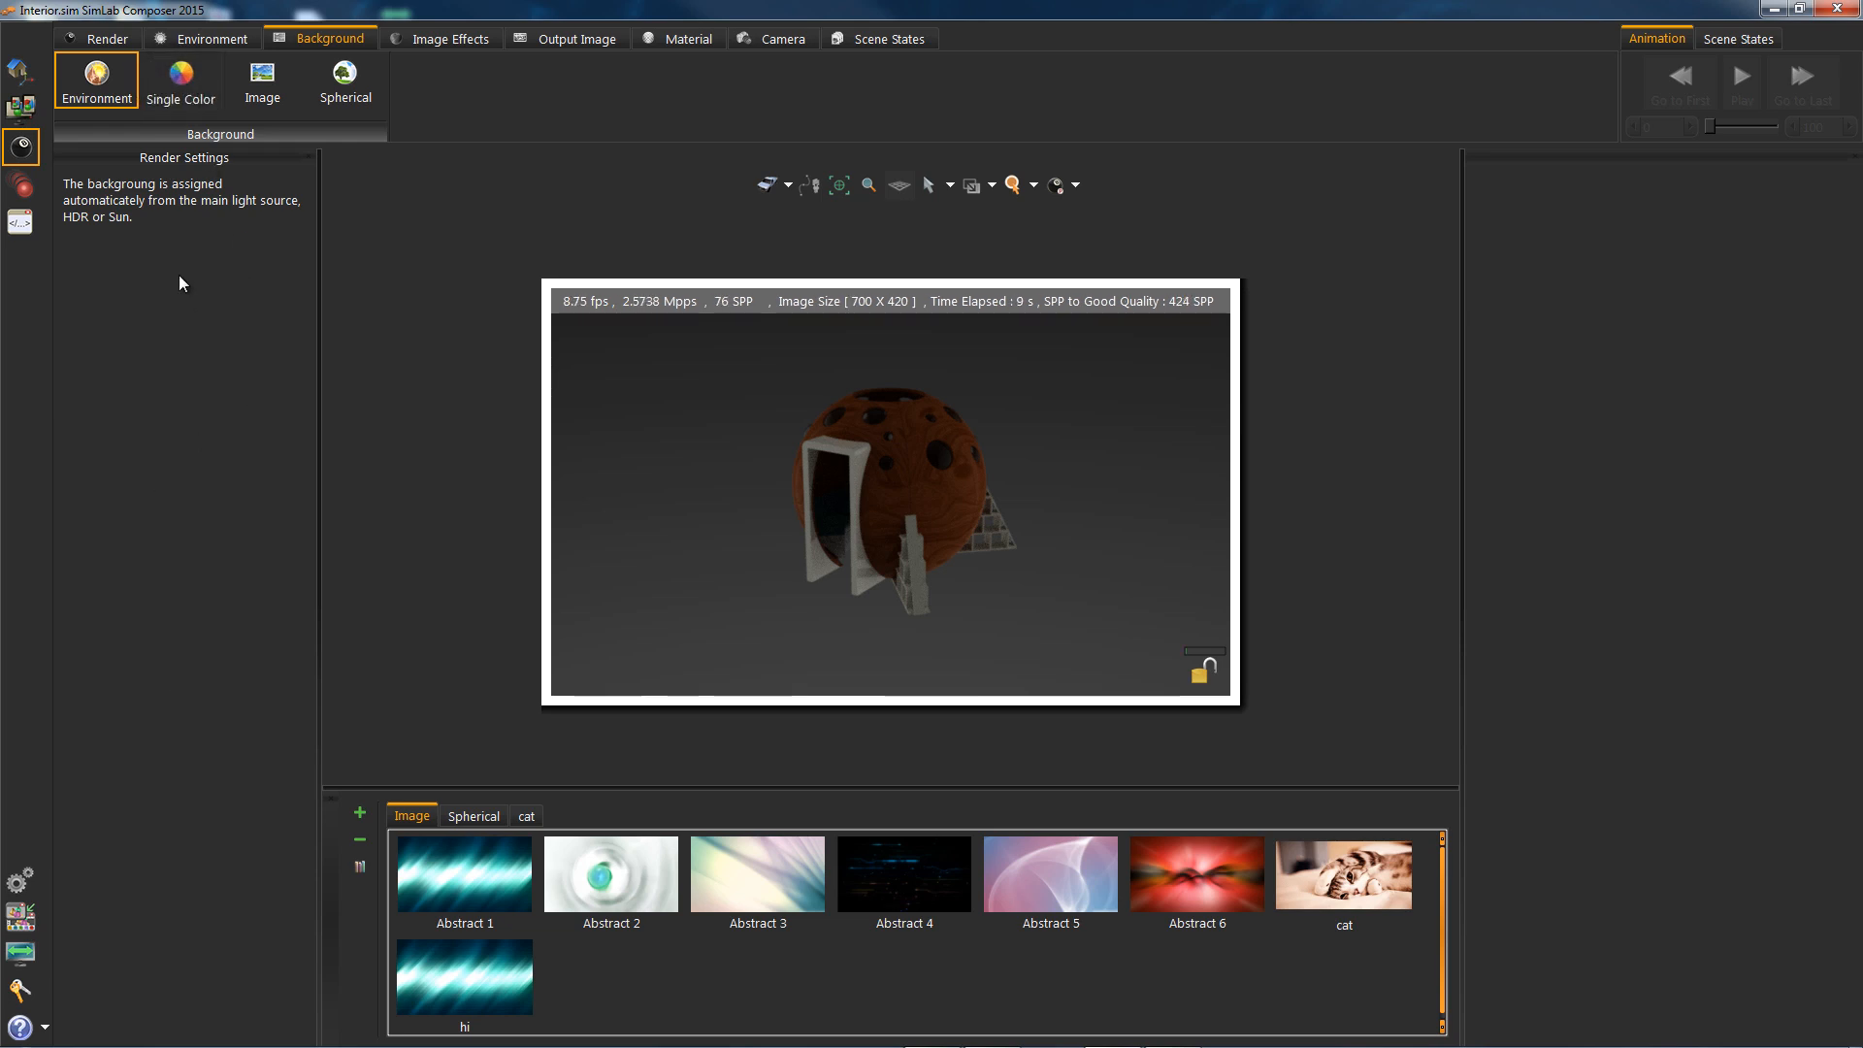
click(180, 79)
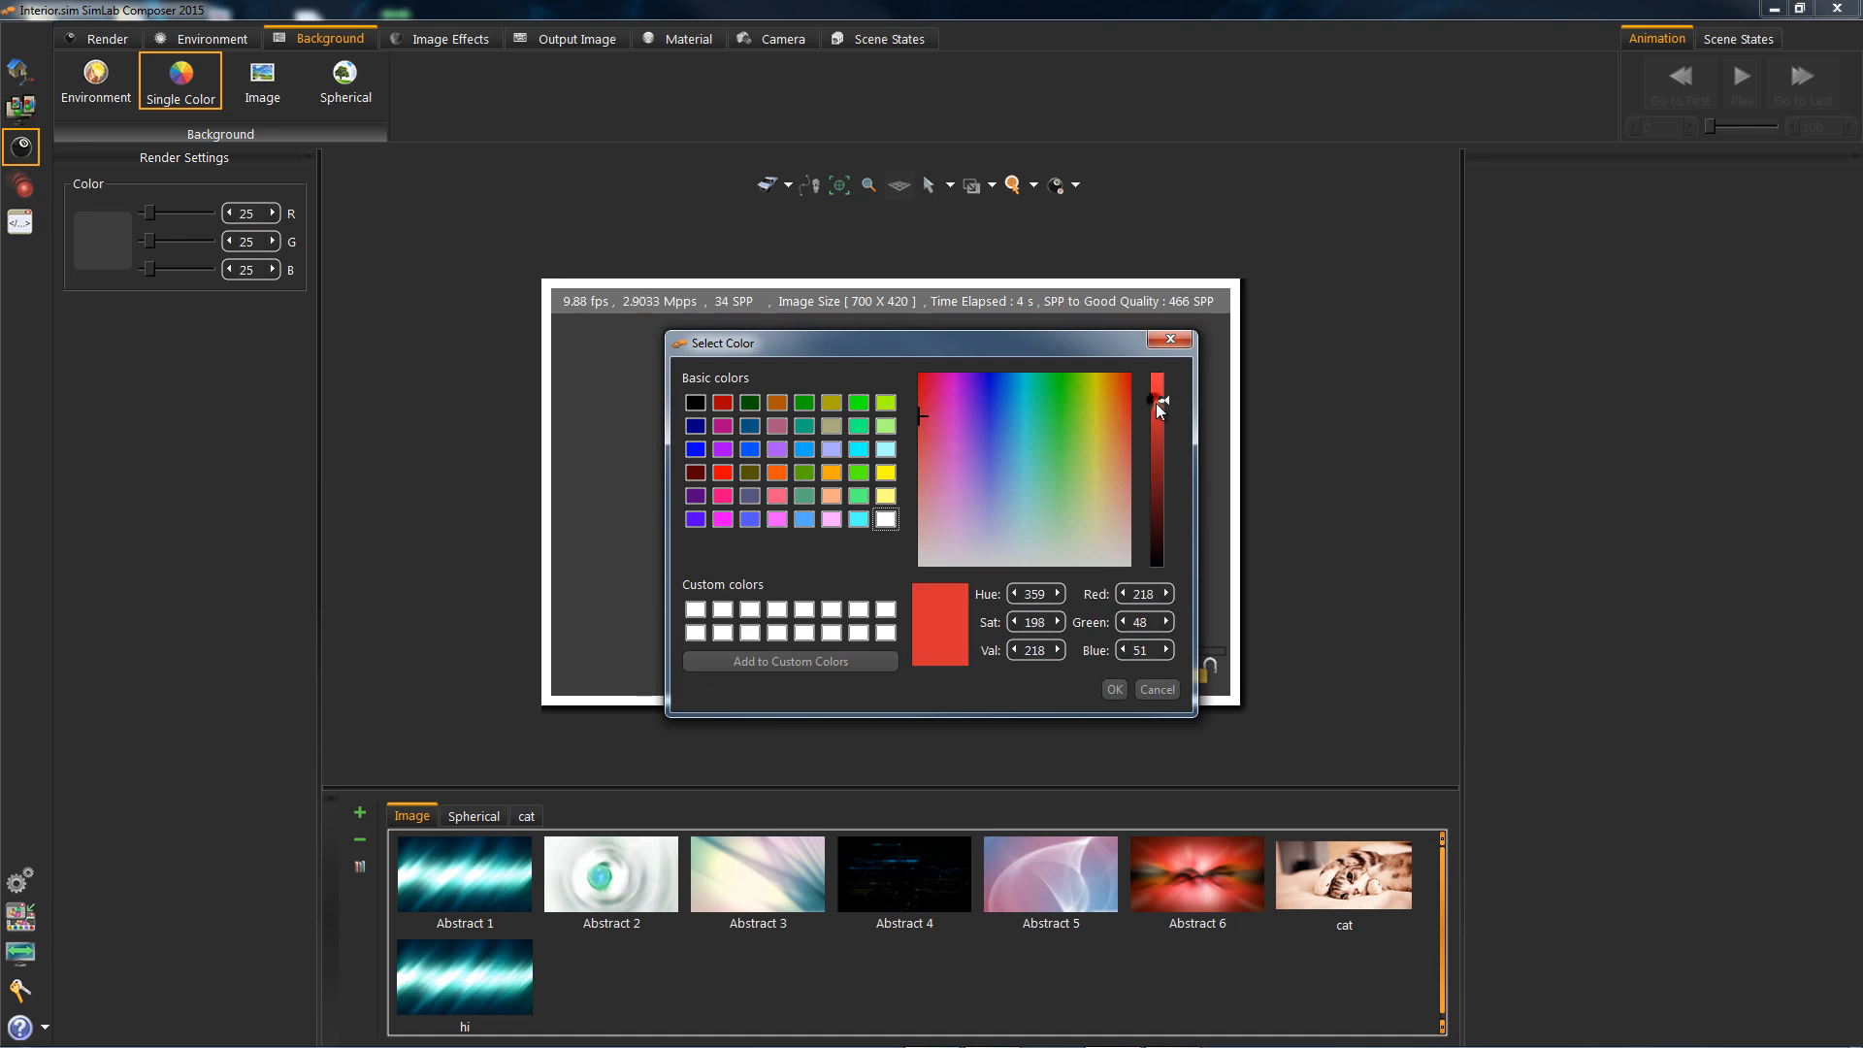
click(1112, 689)
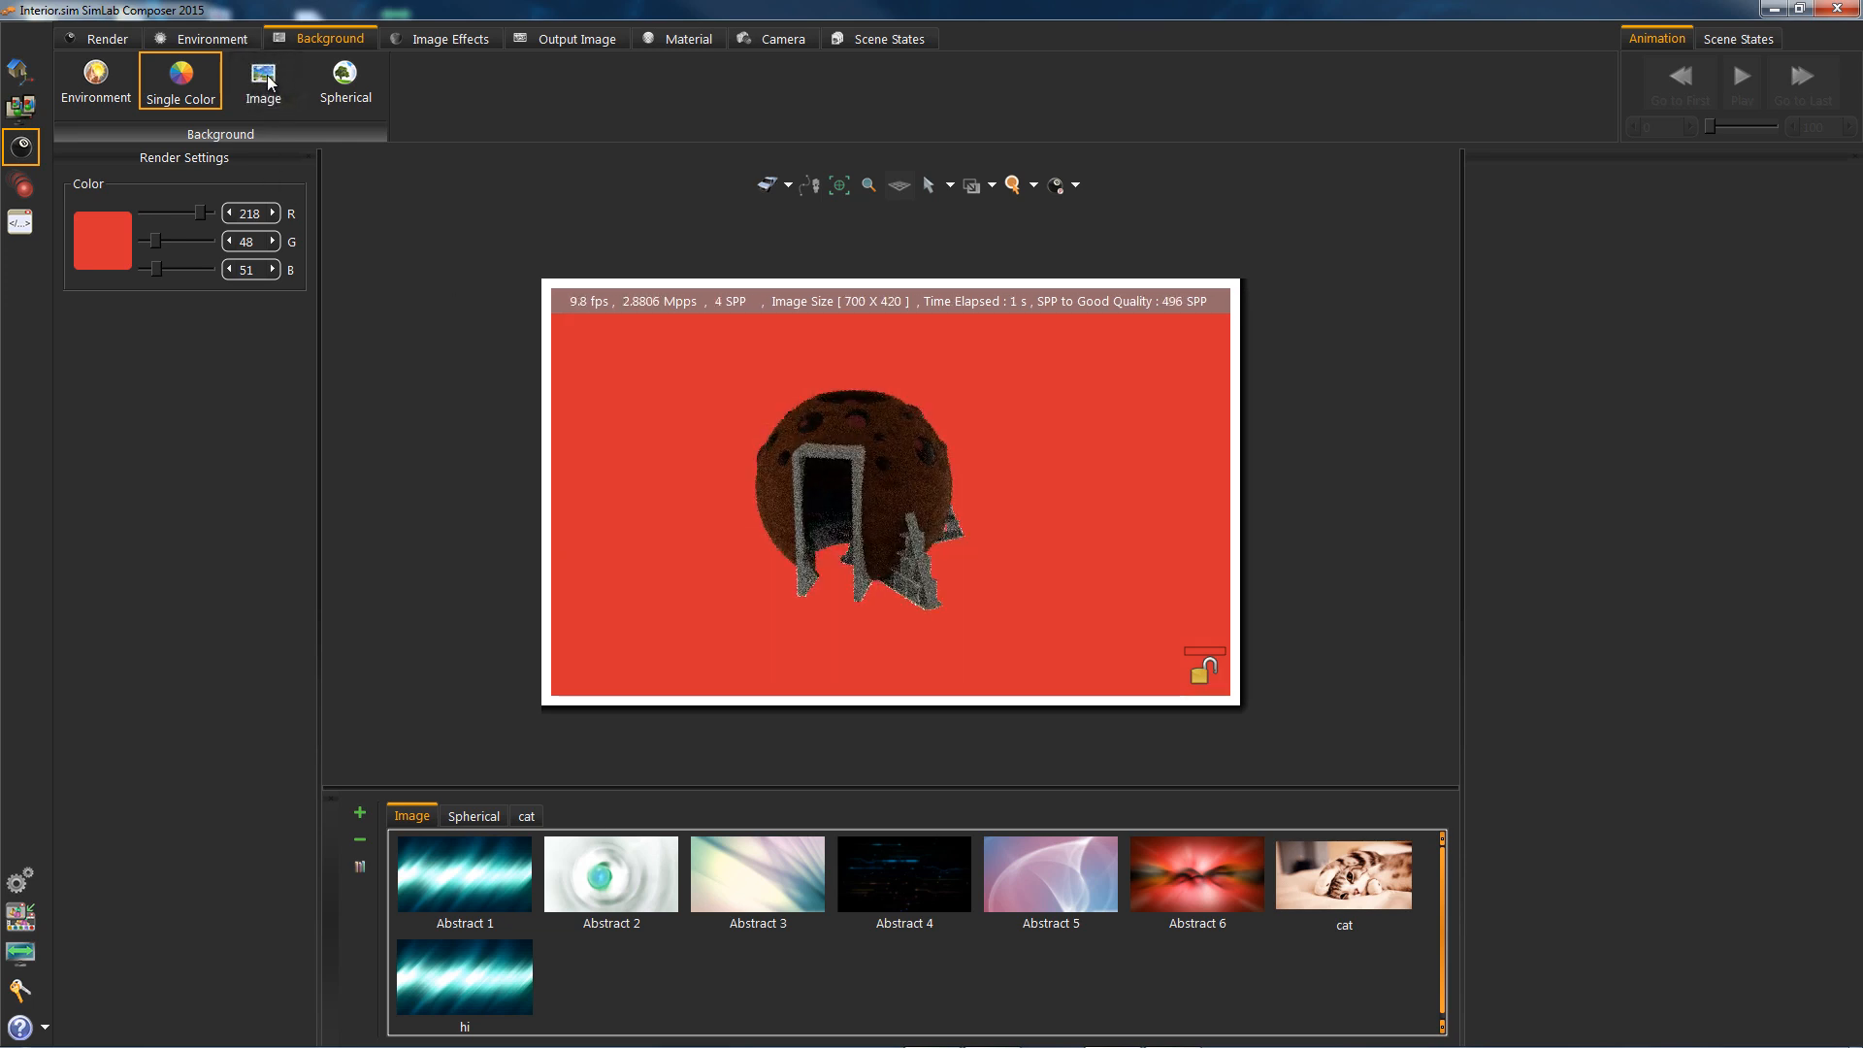
Browse the Spherical and cat backgrounds, then apply the Abstract 5 image background
click(263, 80)
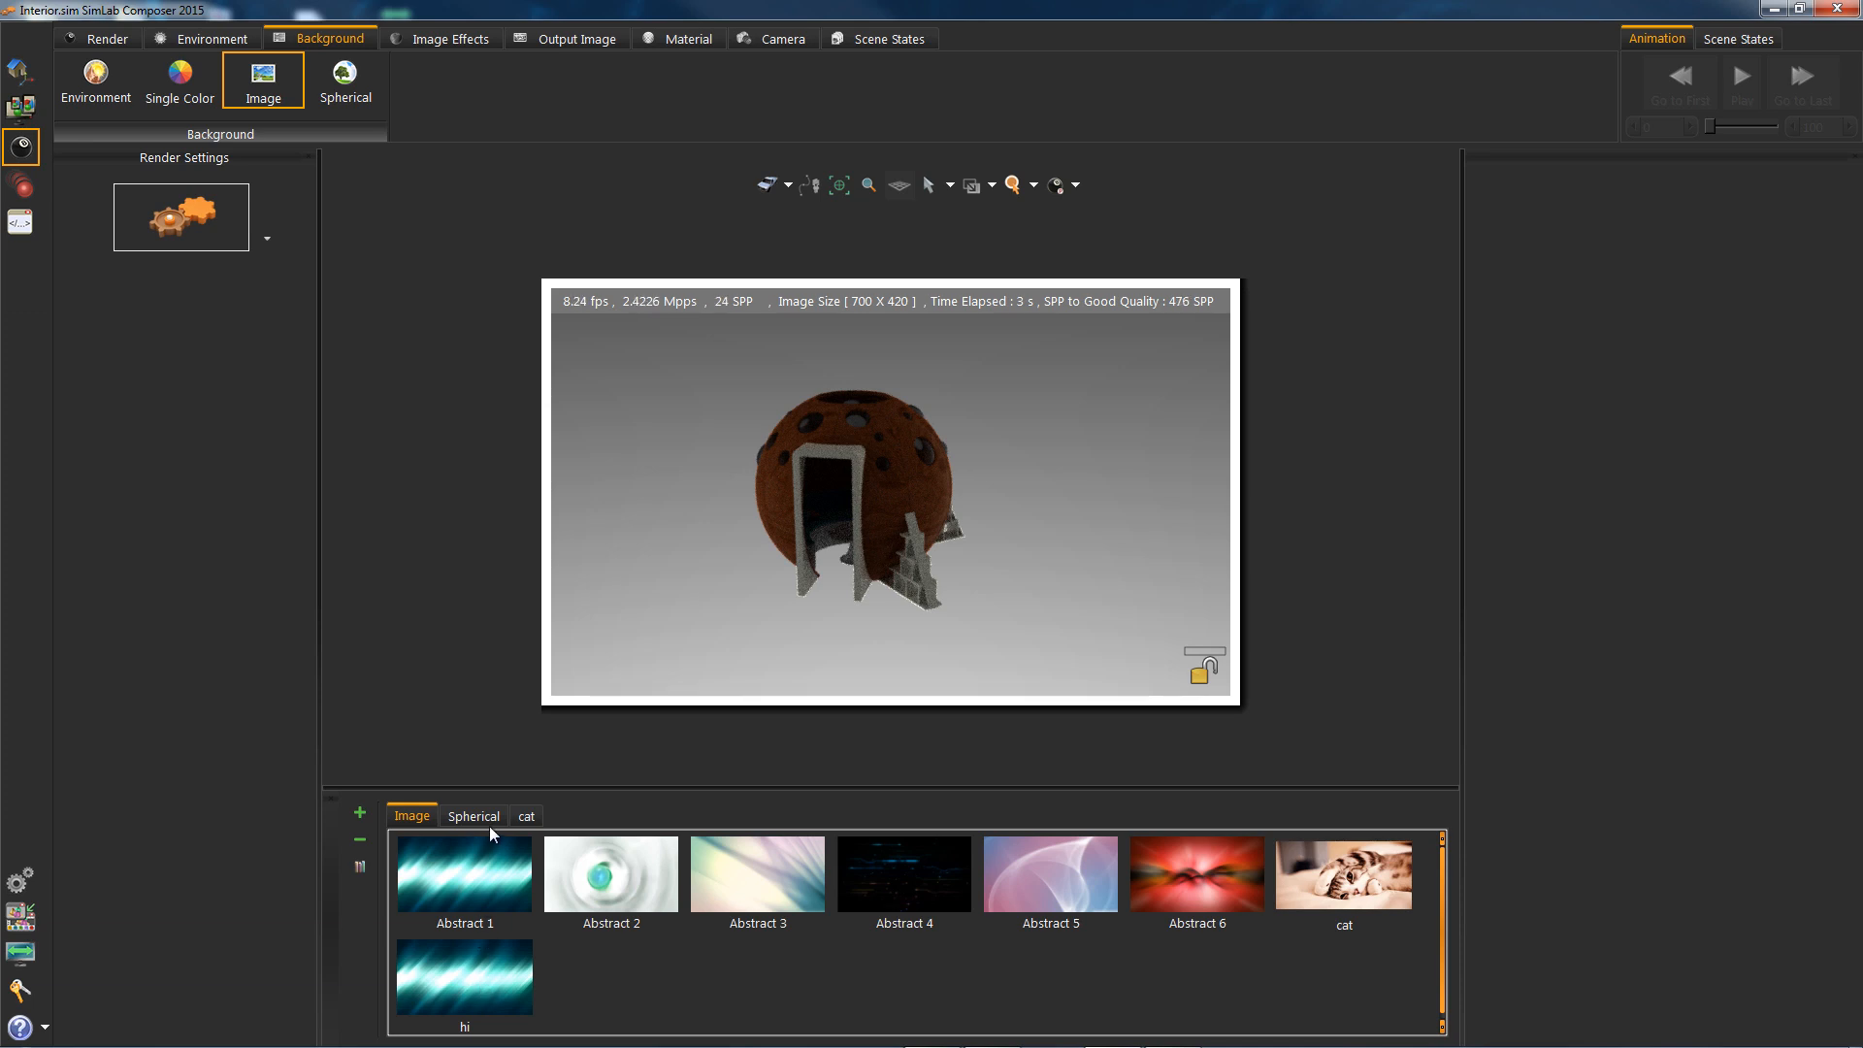
click(473, 816)
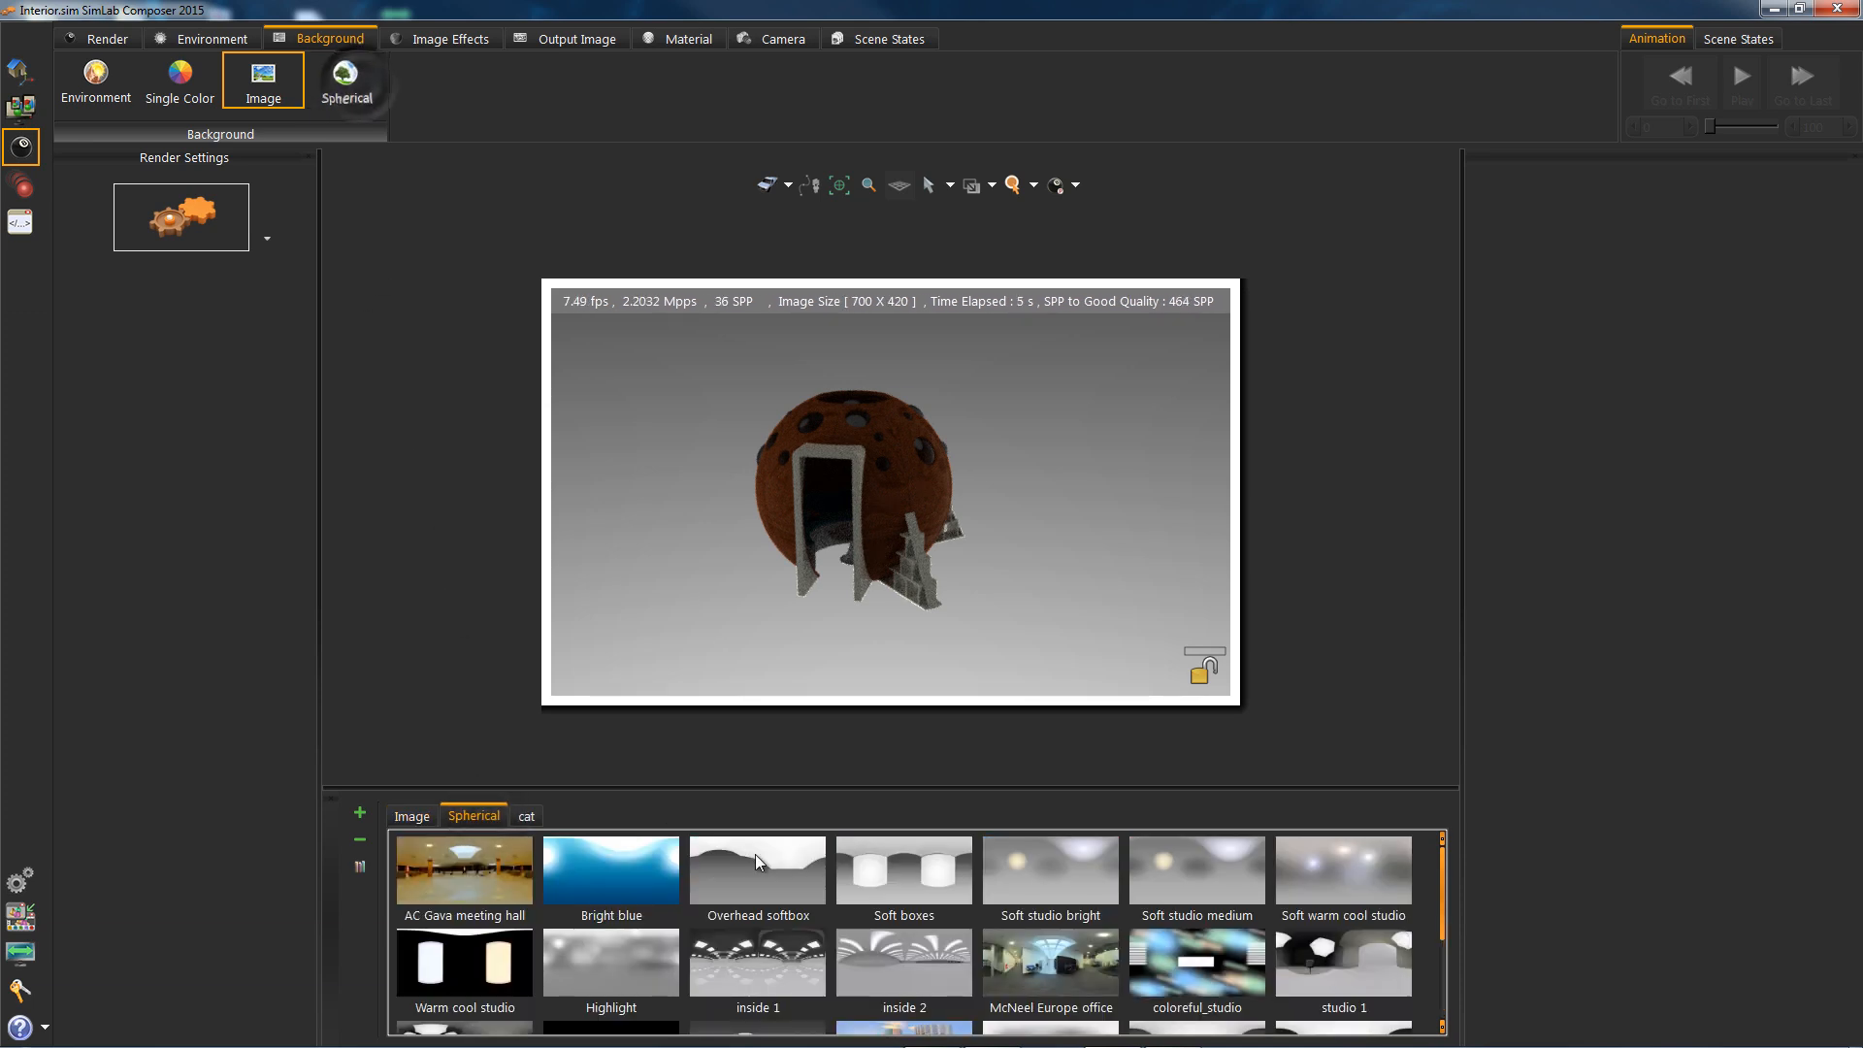
click(346, 80)
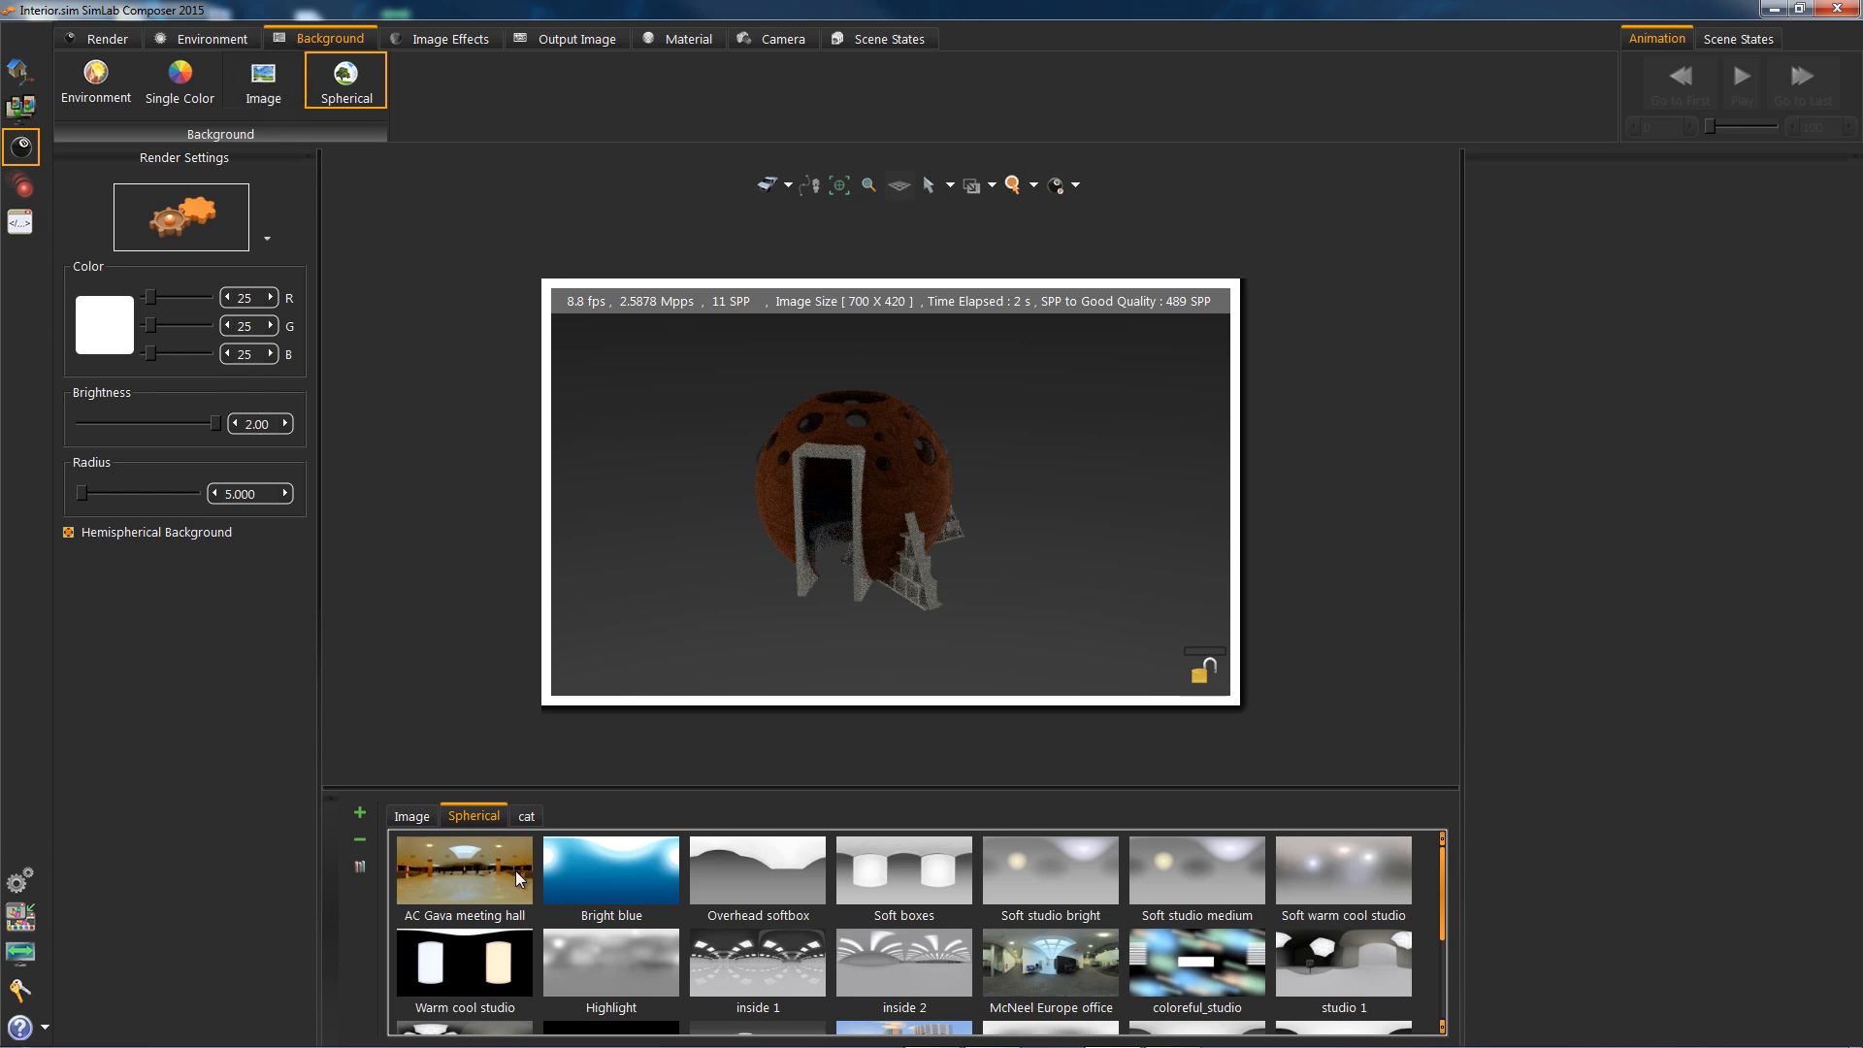
click(263, 80)
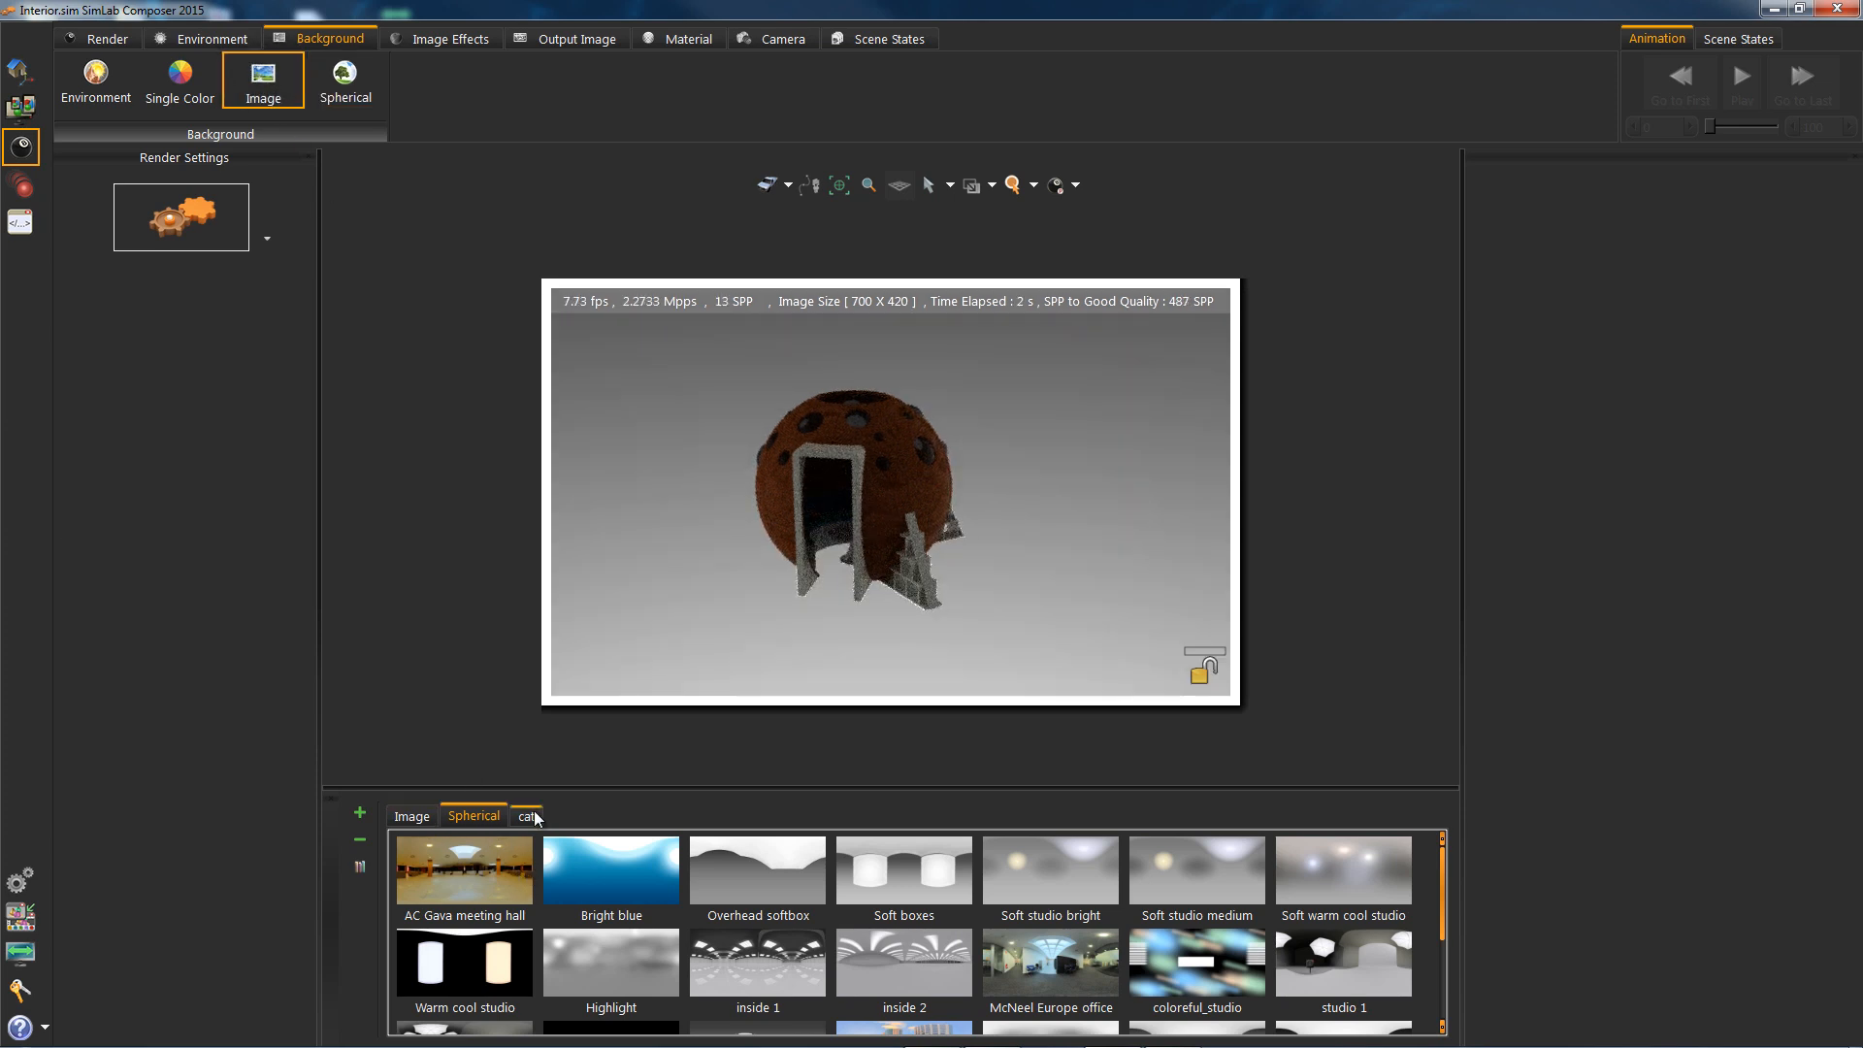
click(524, 816)
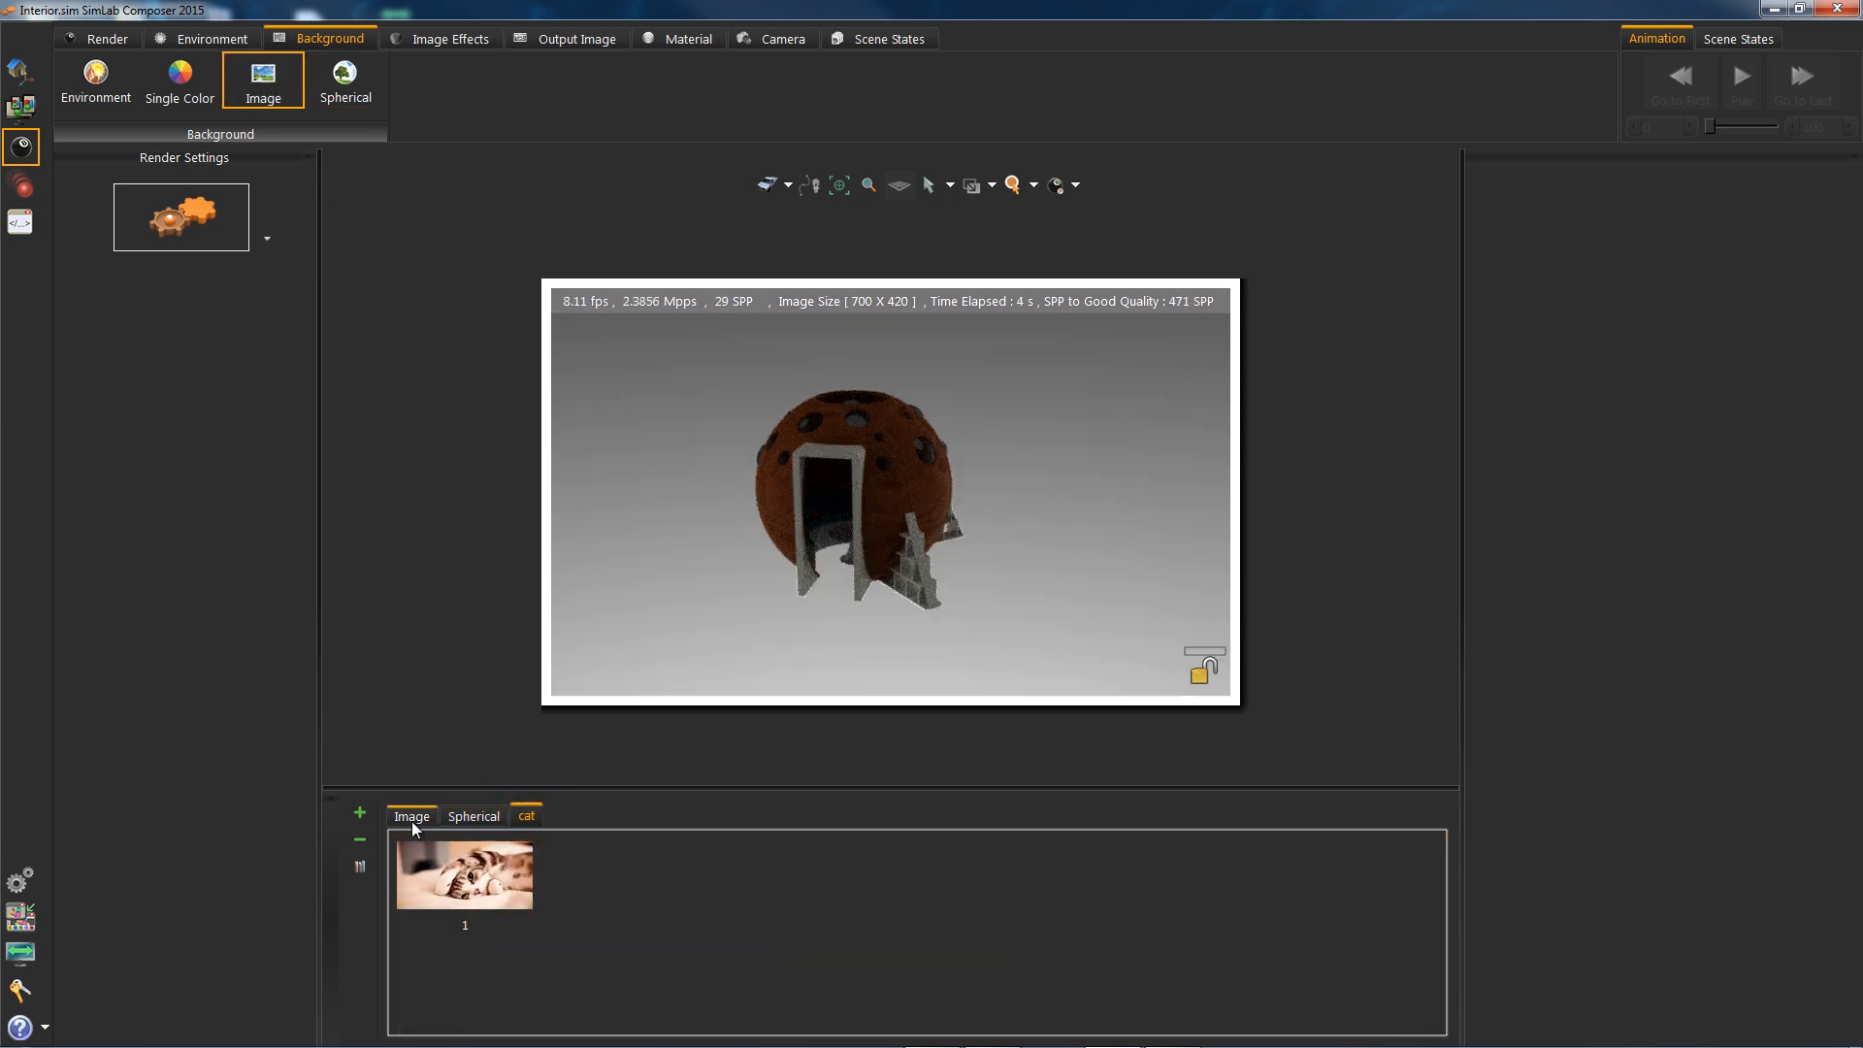
click(411, 815)
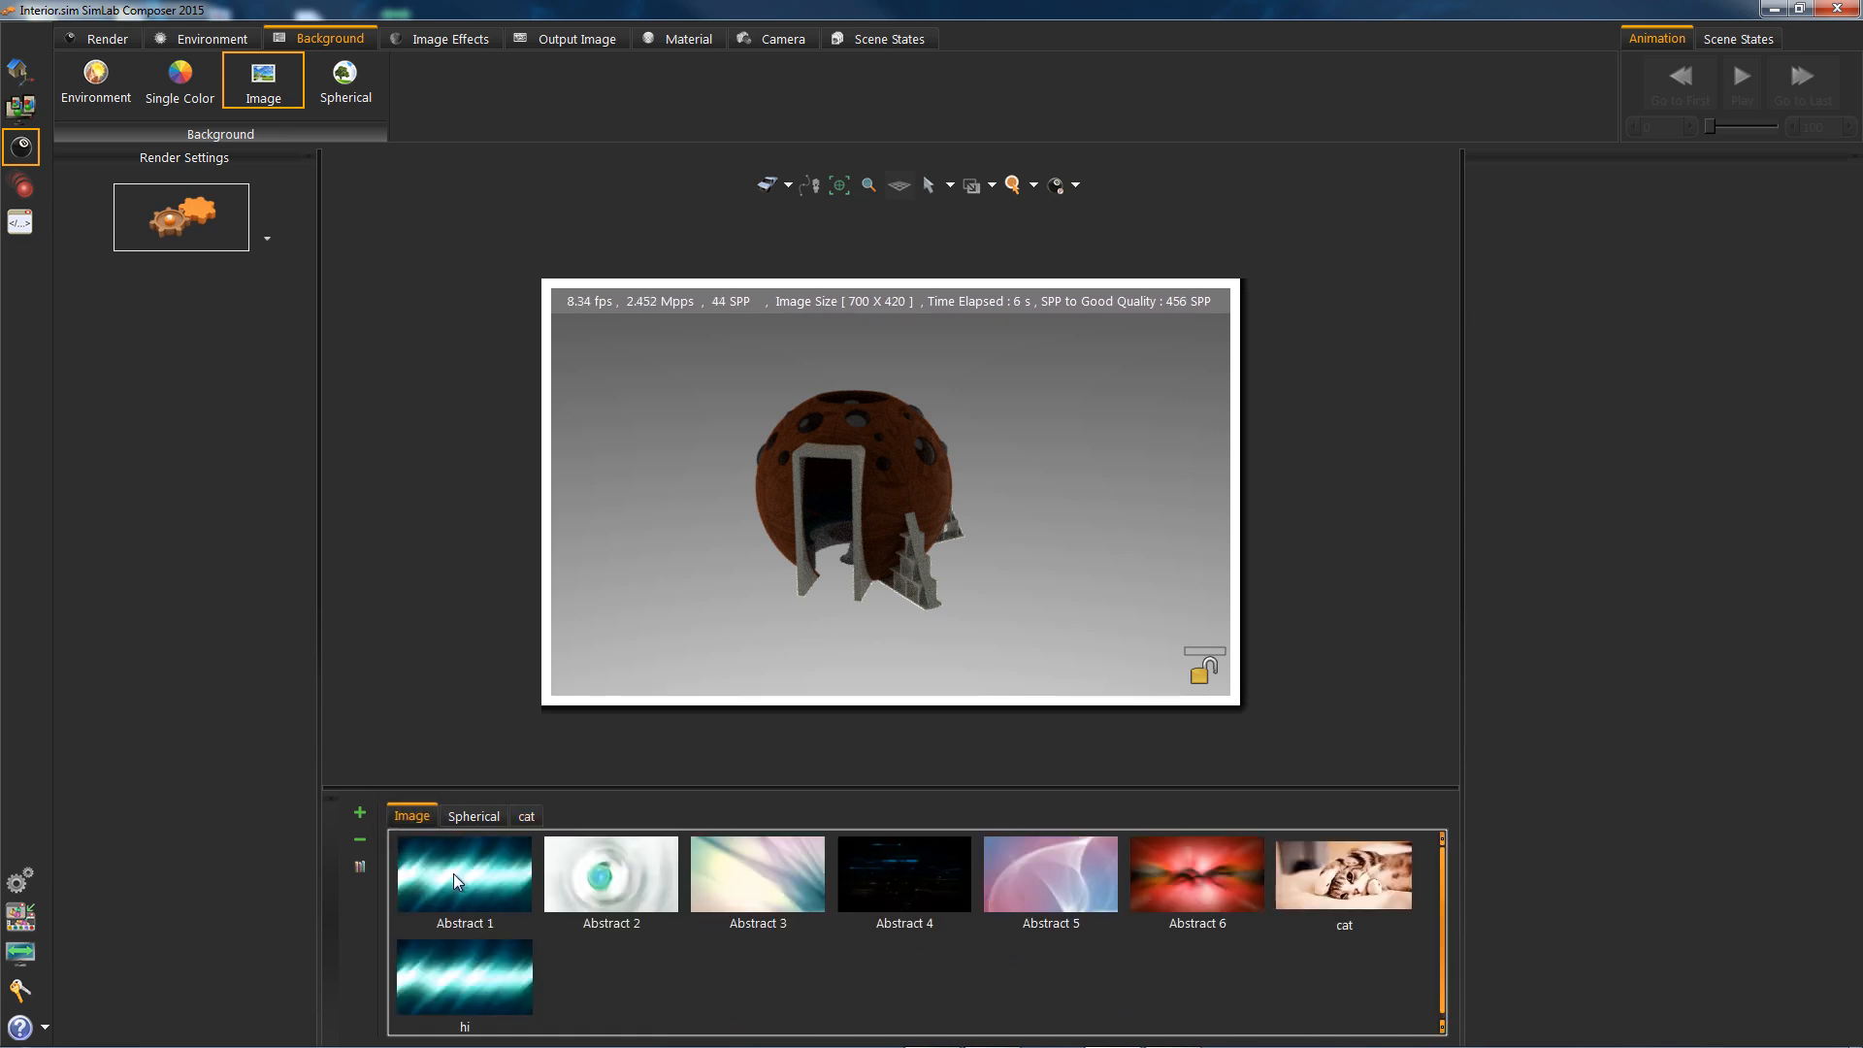
click(462, 873)
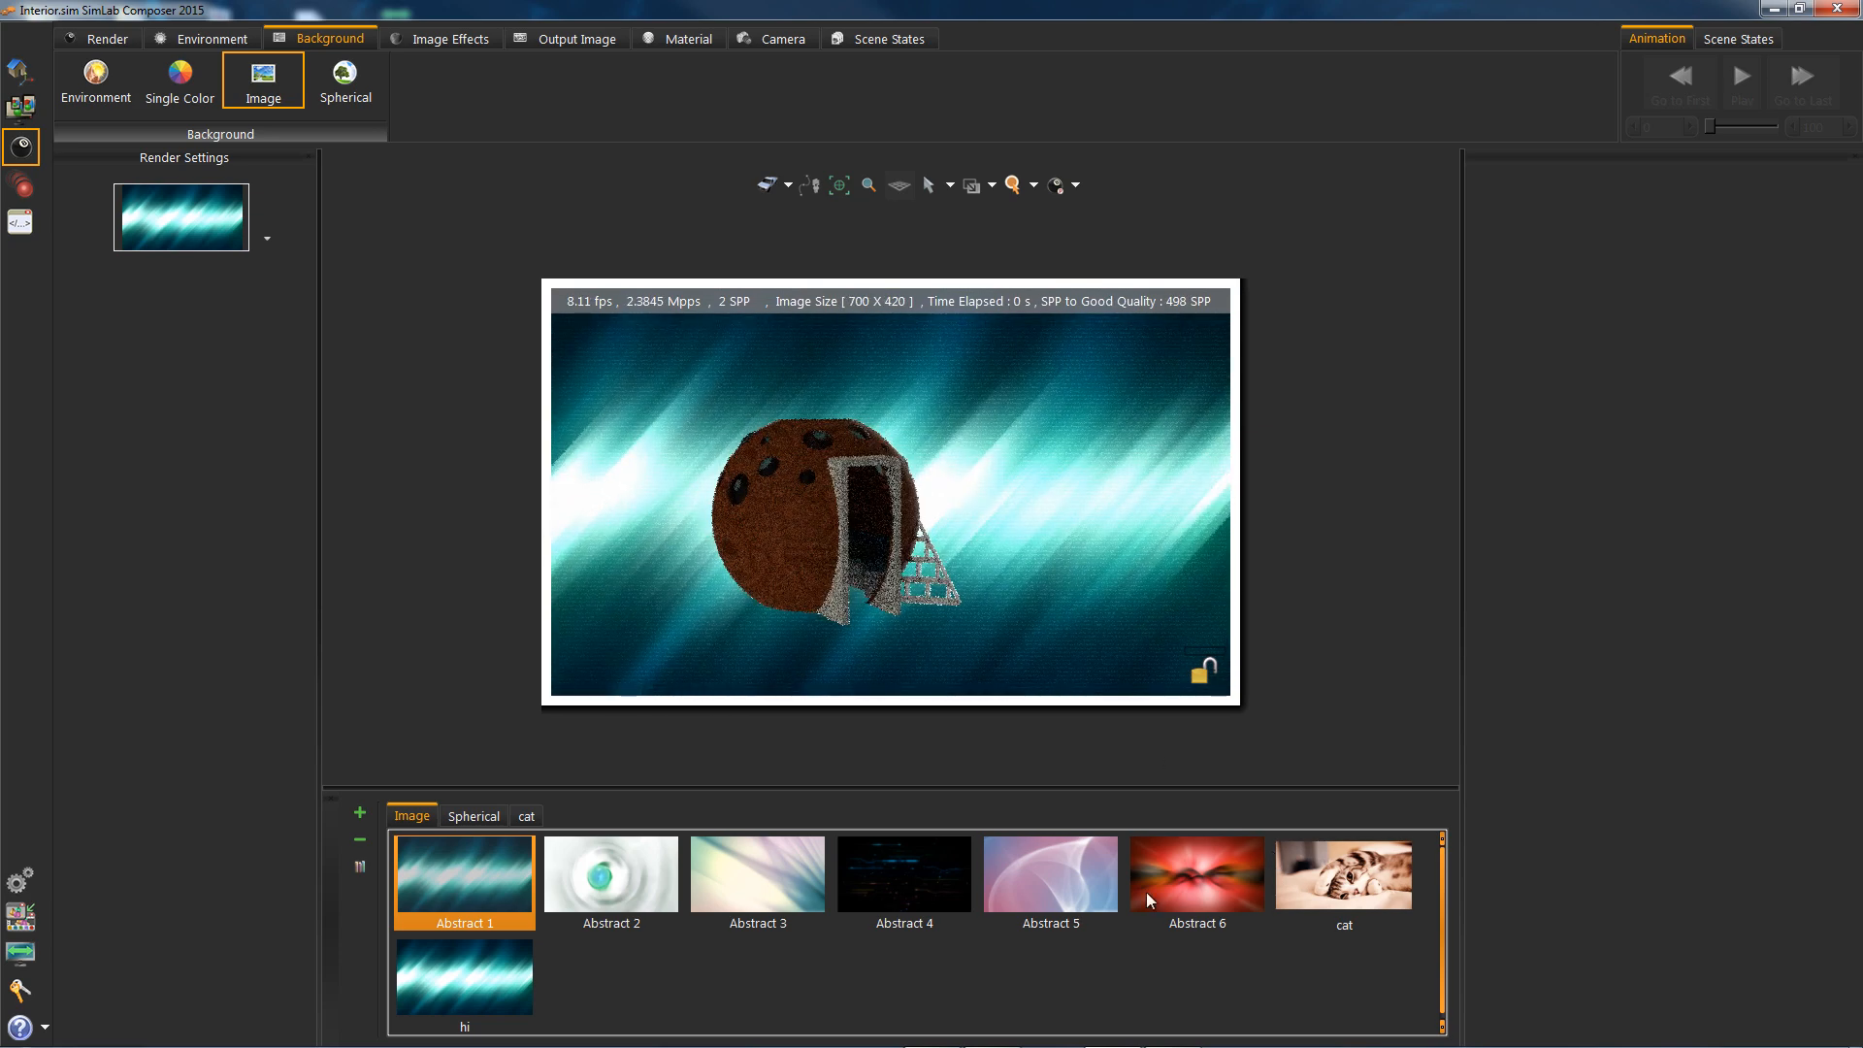
click(1048, 874)
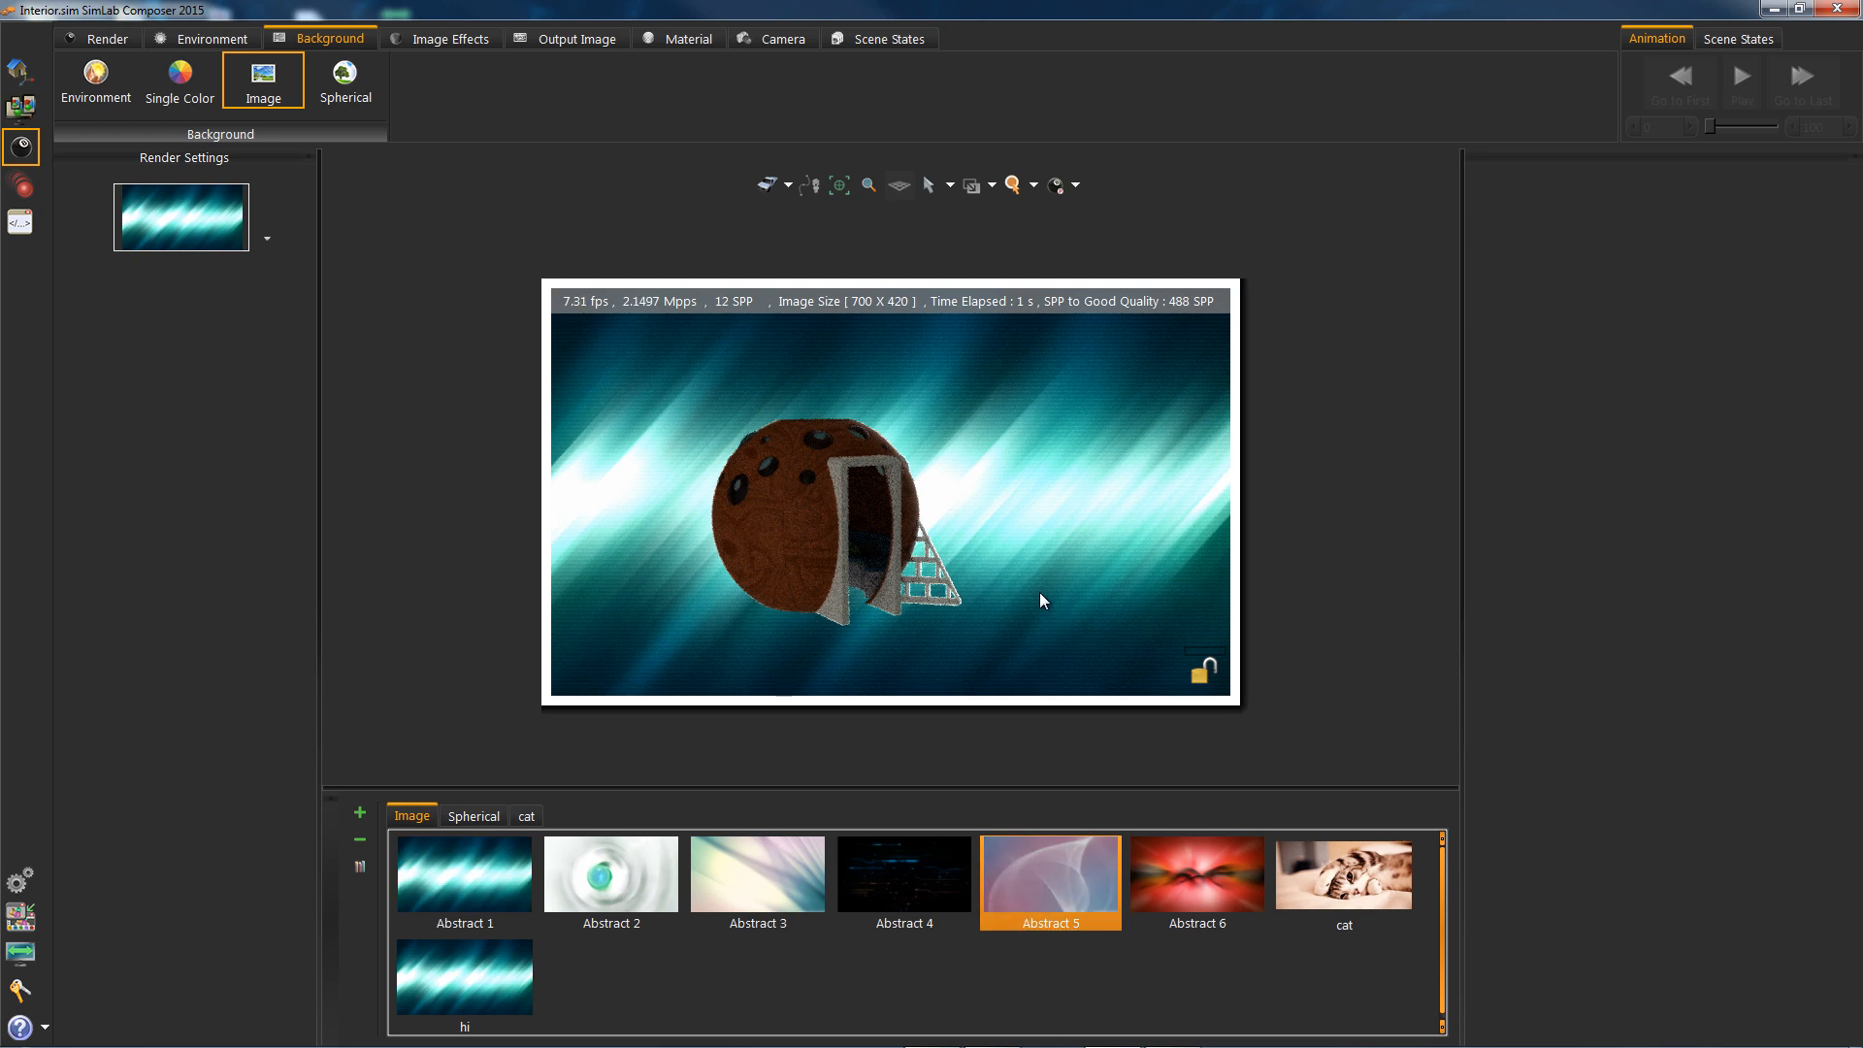
double_click(1048, 874)
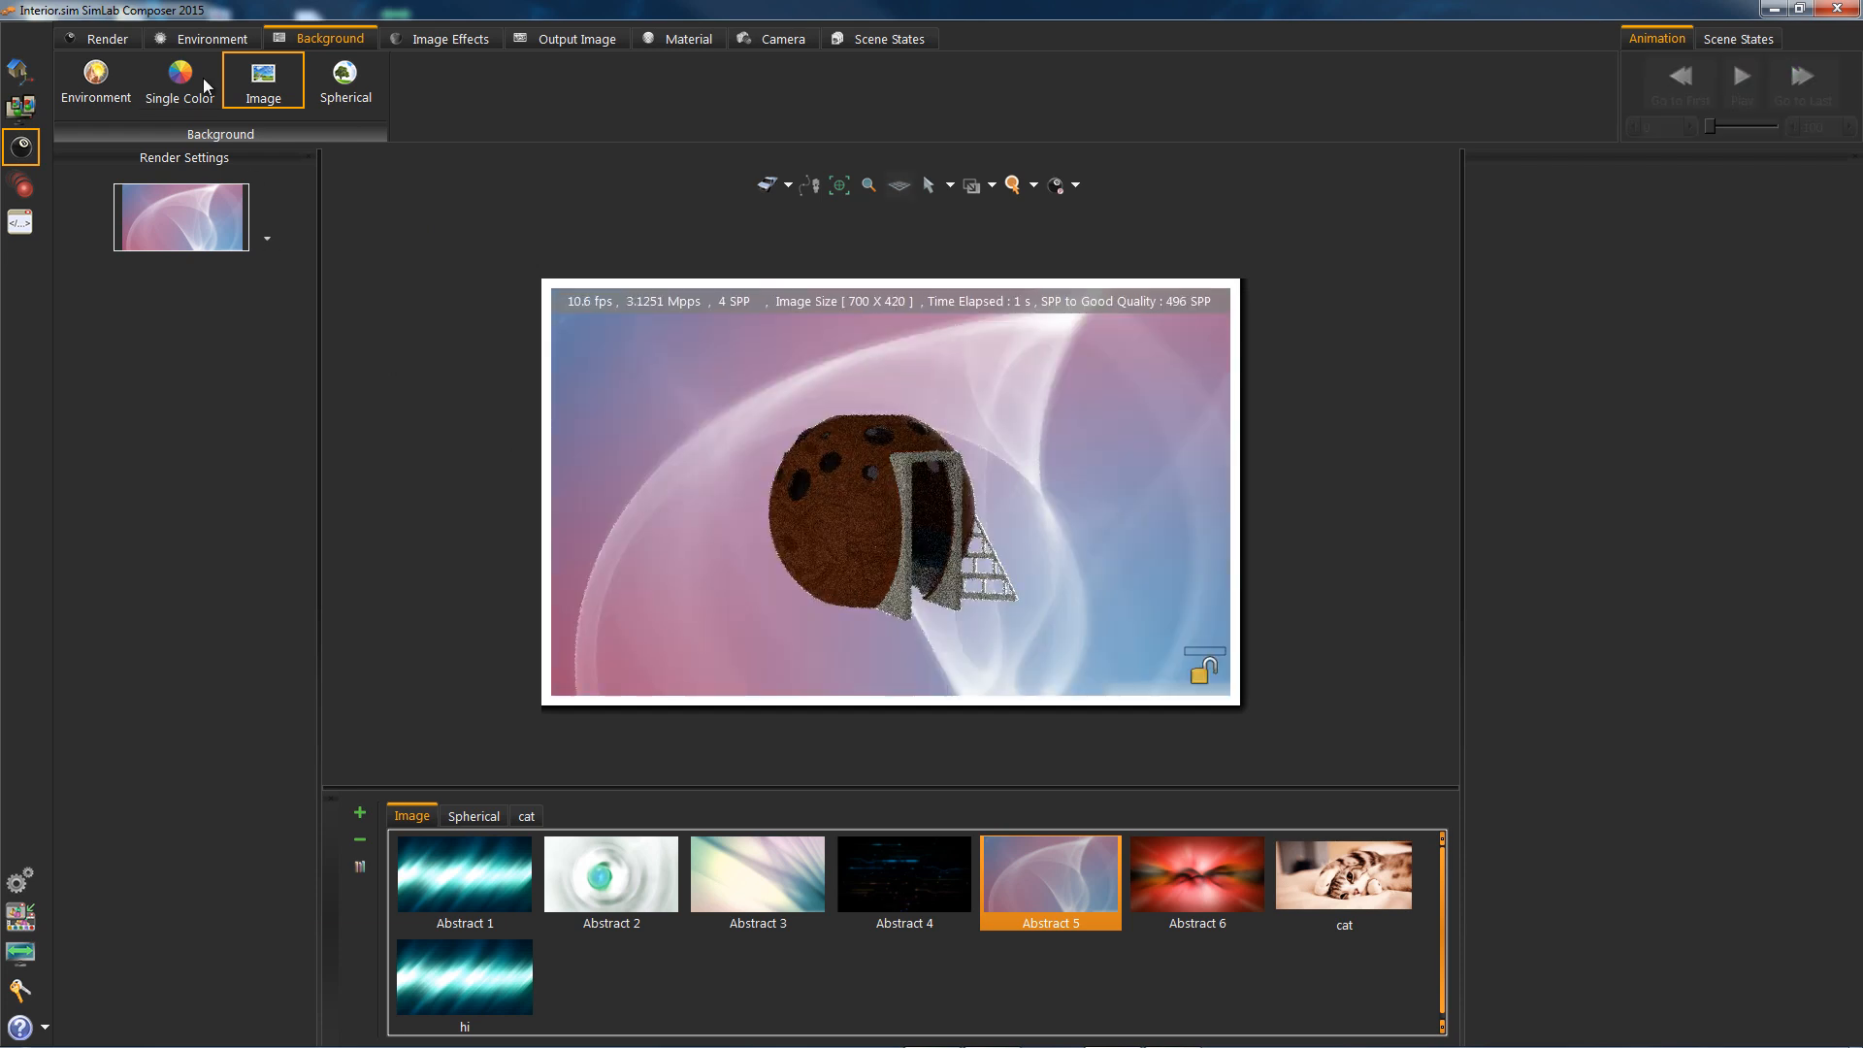
Review the HDR and Background settings, then exit render mode to the standard viewport
click(211, 38)
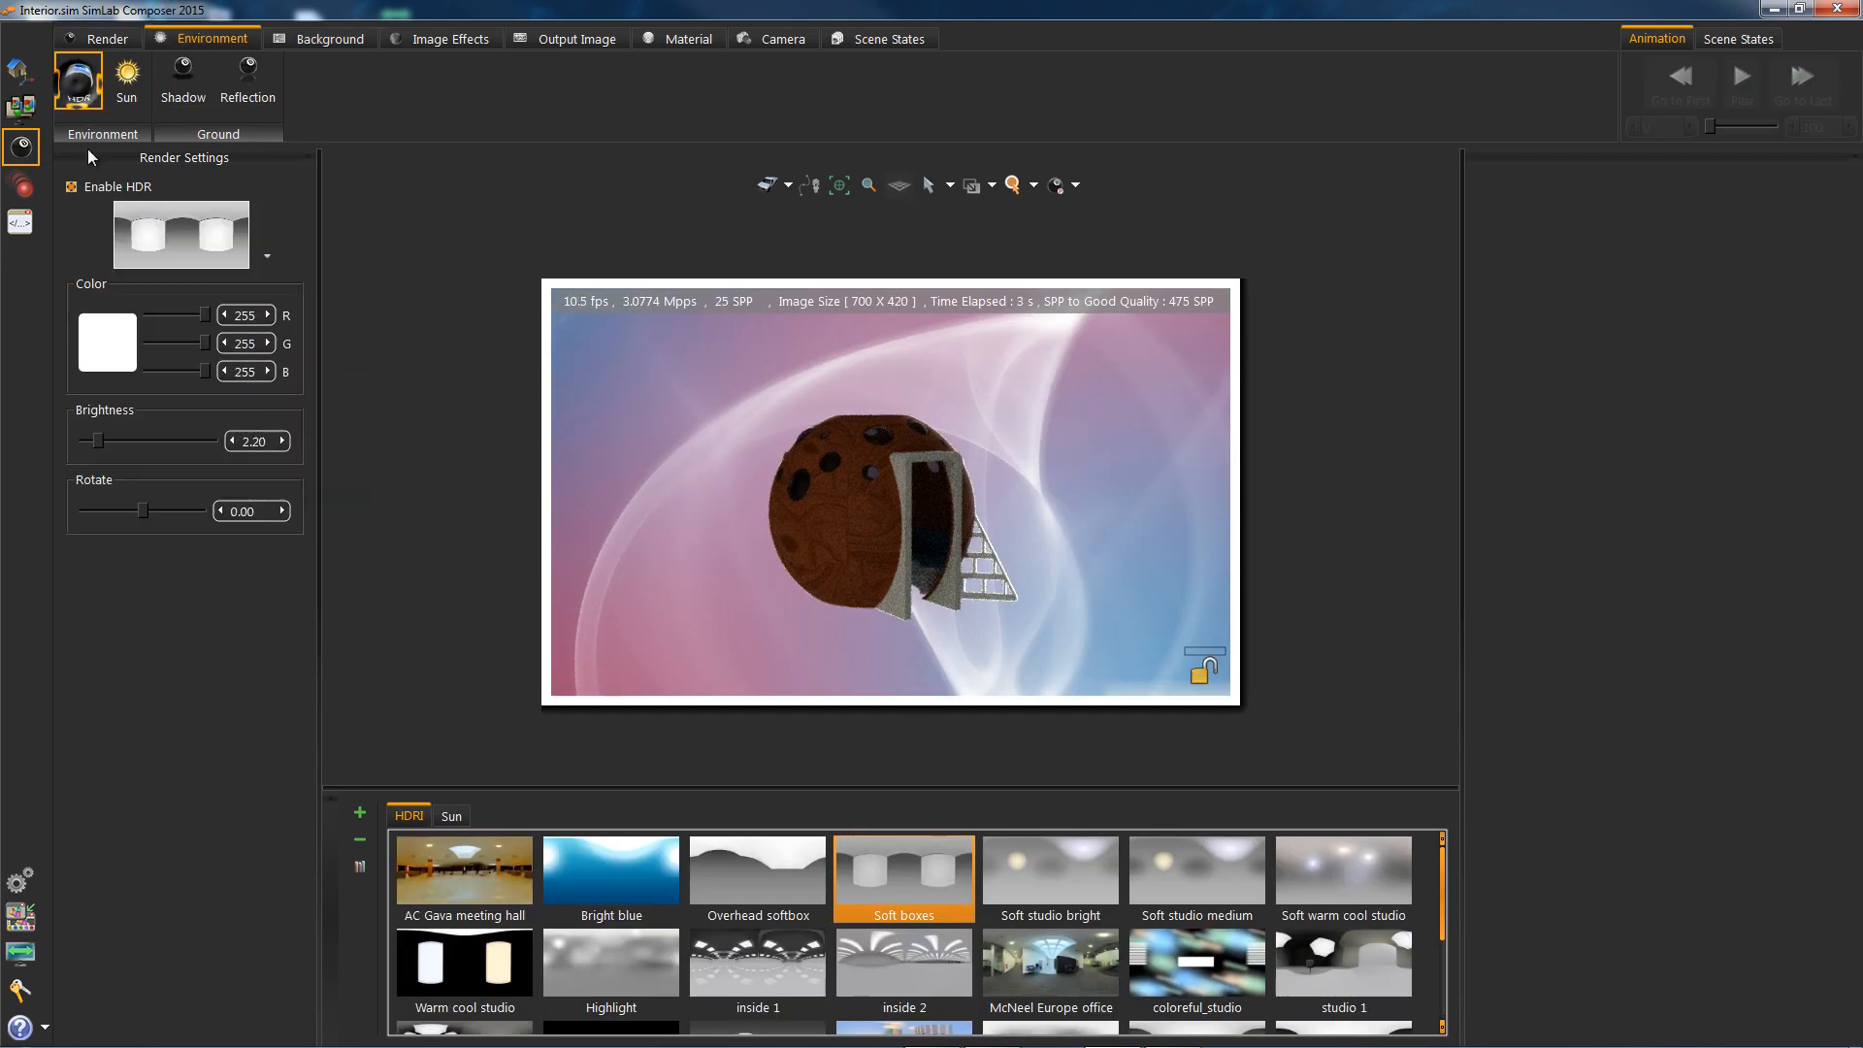
click(77, 80)
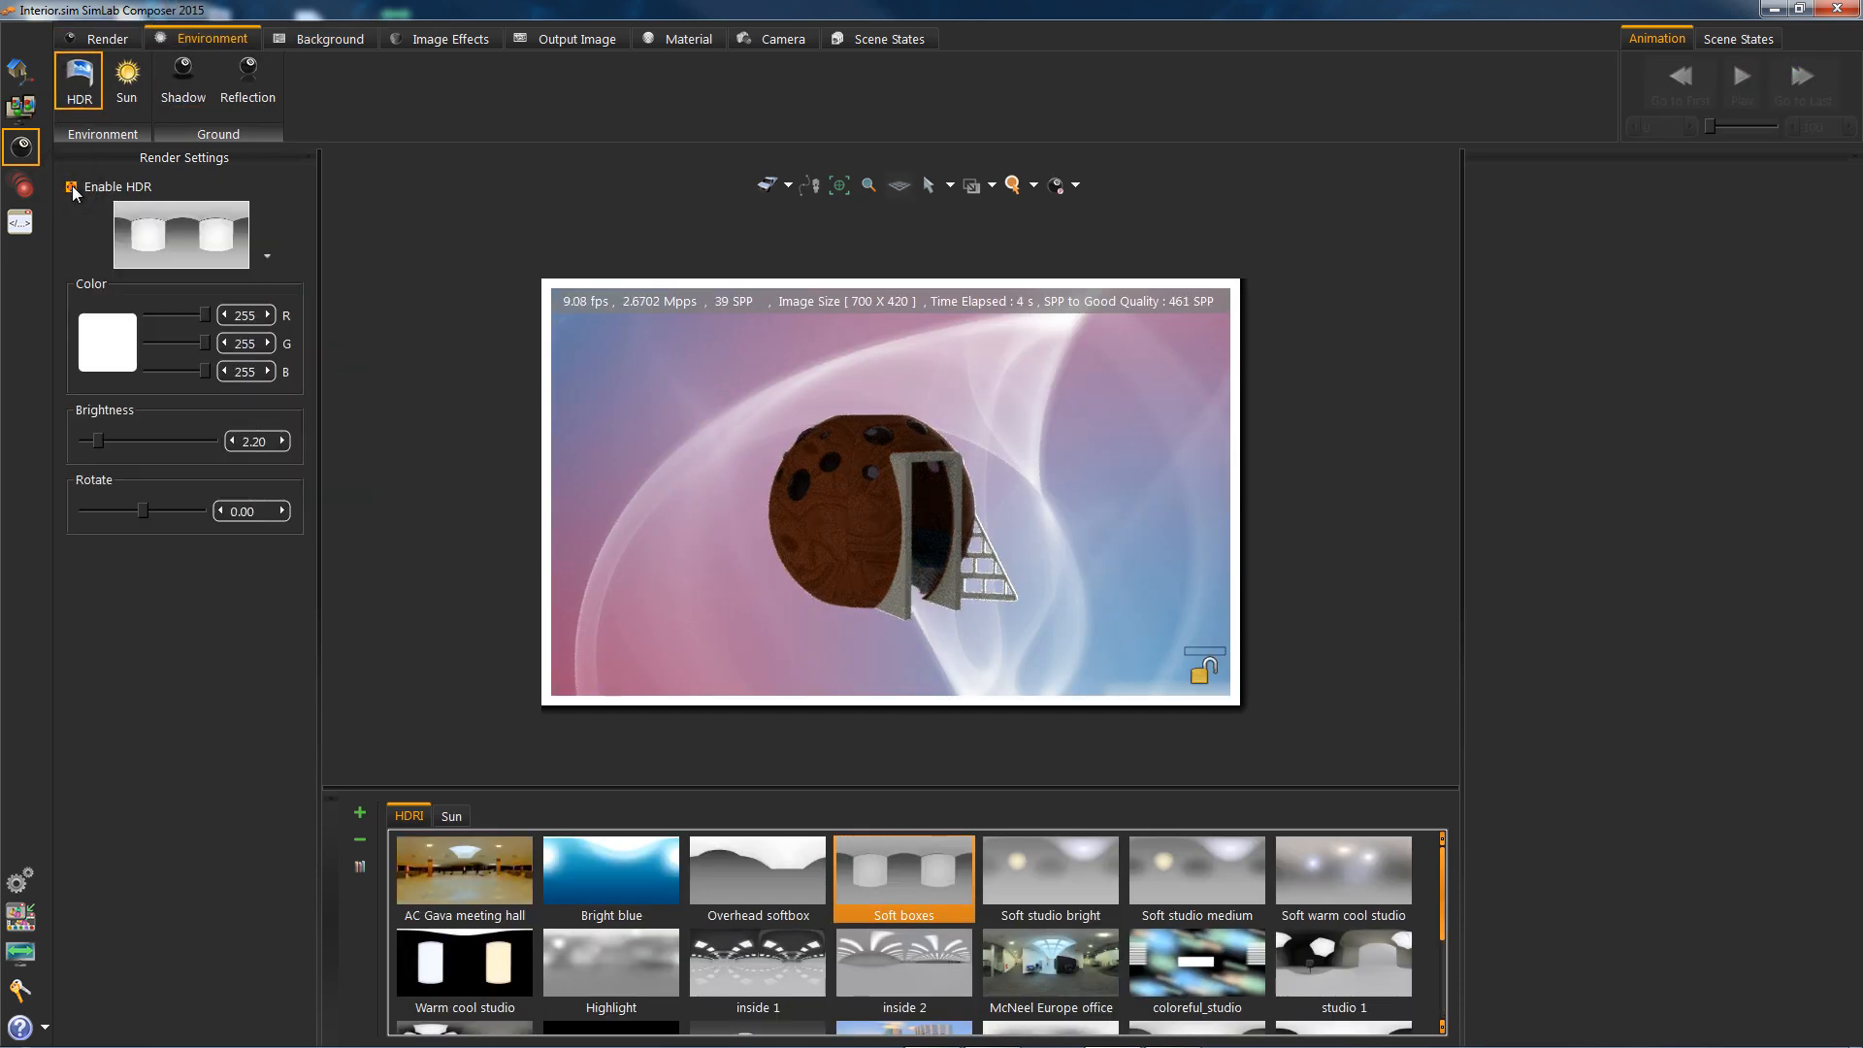
click(71, 186)
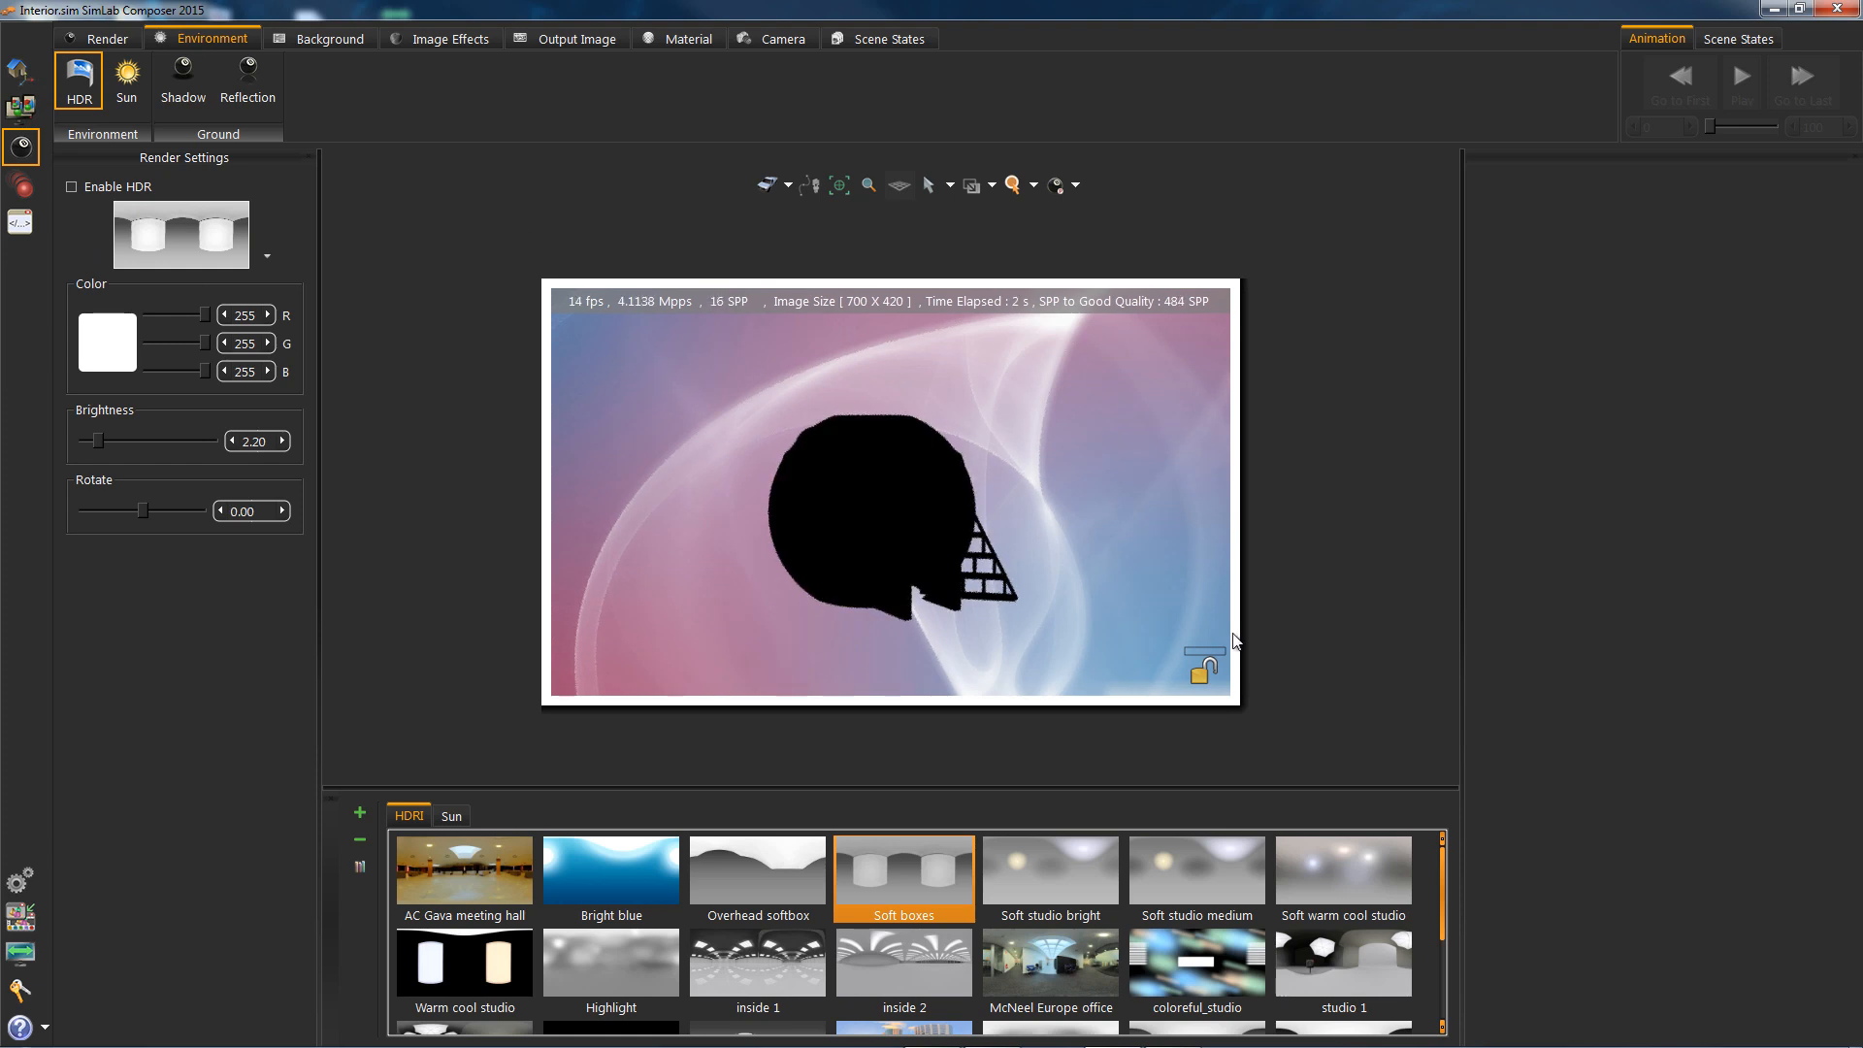
click(328, 38)
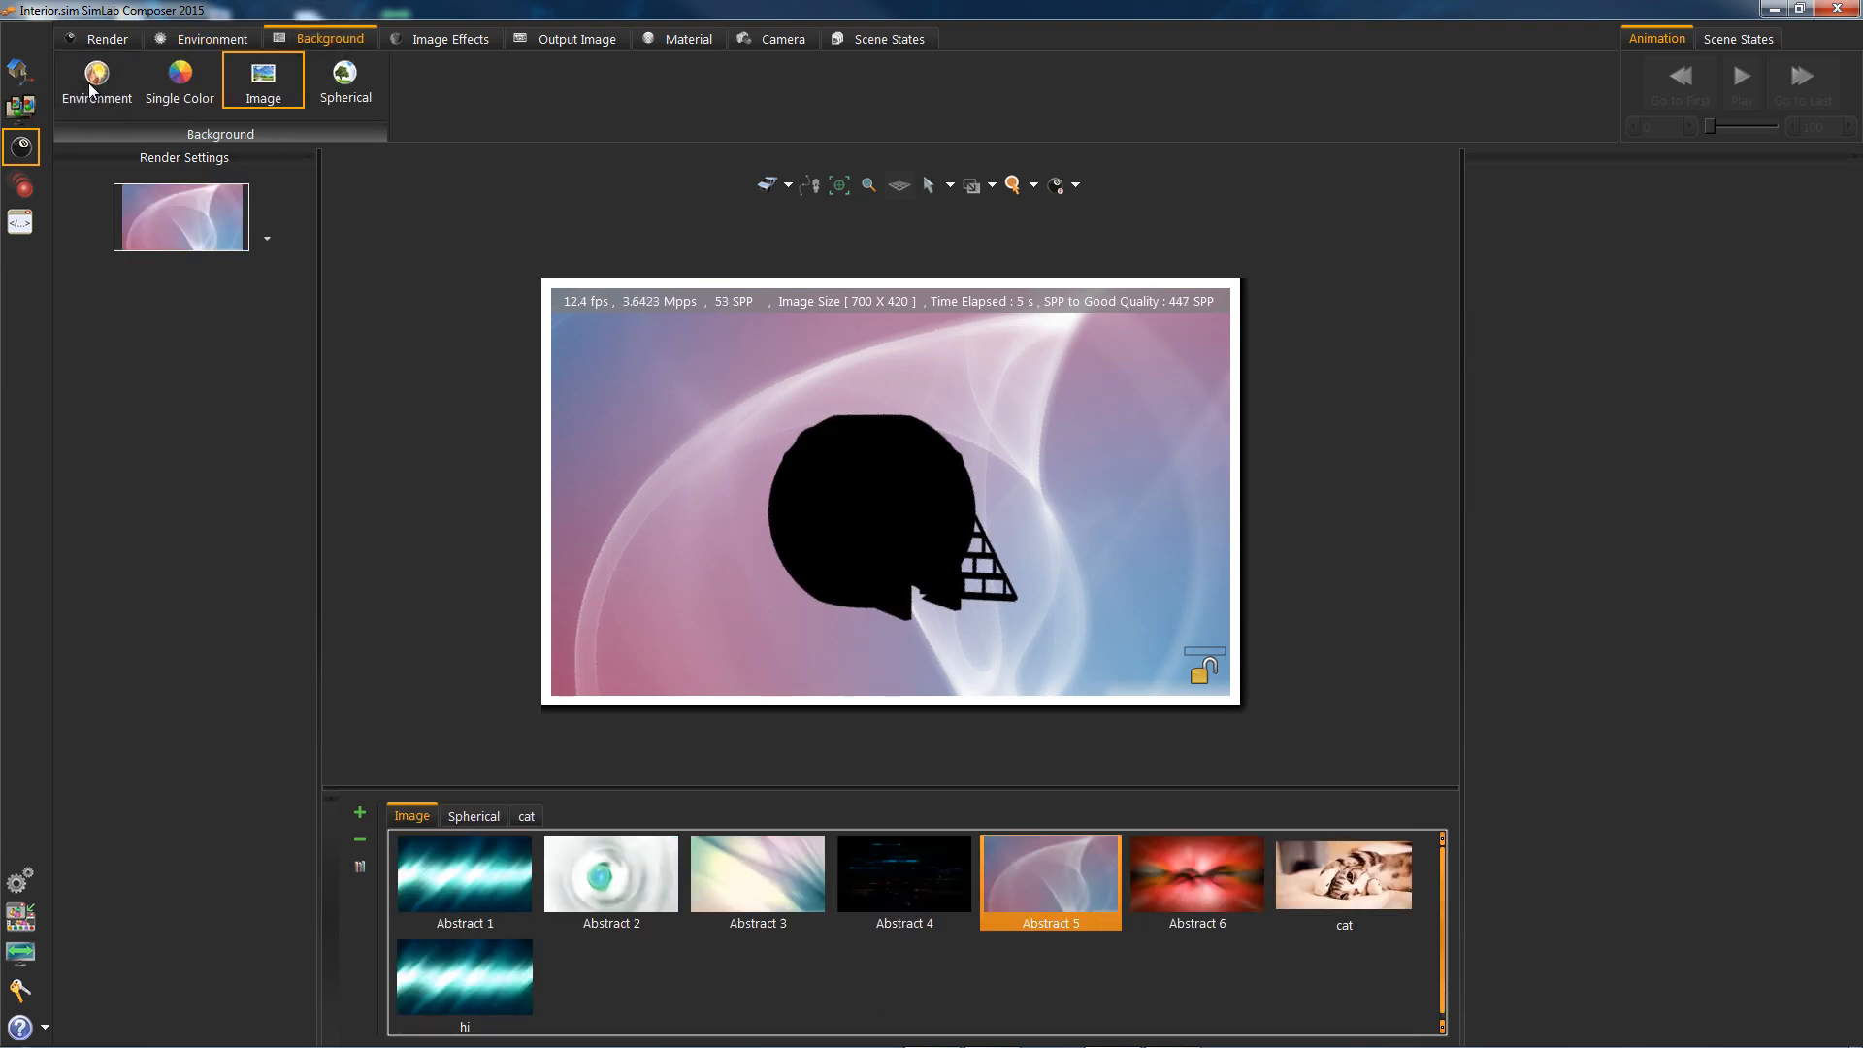
click(96, 80)
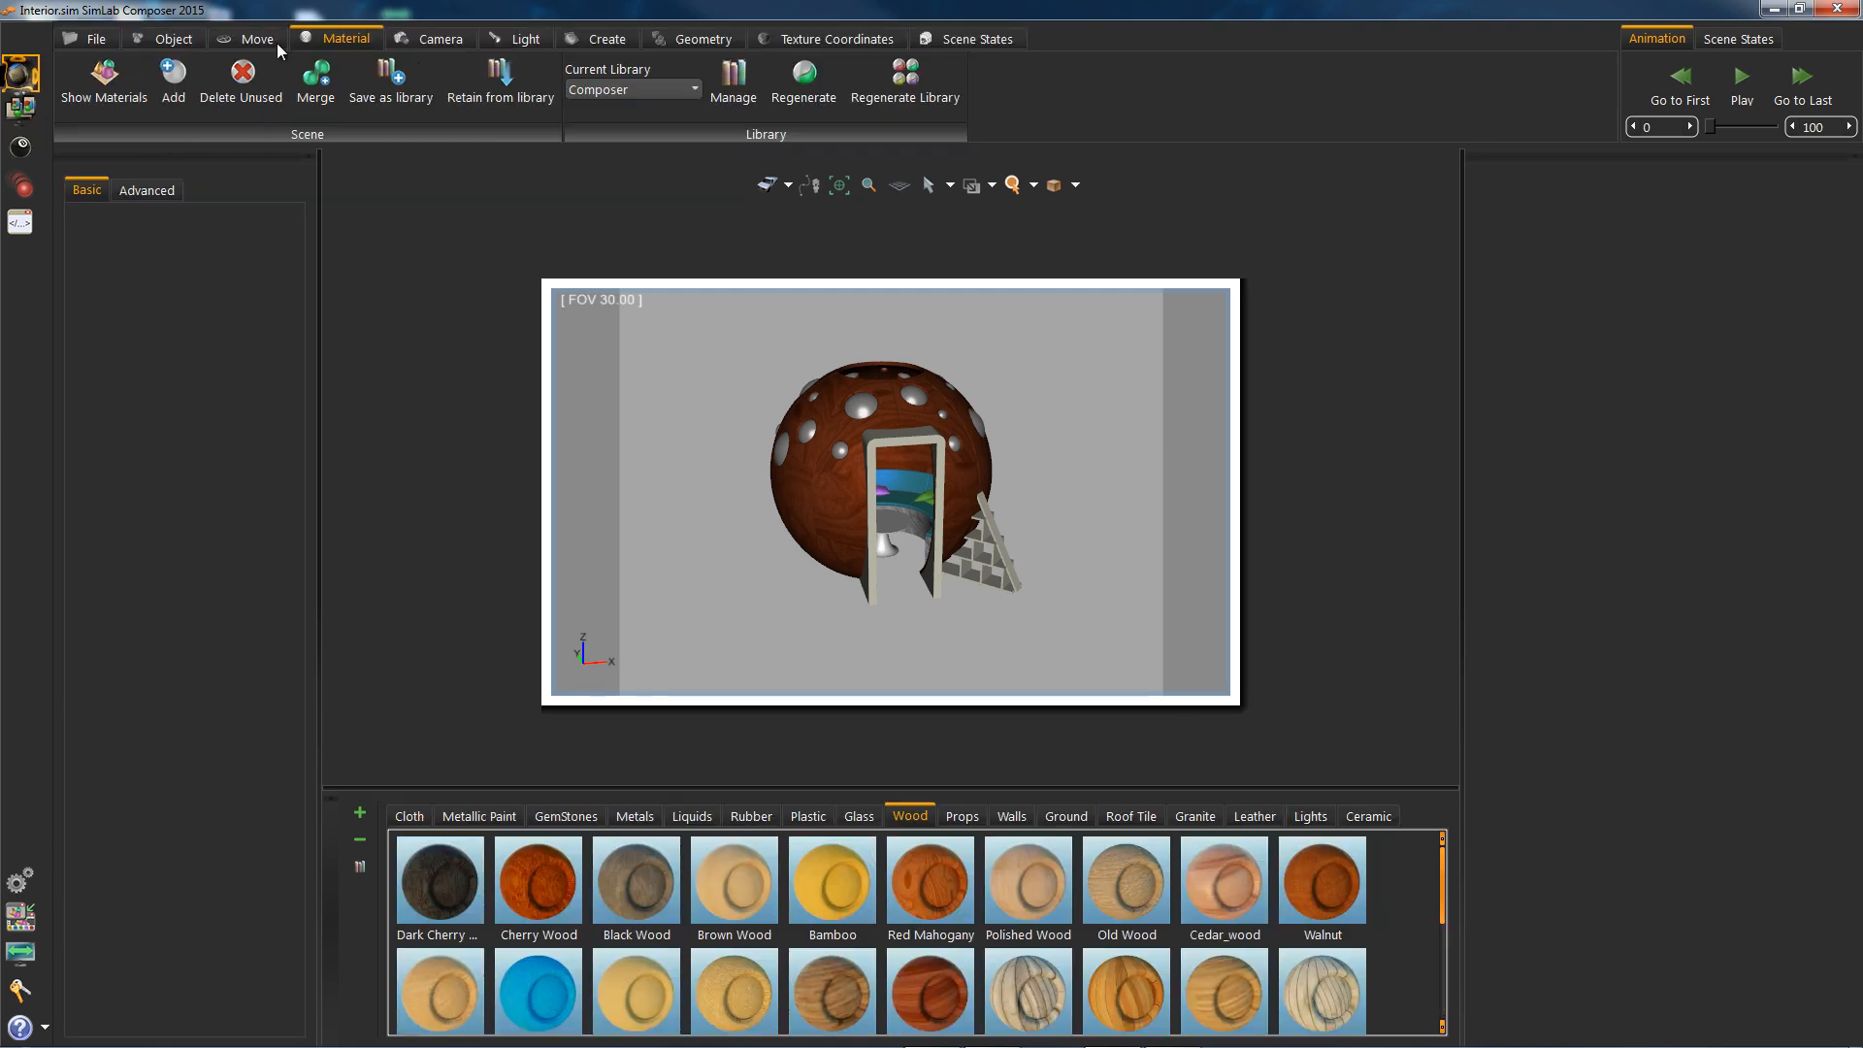
Add area light Light Source~1 and drag it to the right of the house
click(524, 38)
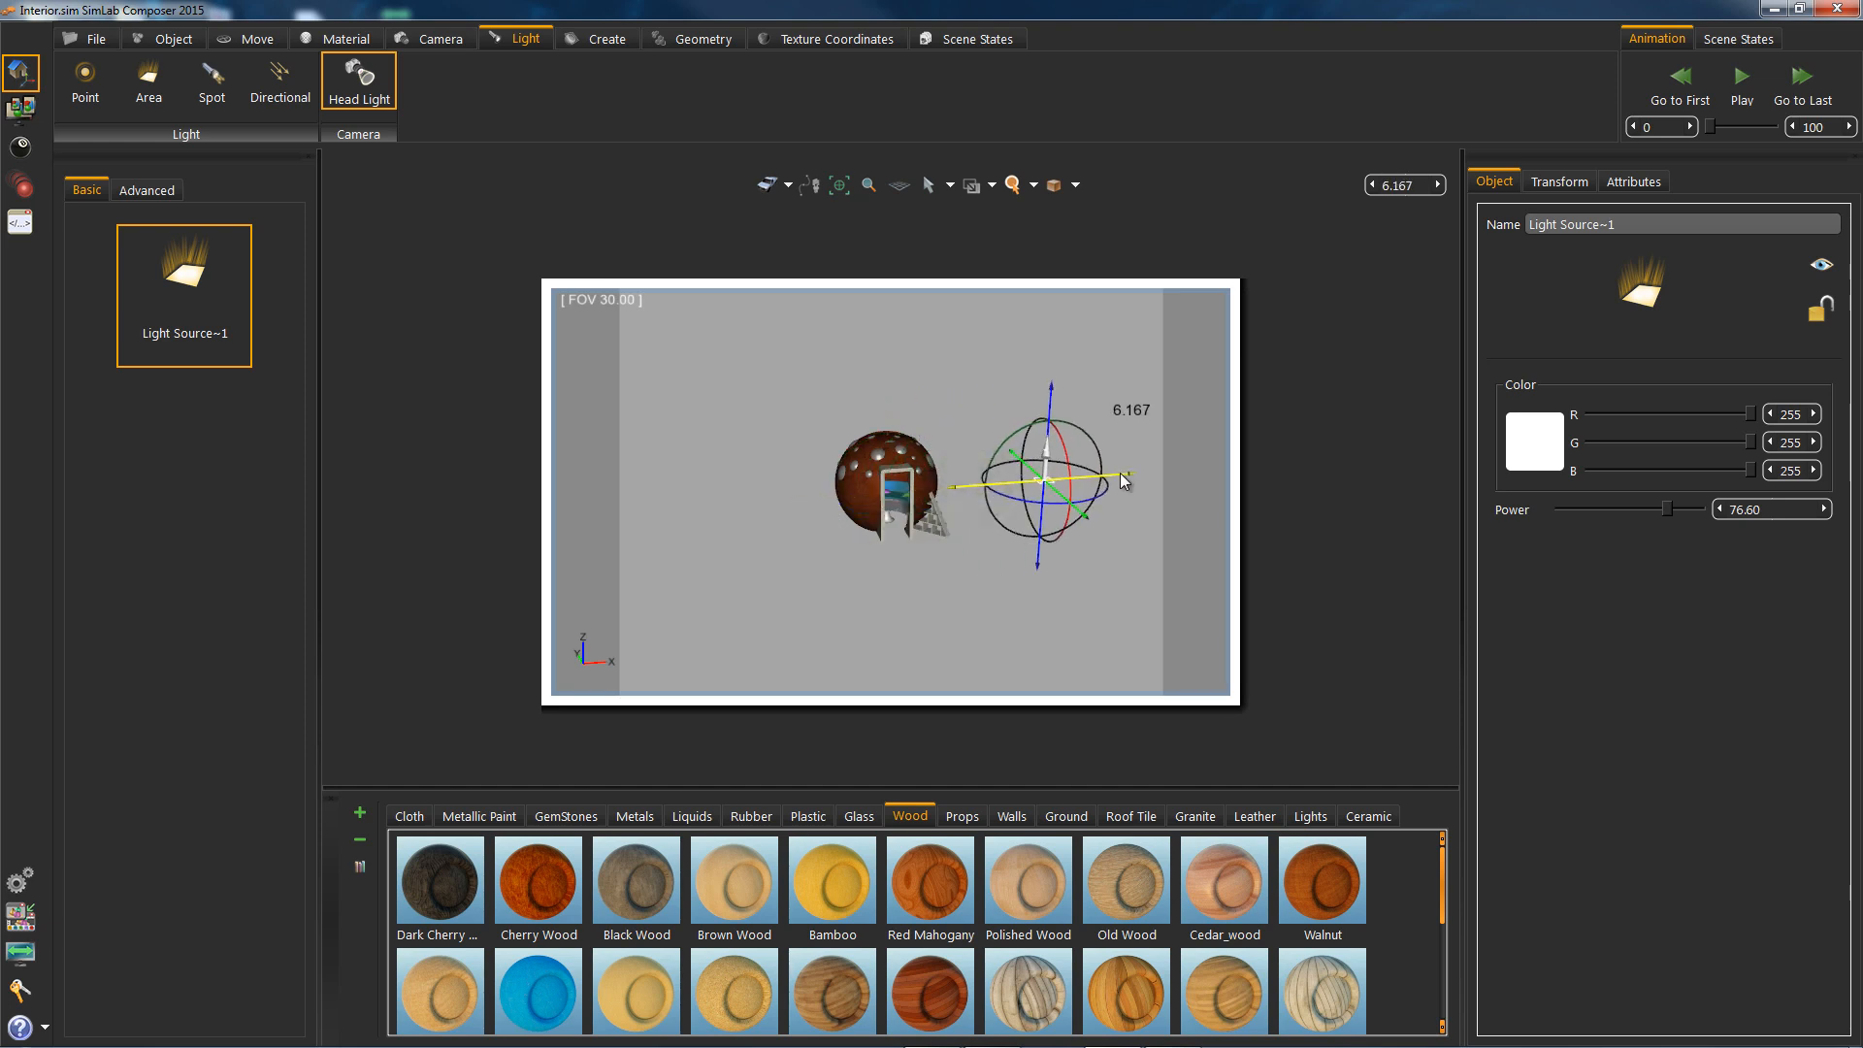
drag(1117, 481, 977, 567)
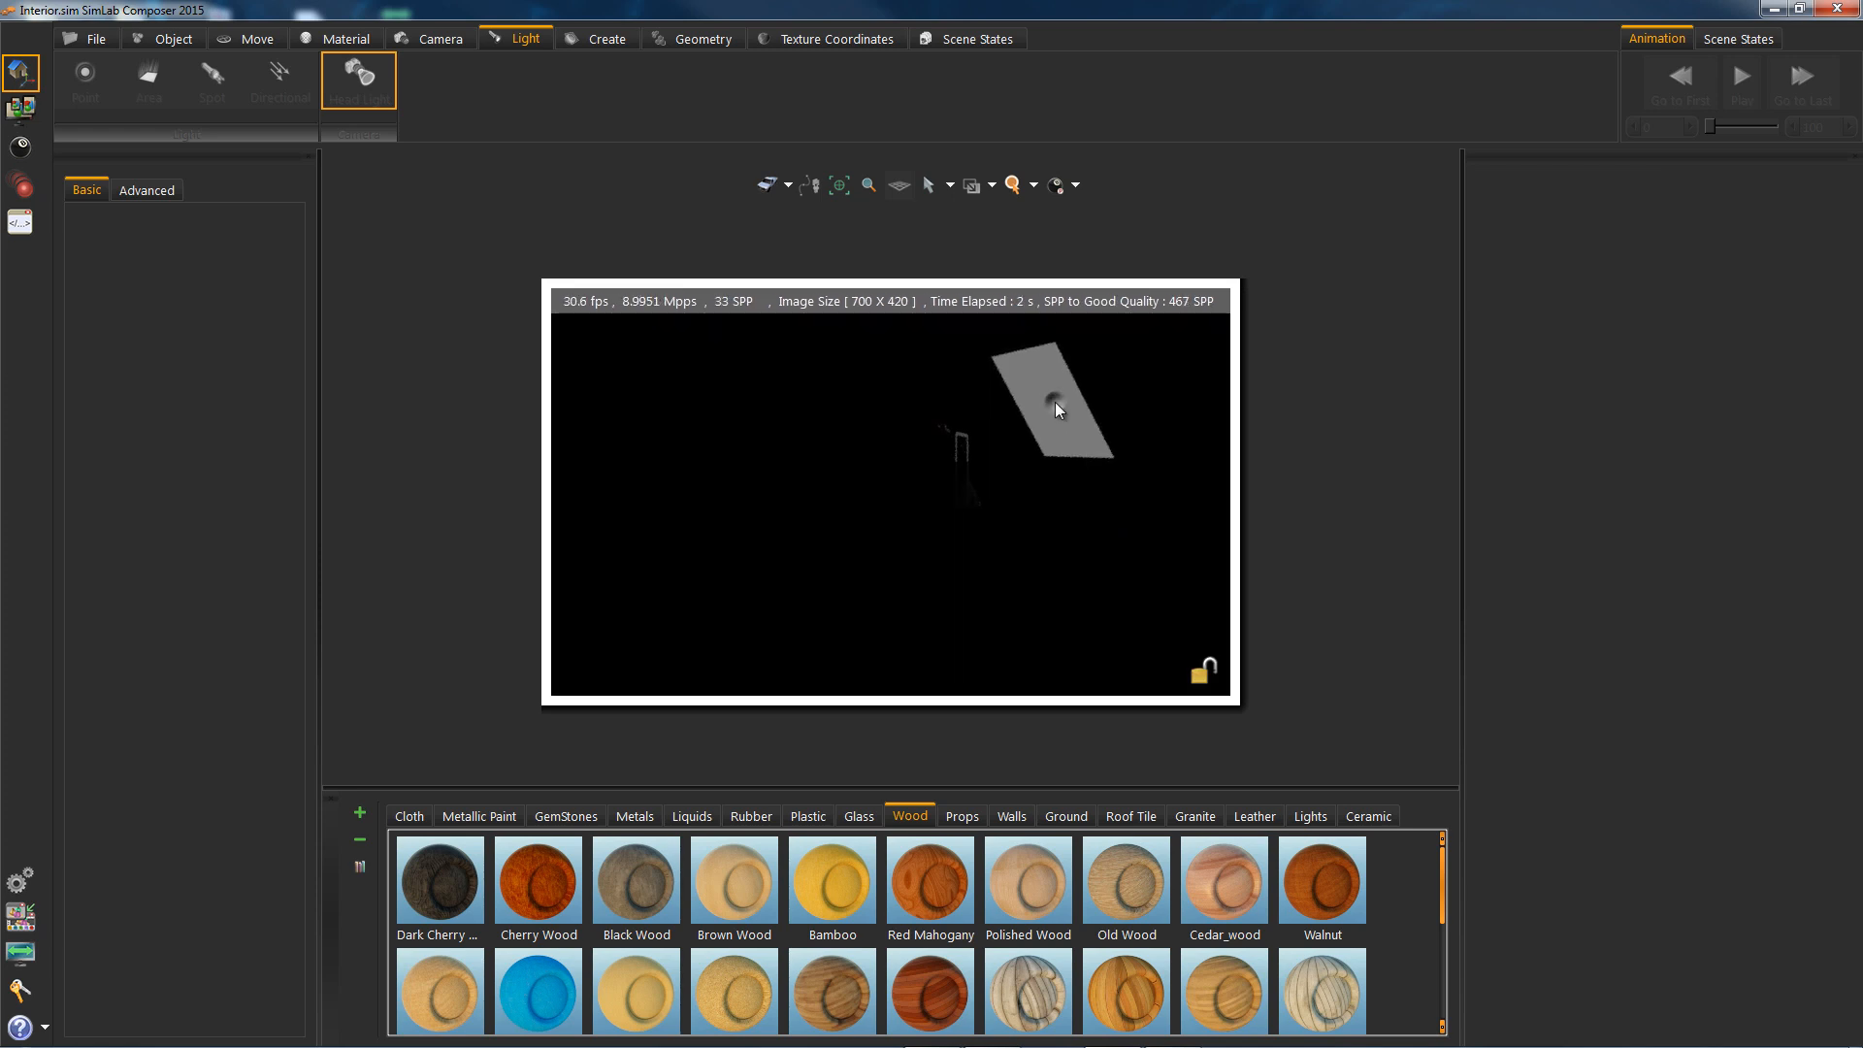
Enter 500 as Light Source~1's power value
click(1055, 410)
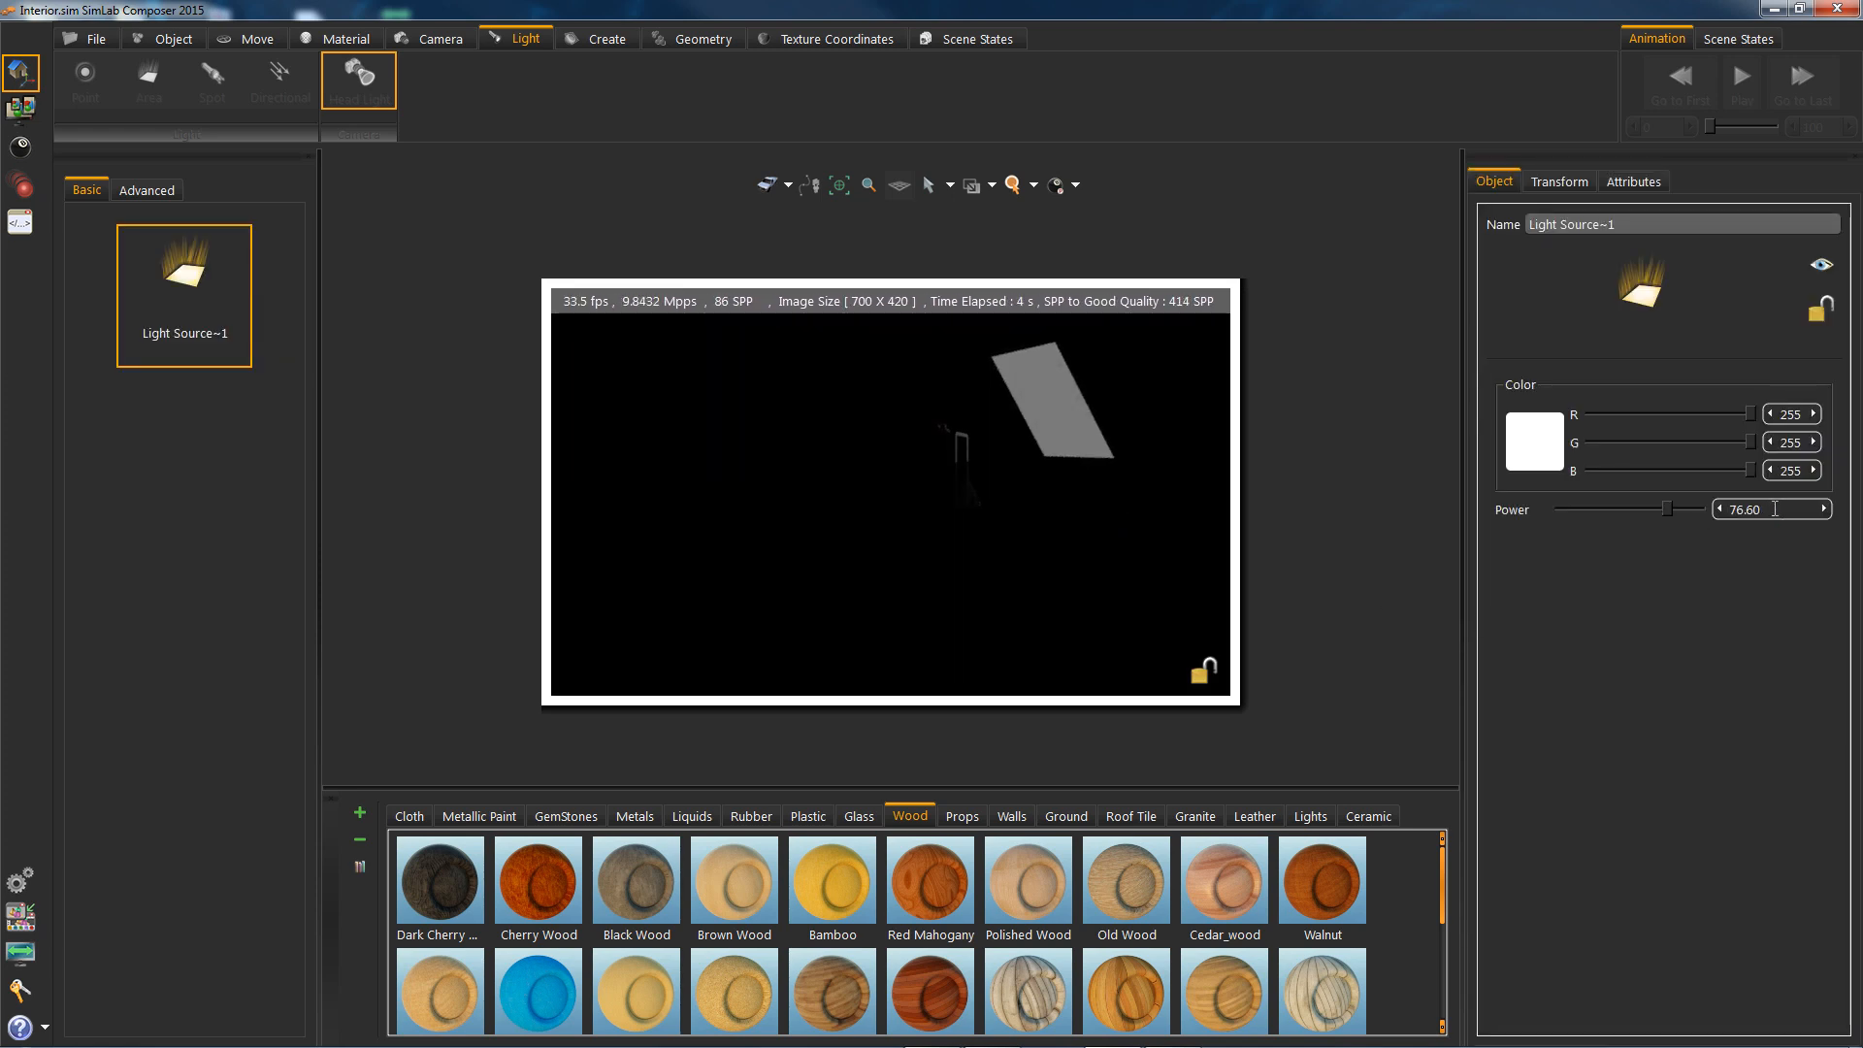
text(500.00)
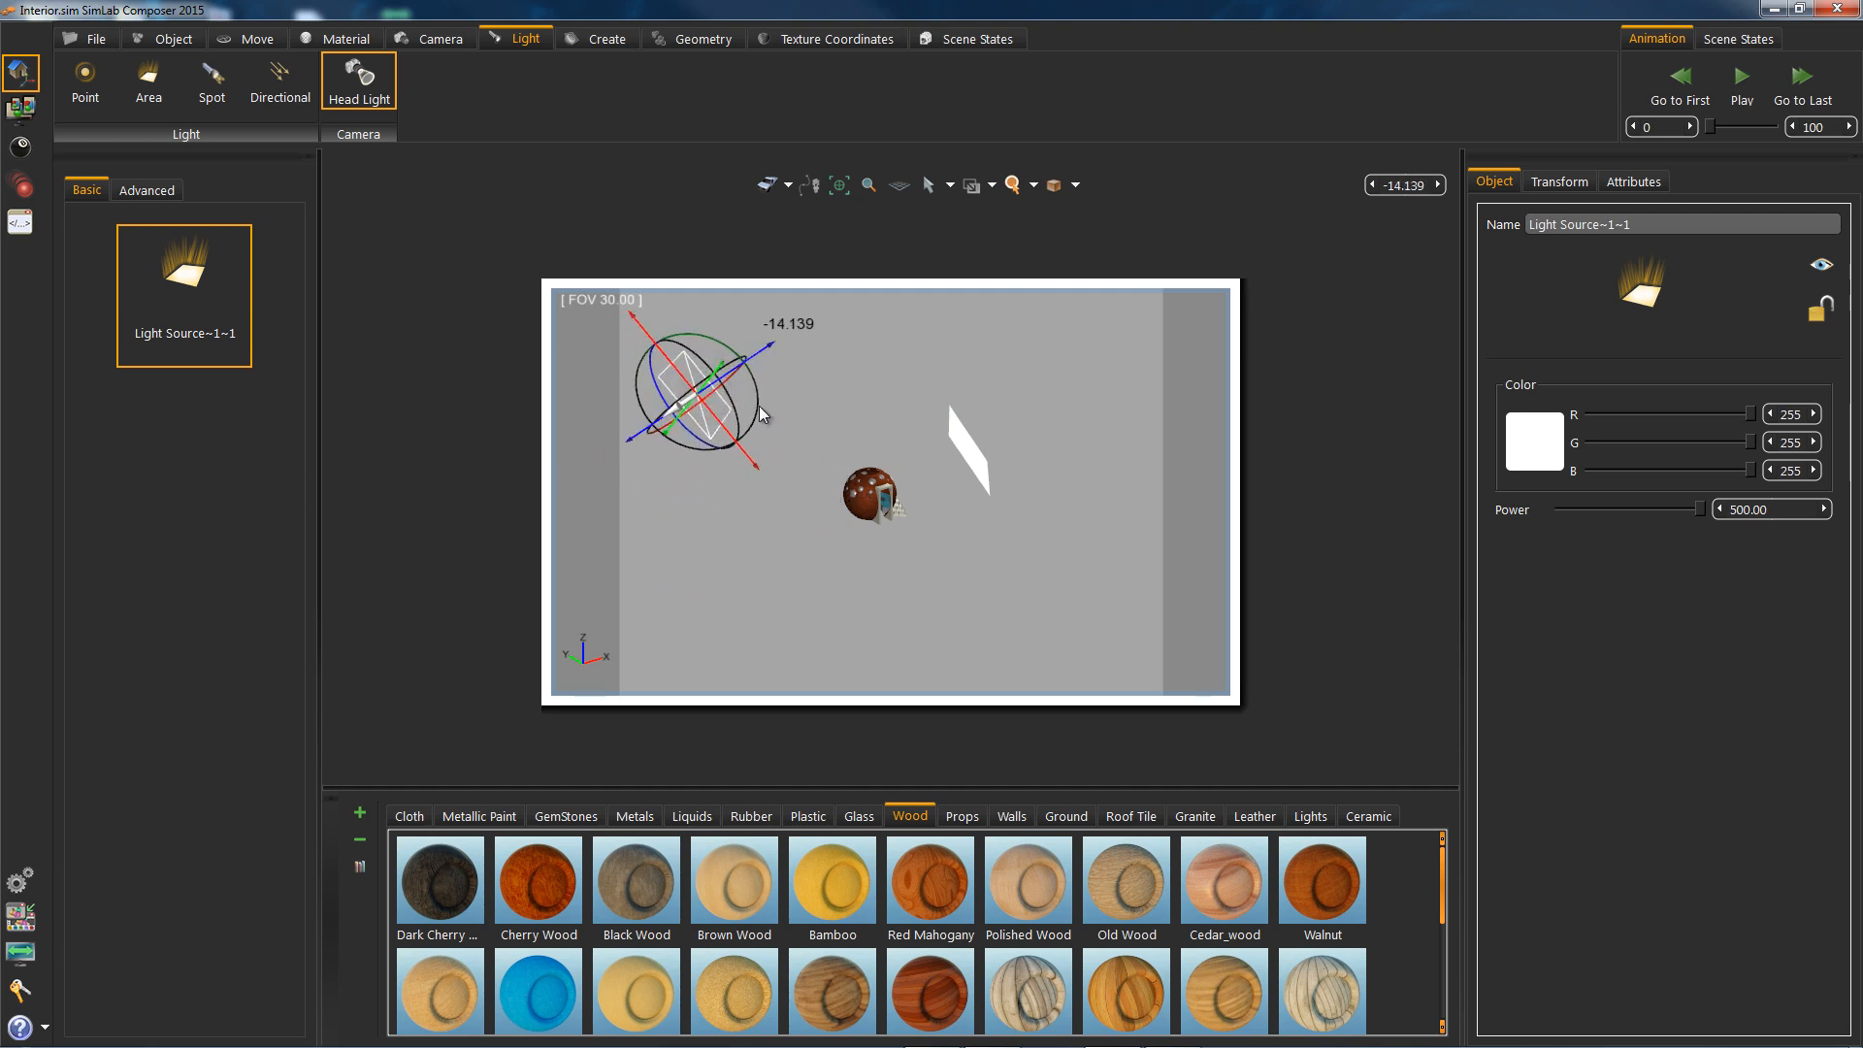
Rotate Light Source~1~1 about -110 degrees to aim it at the house
drag(761, 414, 772, 487)
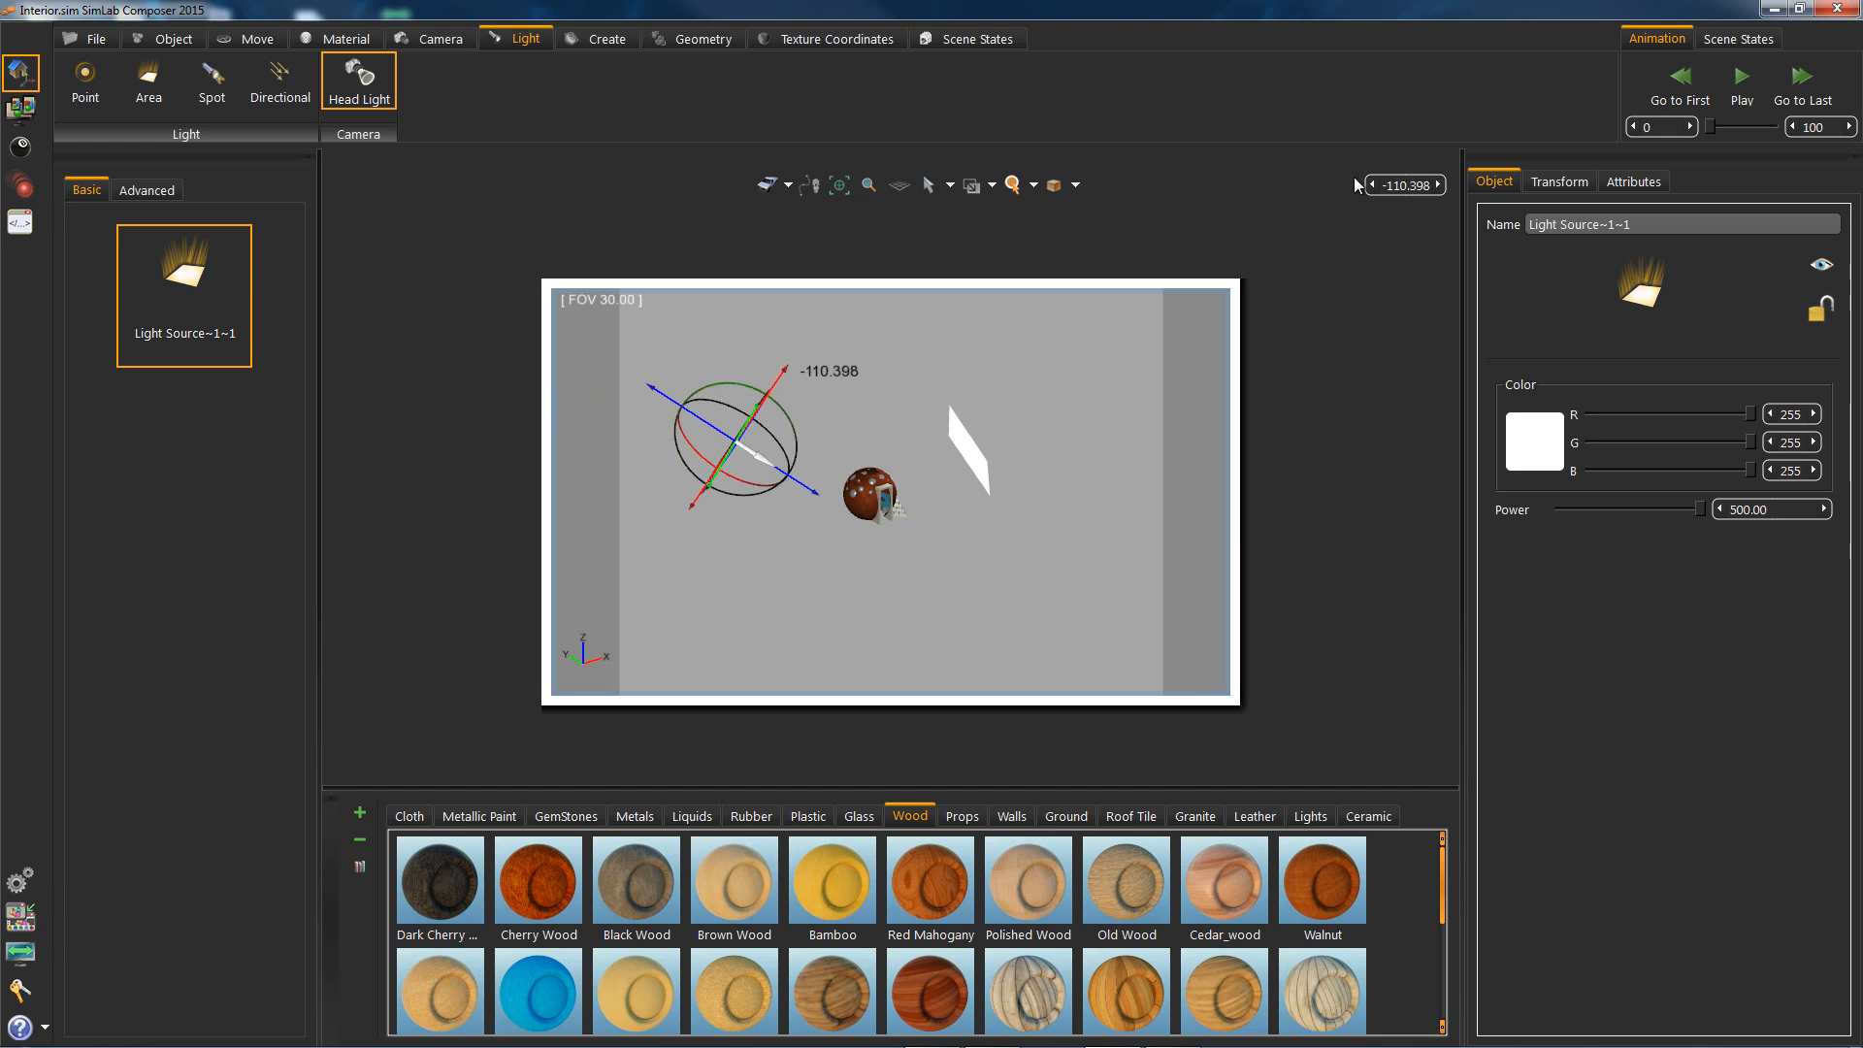
mouse_move(1471, 192)
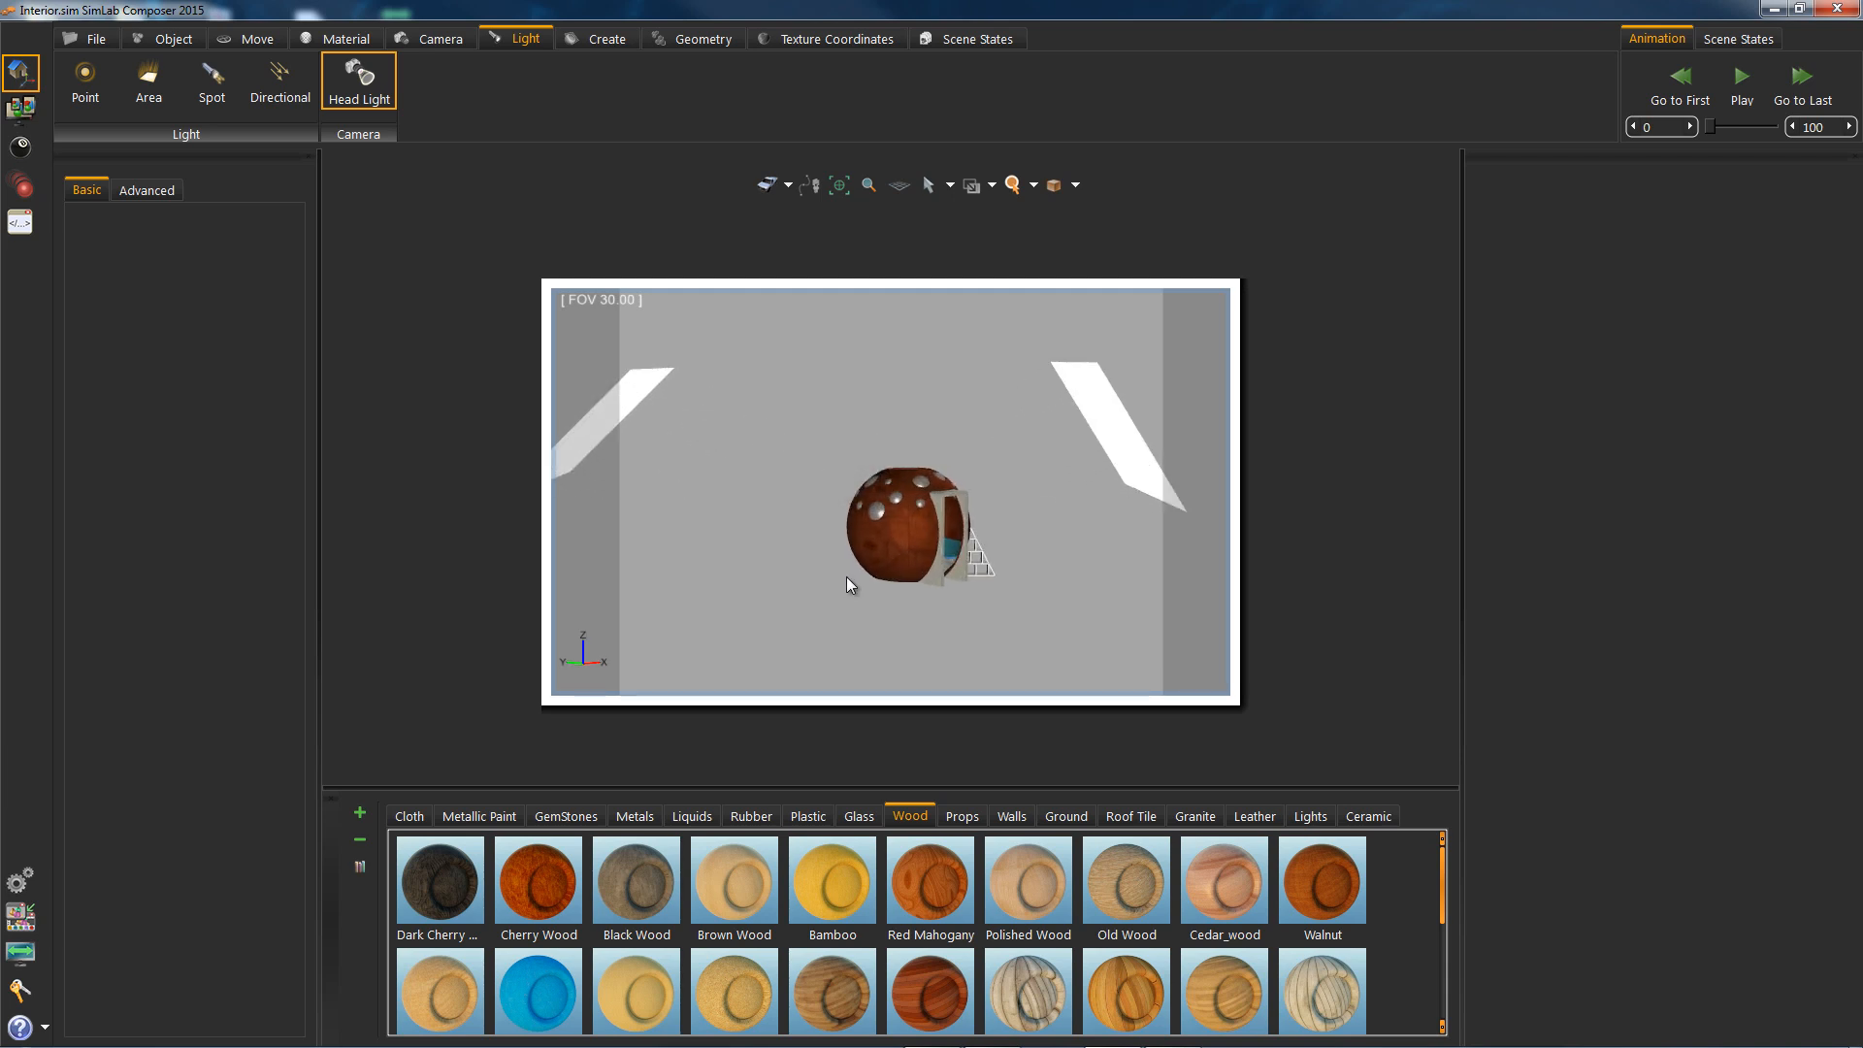
Zoom closer to the sphere house and set the background source to Environment
click(1053, 184)
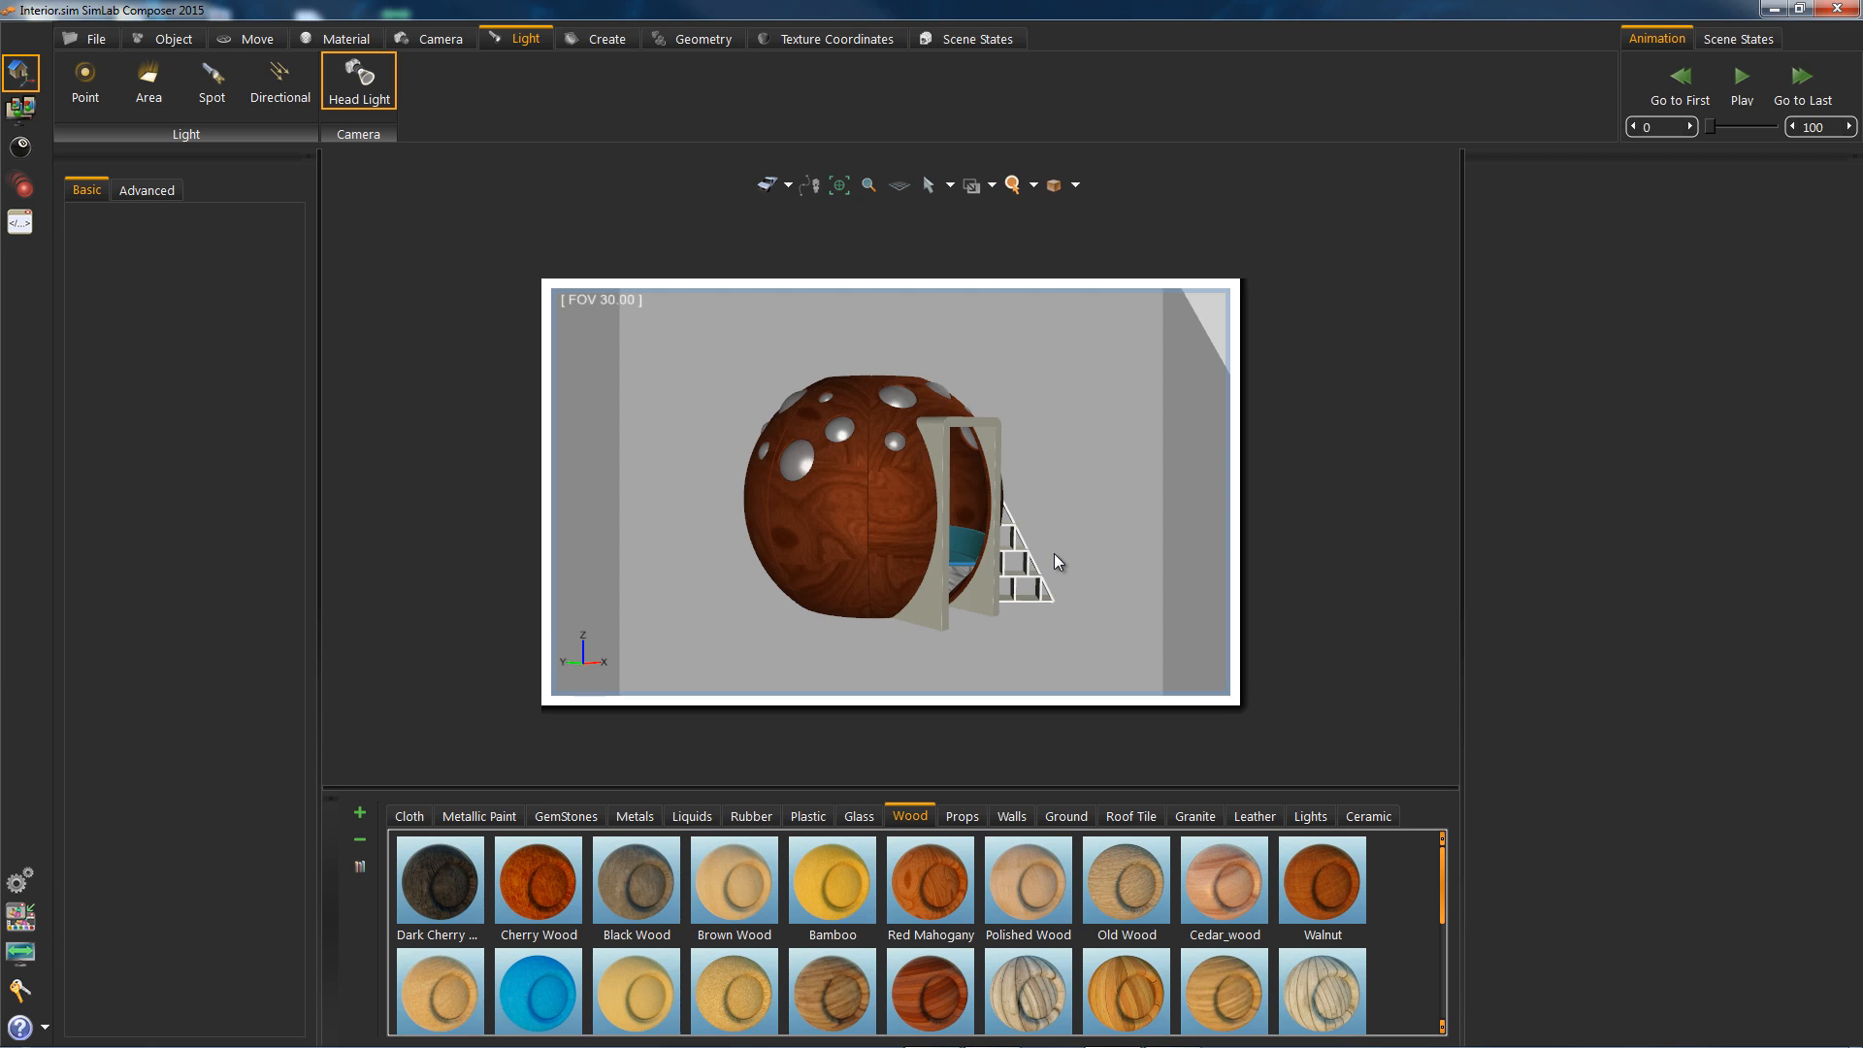
mouse_move(283, 115)
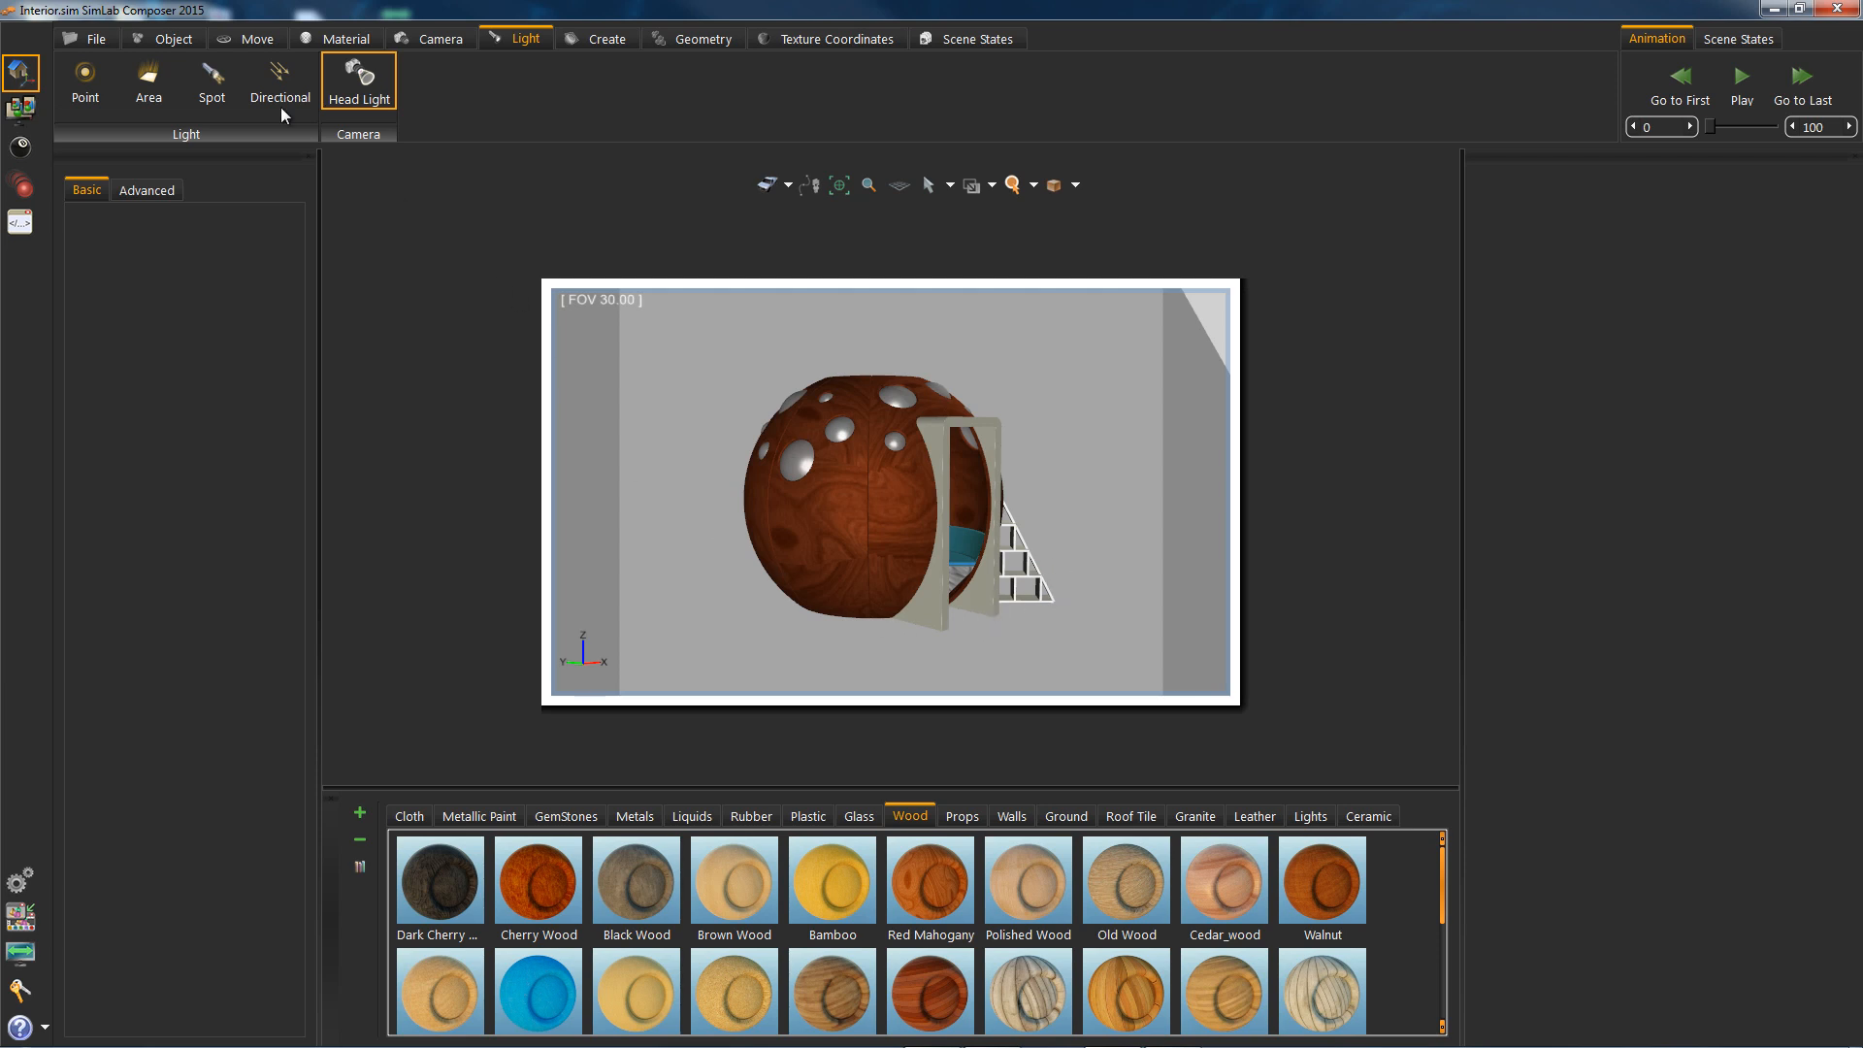
click(20, 146)
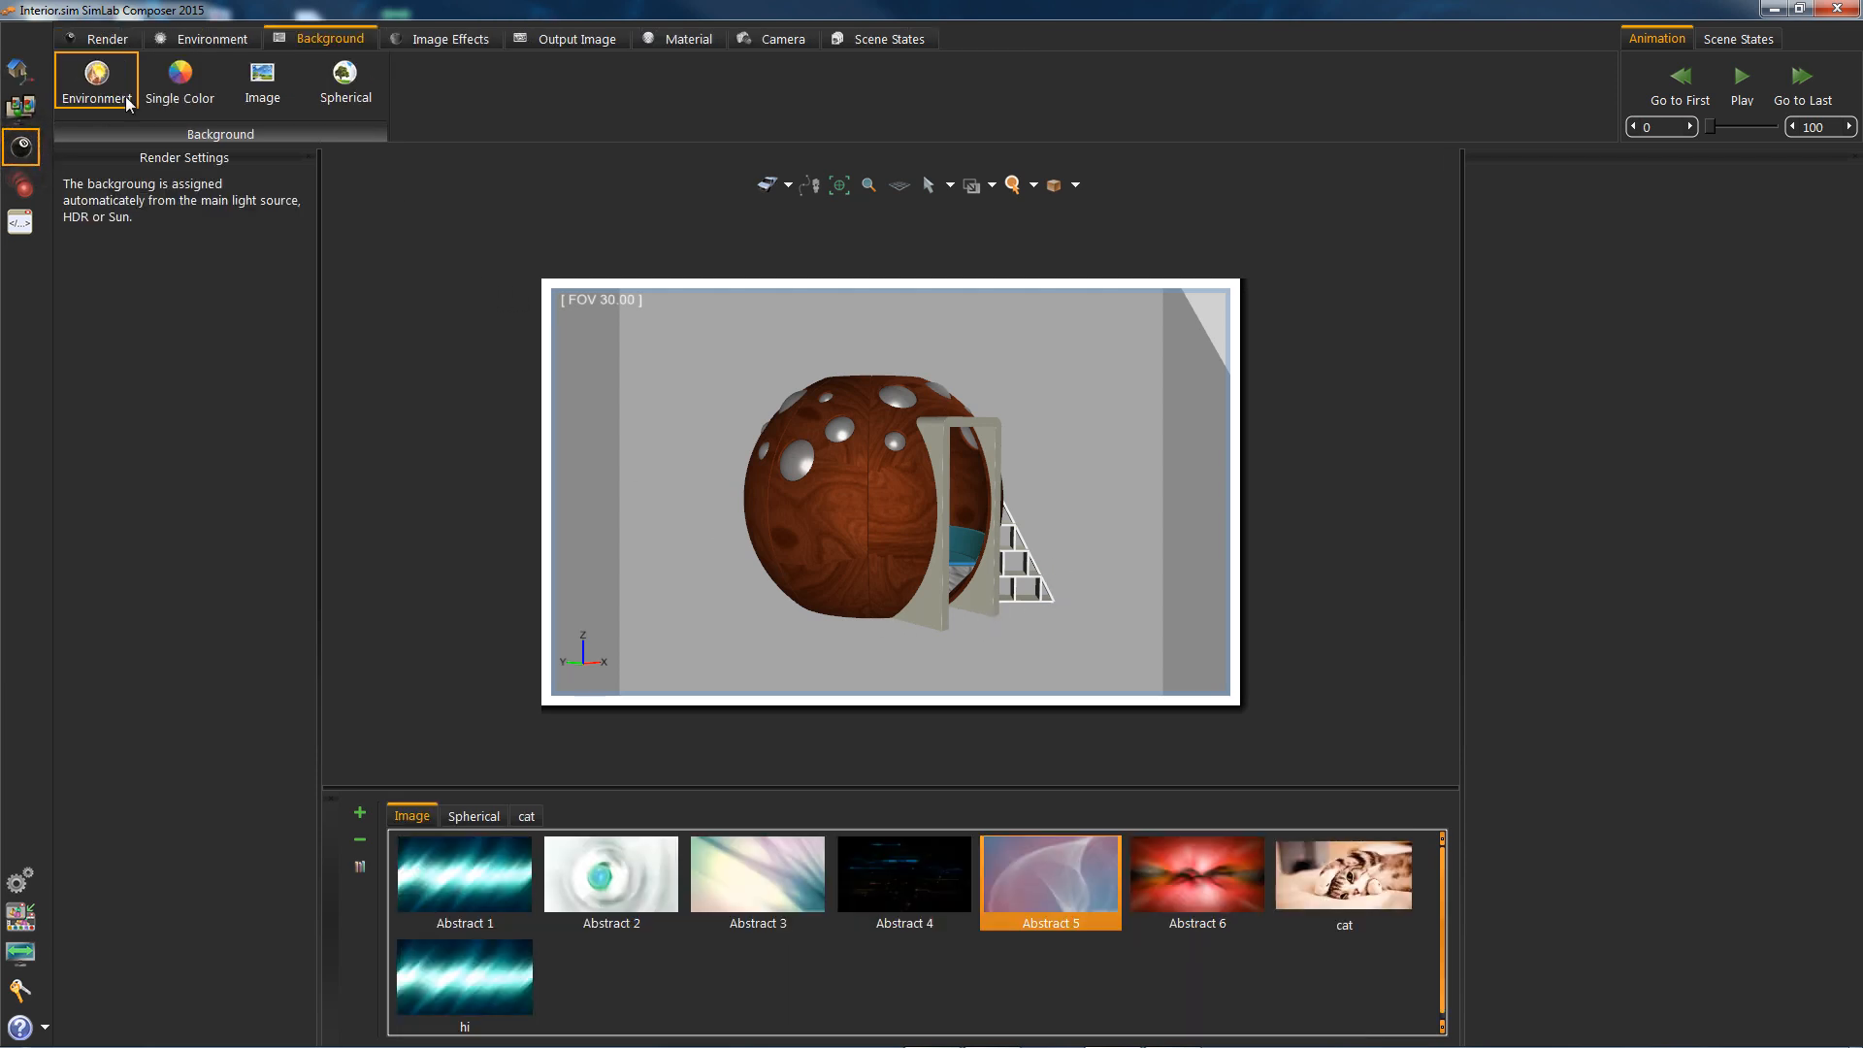
Enable HDR environment lighting in the Environment settings
click(107, 38)
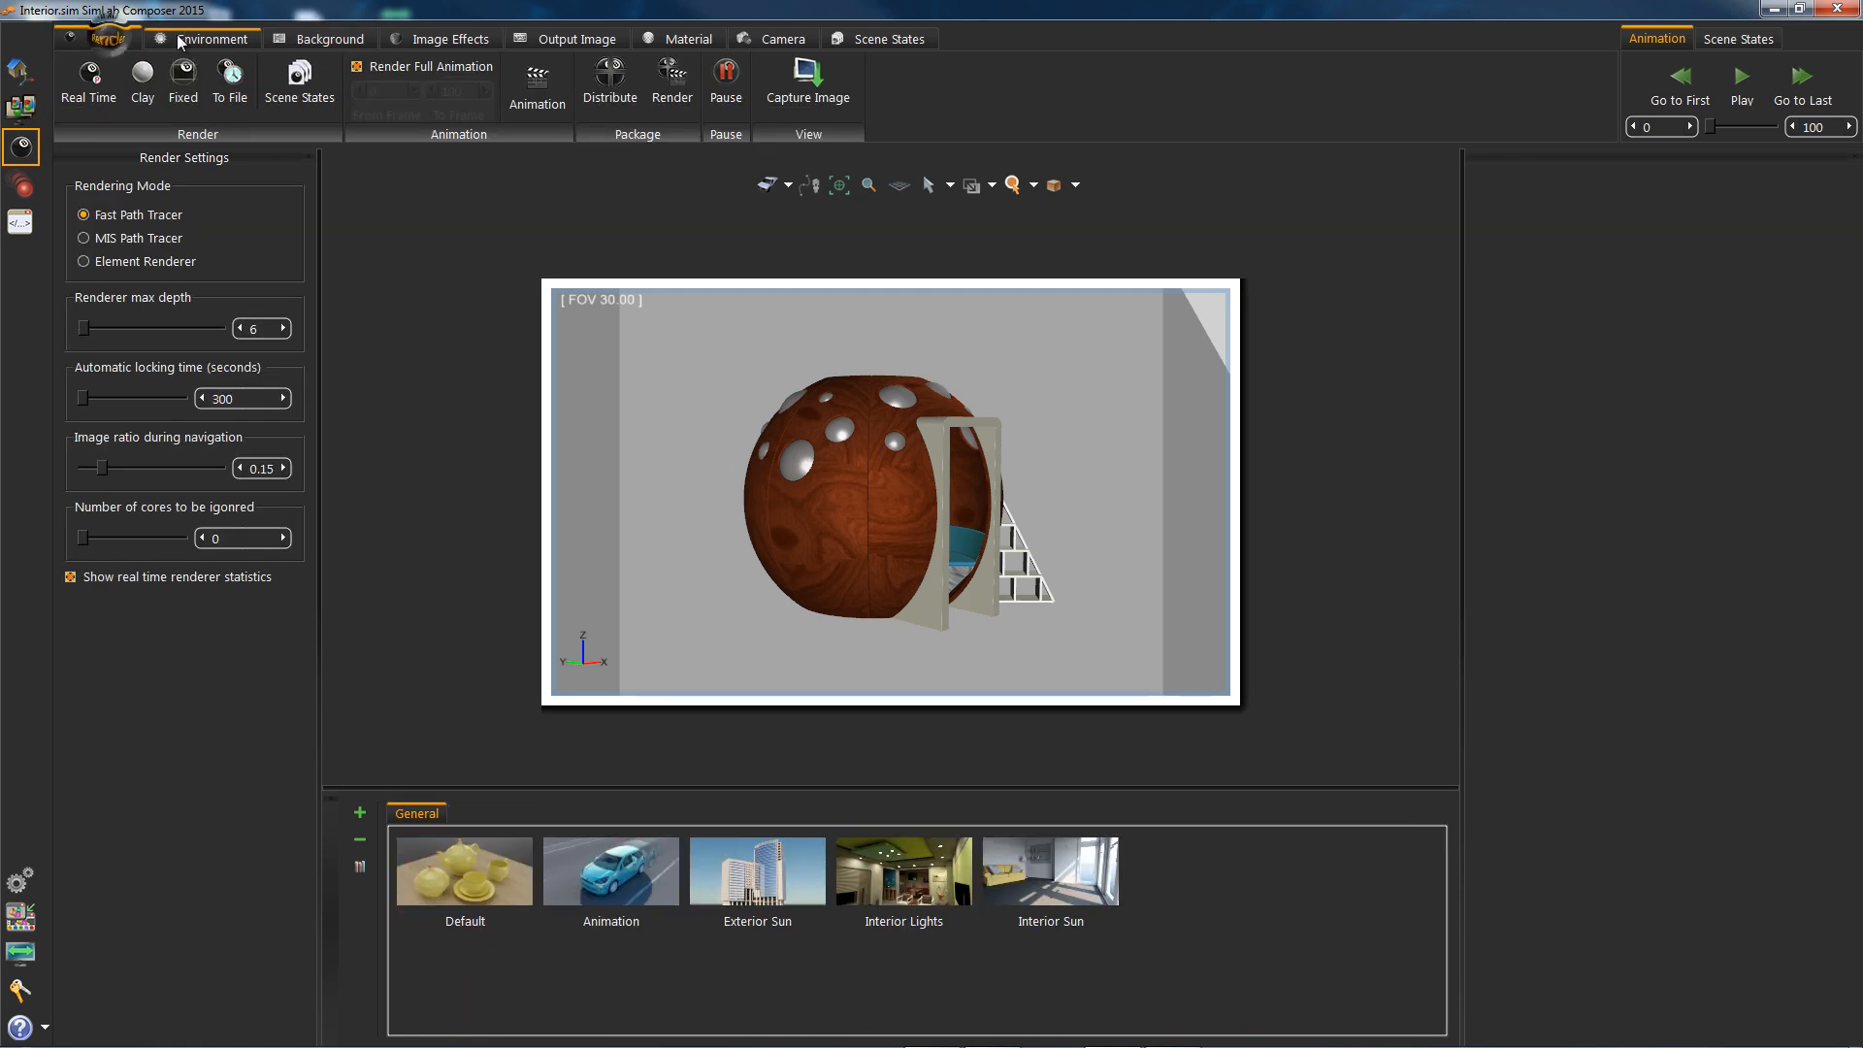
click(213, 38)
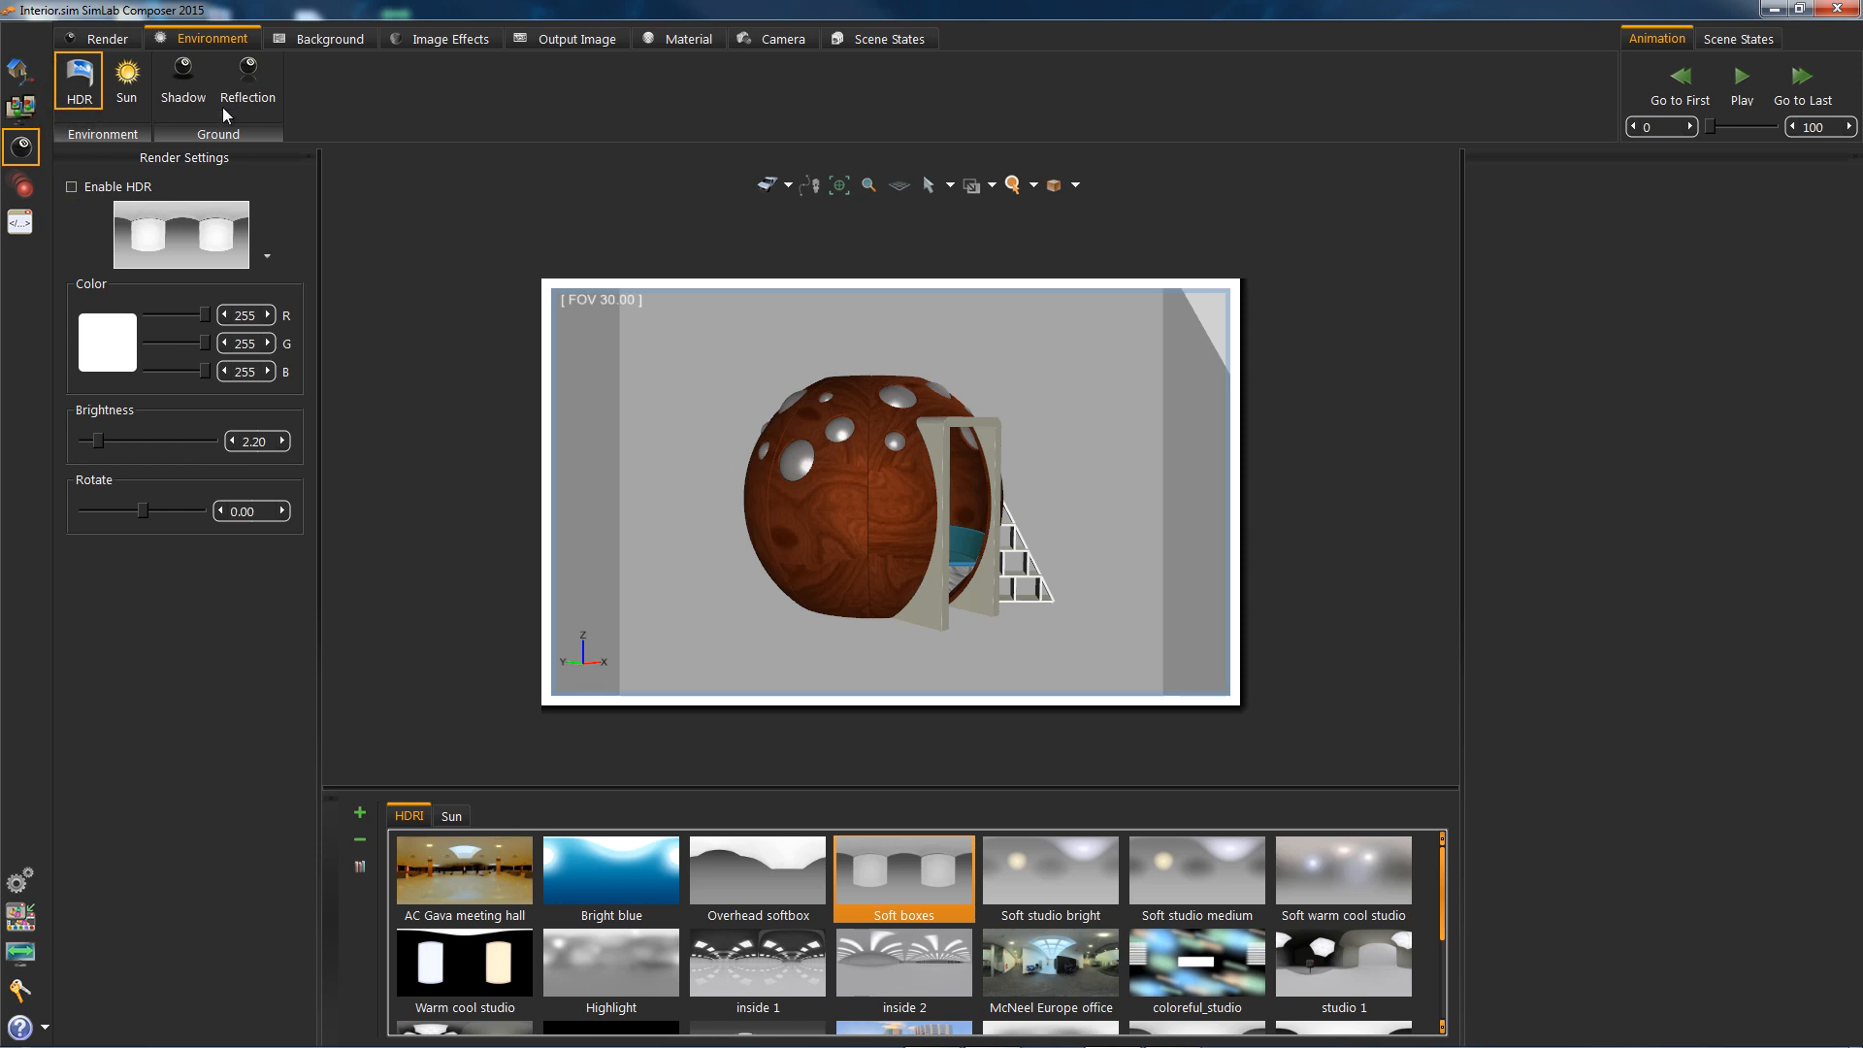
click(247, 81)
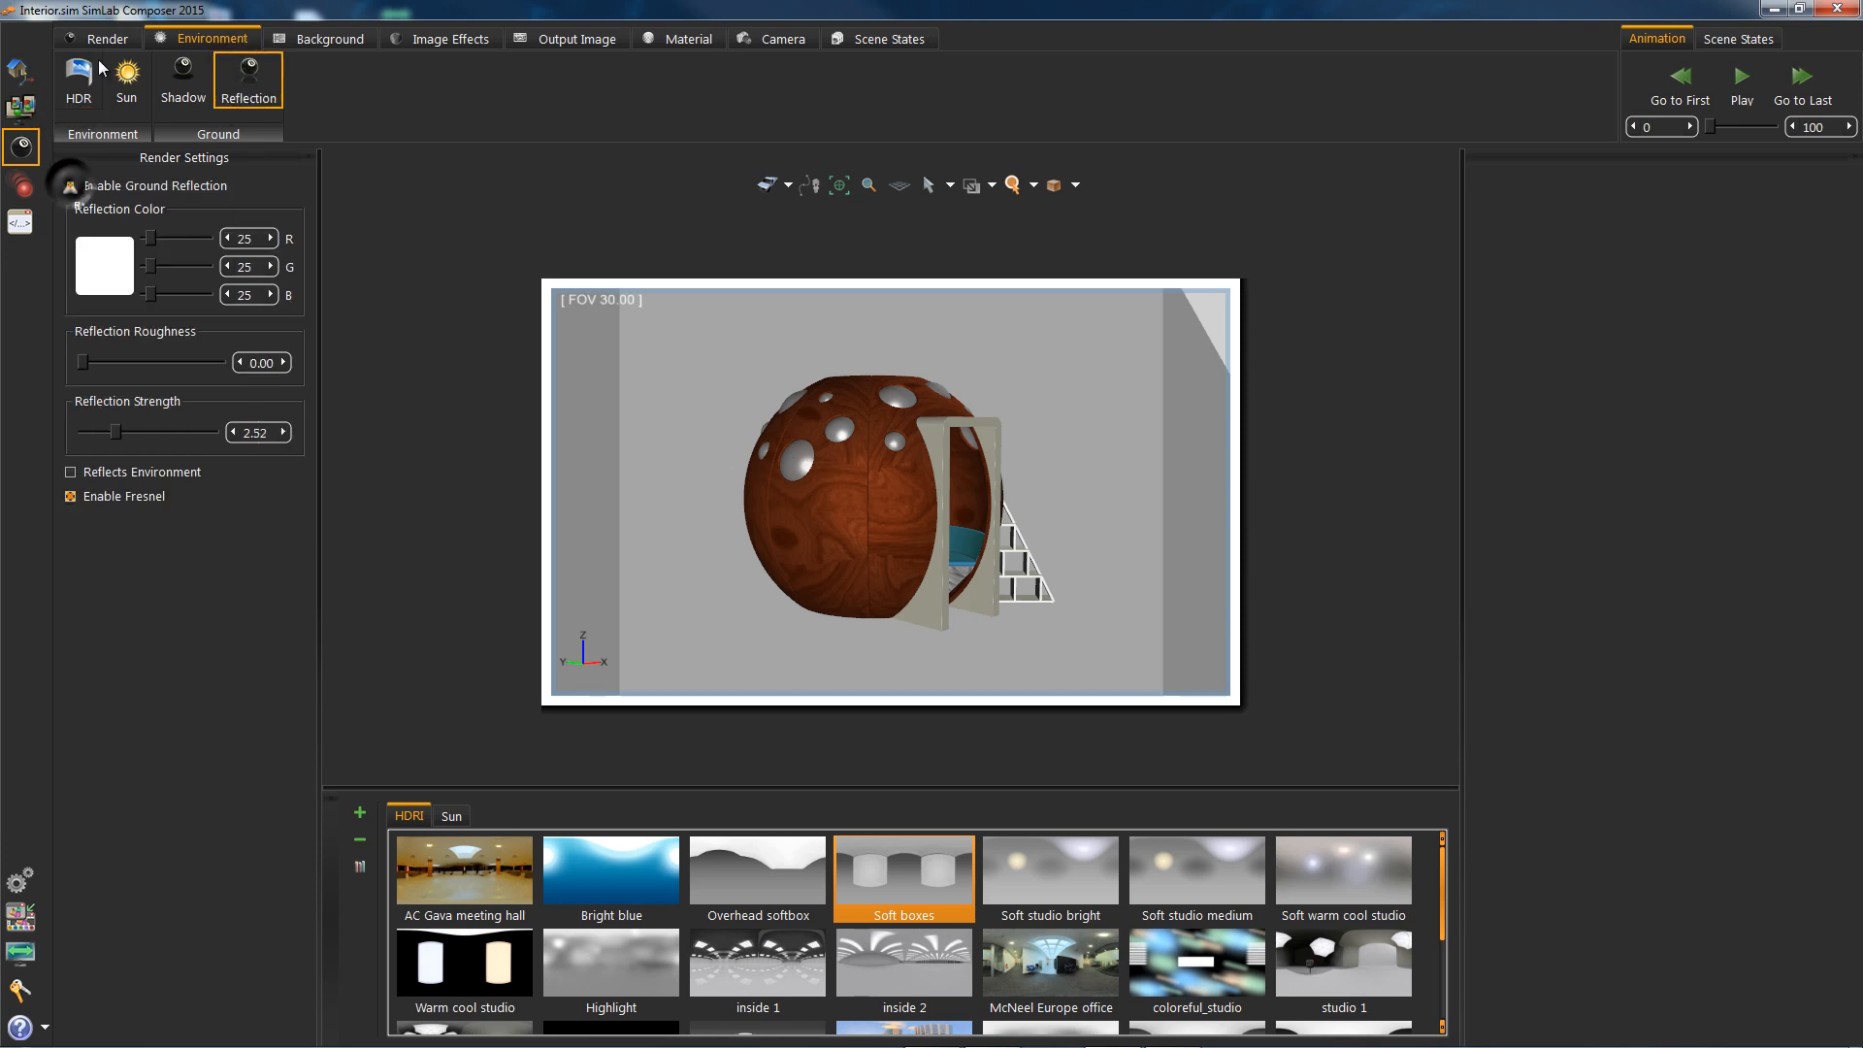
click(77, 80)
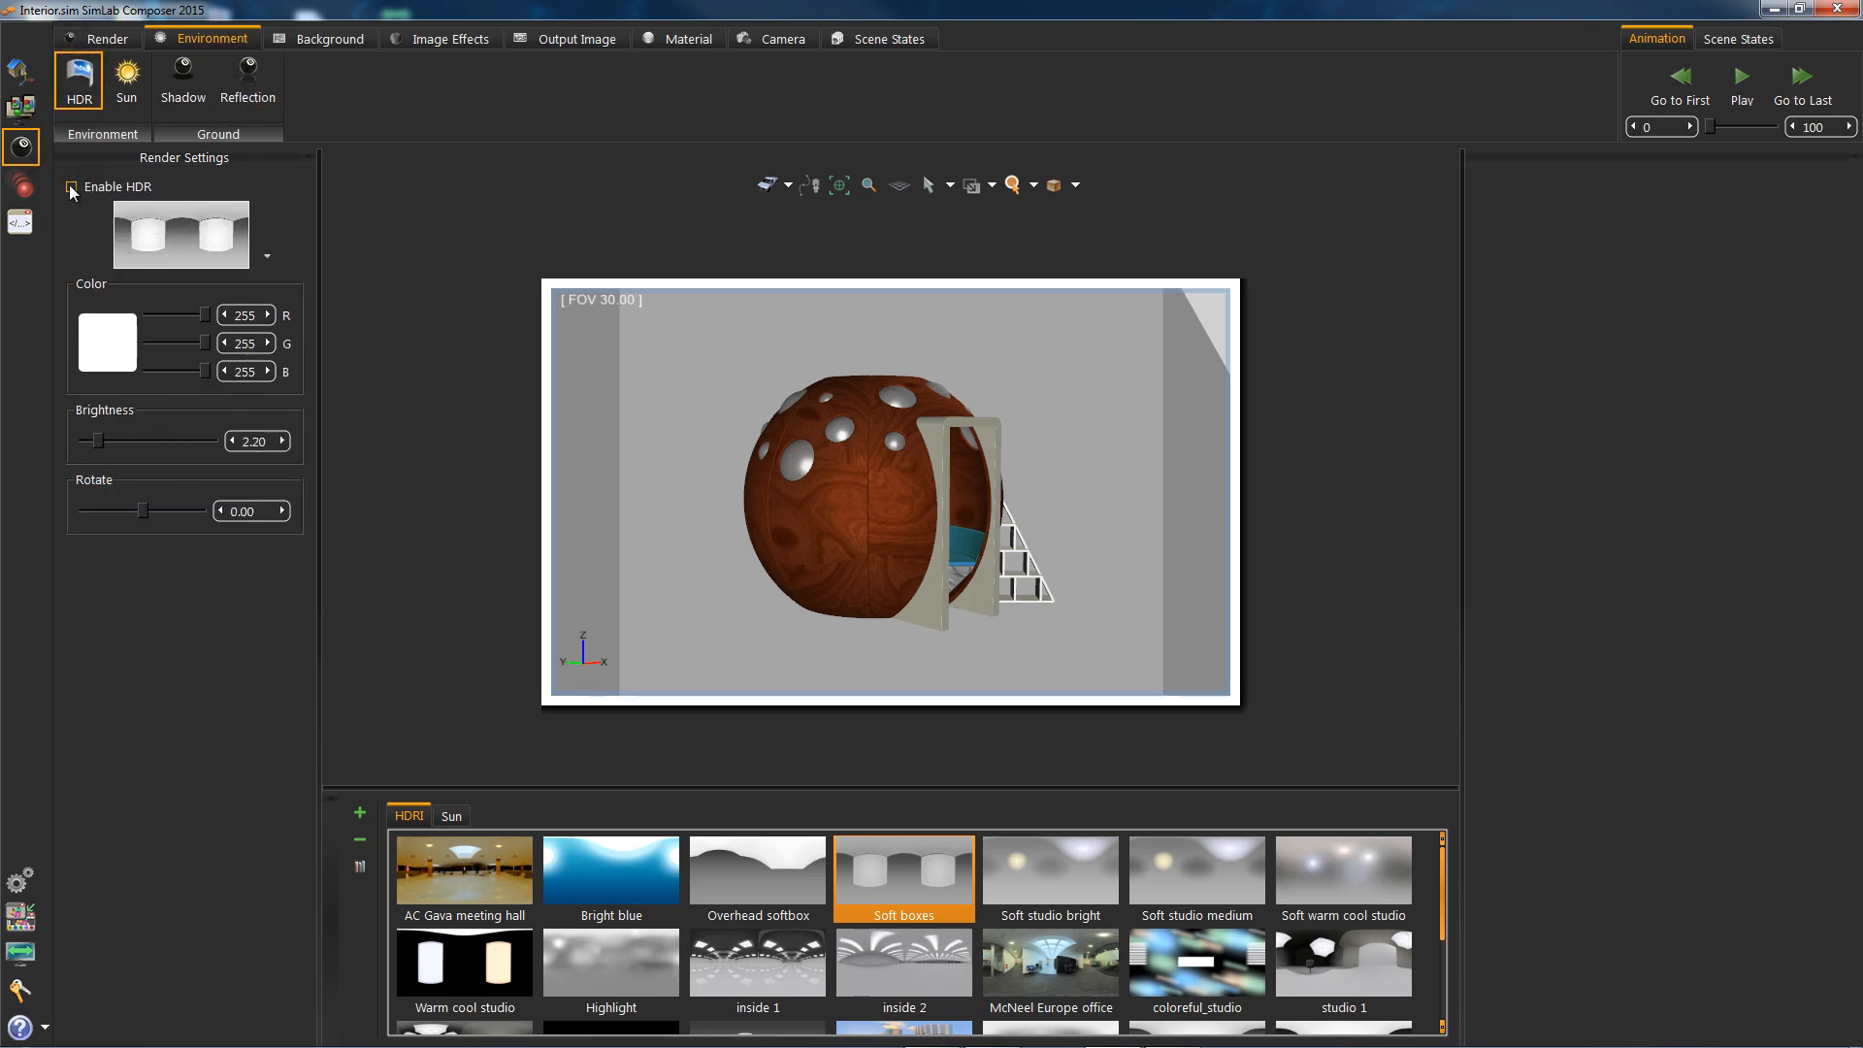
click(70, 187)
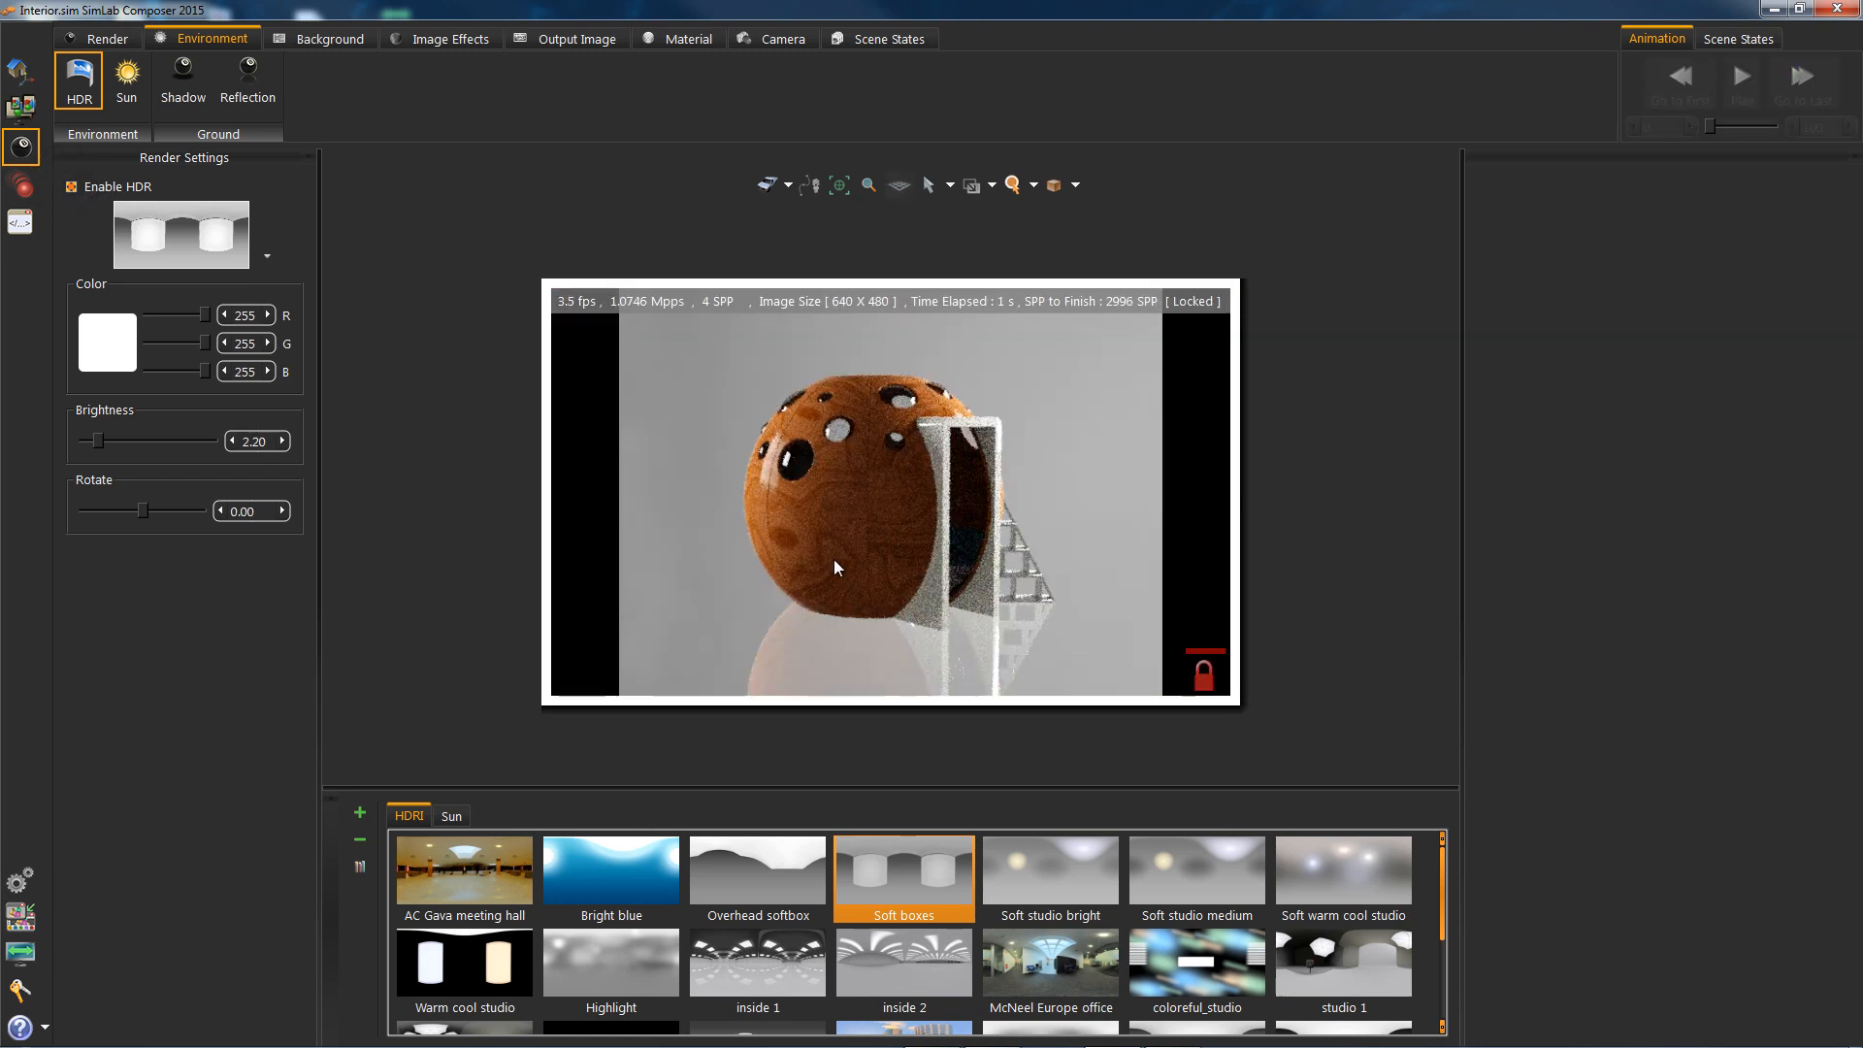
mouse_move(1081, 583)
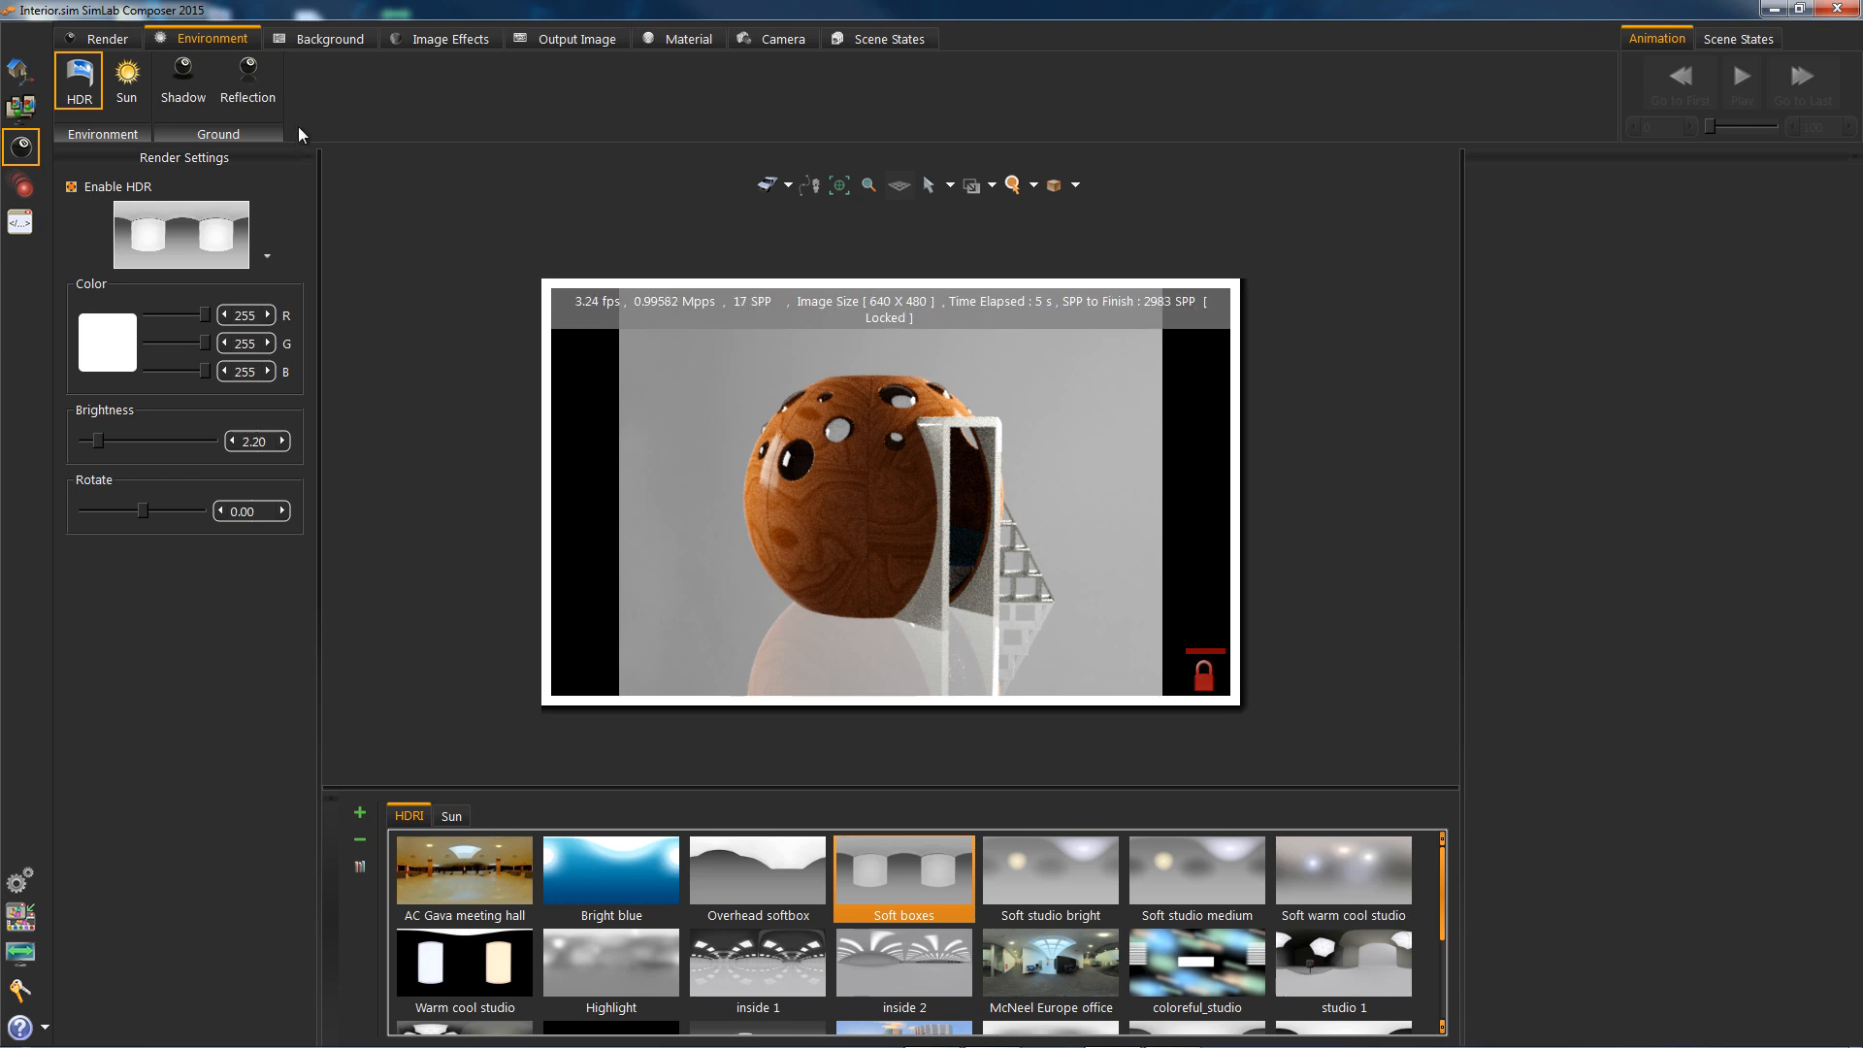
Set ground reflection roughness 0.25, strength 4.51, and enable Reflects Environment
click(248, 79)
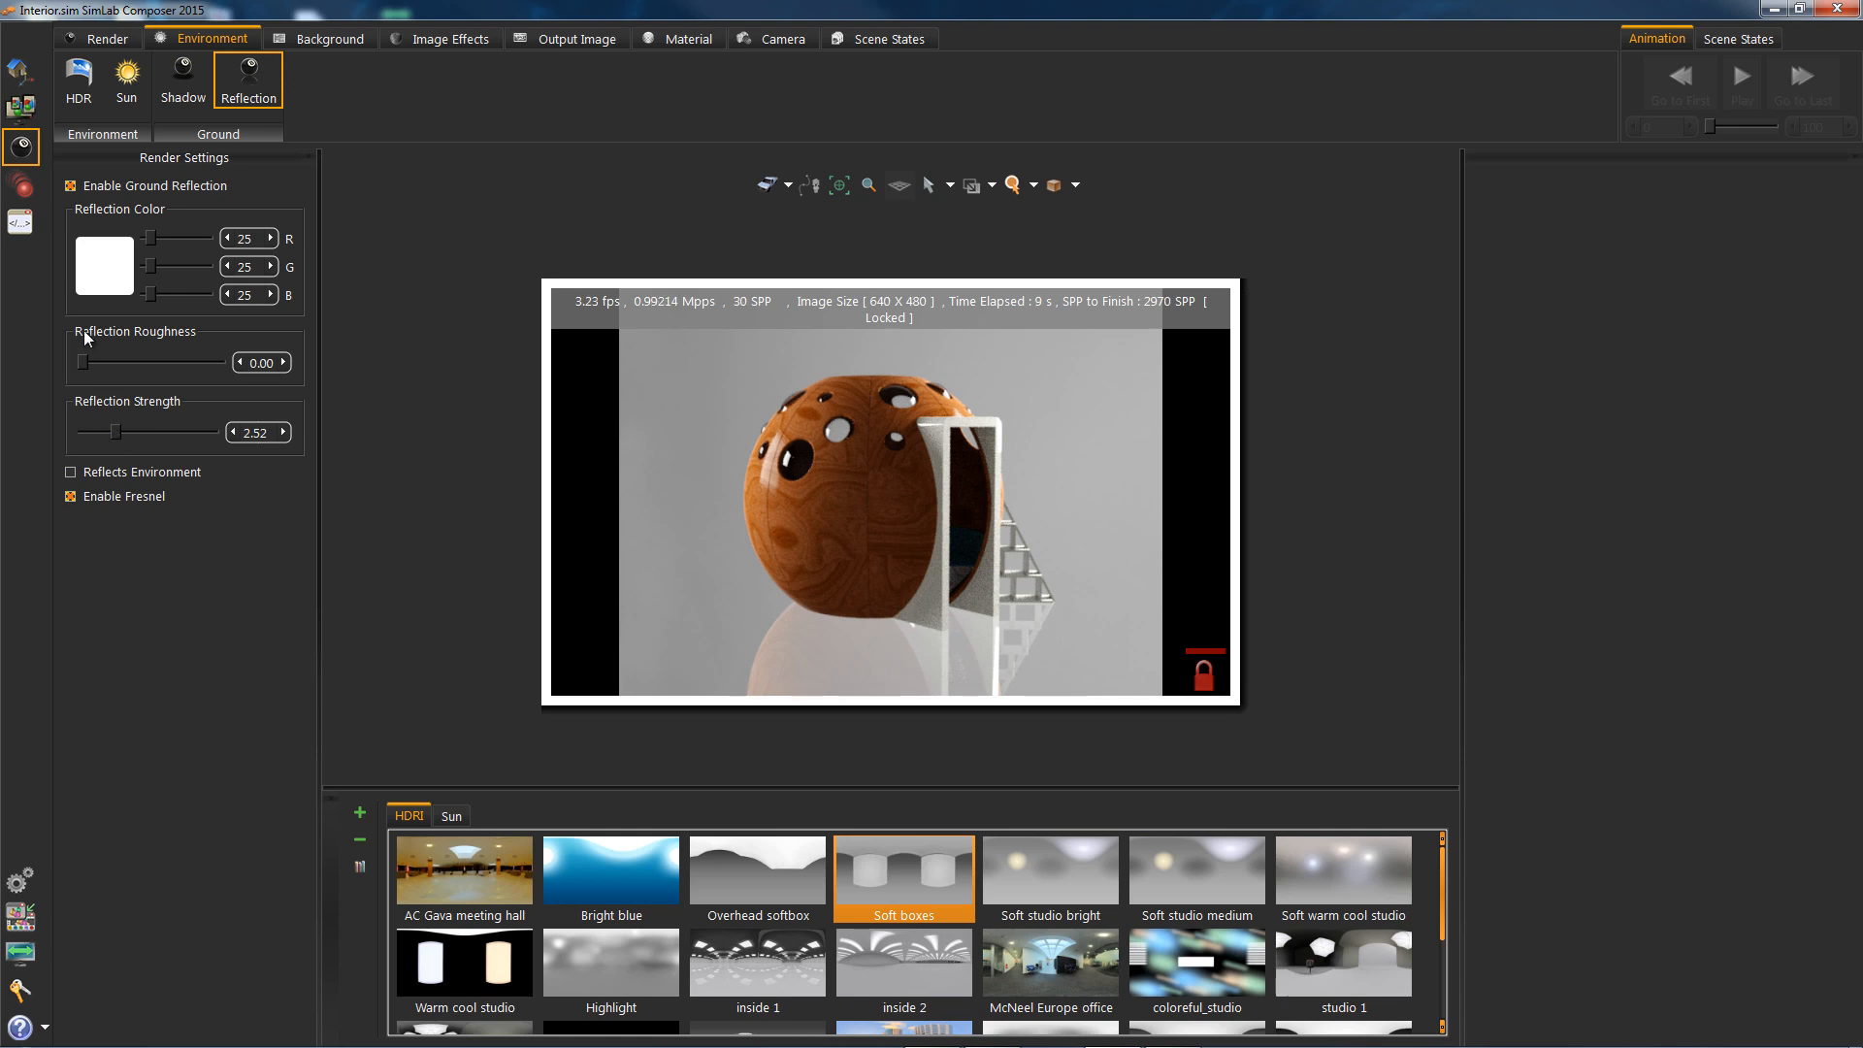
drag(89, 361, 128, 361)
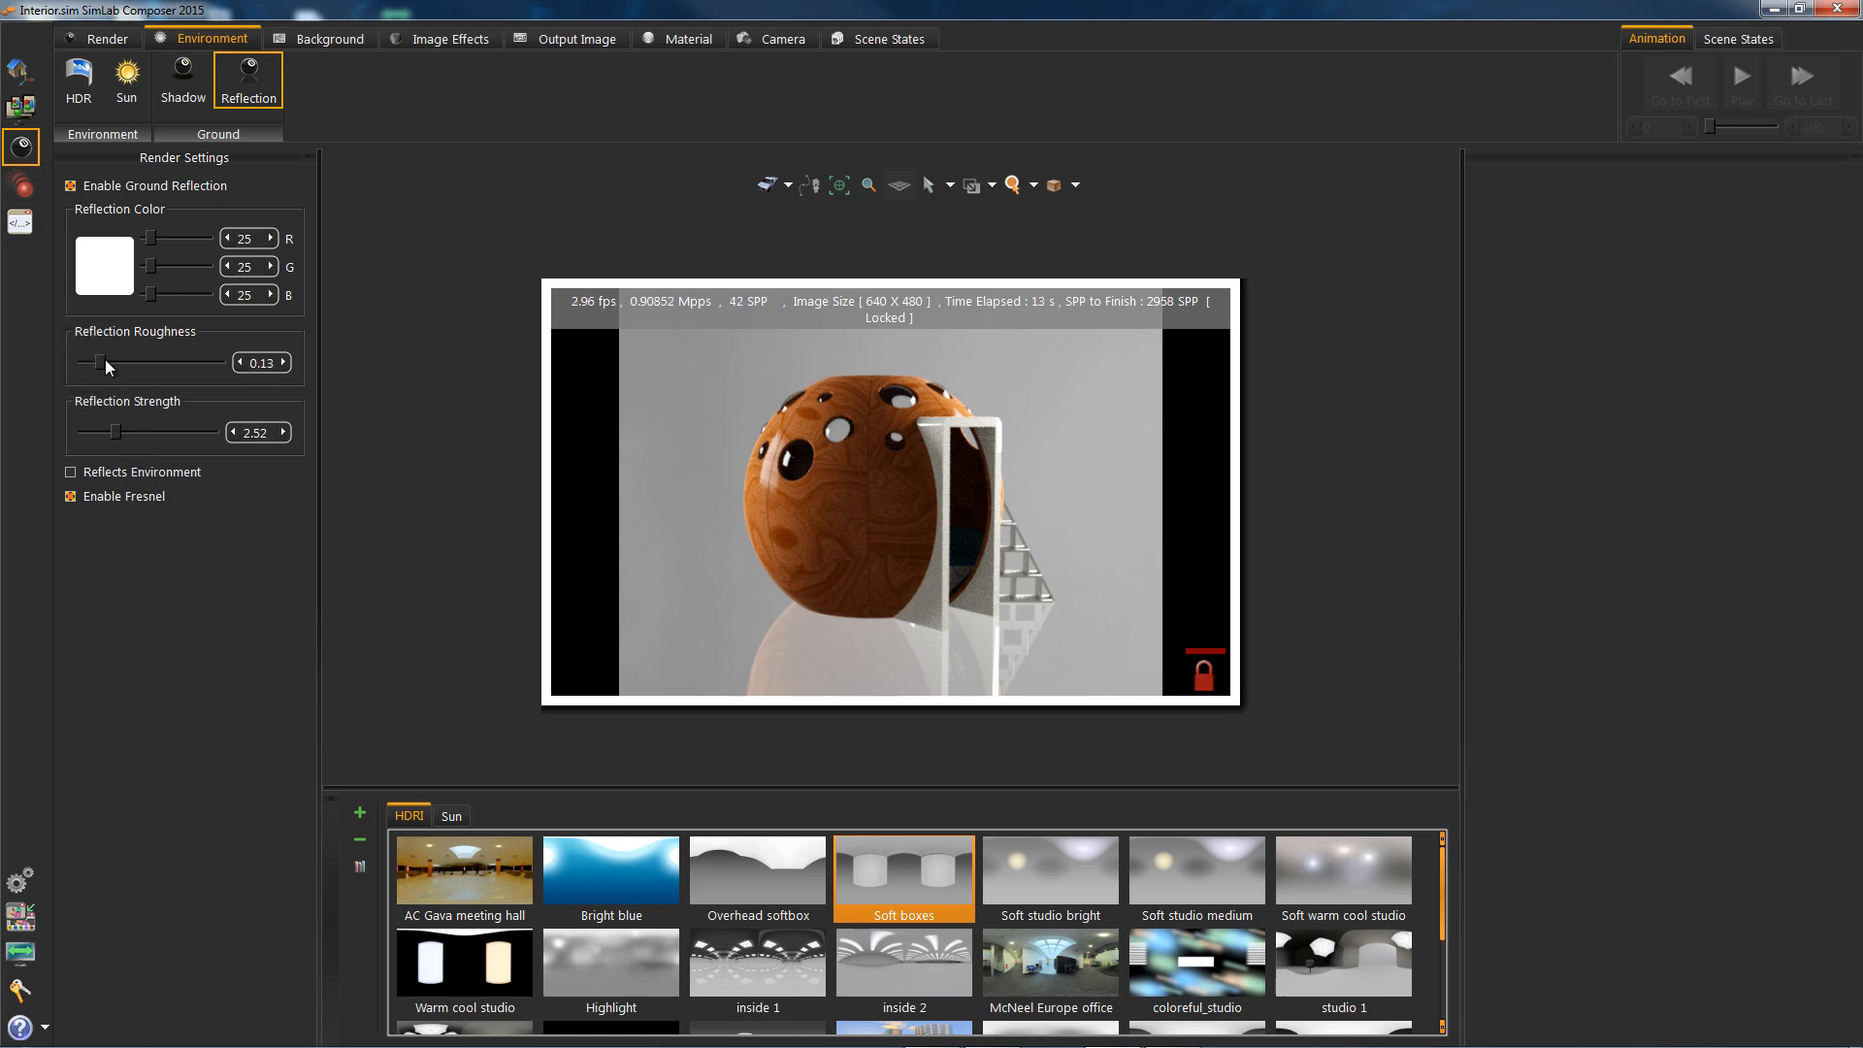
drag(99, 360, 149, 360)
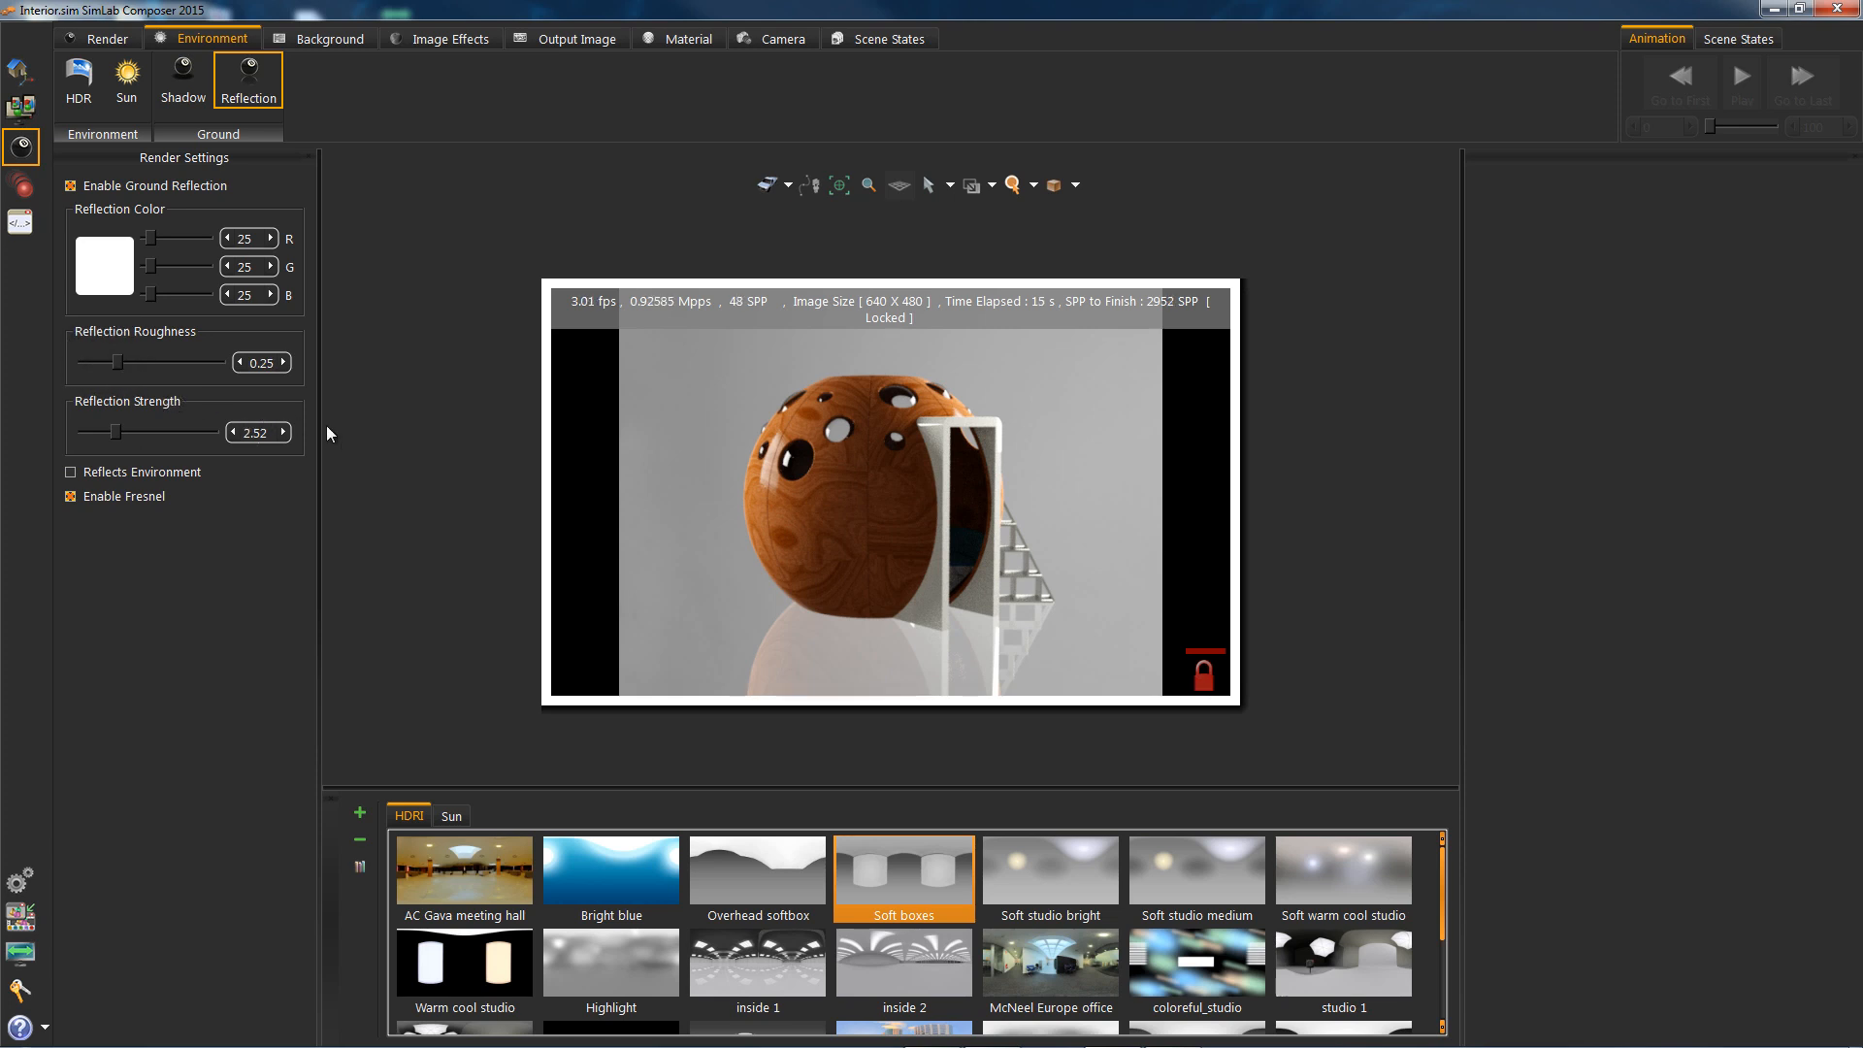
drag(106, 430, 123, 431)
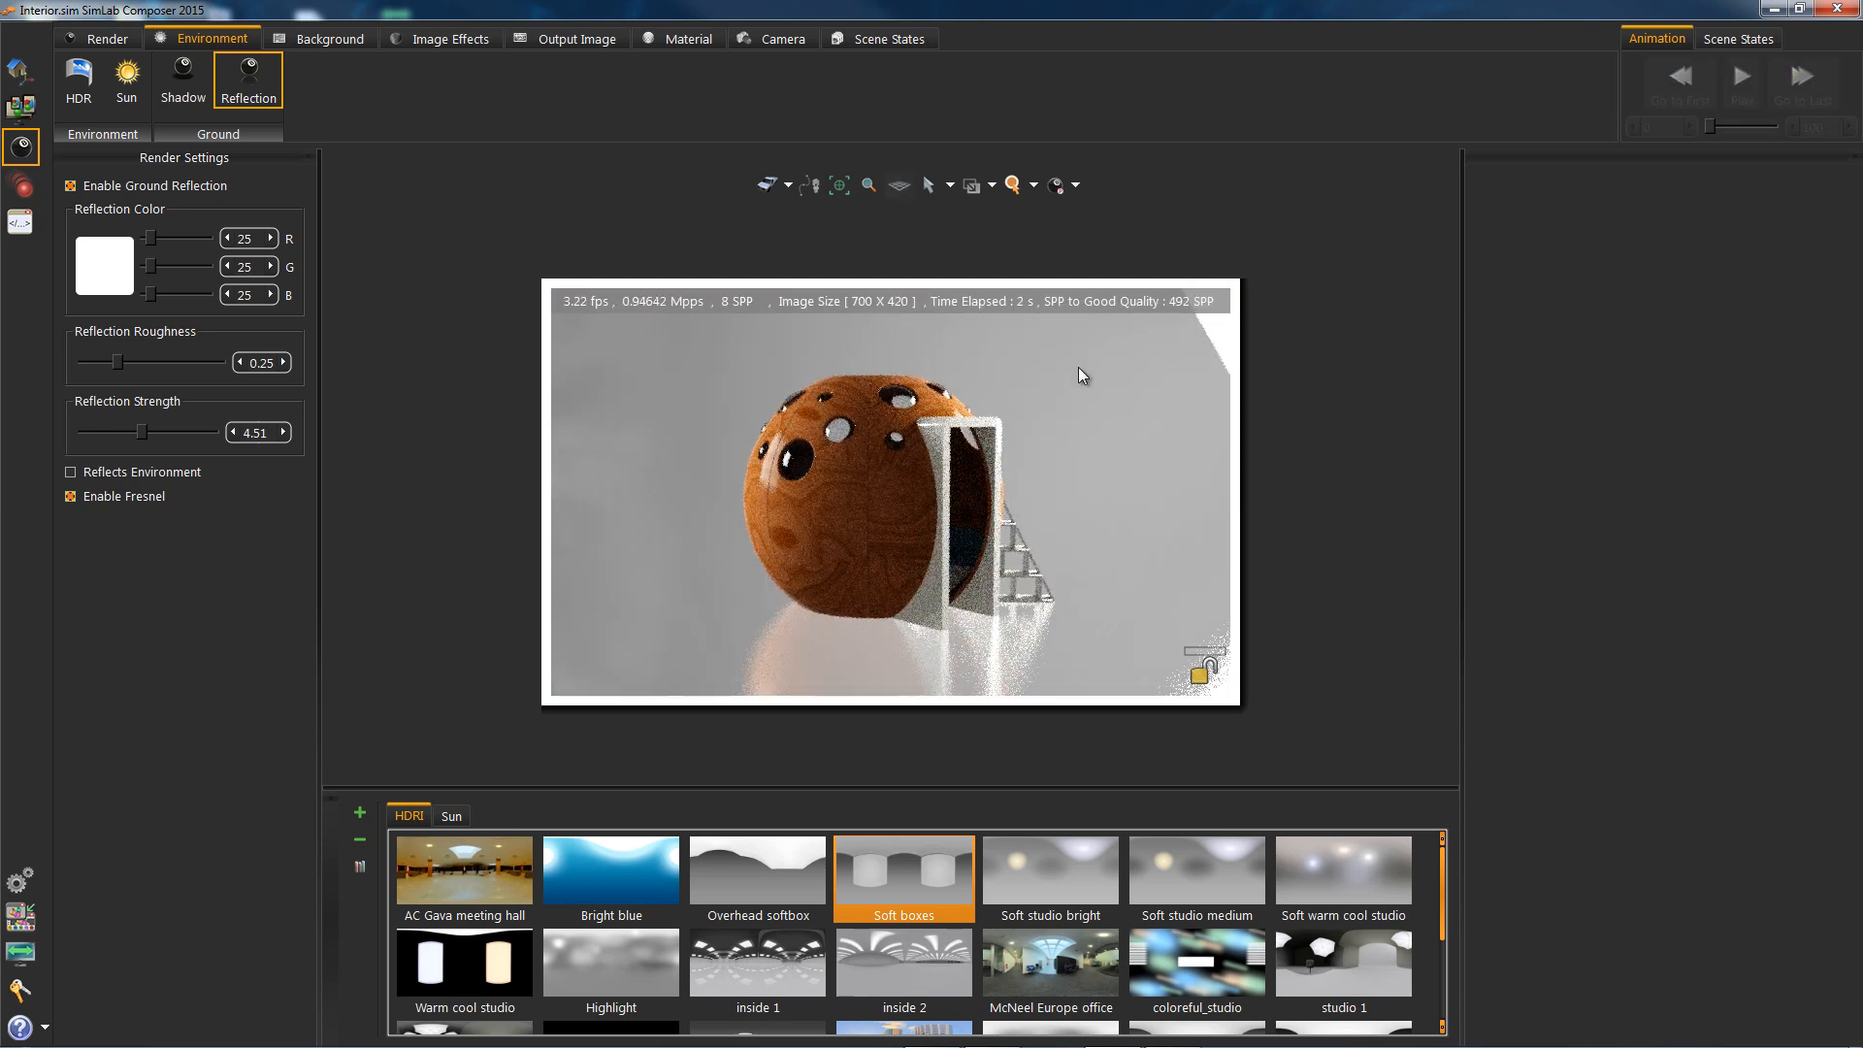
click(70, 471)
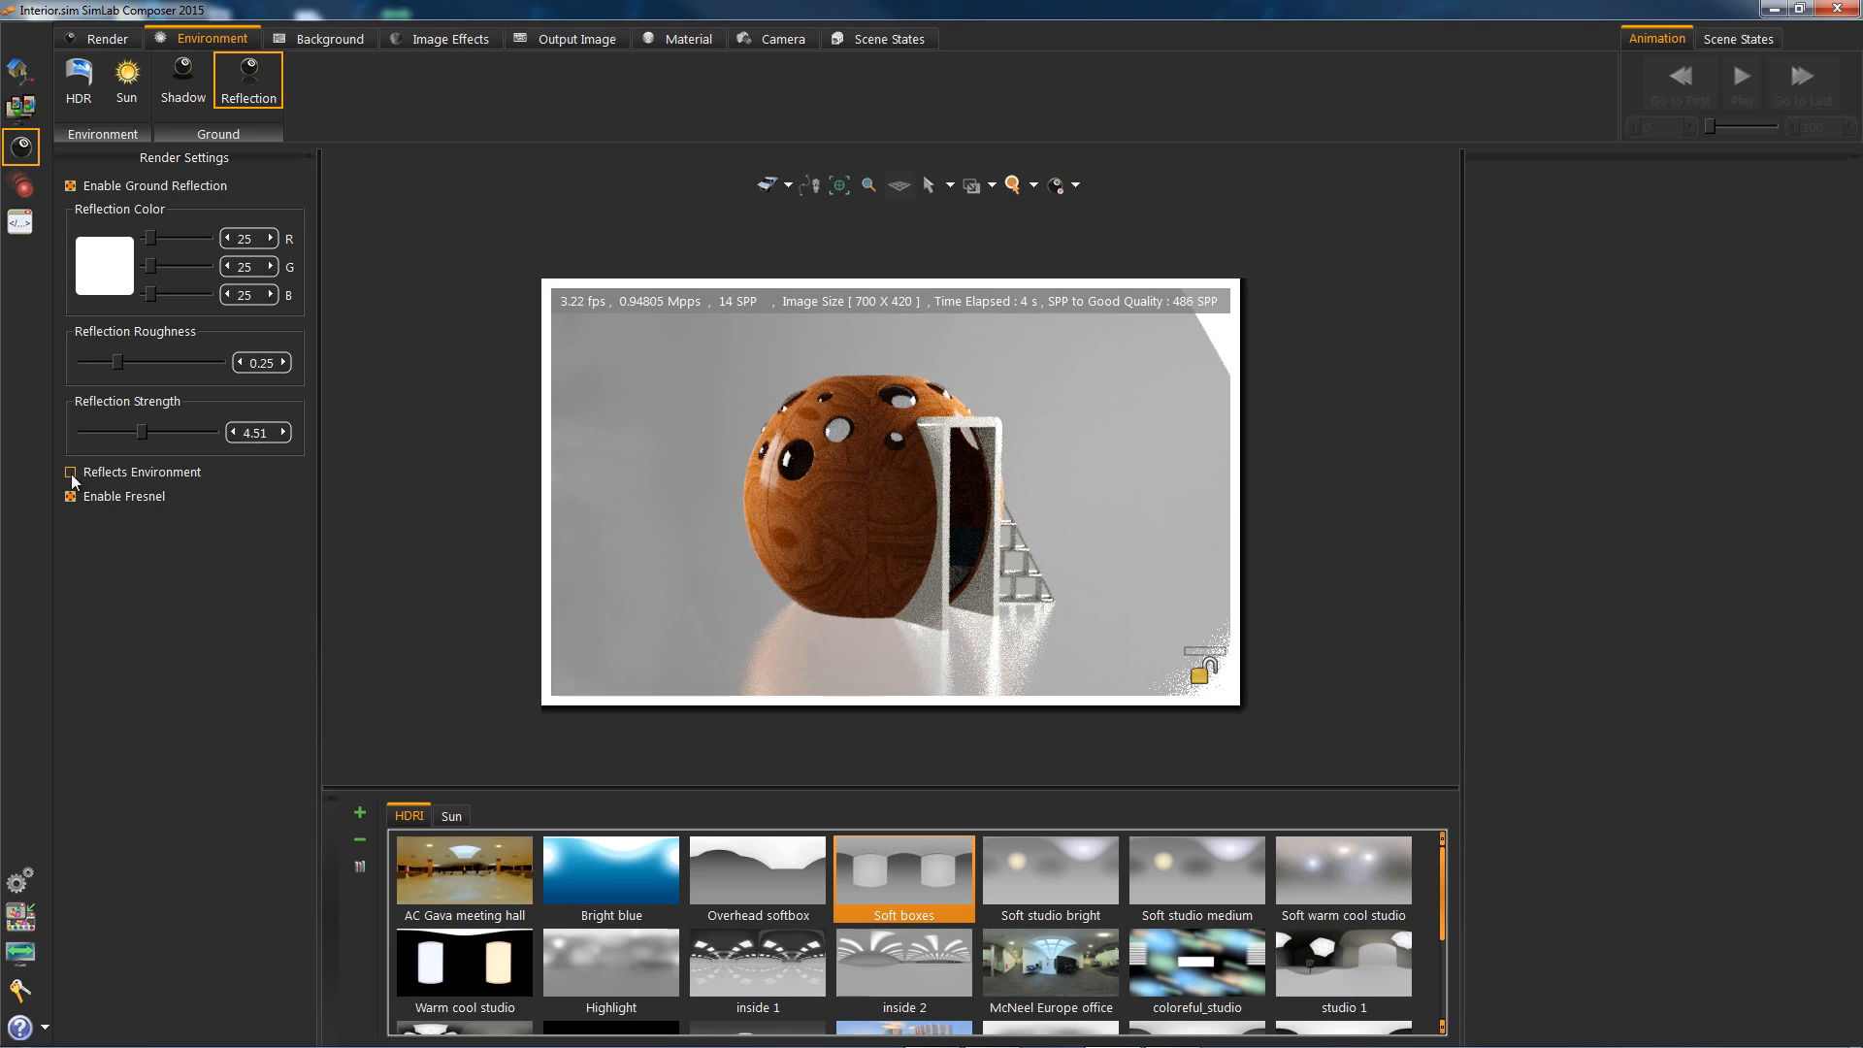
click(70, 471)
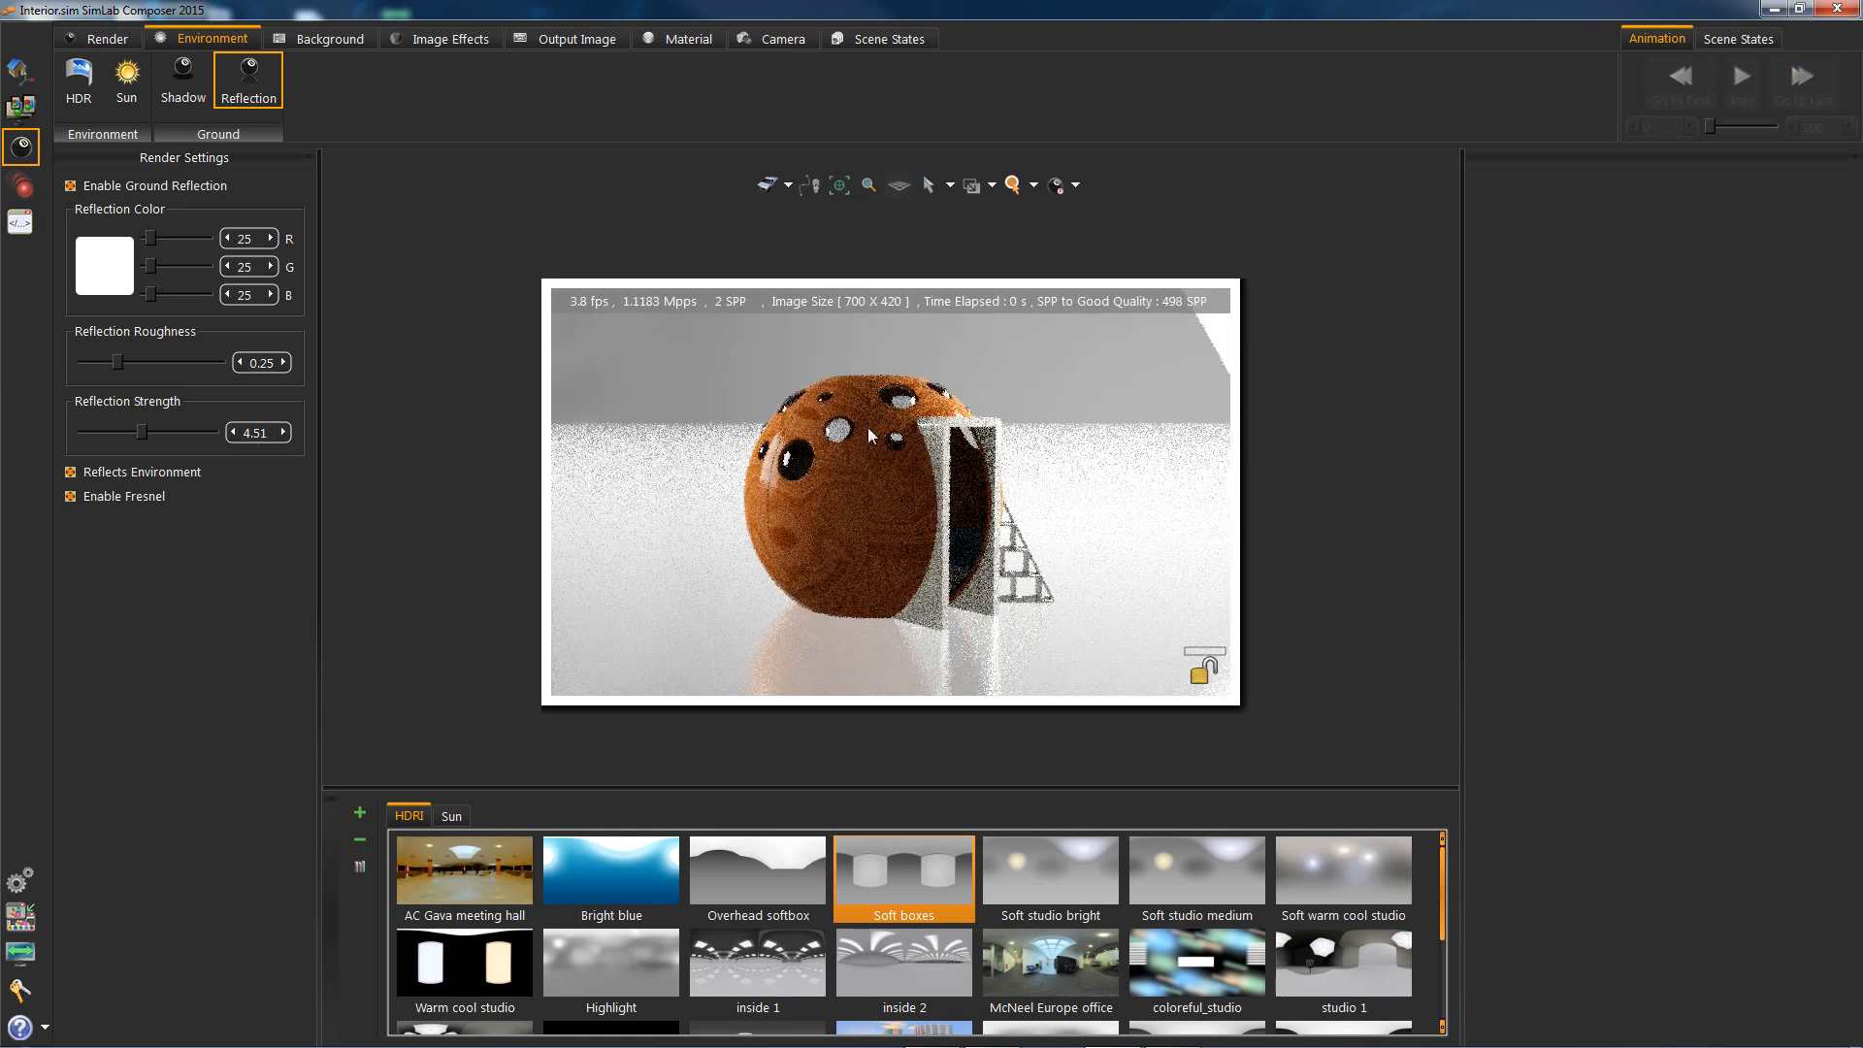
Add vignetting to the preview and try the edge effect, then remove it
click(449, 38)
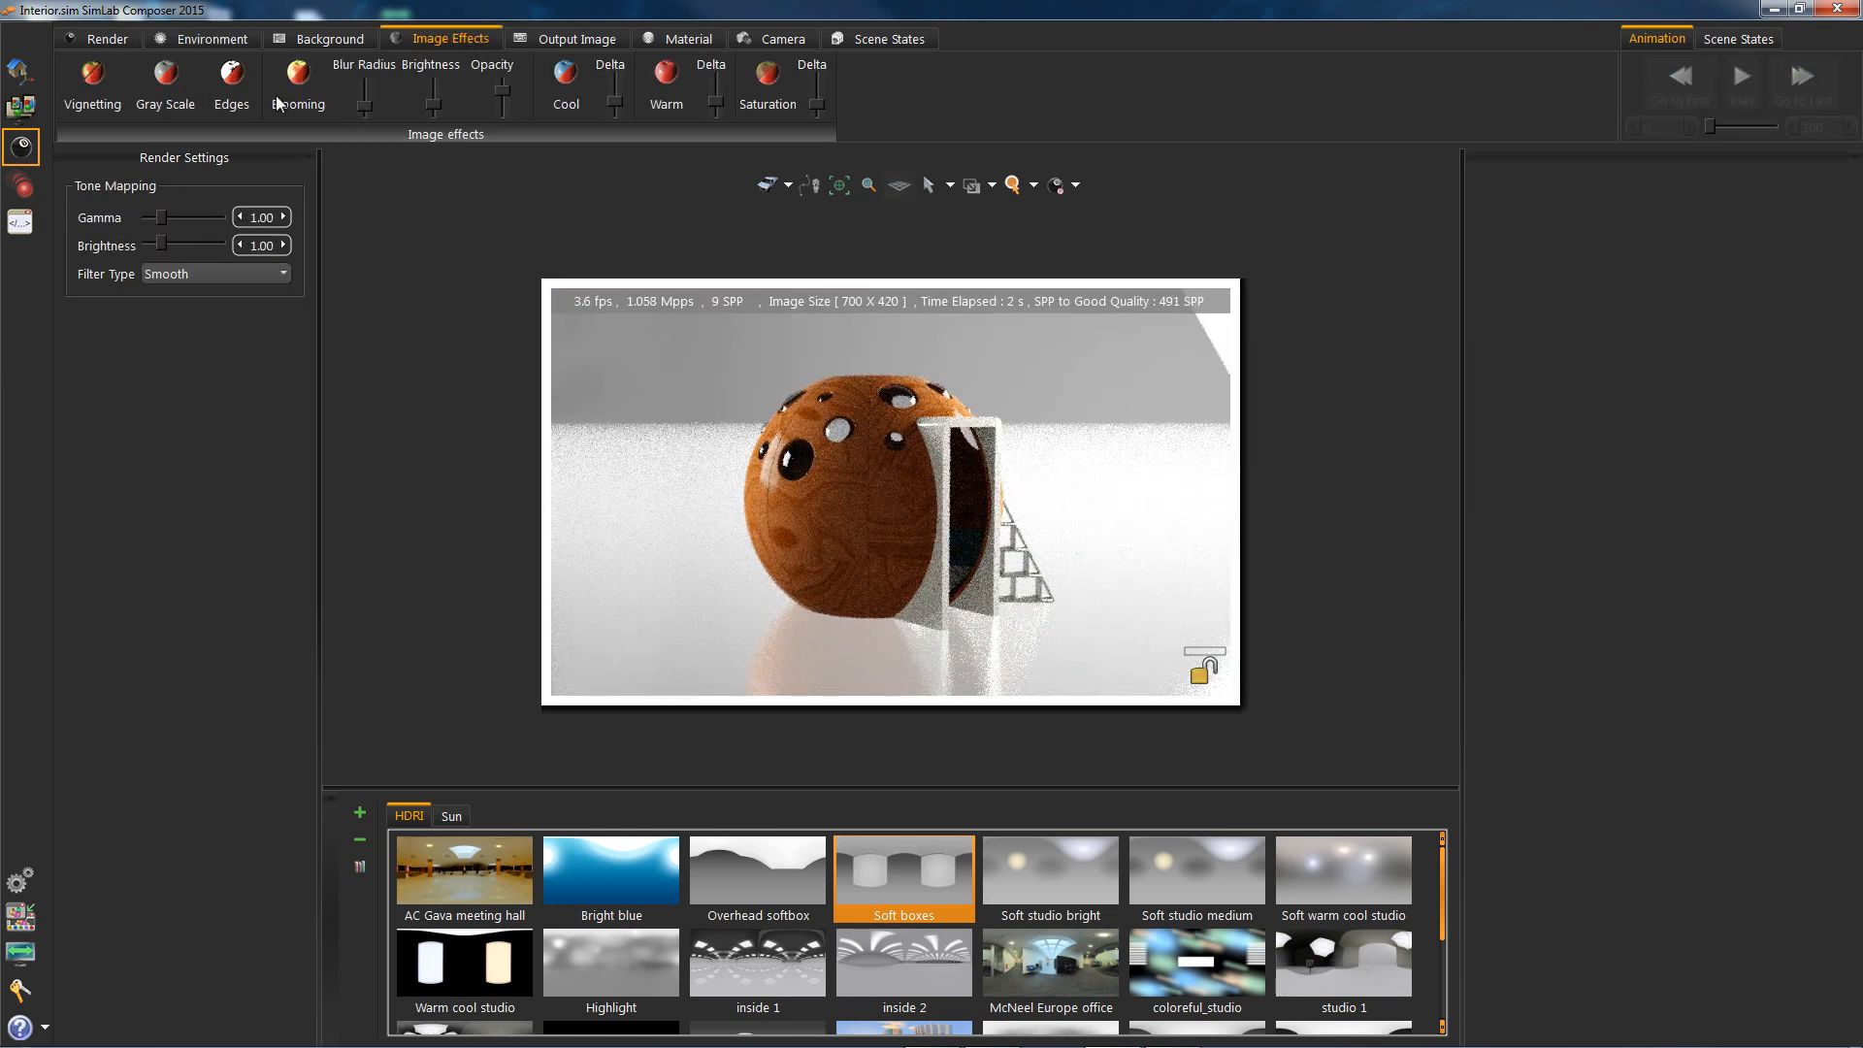
click(91, 84)
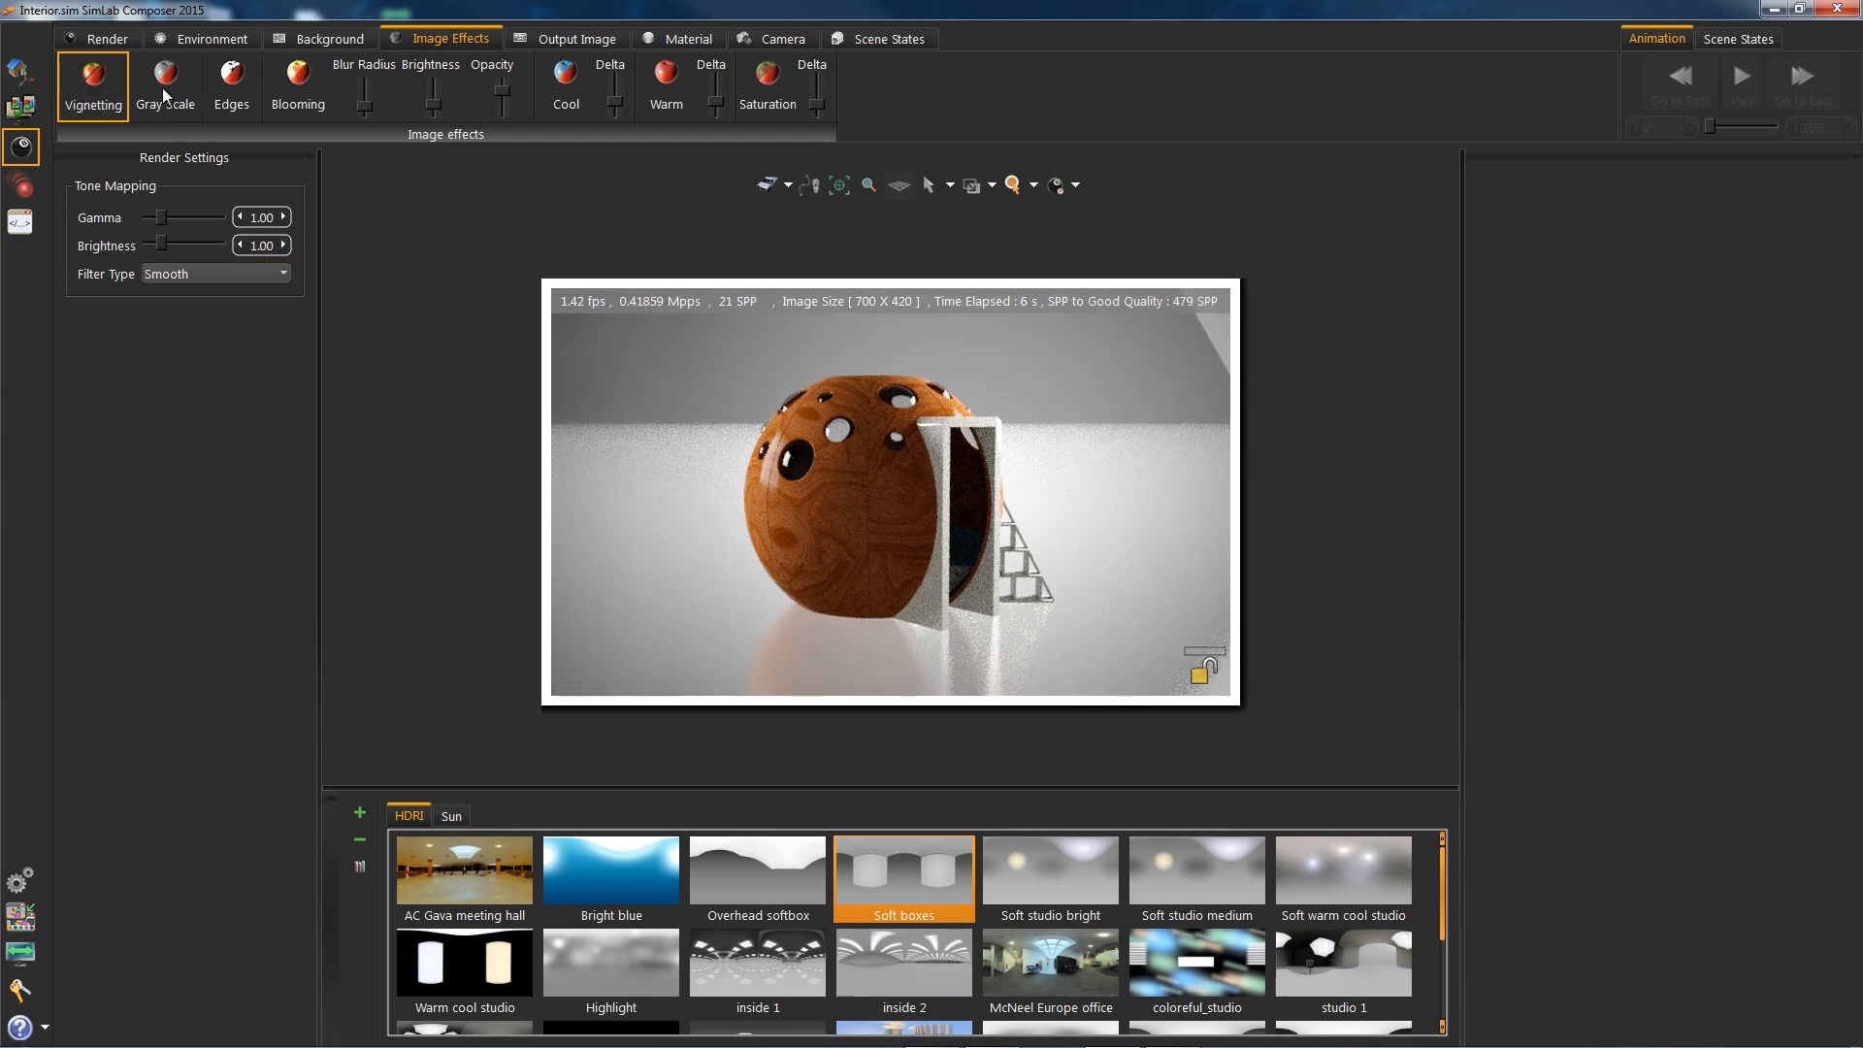
click(164, 86)
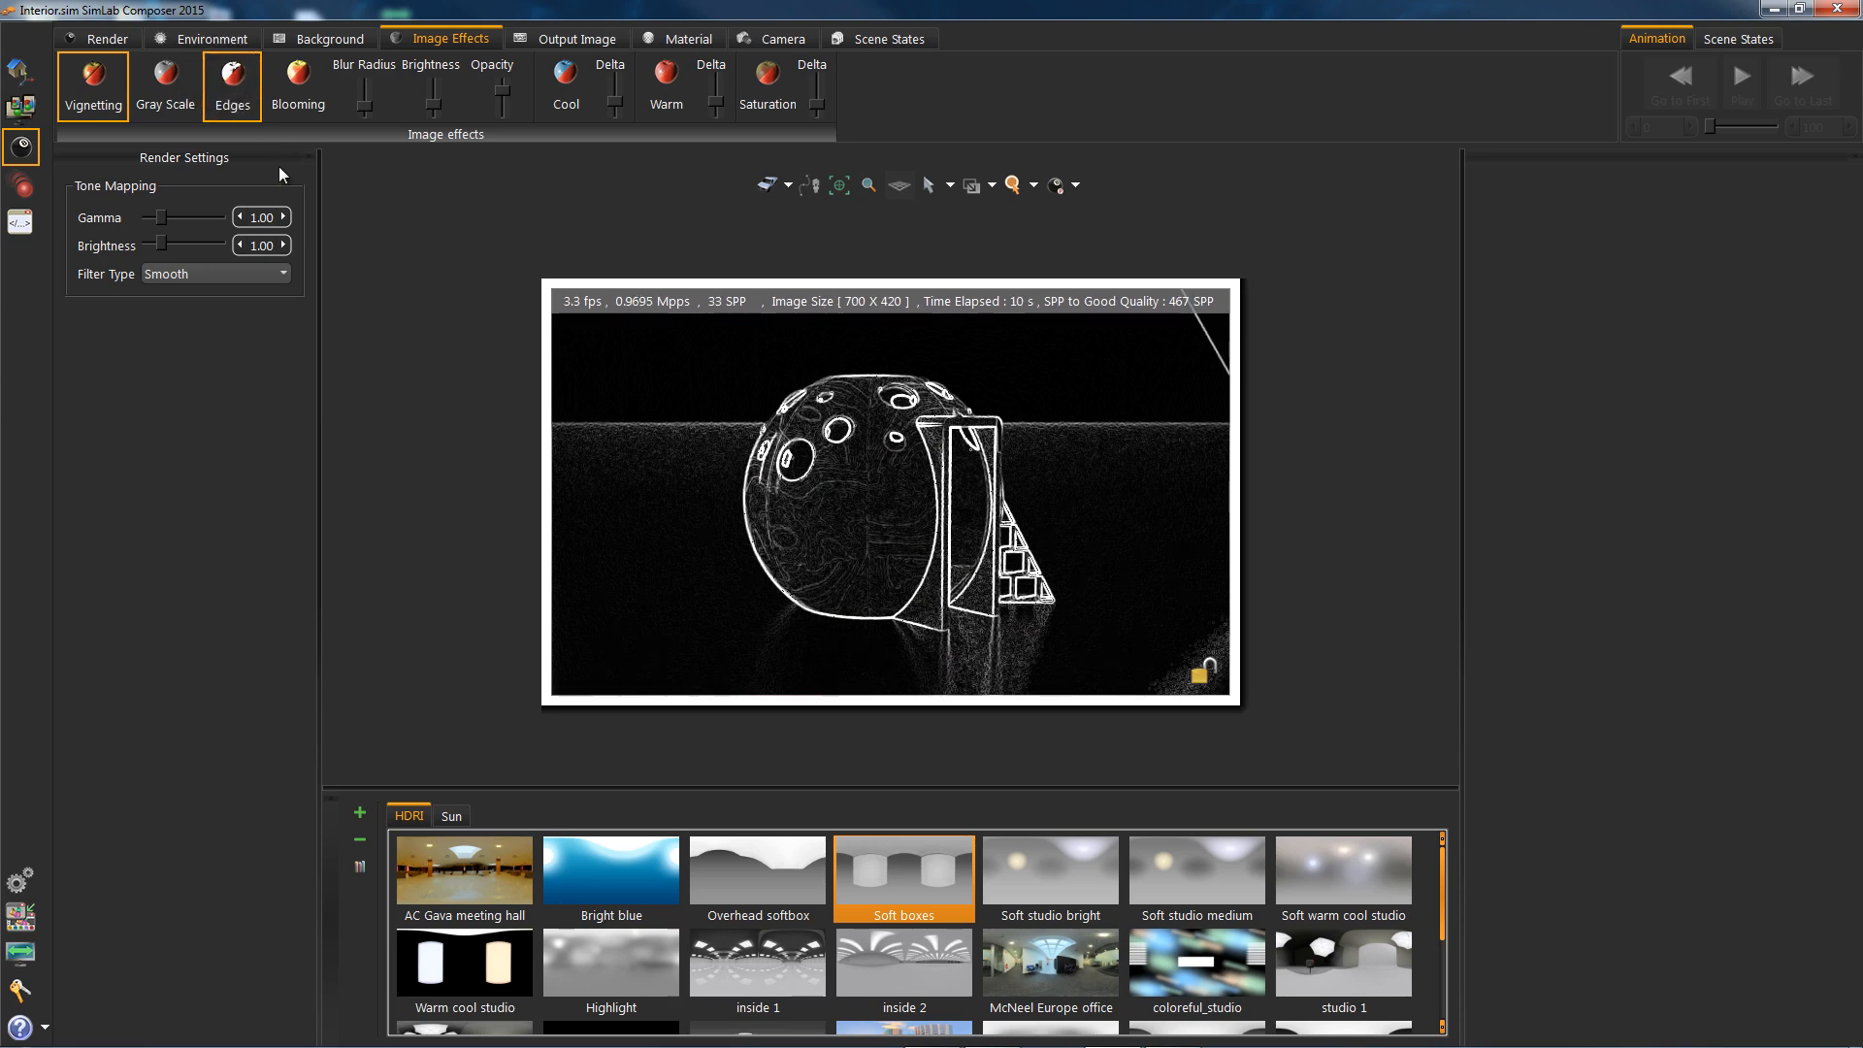
click(298, 83)
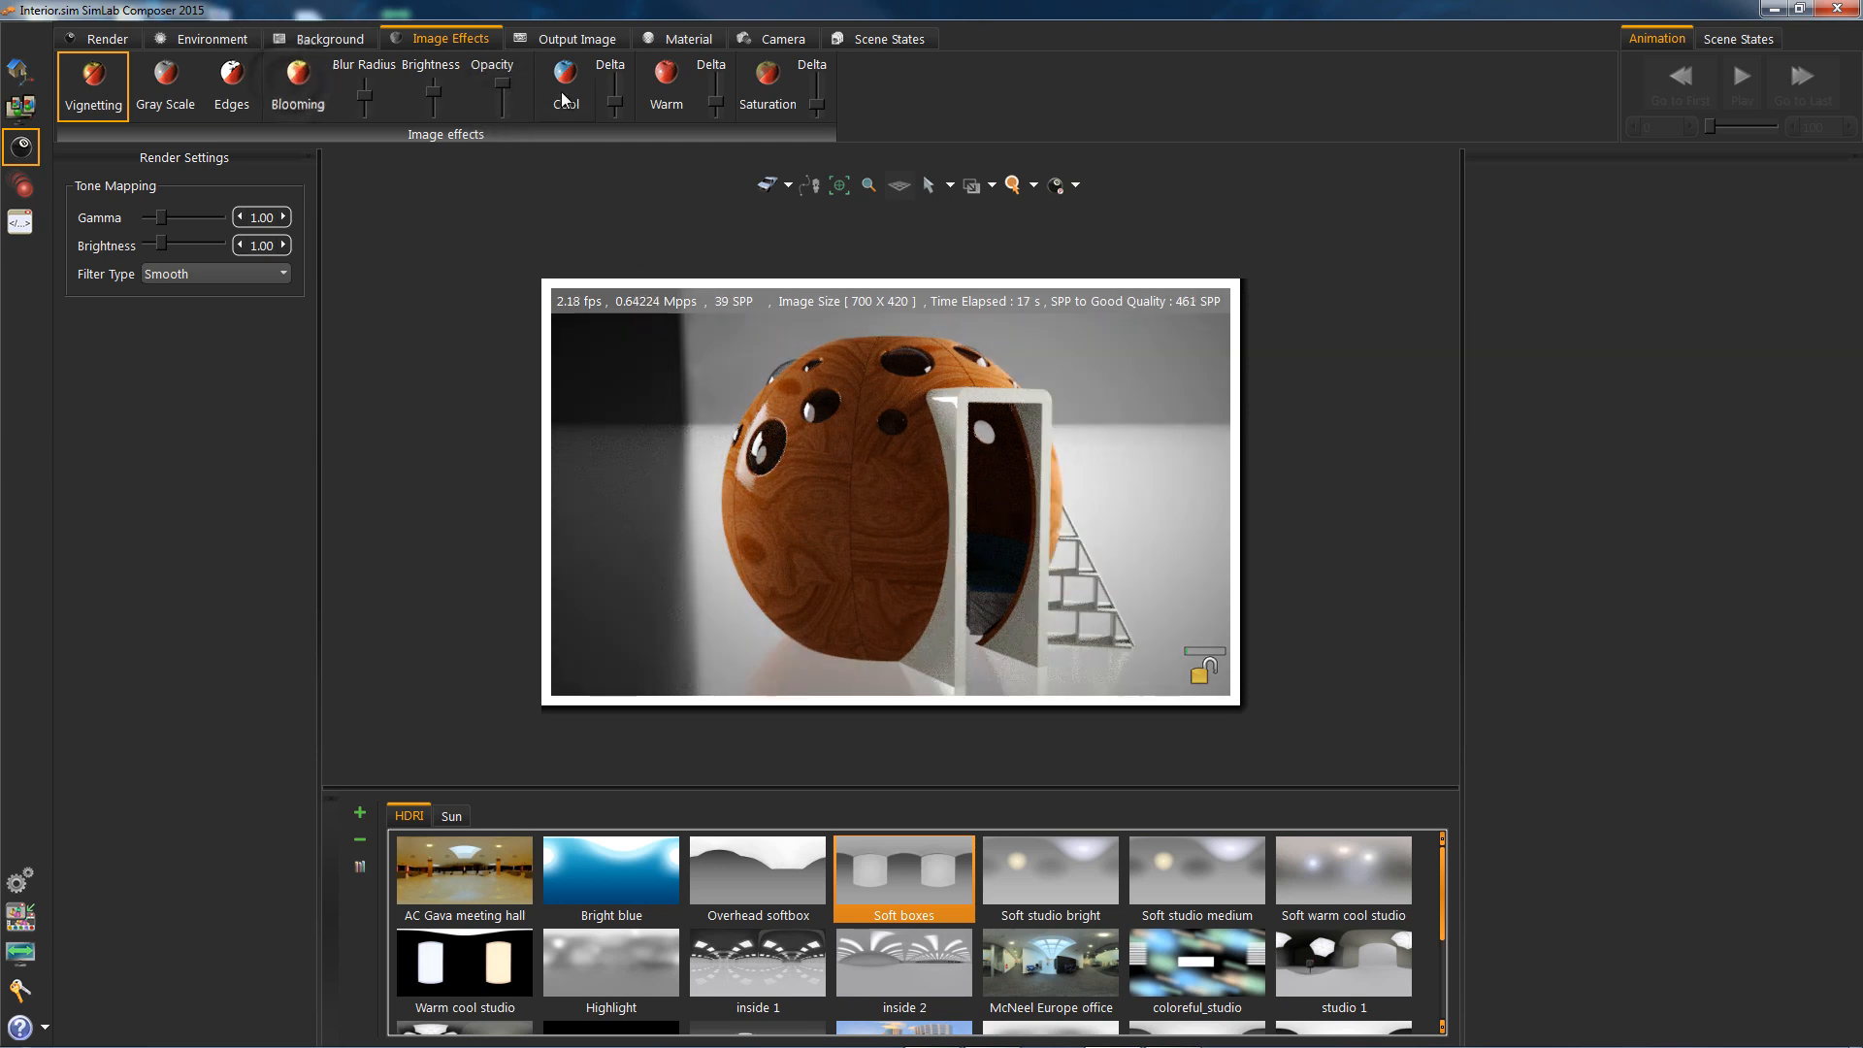
Try cool and warm tones on the preview, then Saturation
click(563, 74)
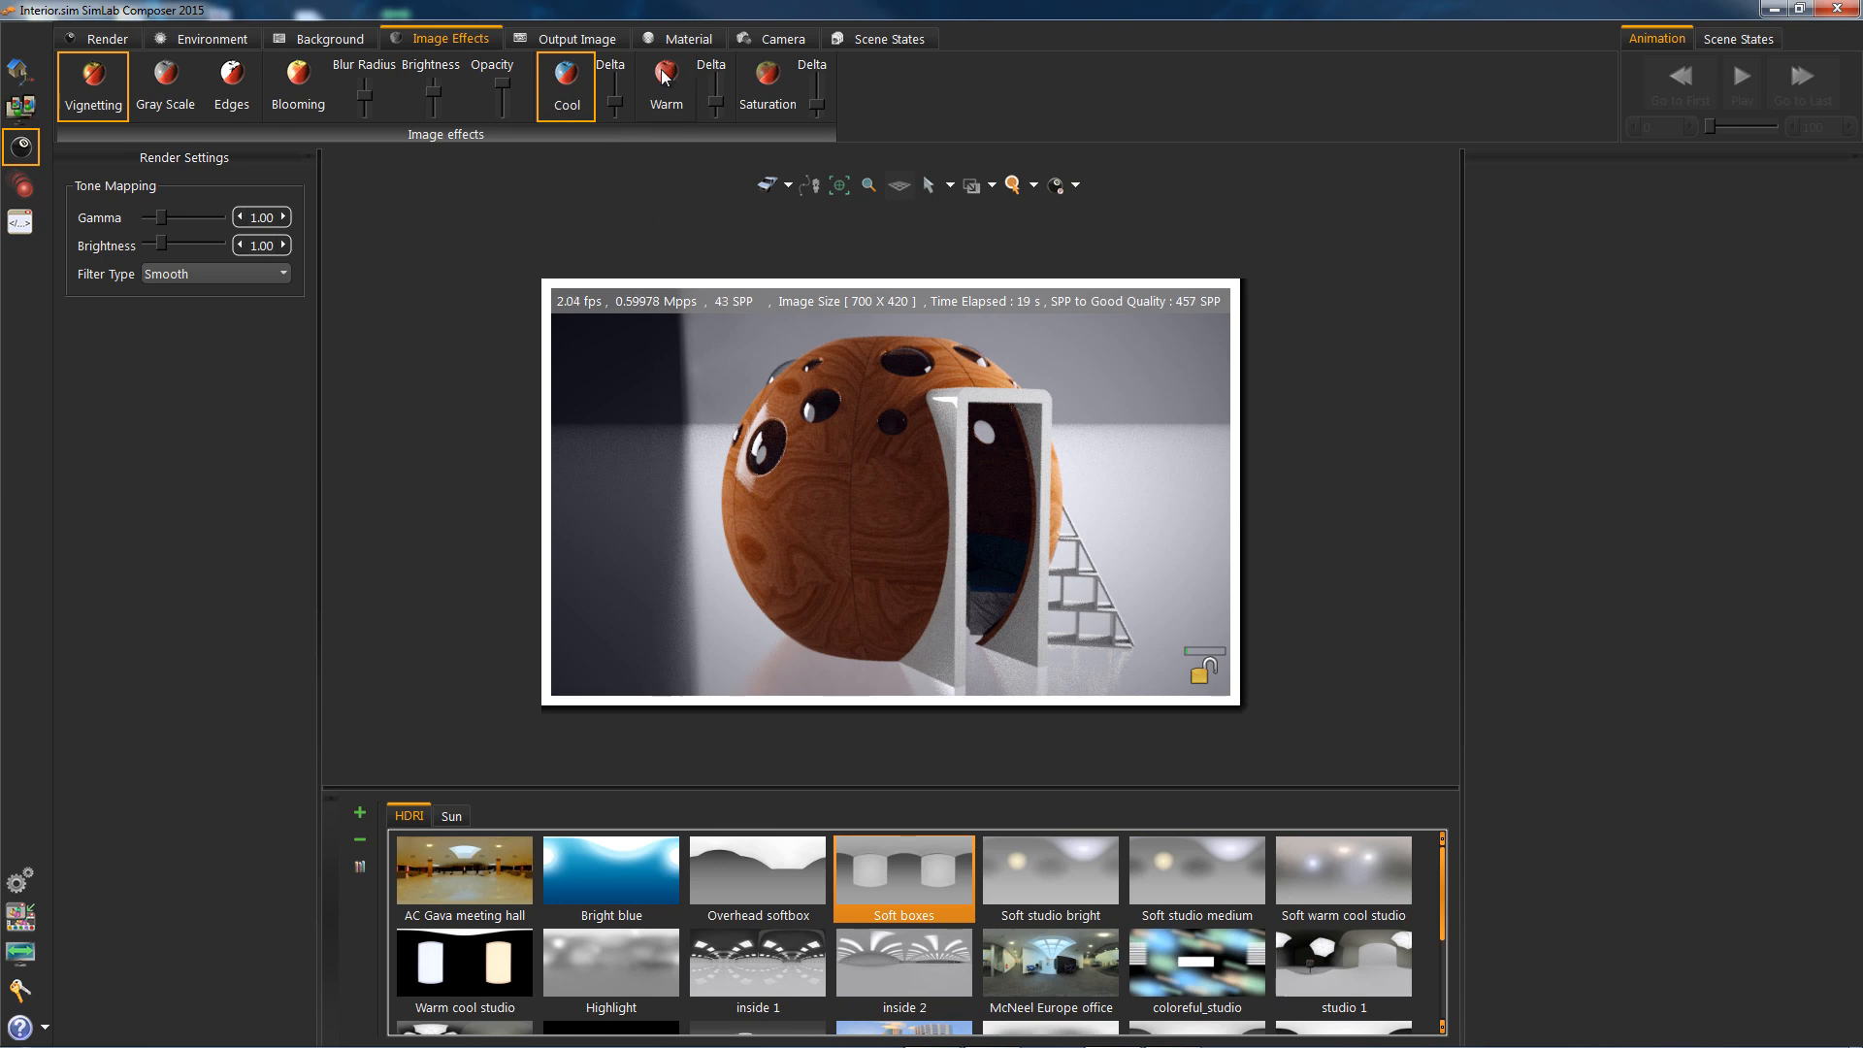
click(666, 76)
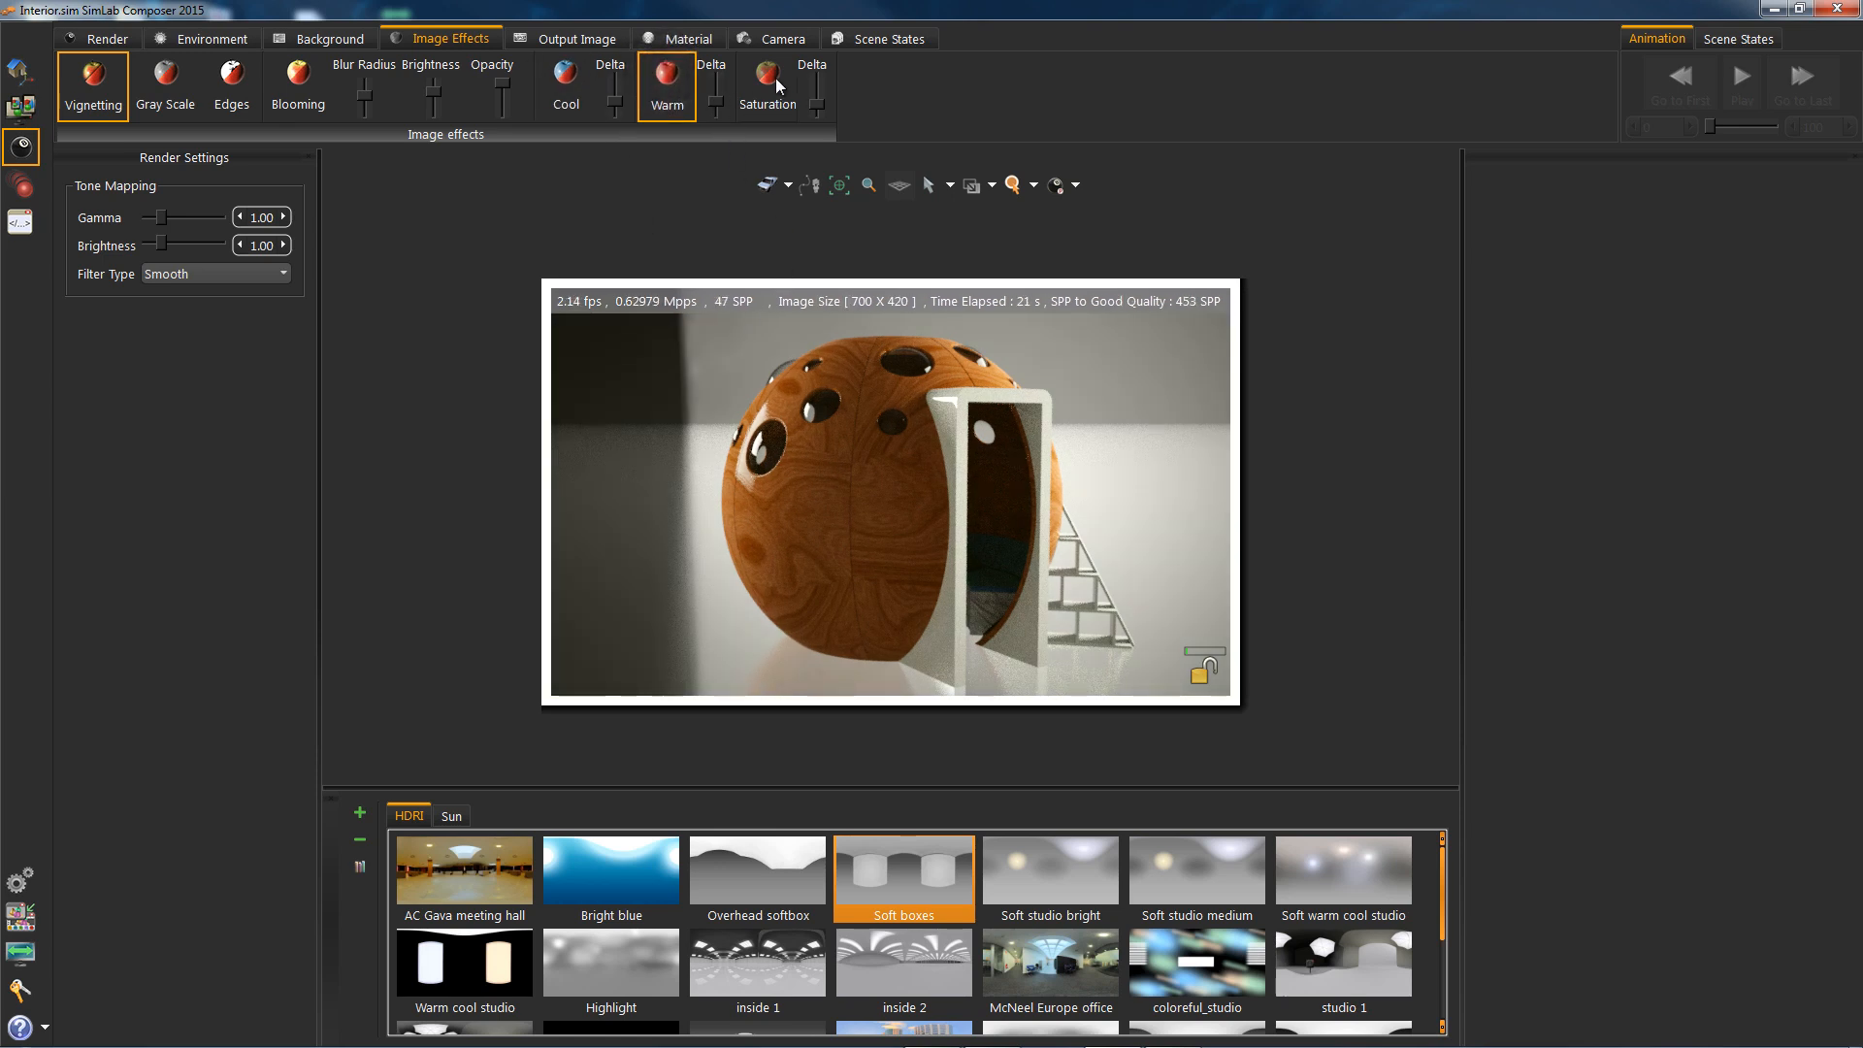
click(767, 84)
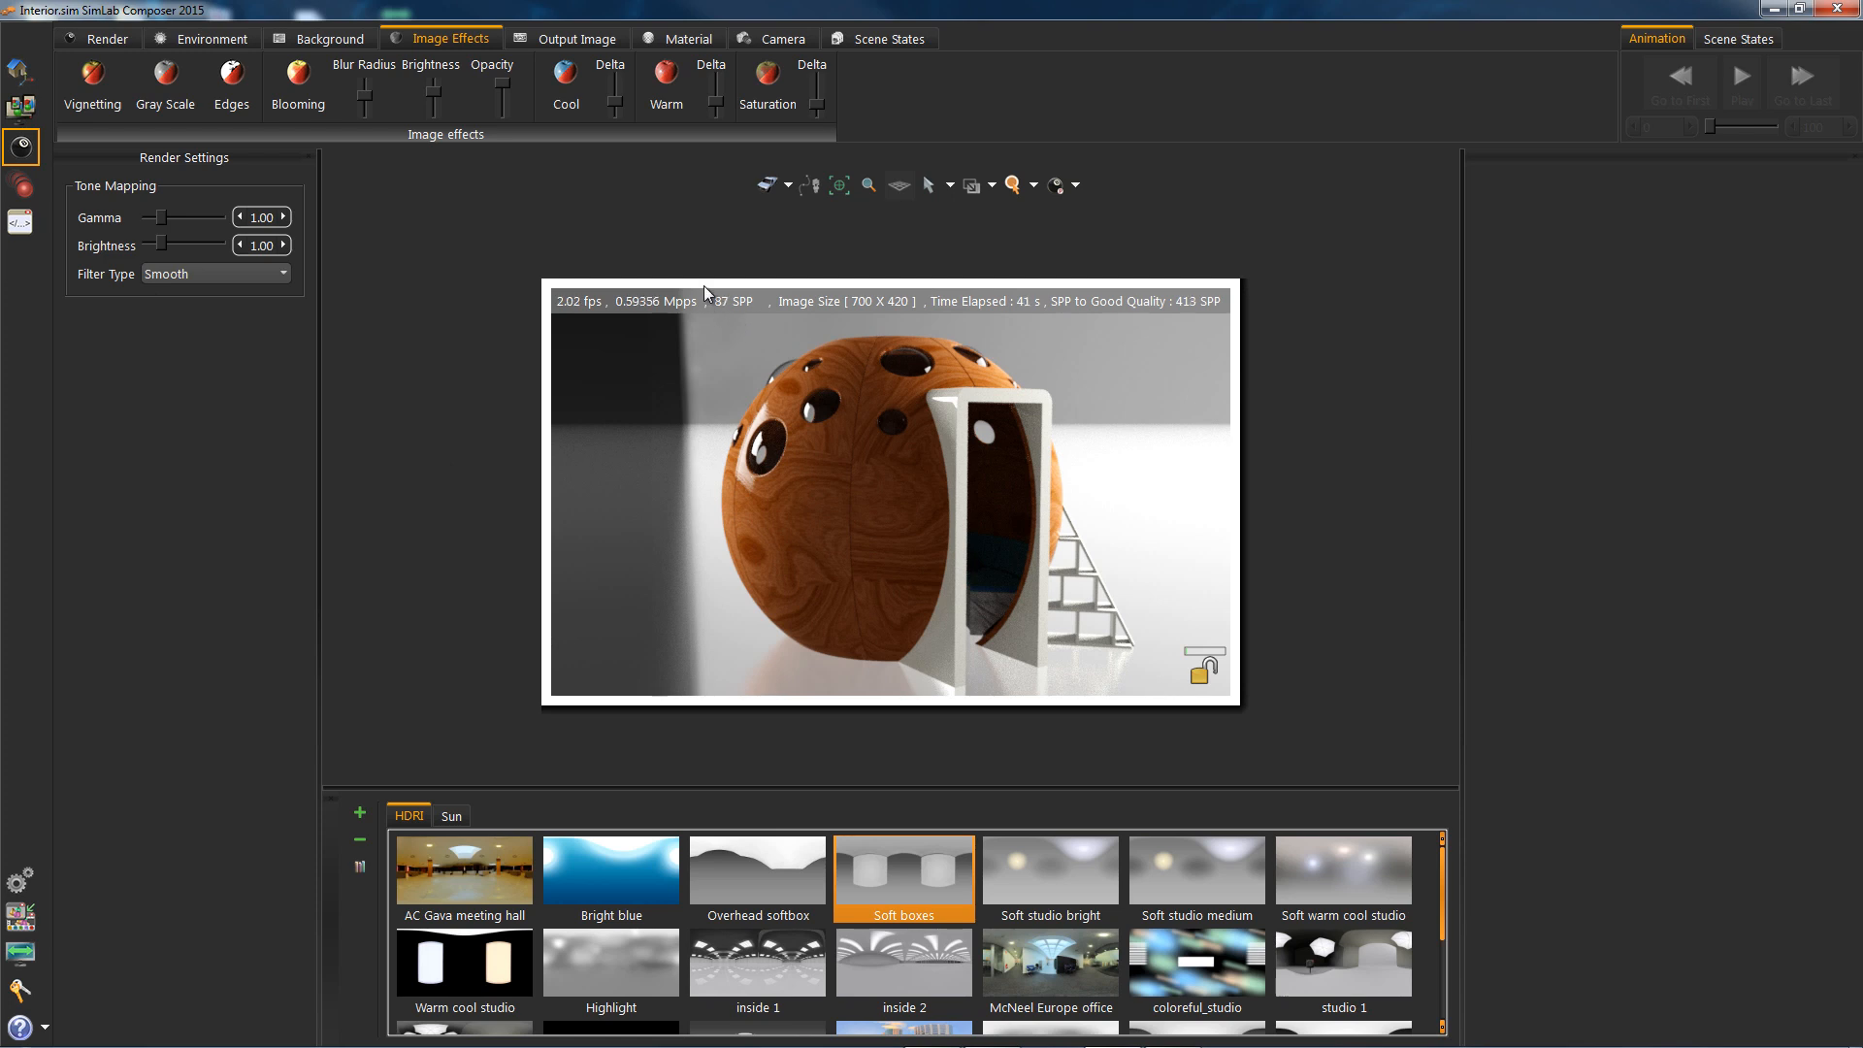
mouse_move(734, 312)
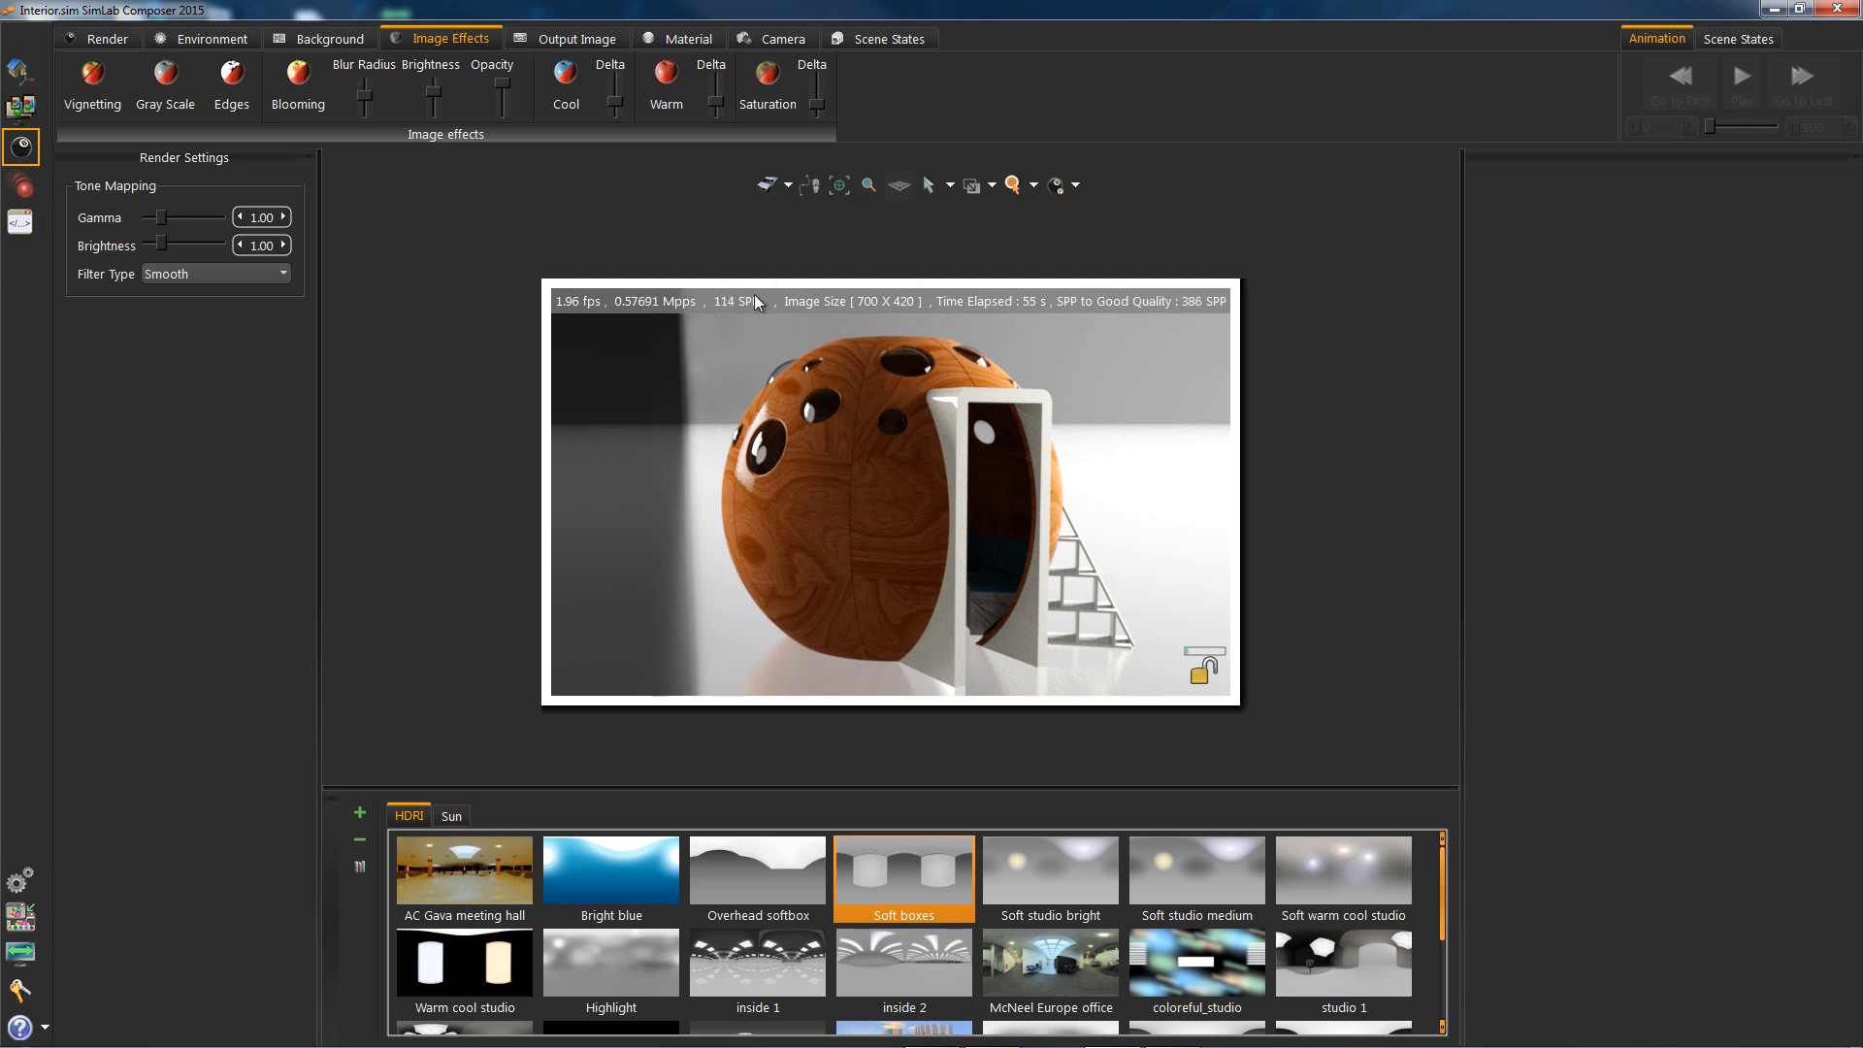
Show the Output Image settings: JPEG, 640x480, 3000 samples per pixel
click(577, 38)
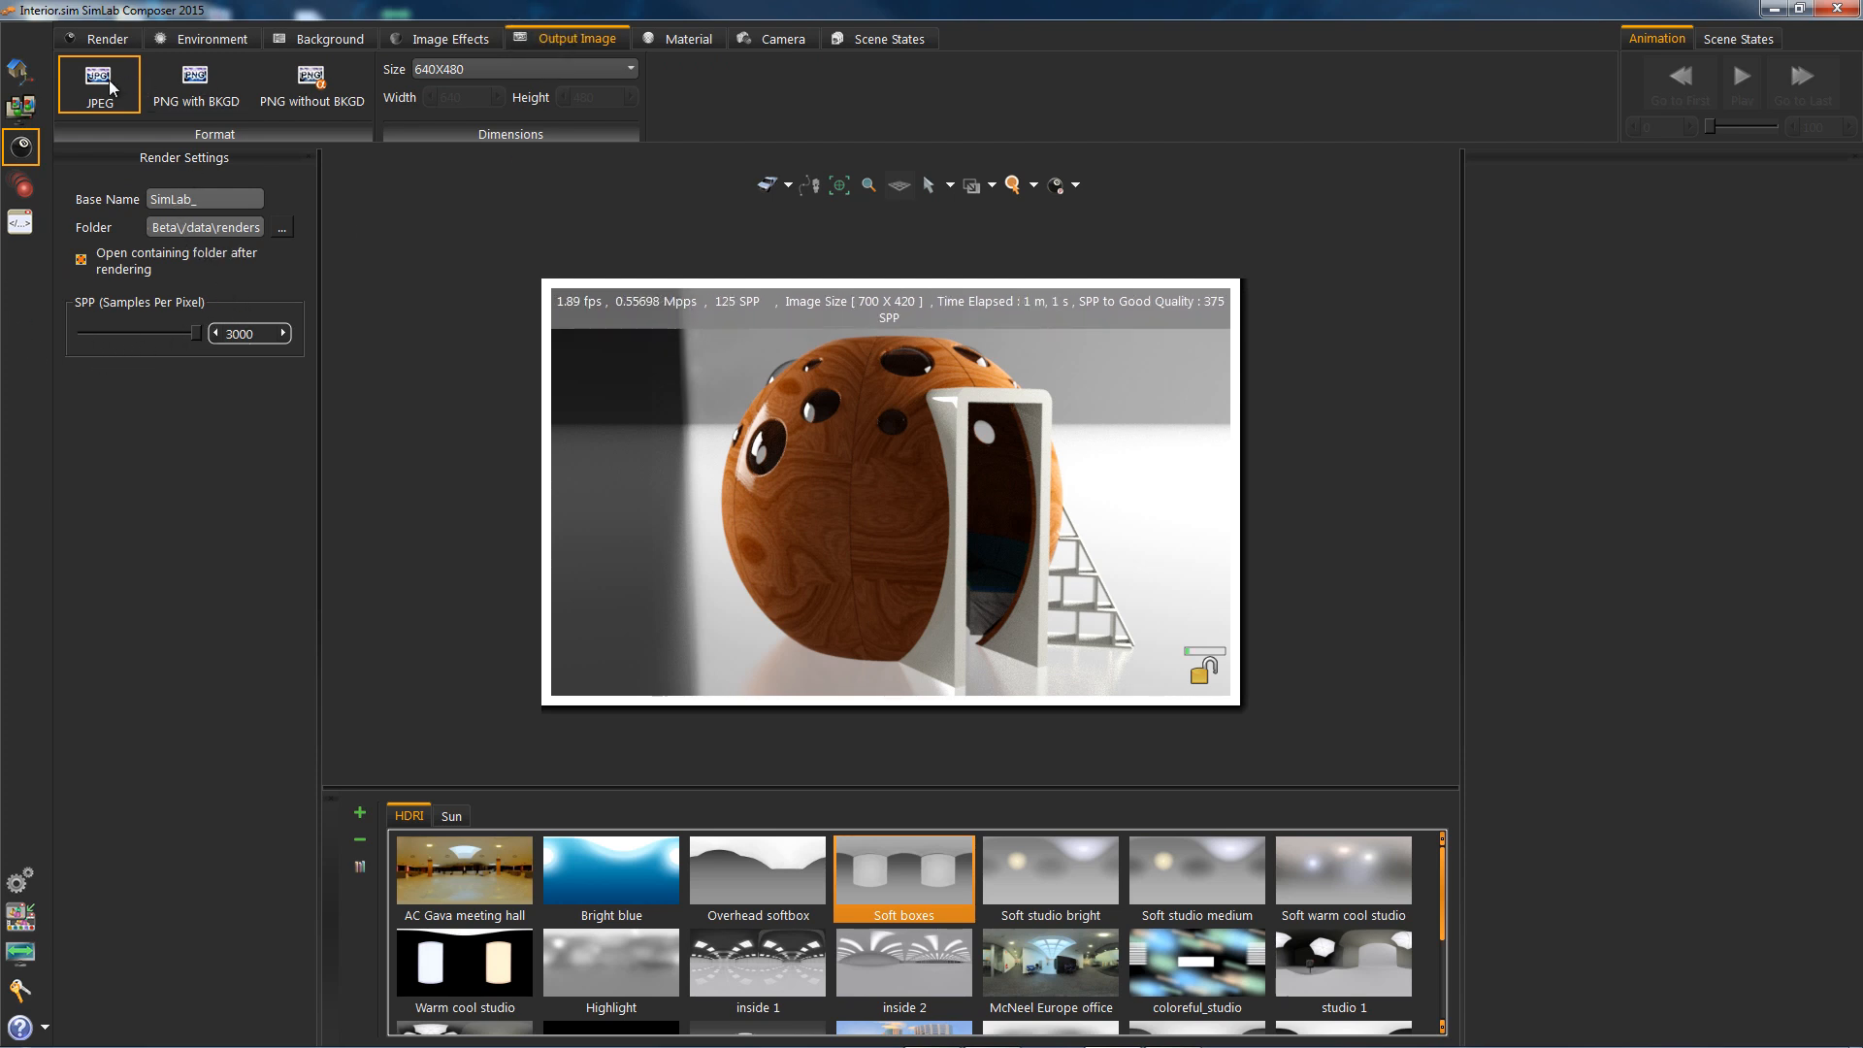
Choose PNG without background as the output format, then return to rendering controls
click(312, 84)
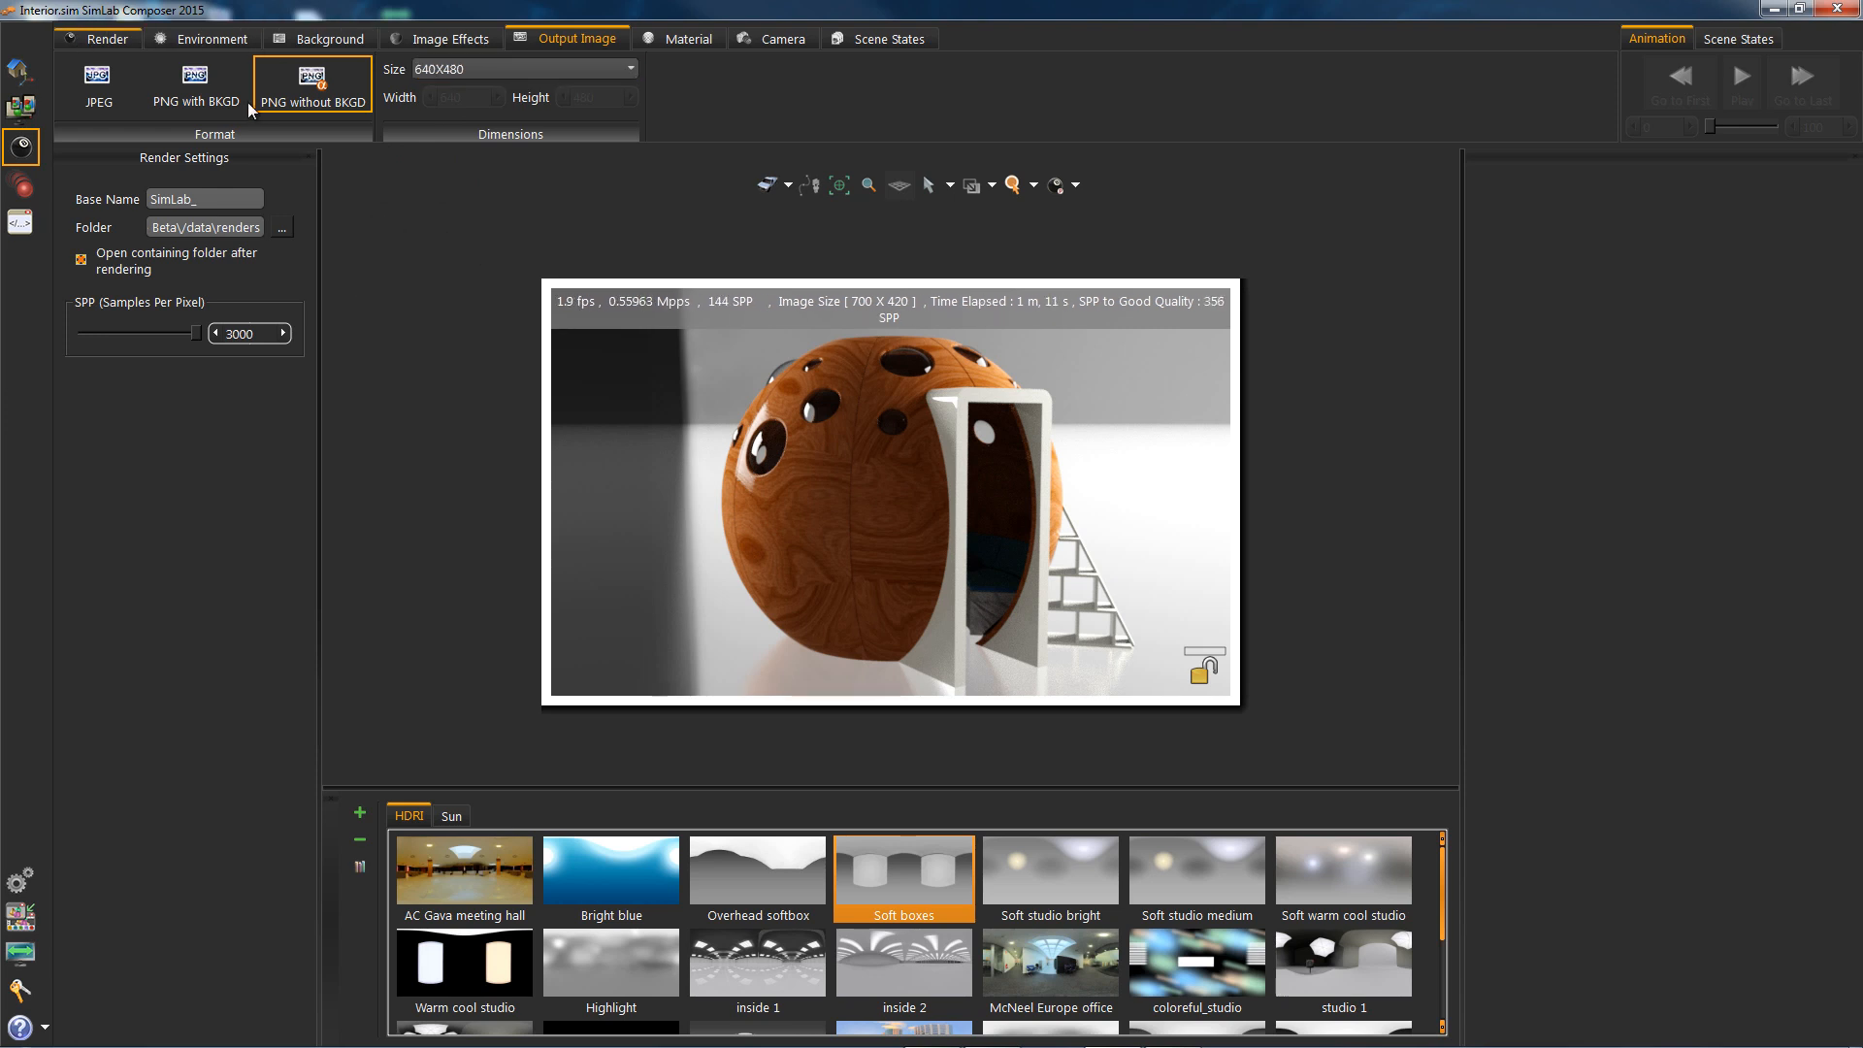
click(107, 37)
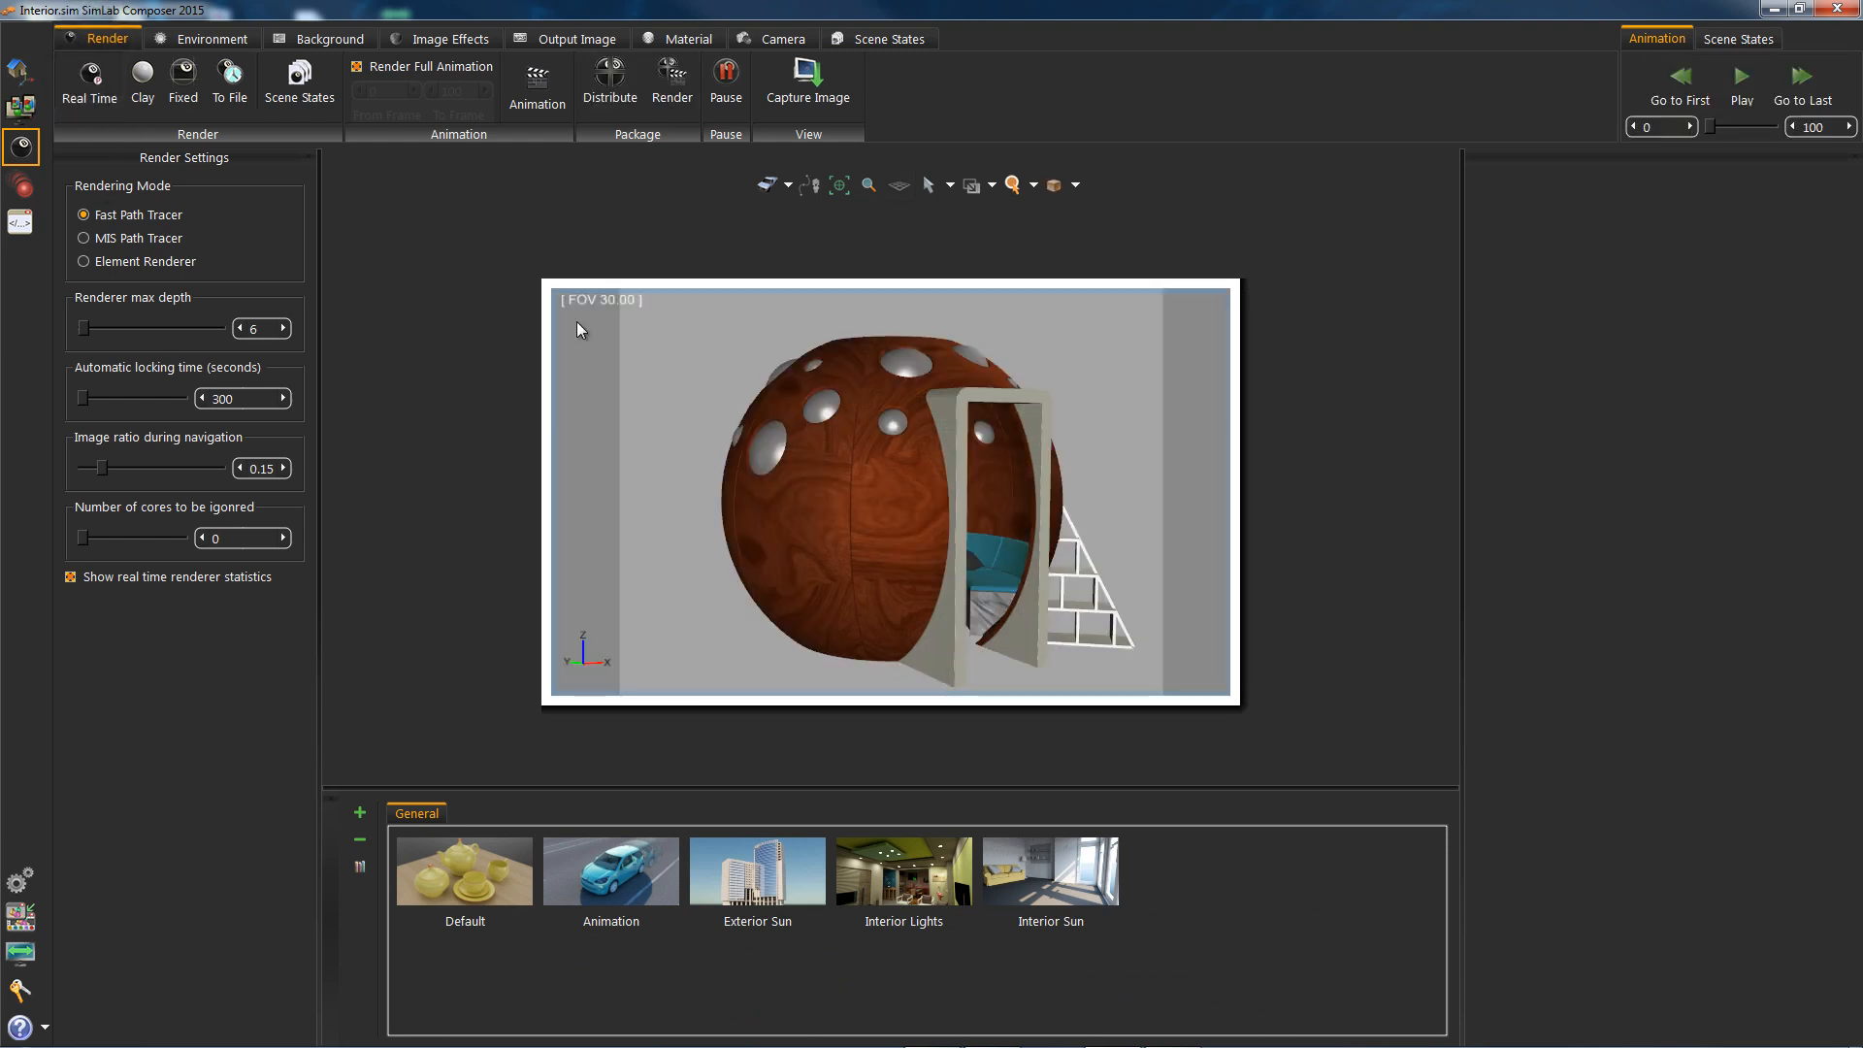
Try the Real Time, Clay and Fixed render previews in turn
click(88, 83)
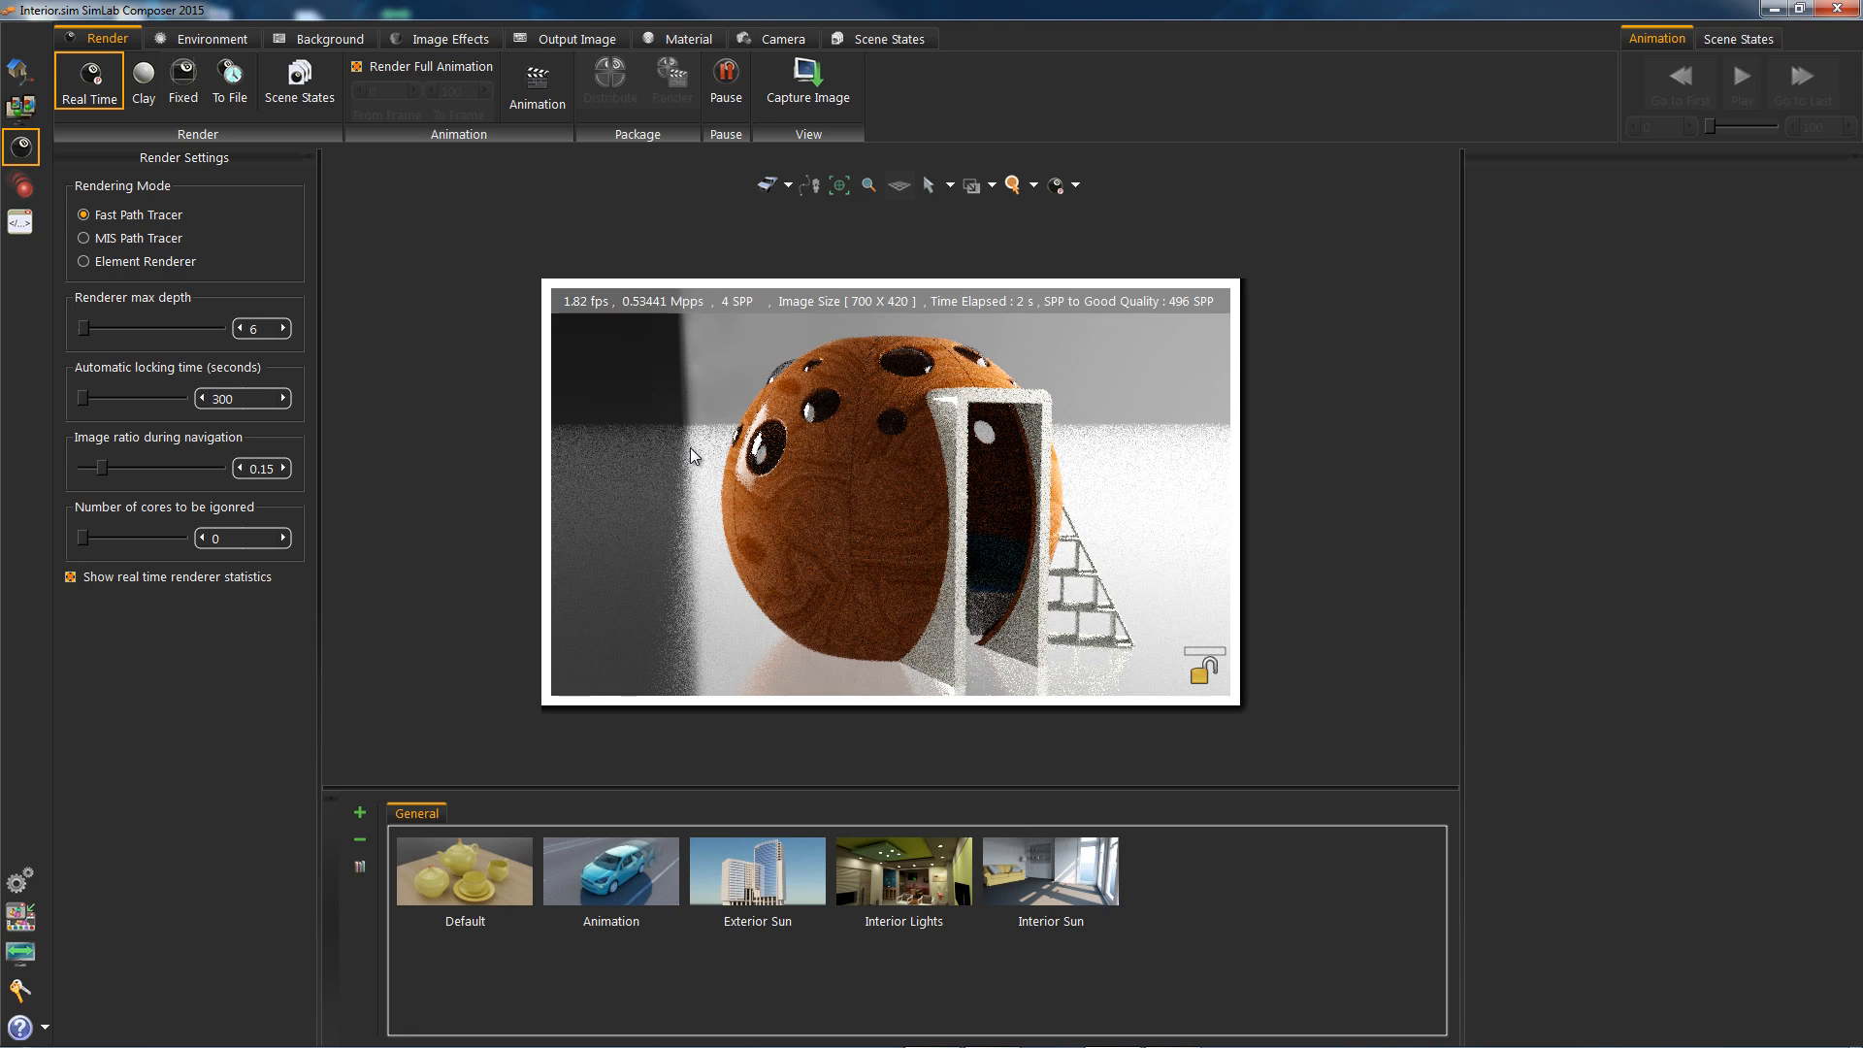
click(141, 82)
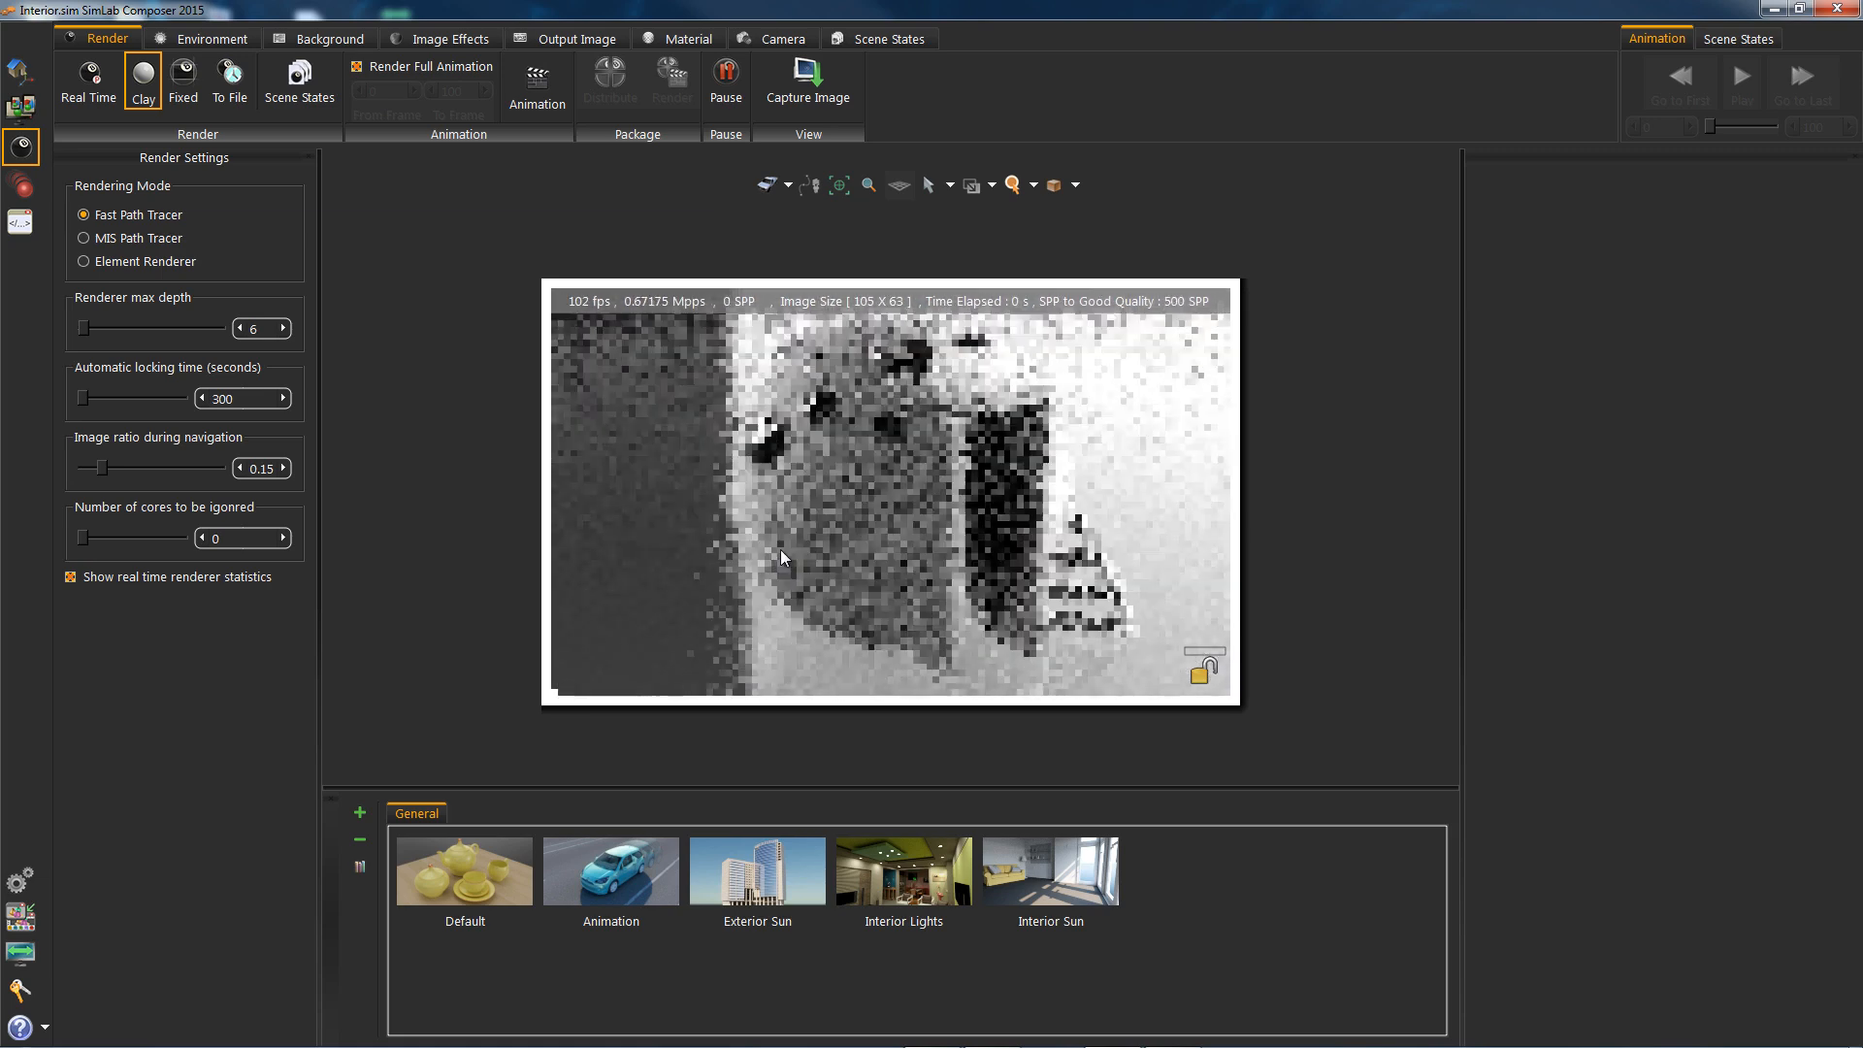
click(184, 83)
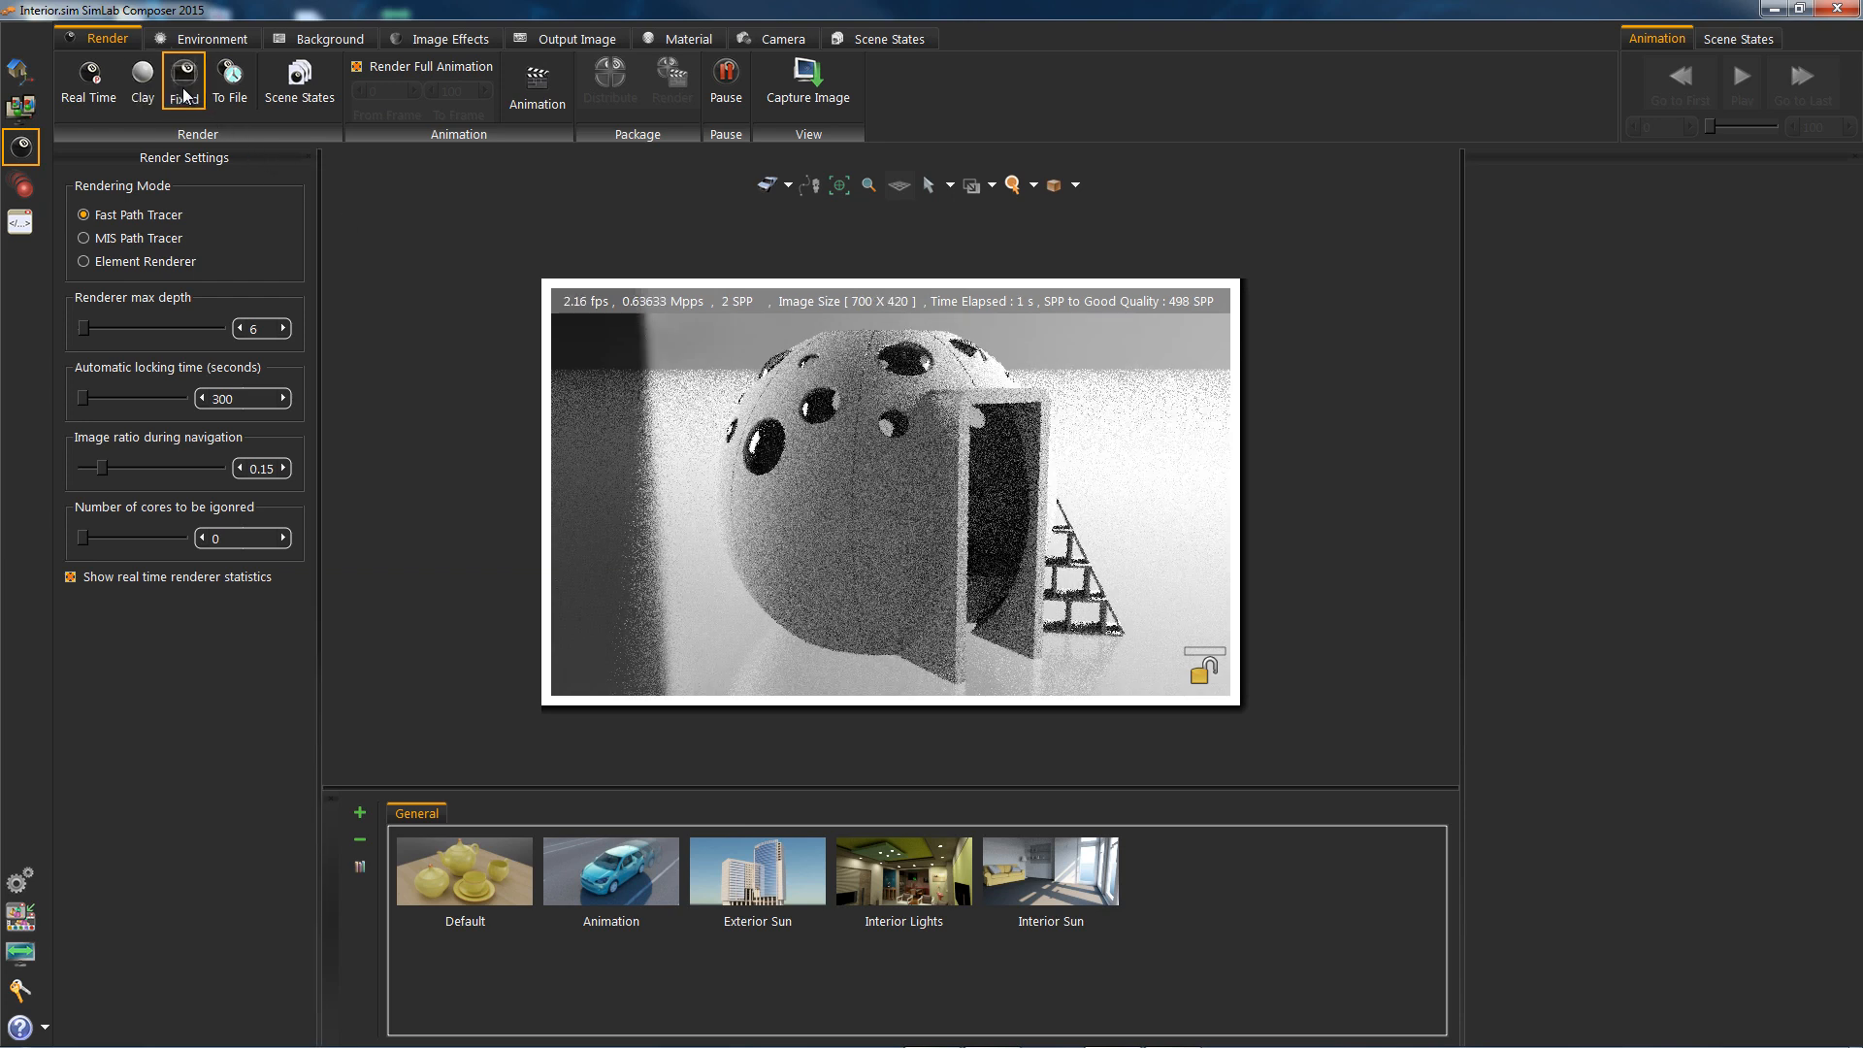
click(183, 79)
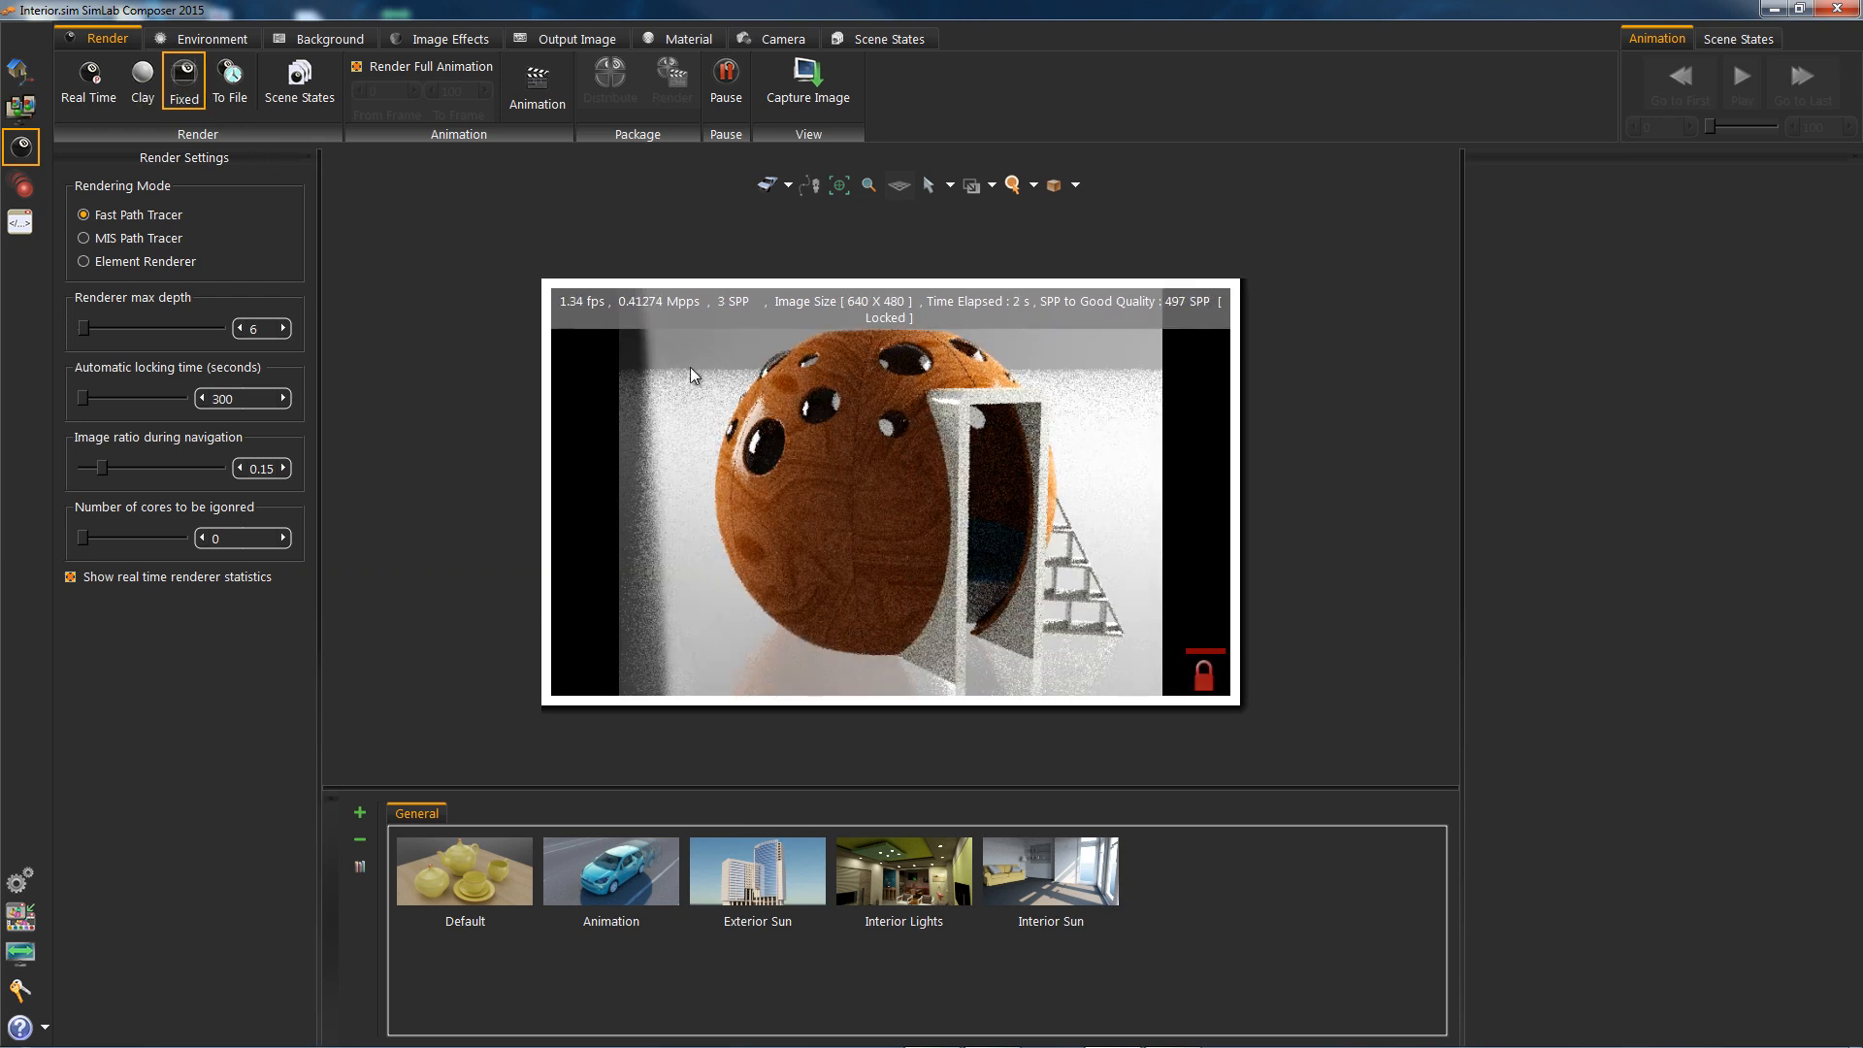
Set the output image size to 800X600 and return to Render
click(575, 37)
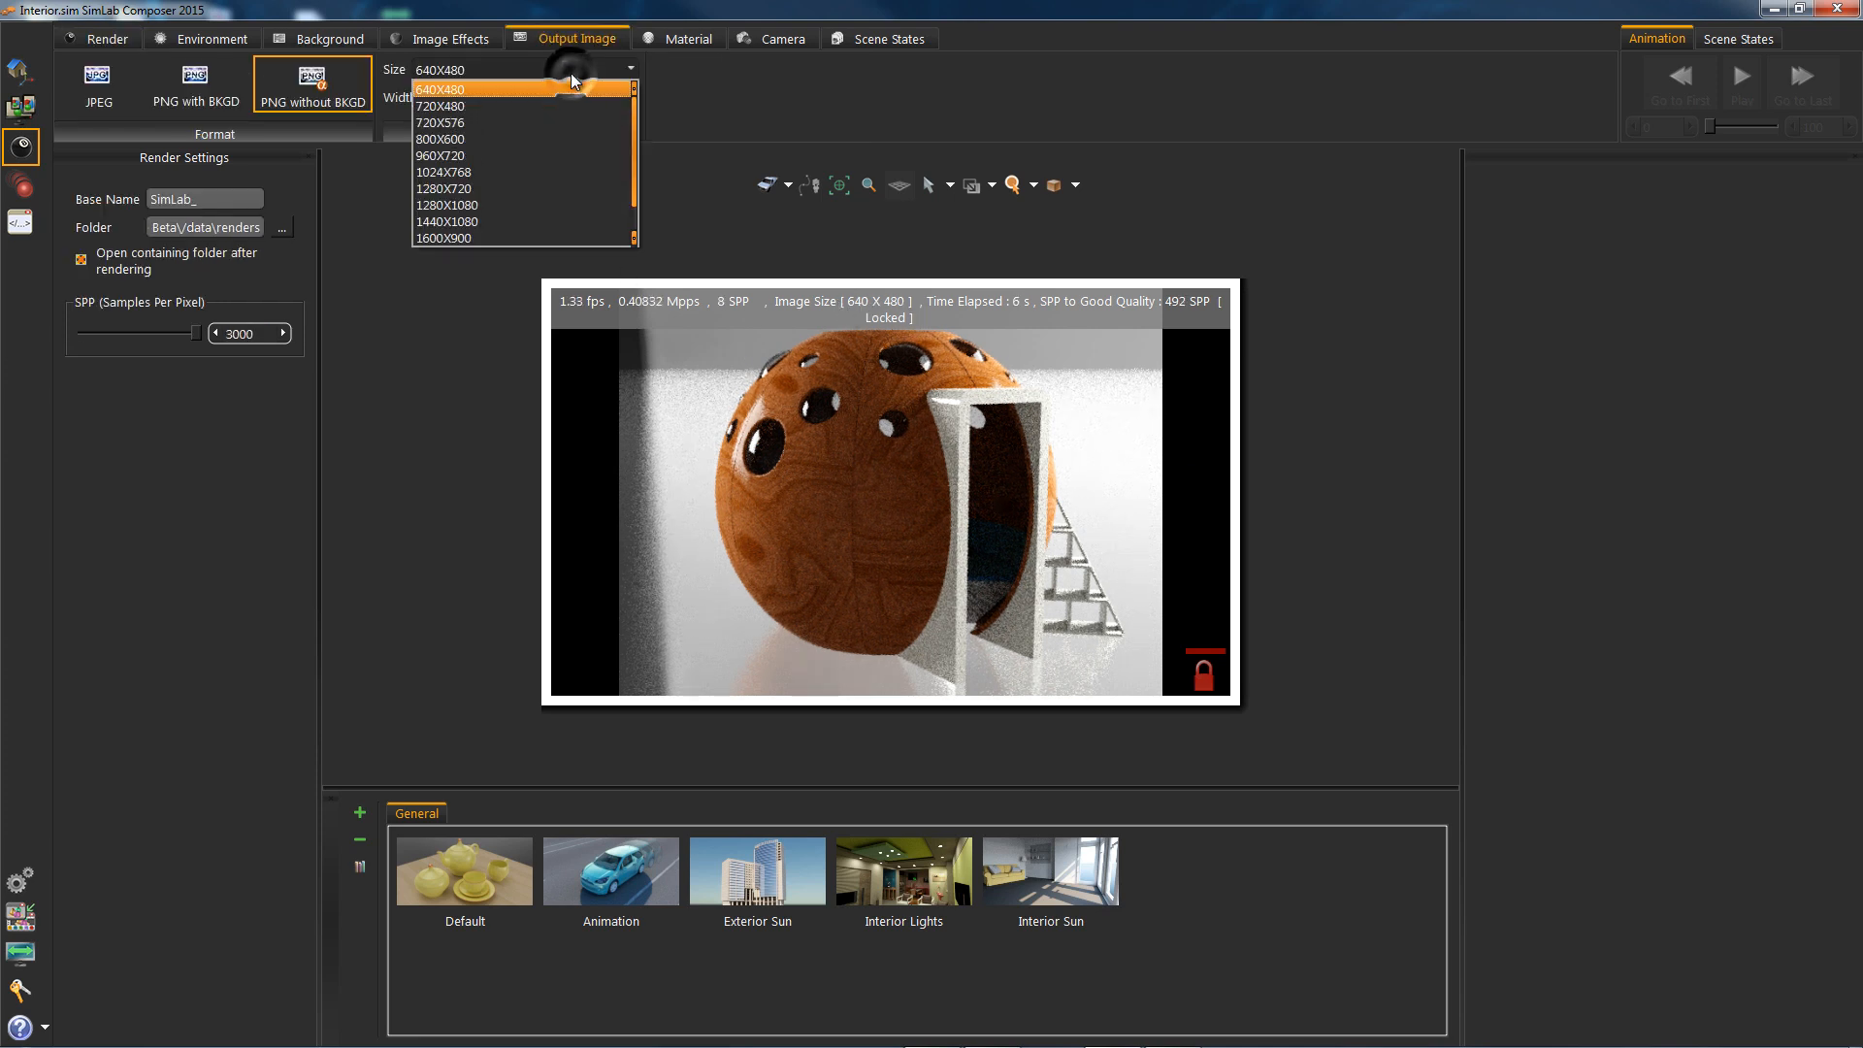
click(440, 139)
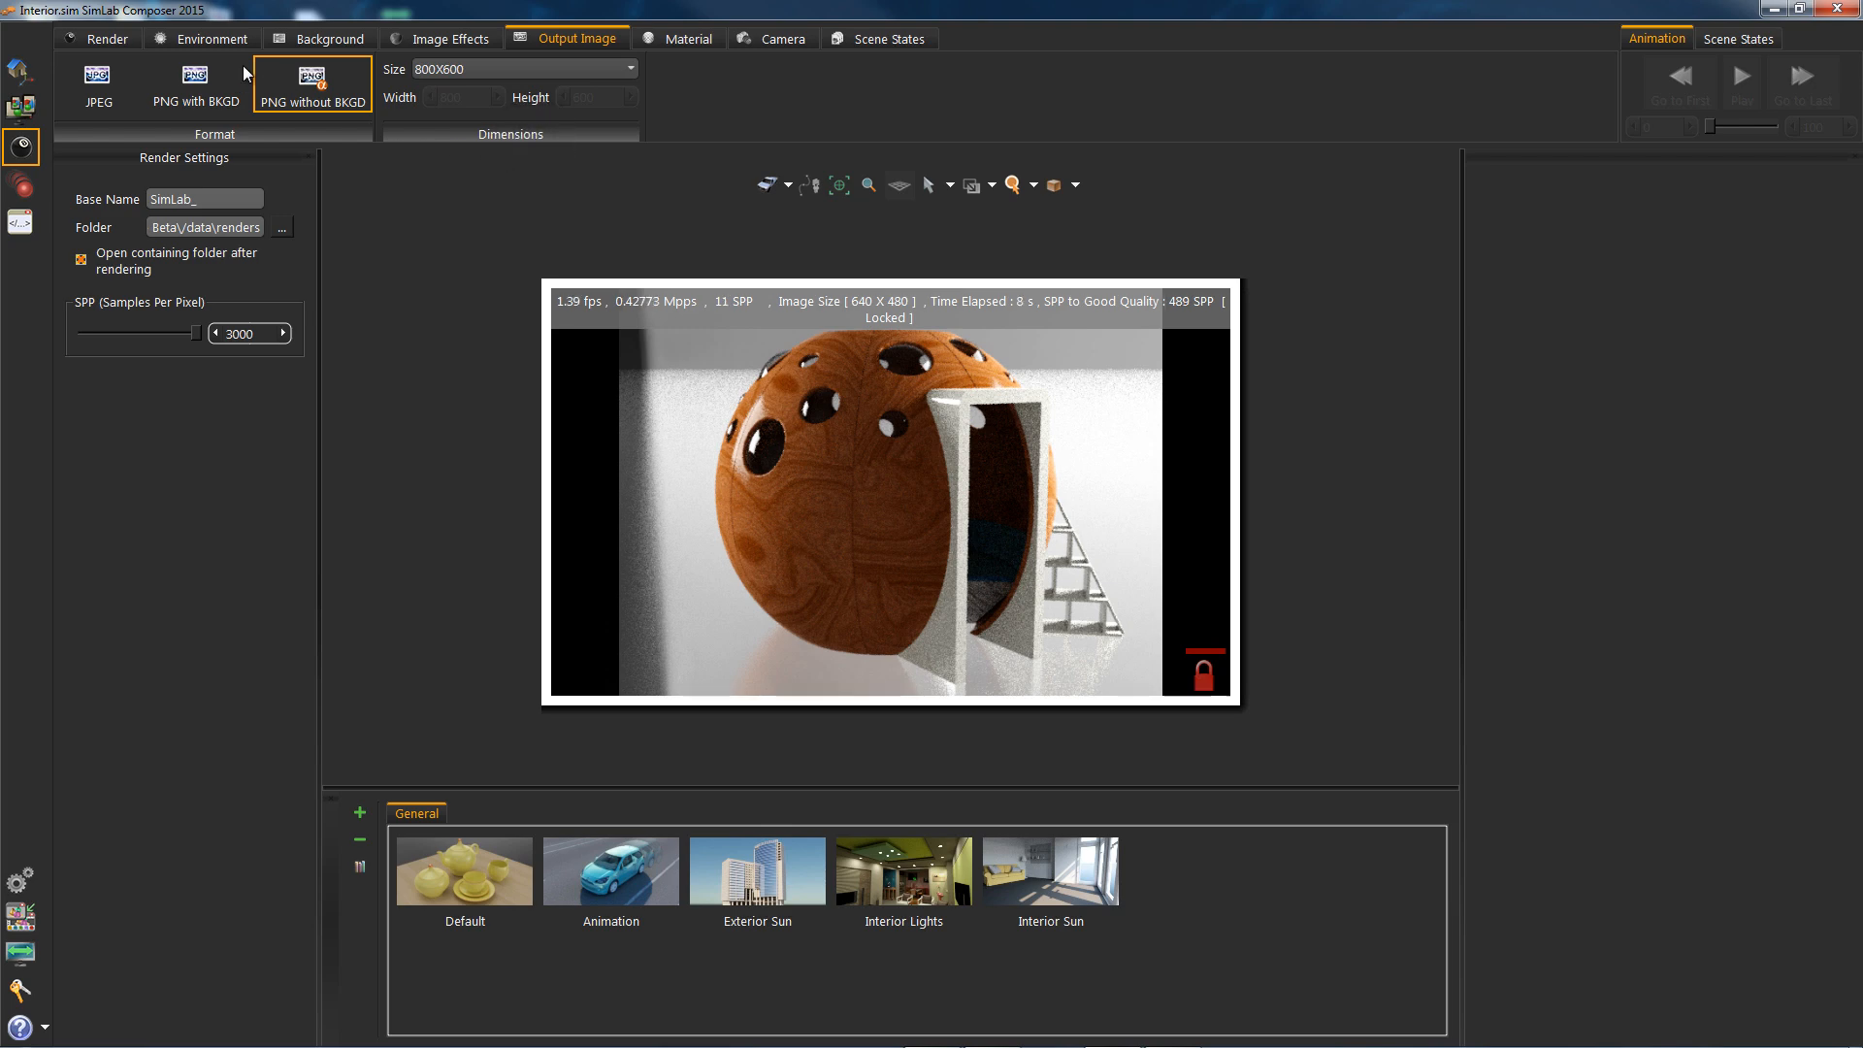
click(107, 38)
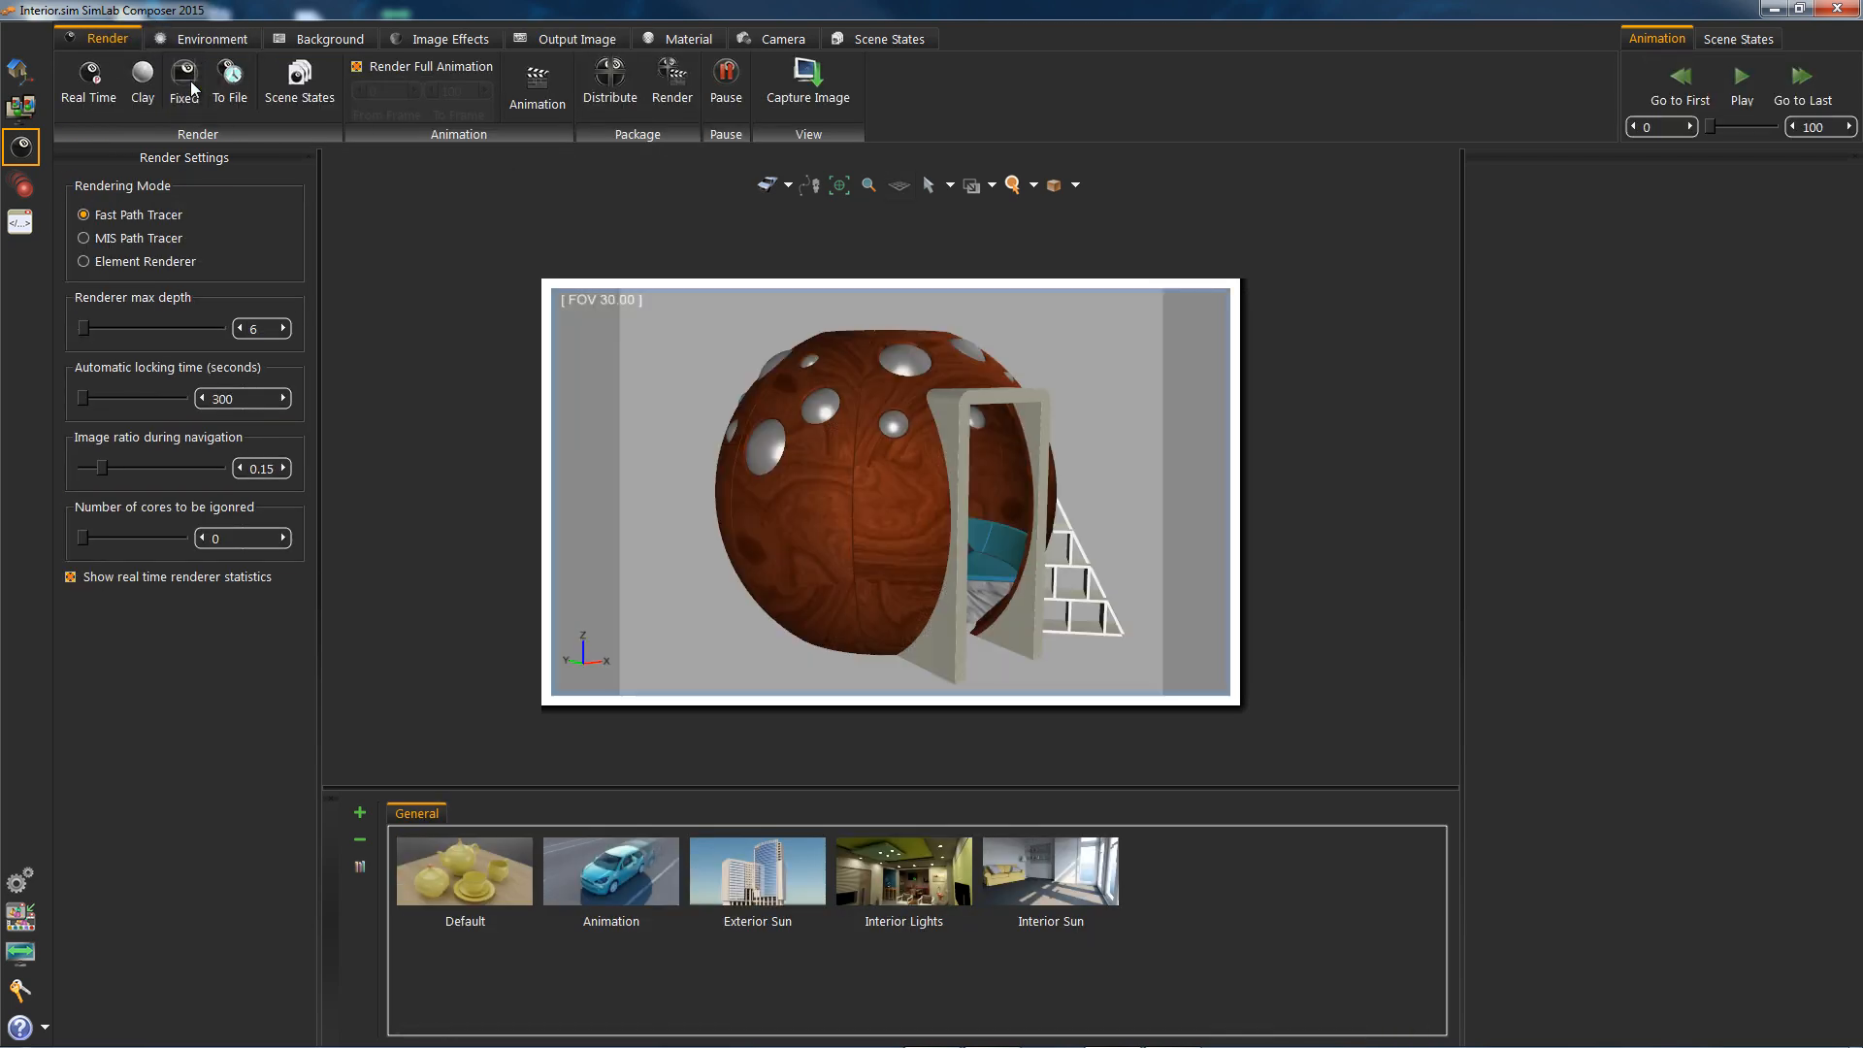
Start the 800X600 render to file, then review effects, output and reflection settings
click(184, 81)
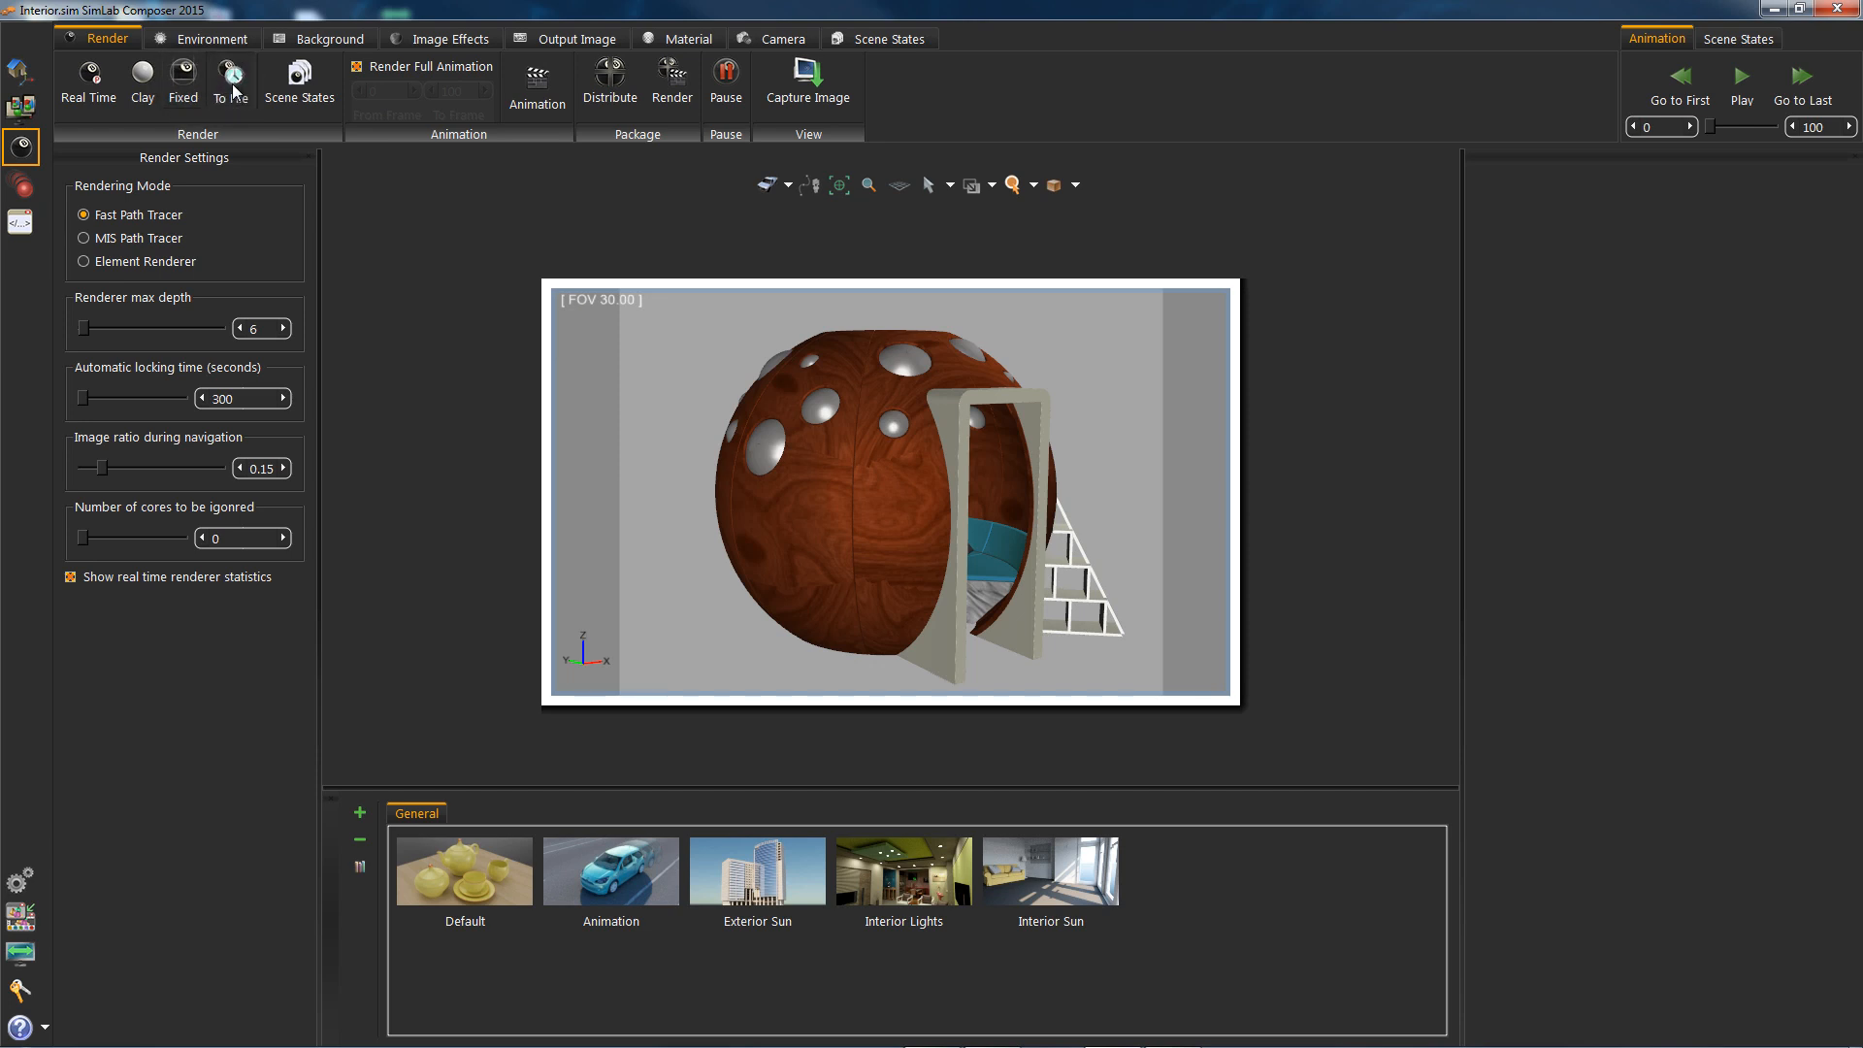
click(229, 80)
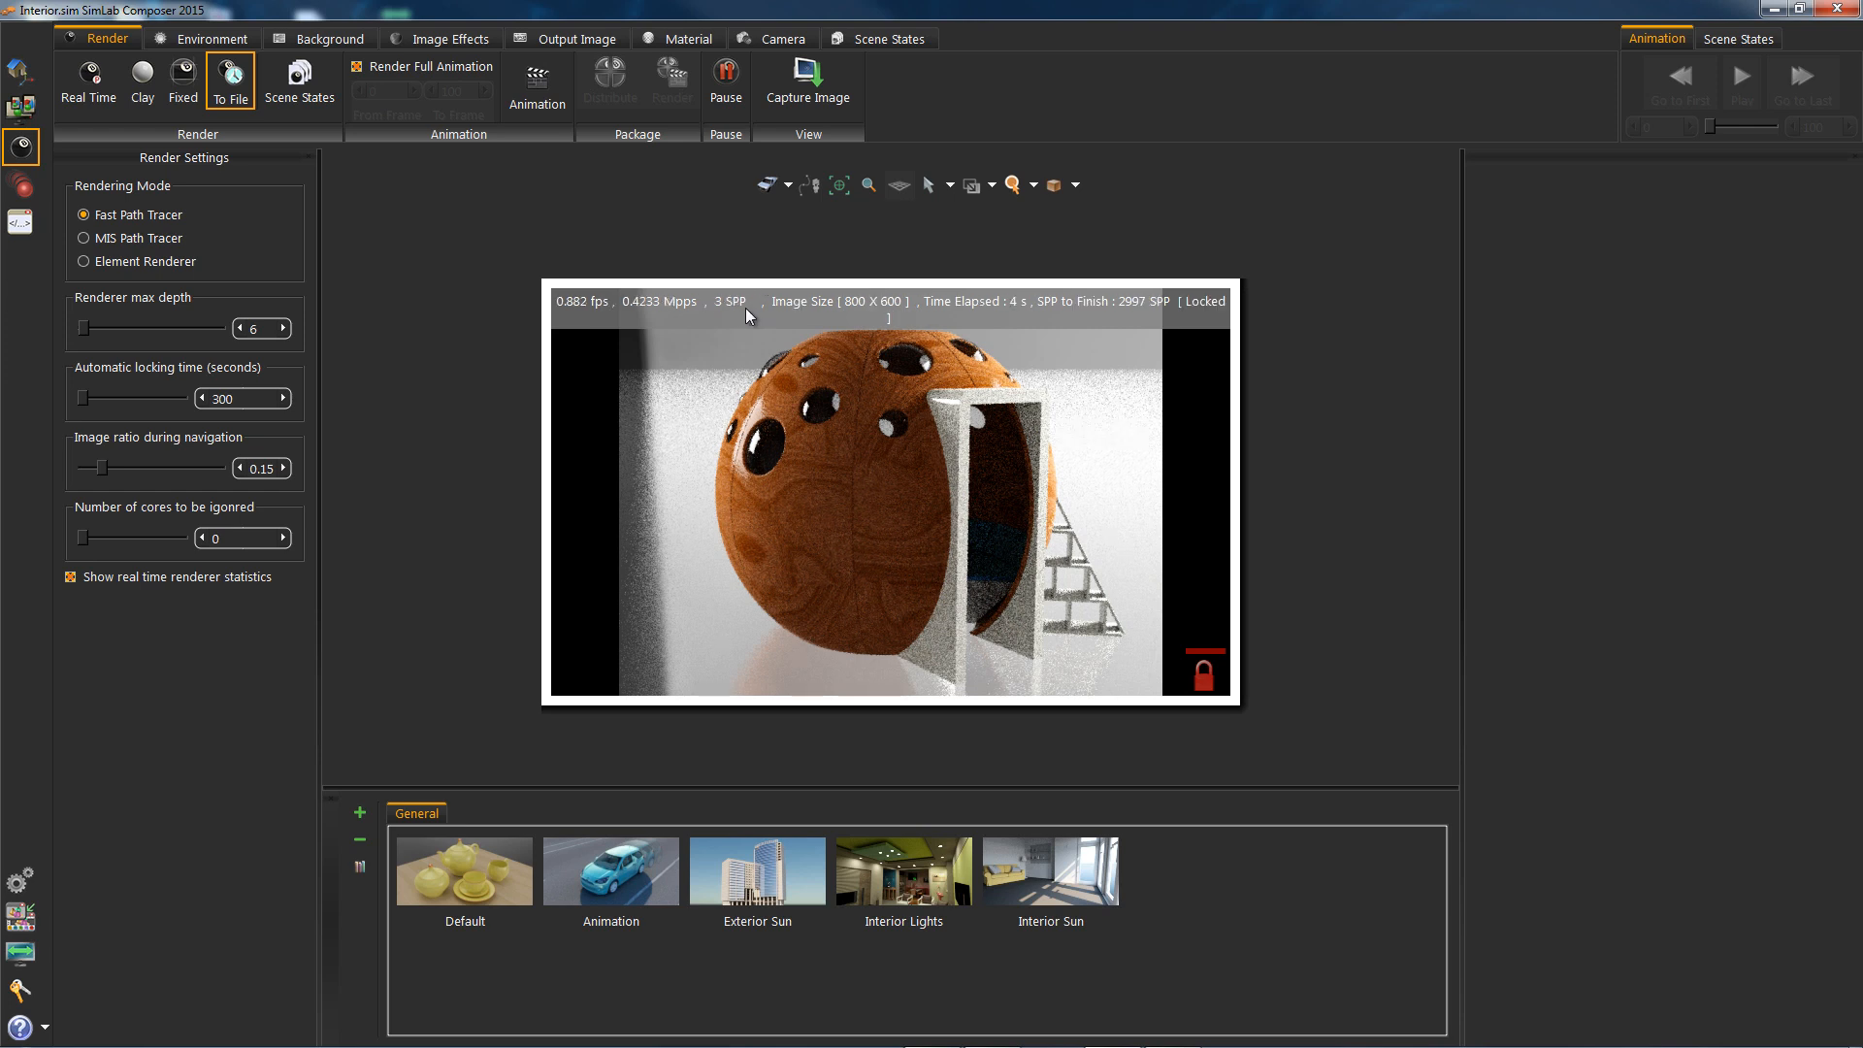
click(450, 37)
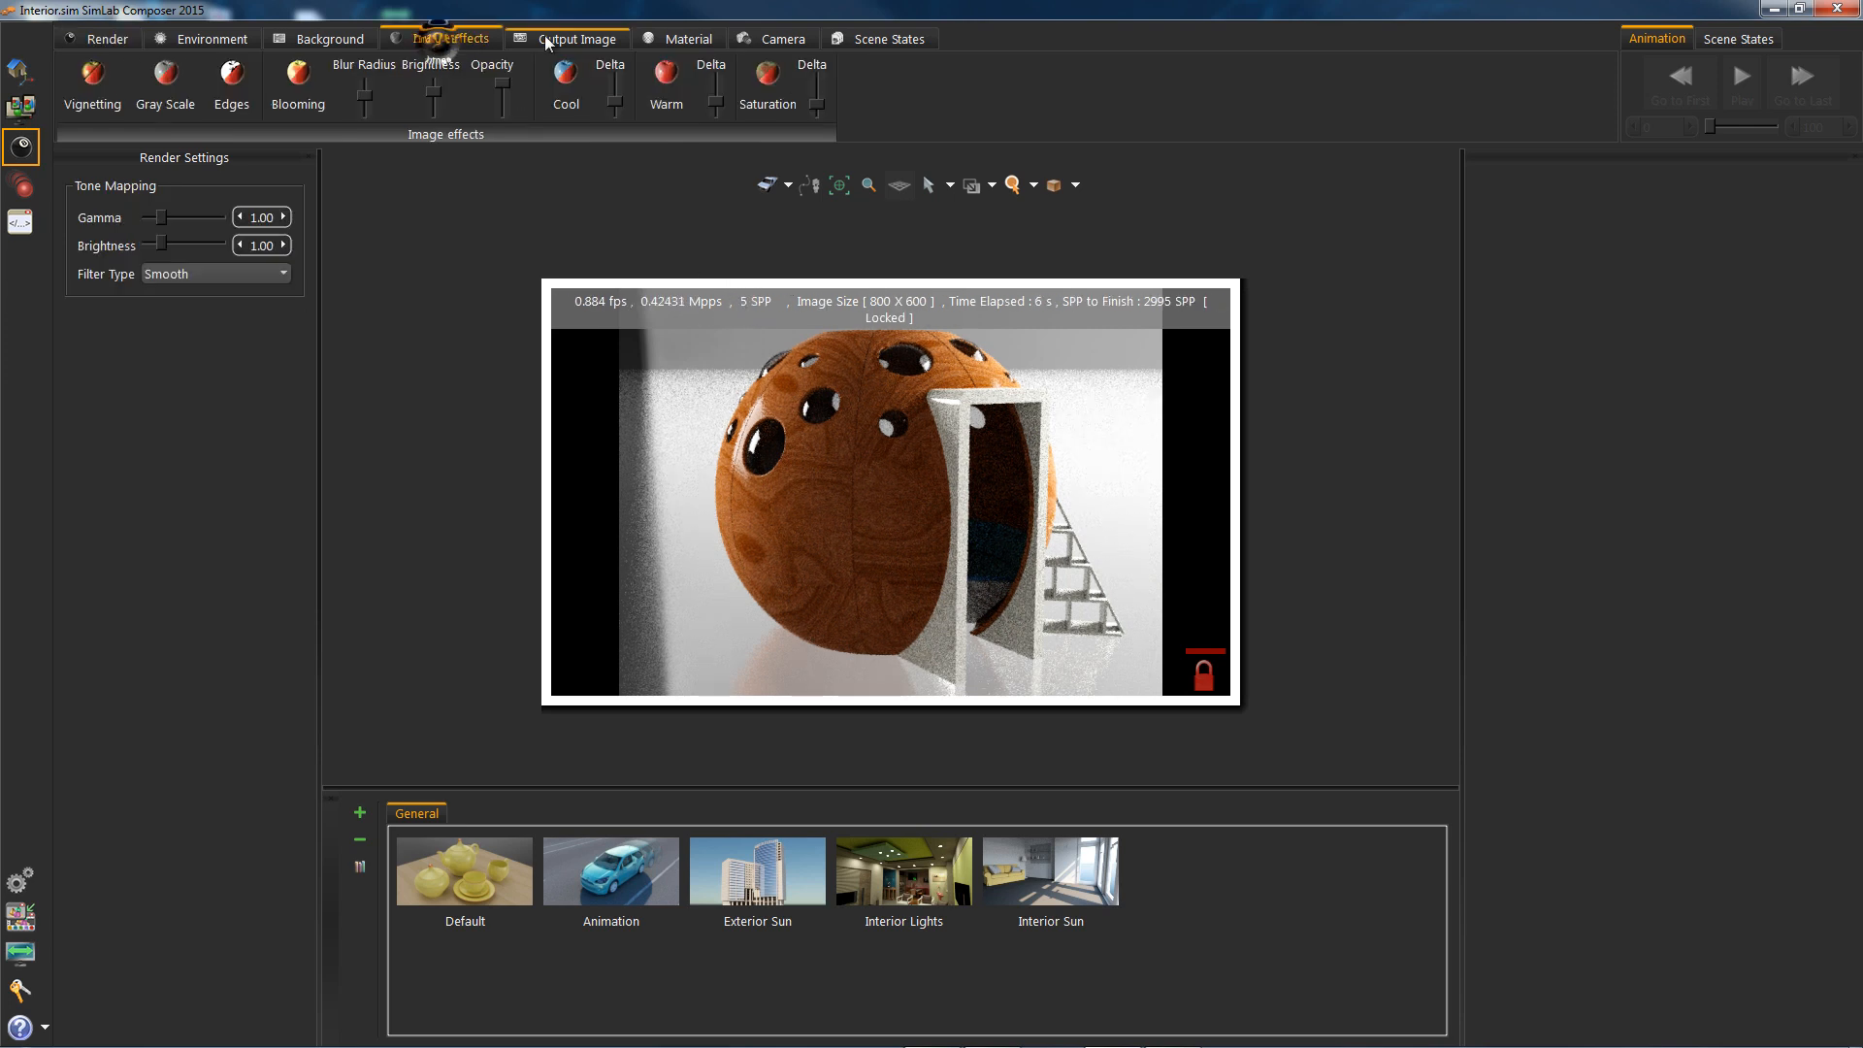
click(577, 37)
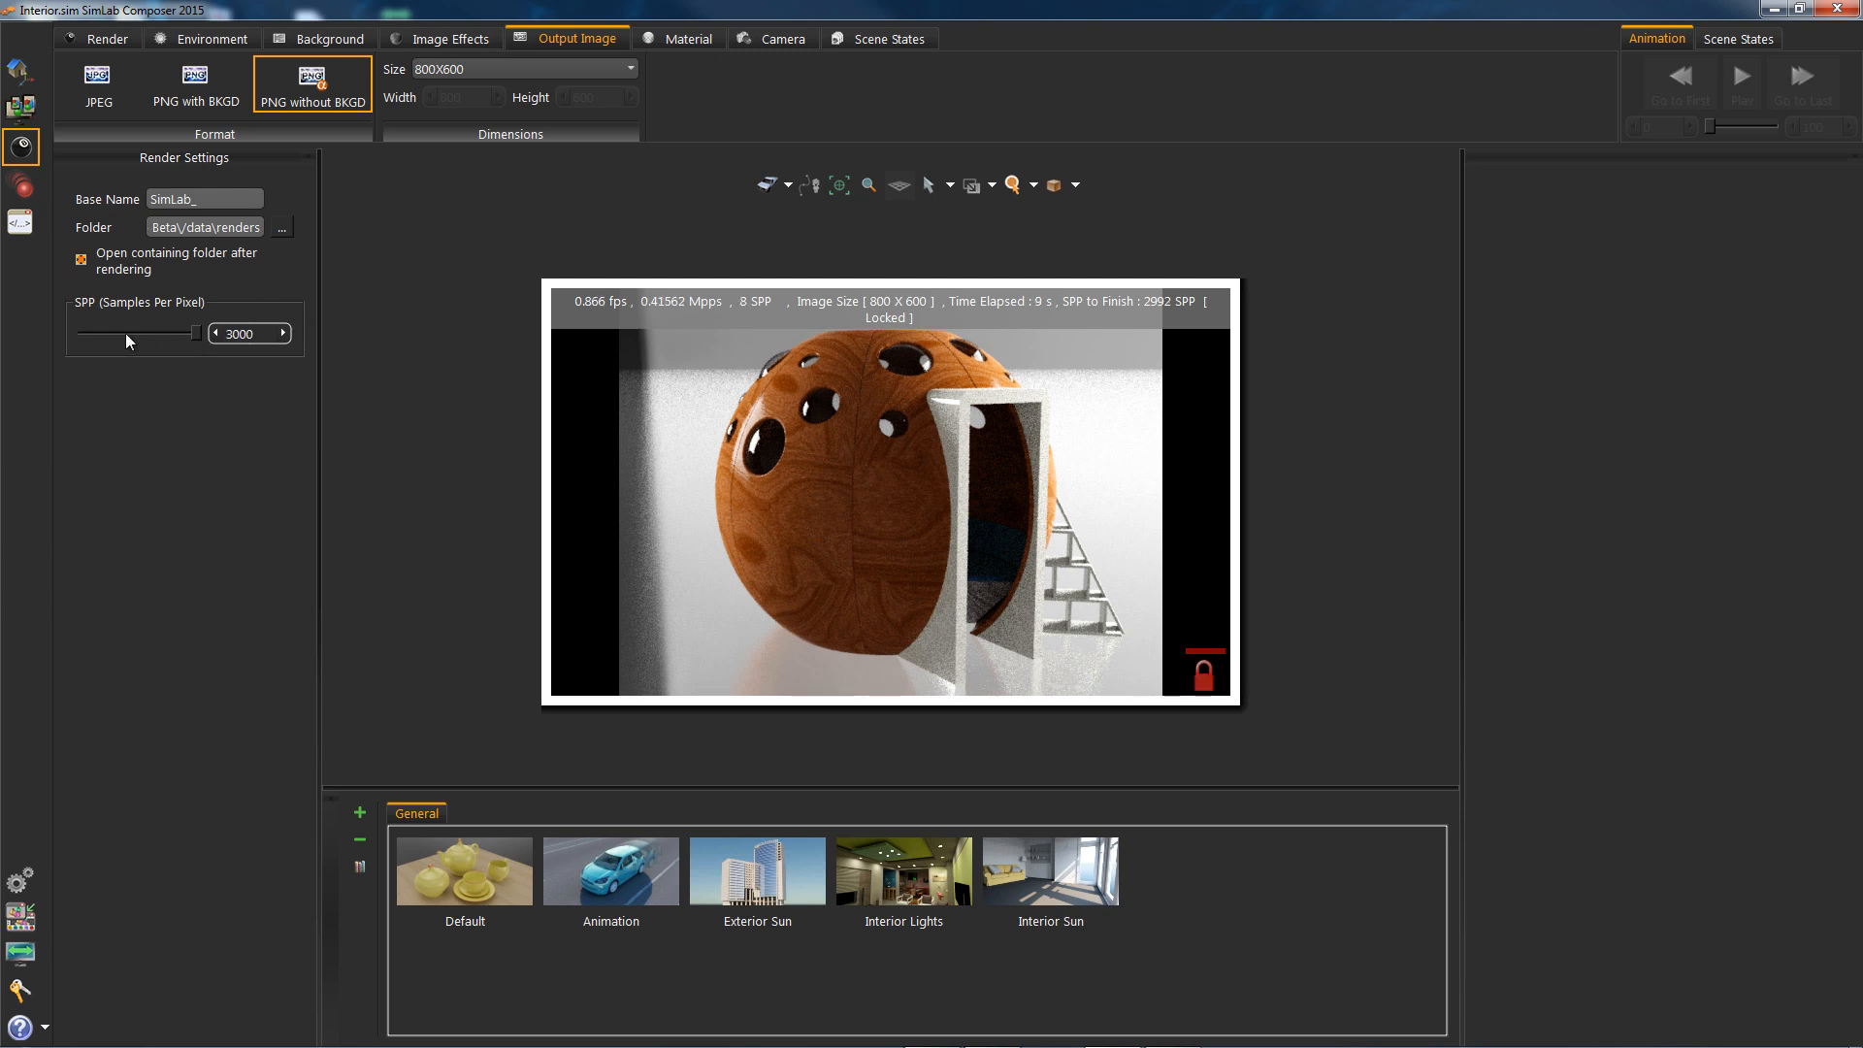
drag(196, 334, 166, 334)
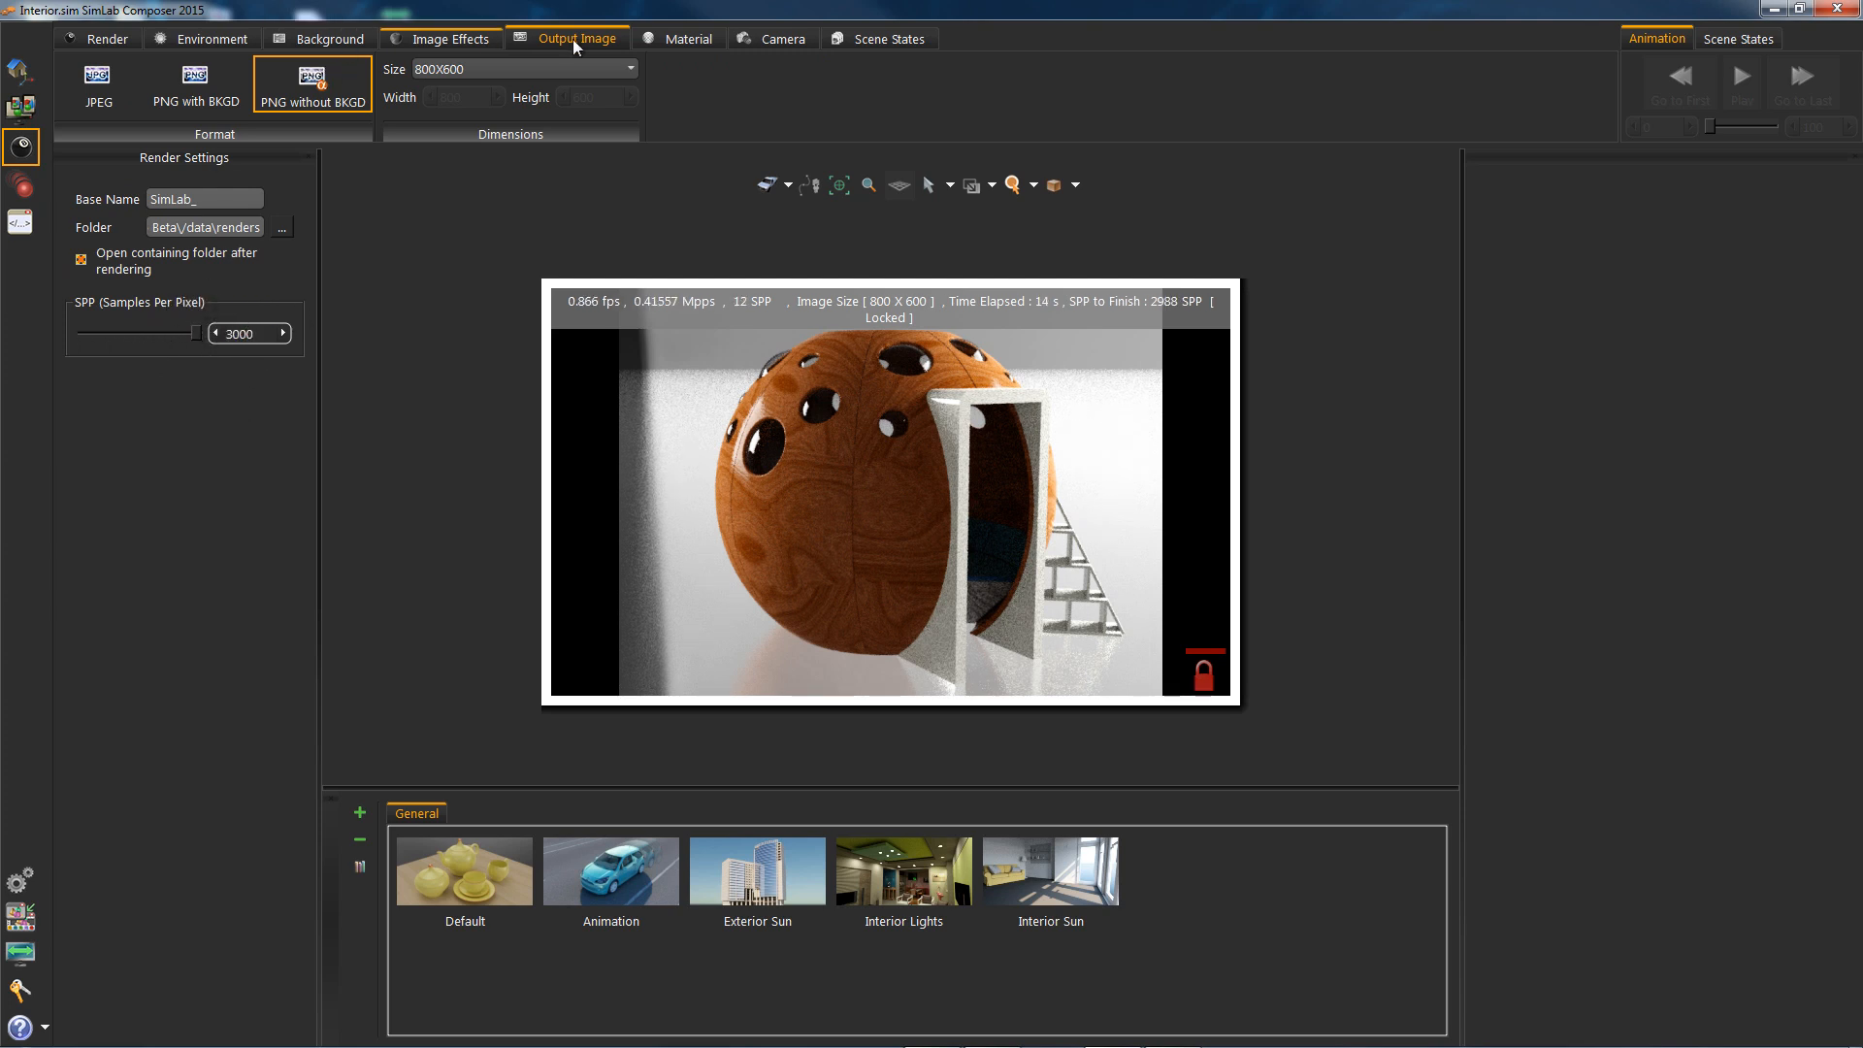
click(212, 38)
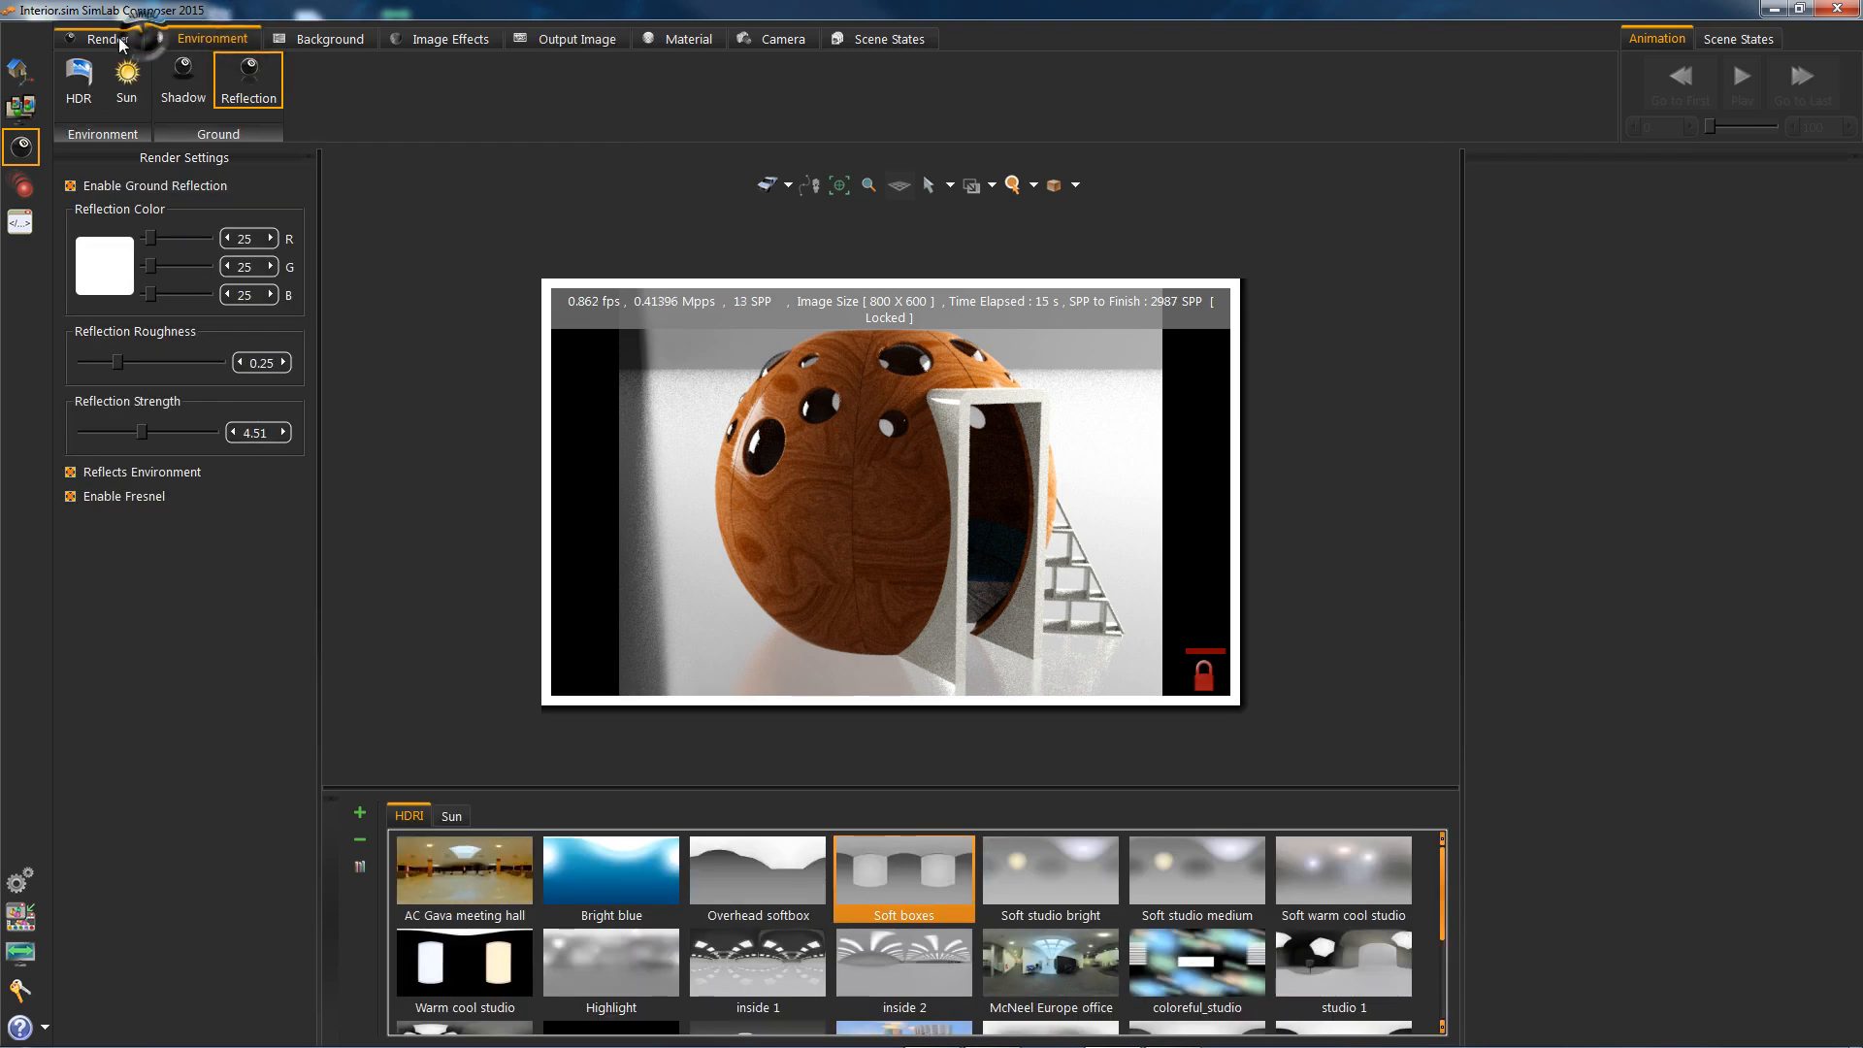
Browse Render, Background, Image Effects, Camera and Scene States tabs during rendering
click(107, 37)
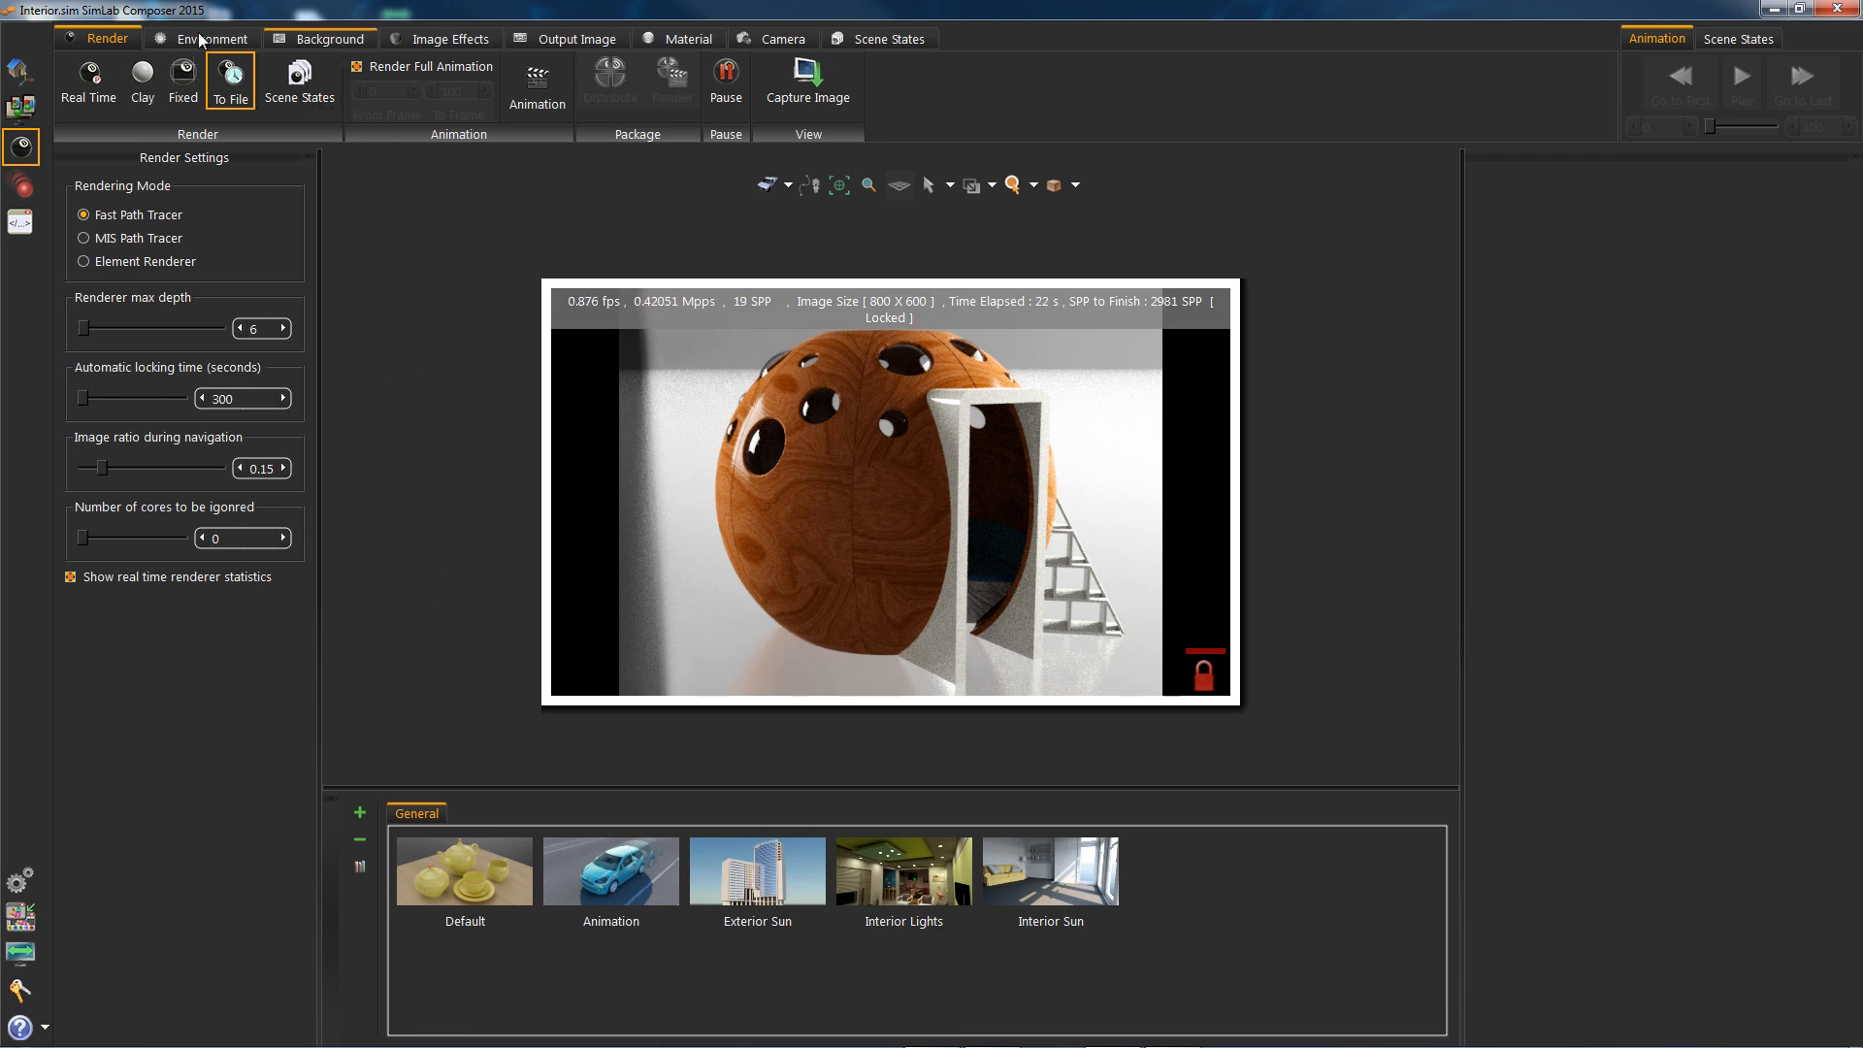
click(328, 38)
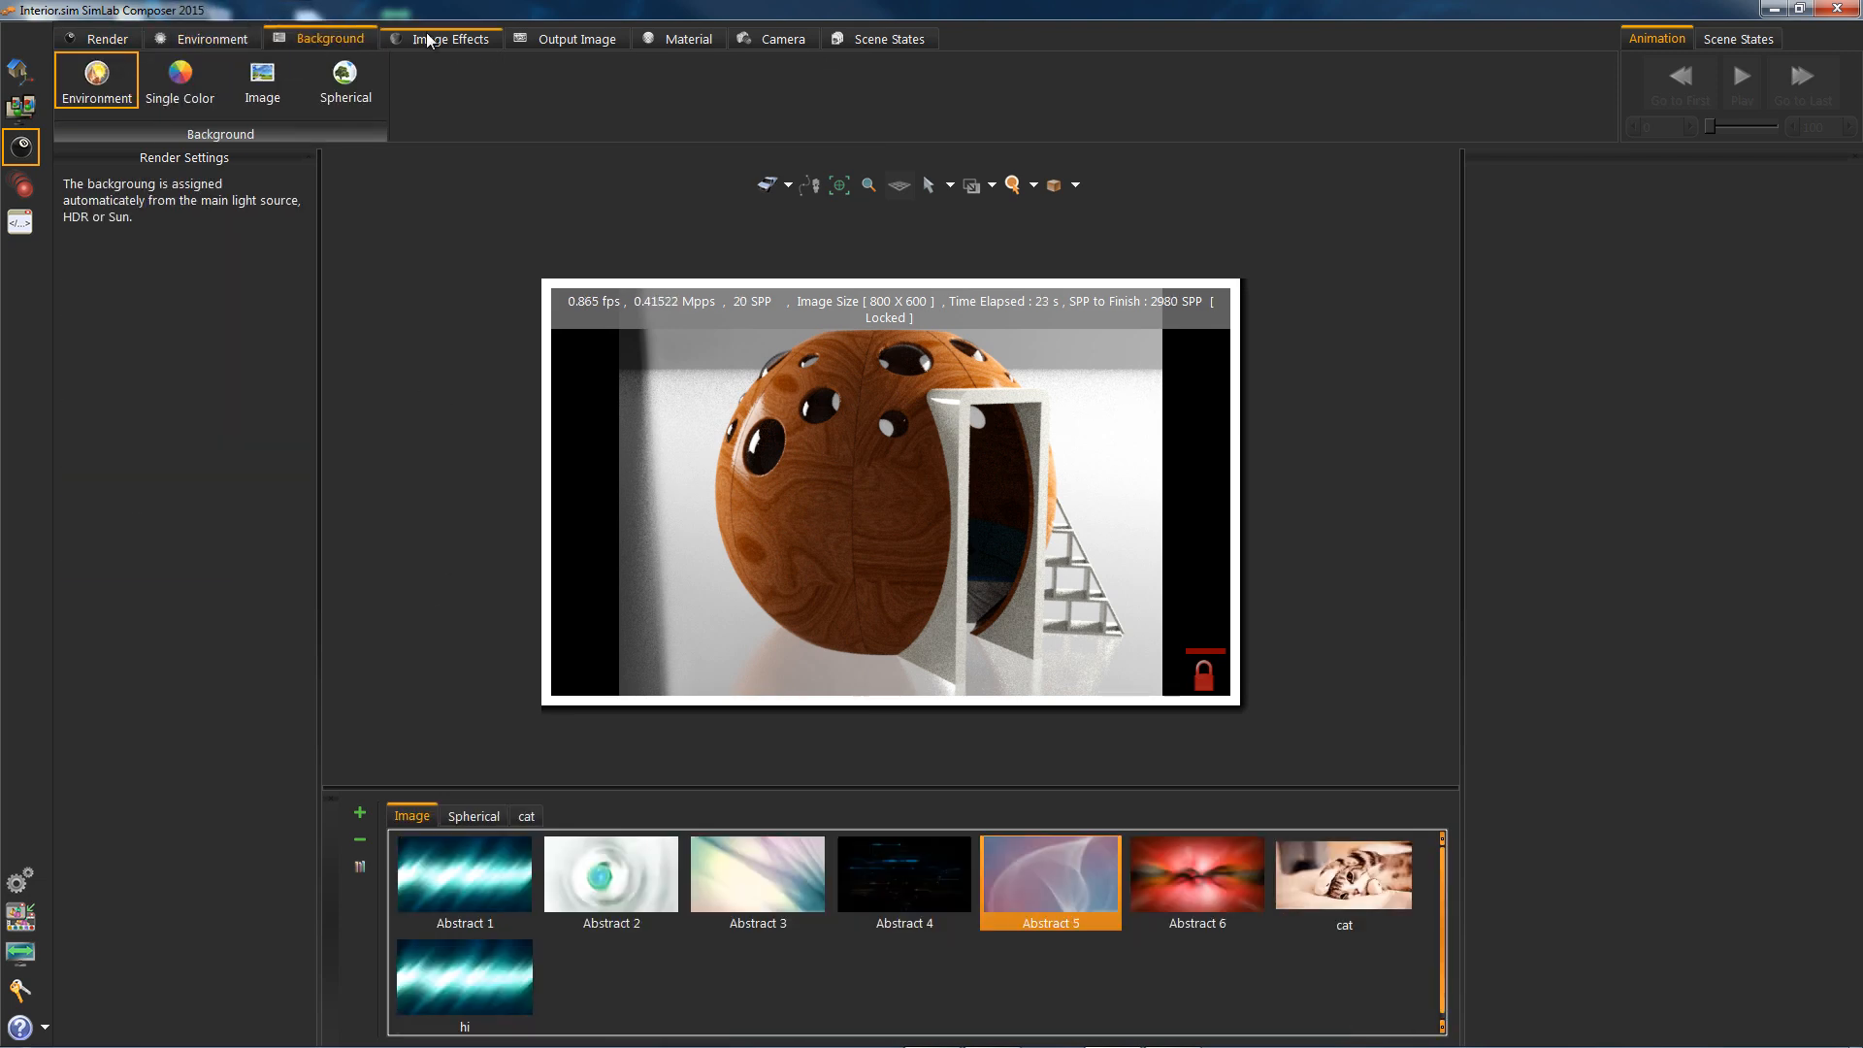
click(452, 38)
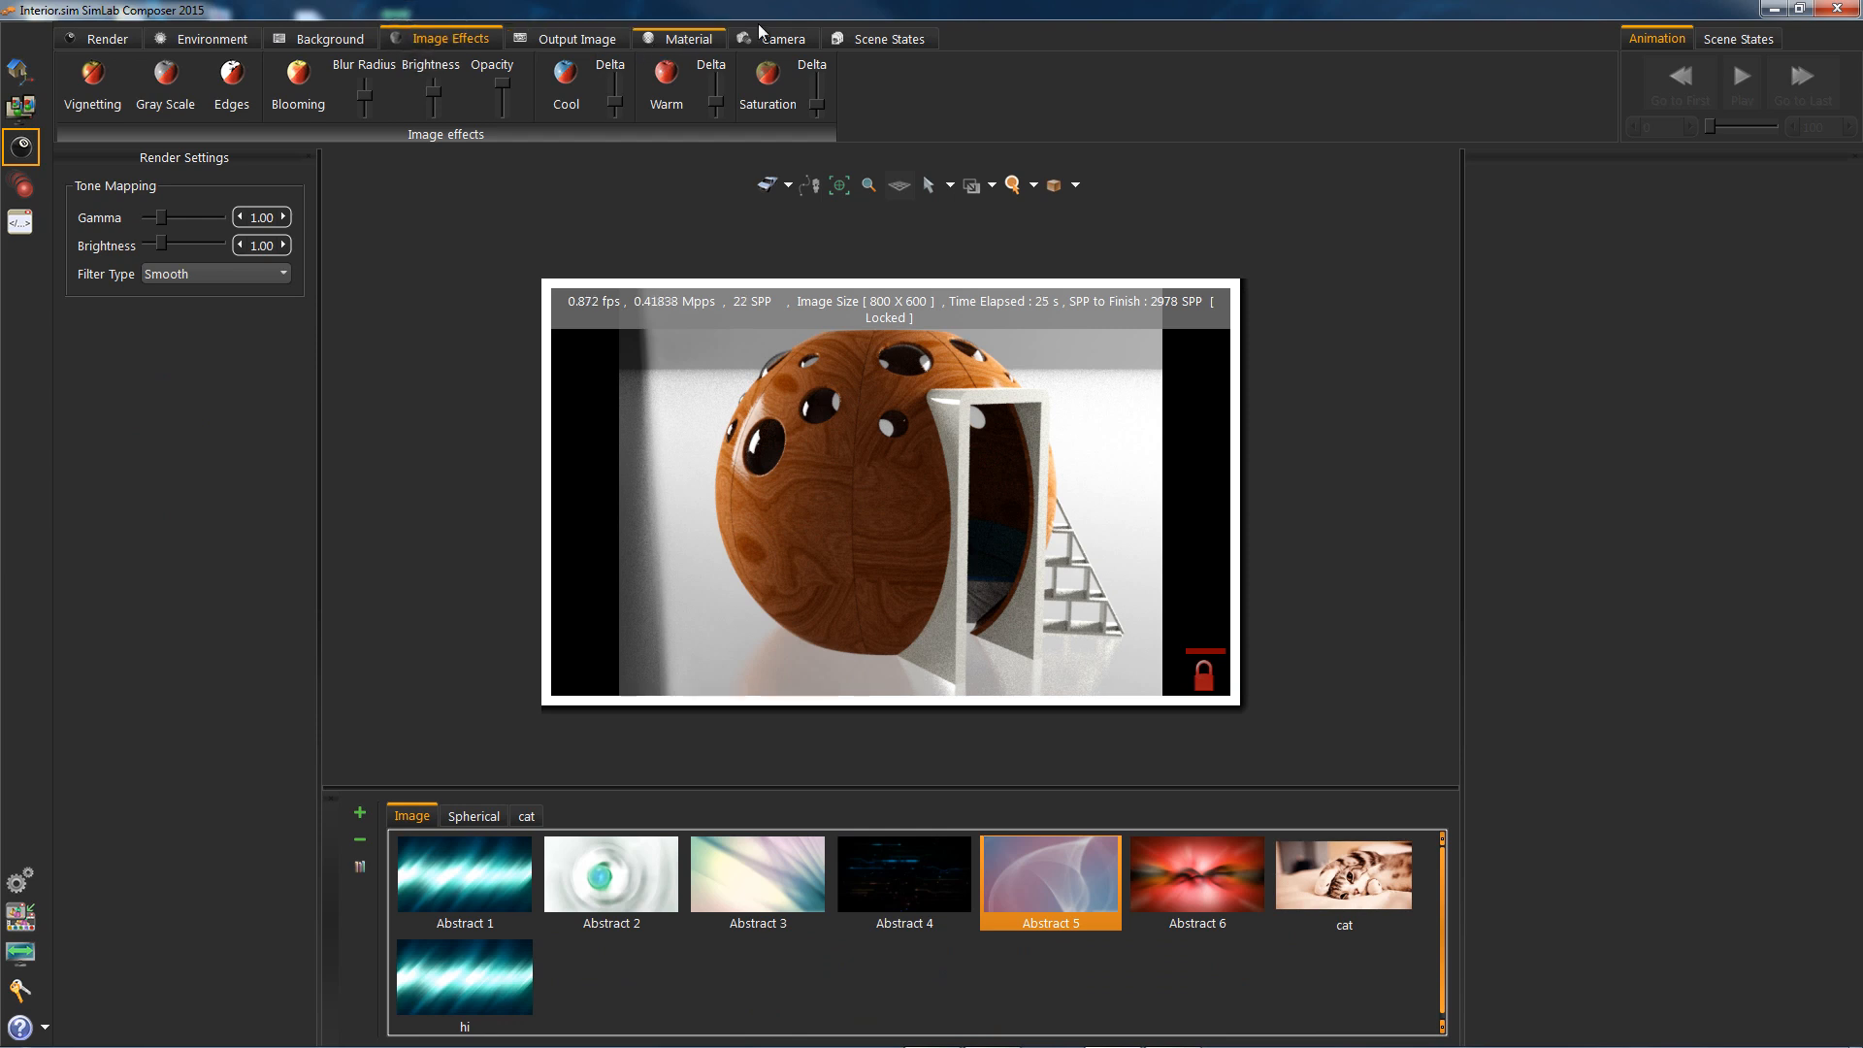
click(782, 38)
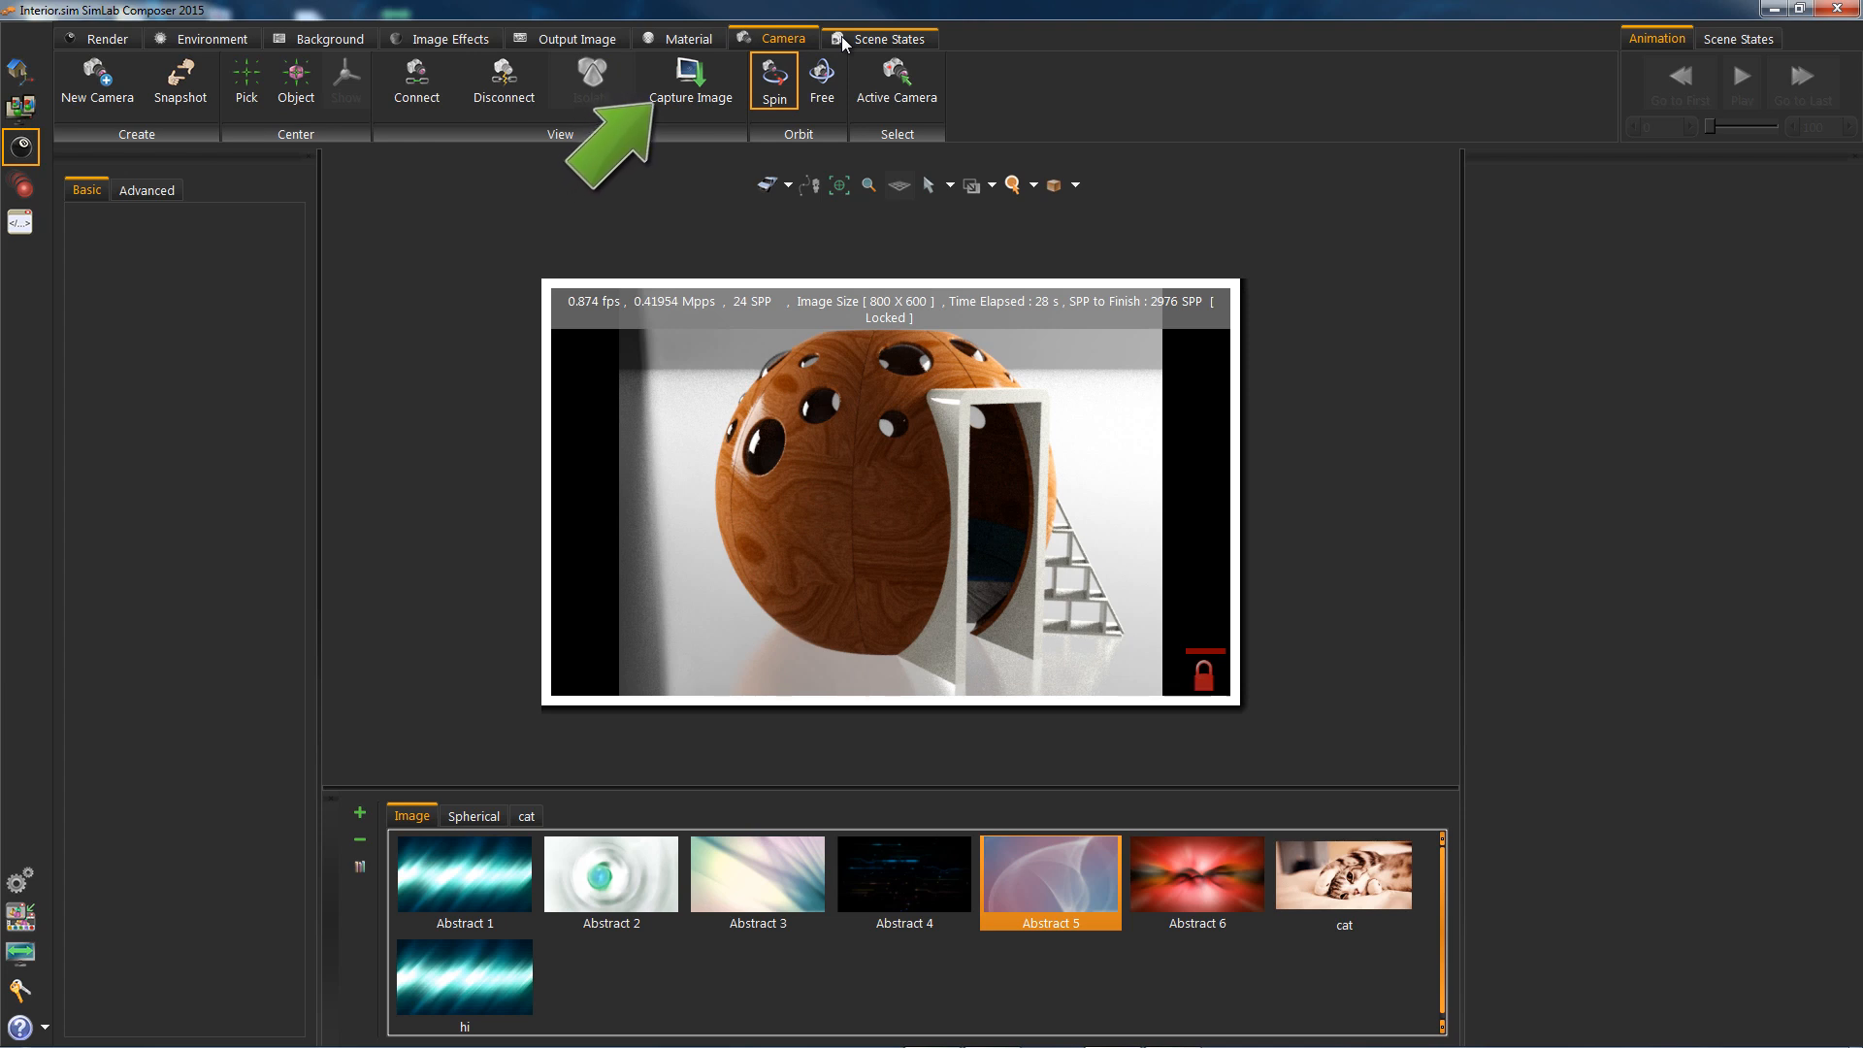
click(890, 38)
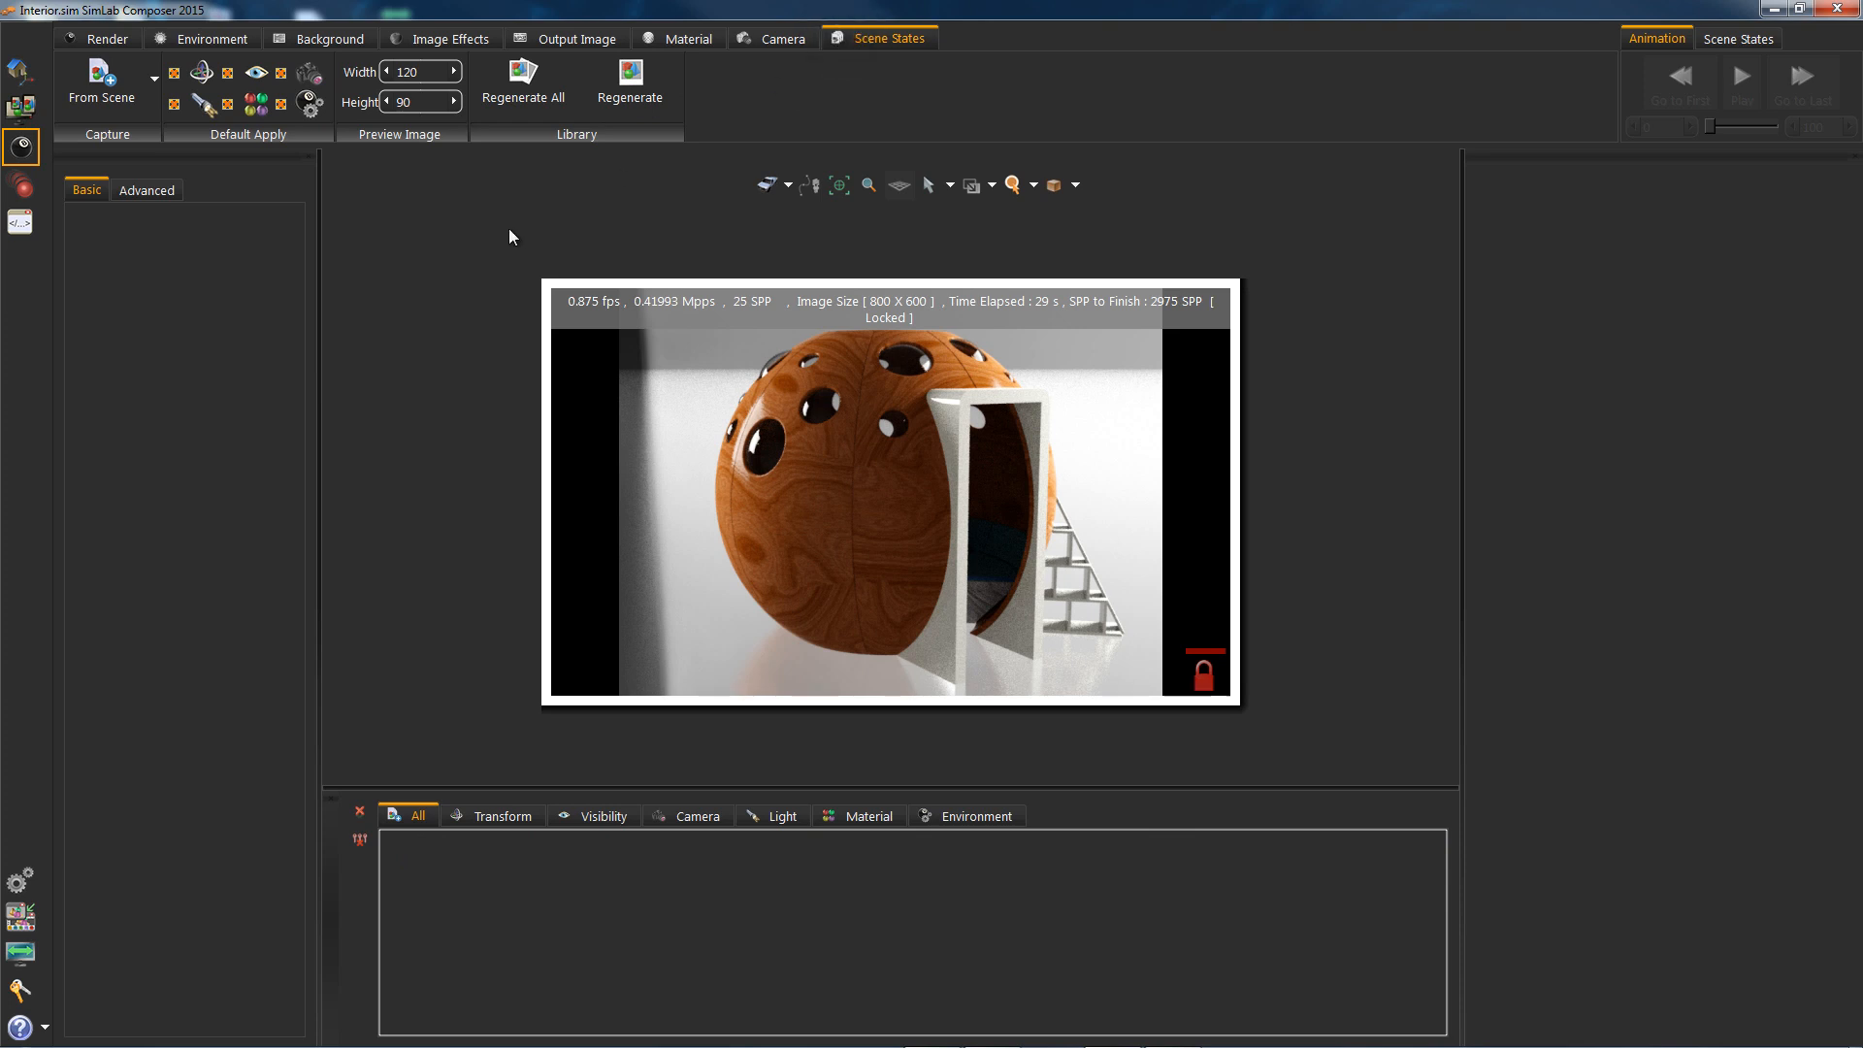
mouse_move(476, 518)
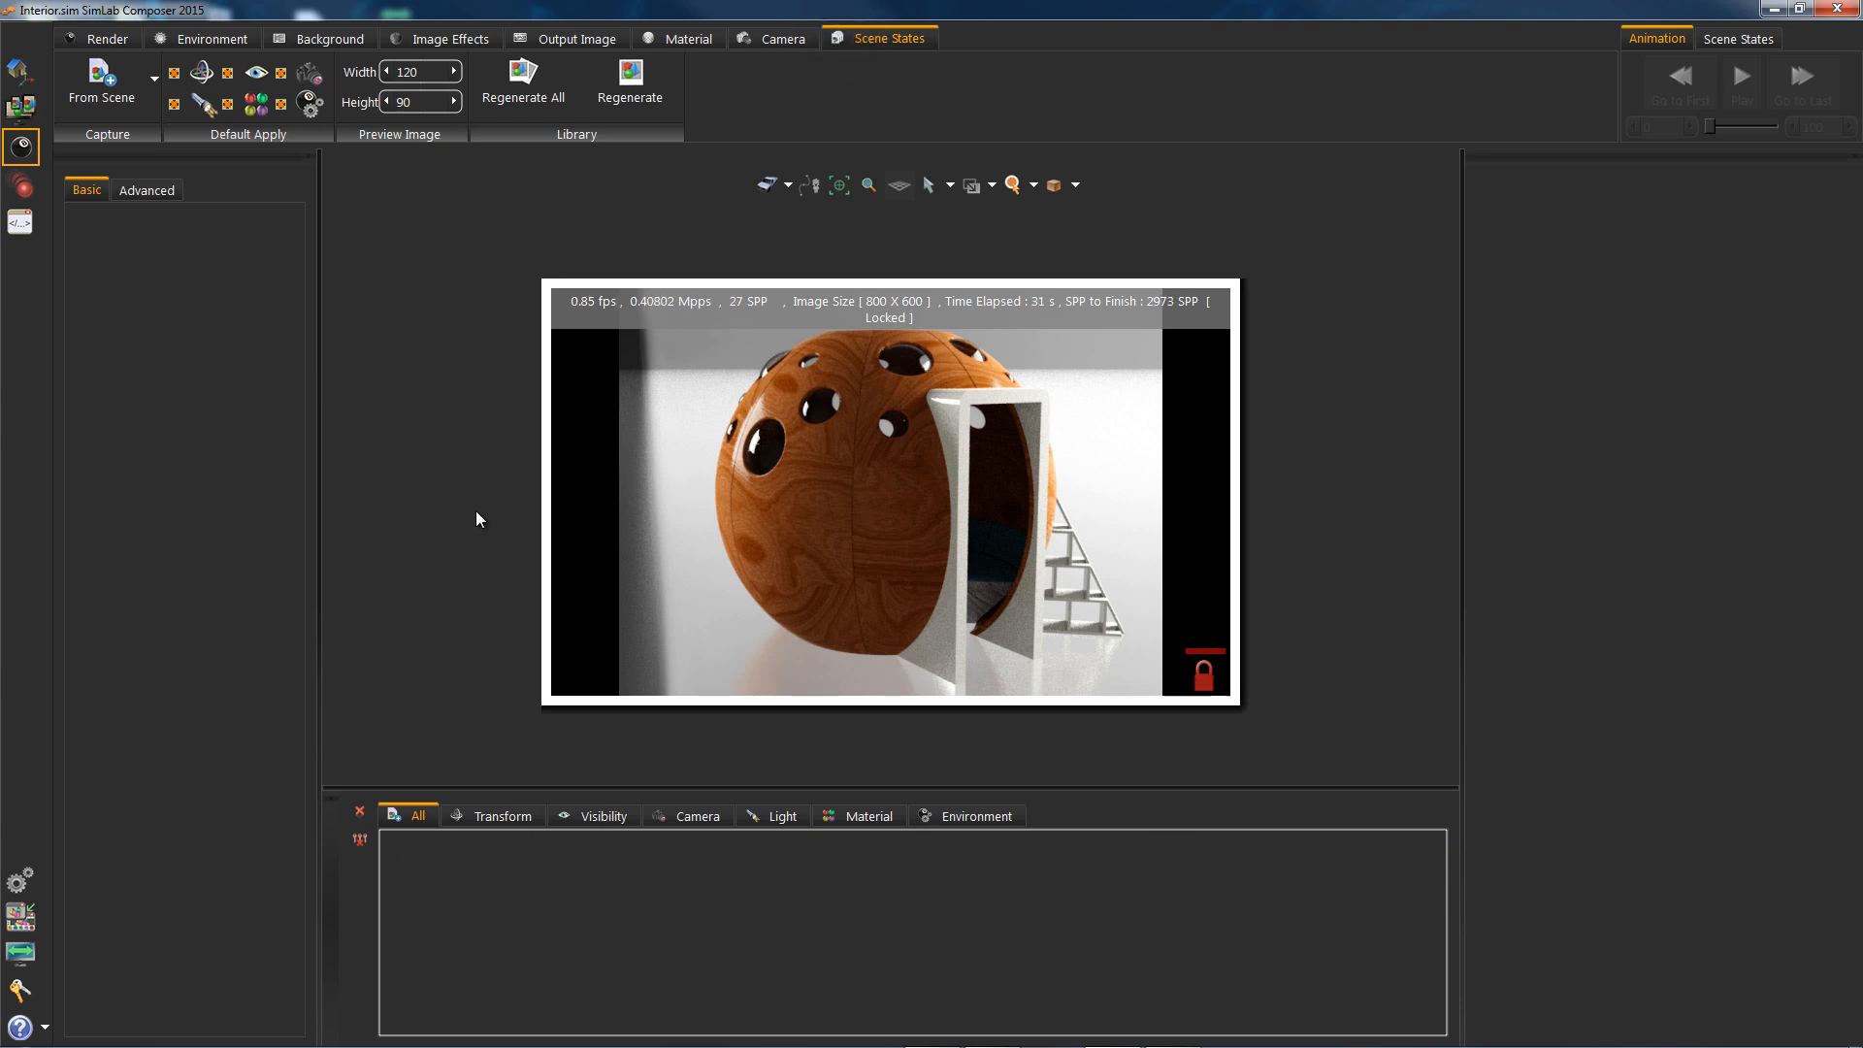